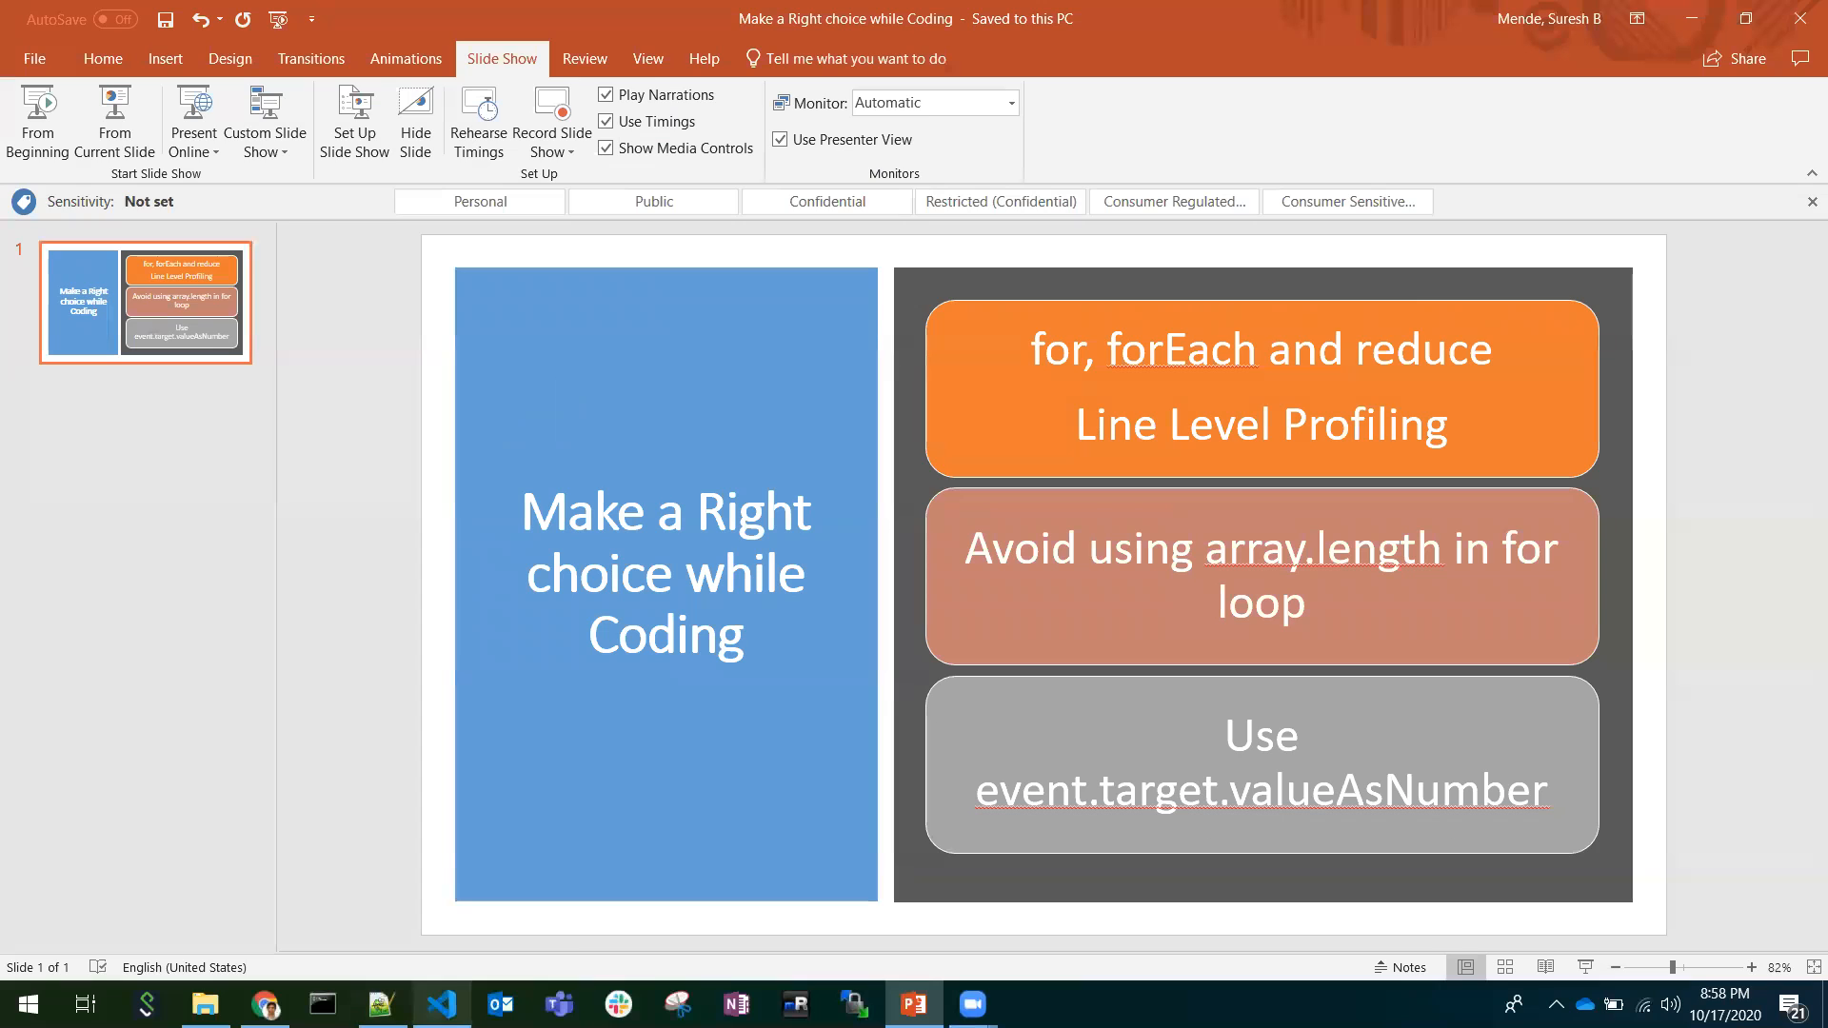
# Switch from the PowerPoint slide to index.js in the code editor.
pyautogui.click(440, 1004)
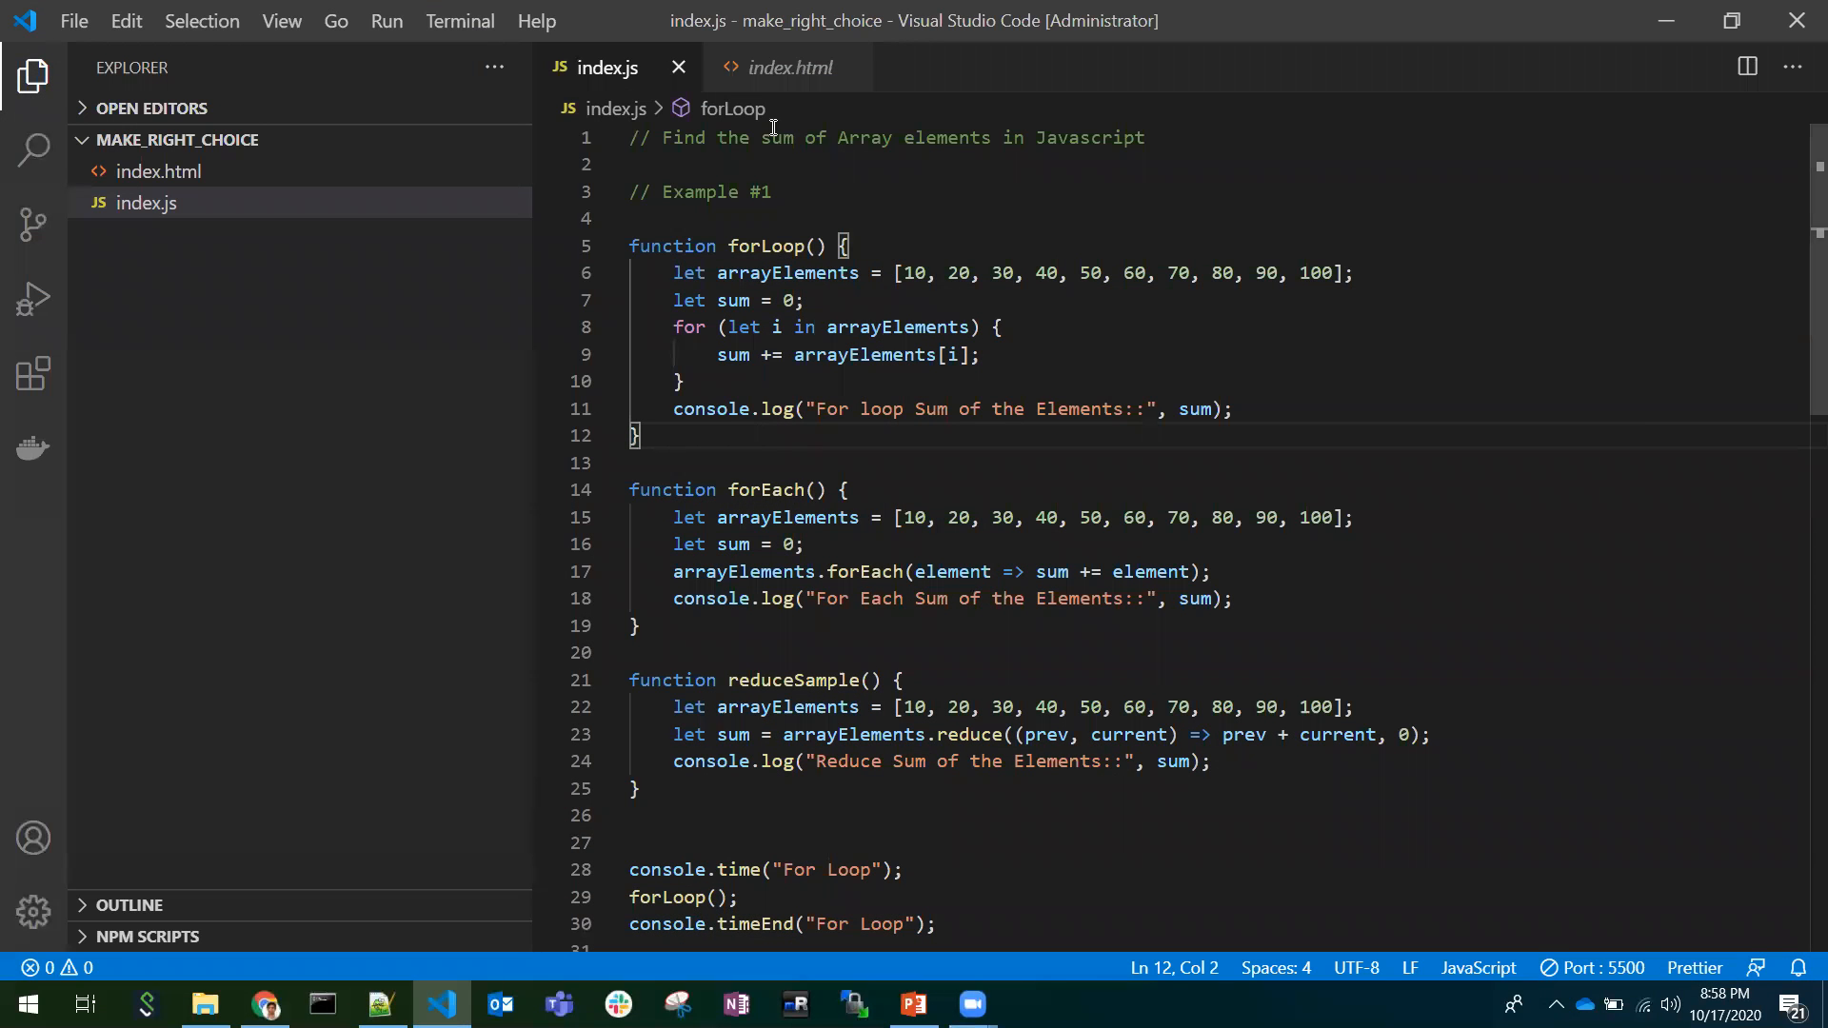
# Highlight the array-sum header comment, then switch to the Notepad++ note on measuring JS performance.
pyautogui.moveTo(764, 137); pyautogui.dragTo(1149, 137)
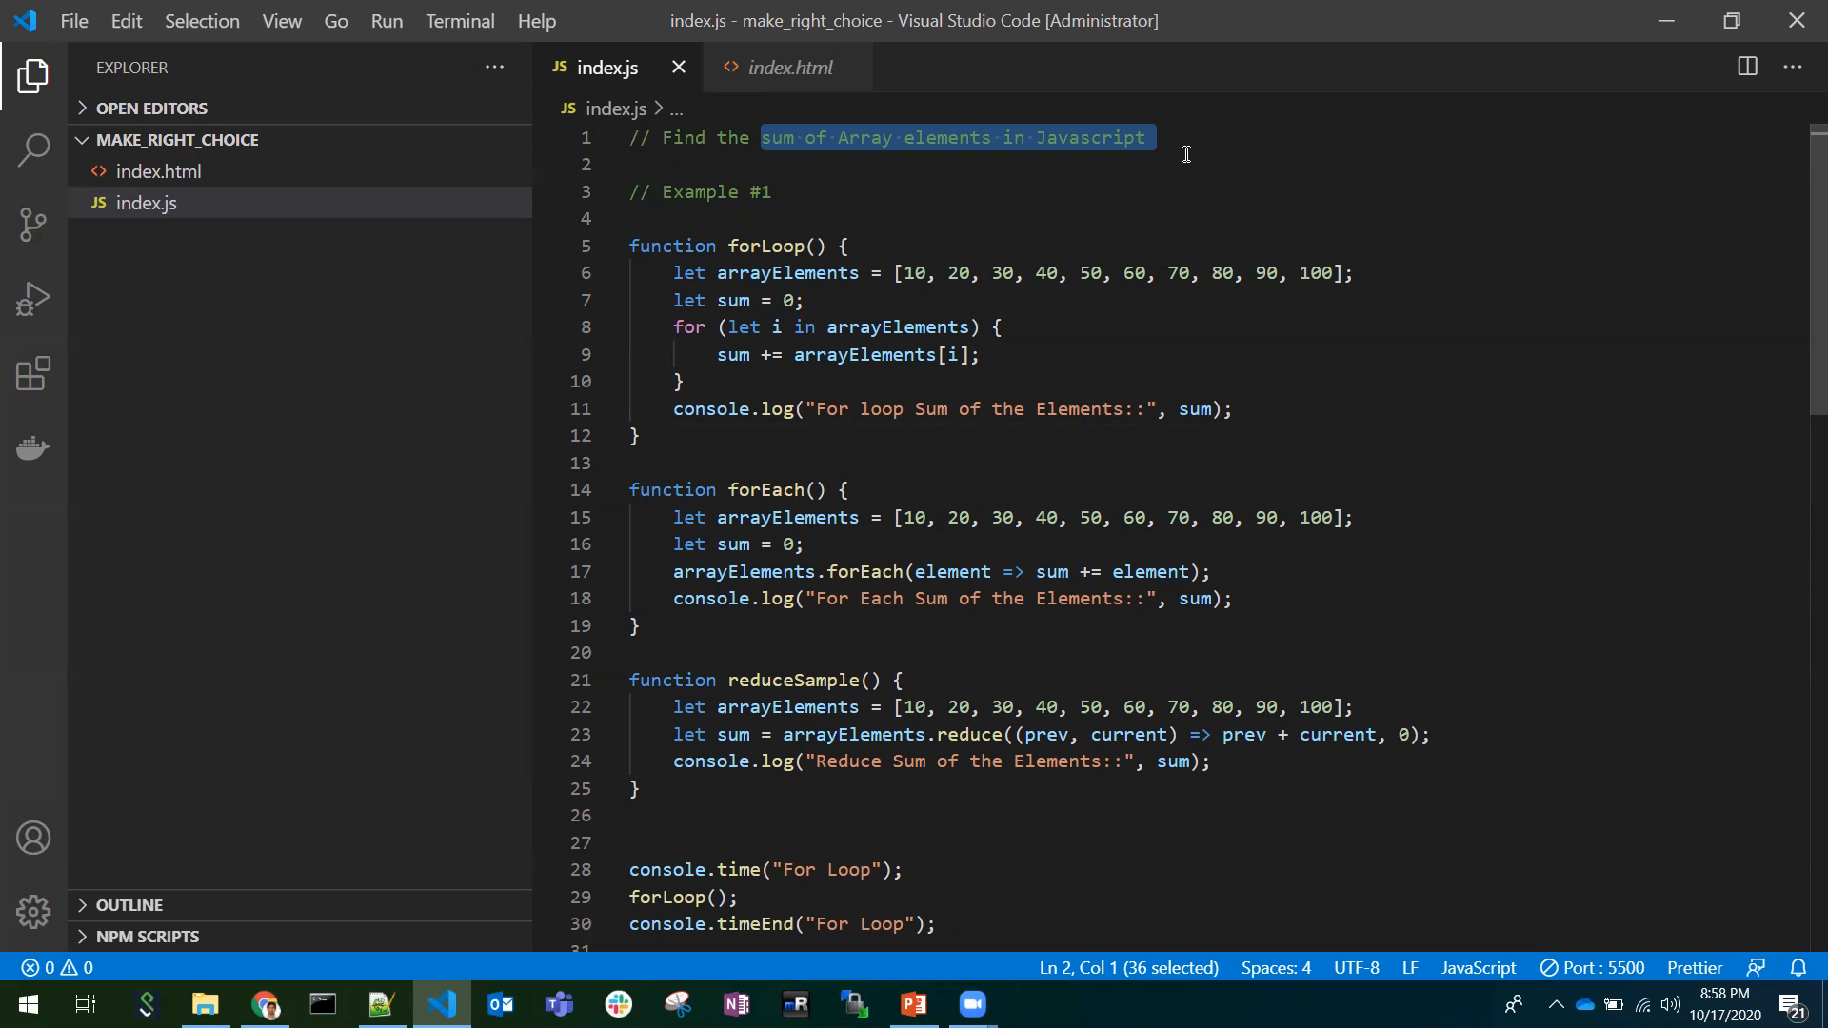
pyautogui.click(769, 192)
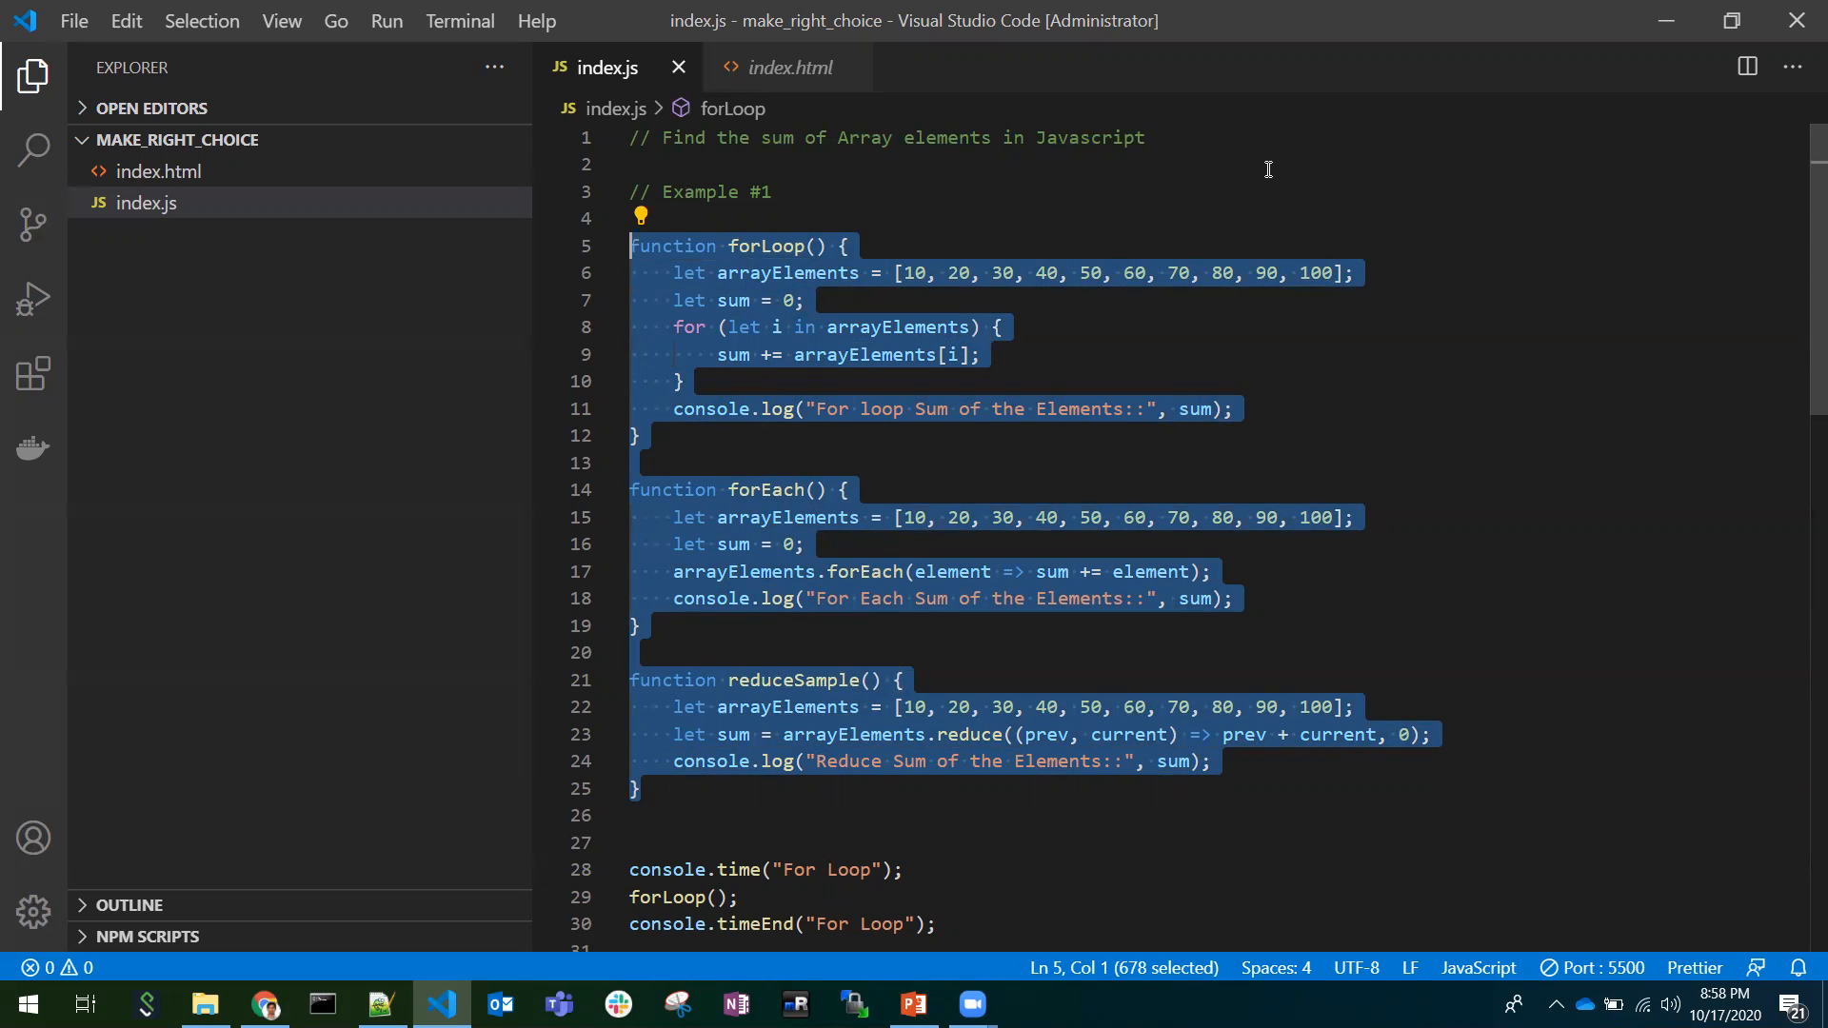
pyautogui.moveTo(929, 356)
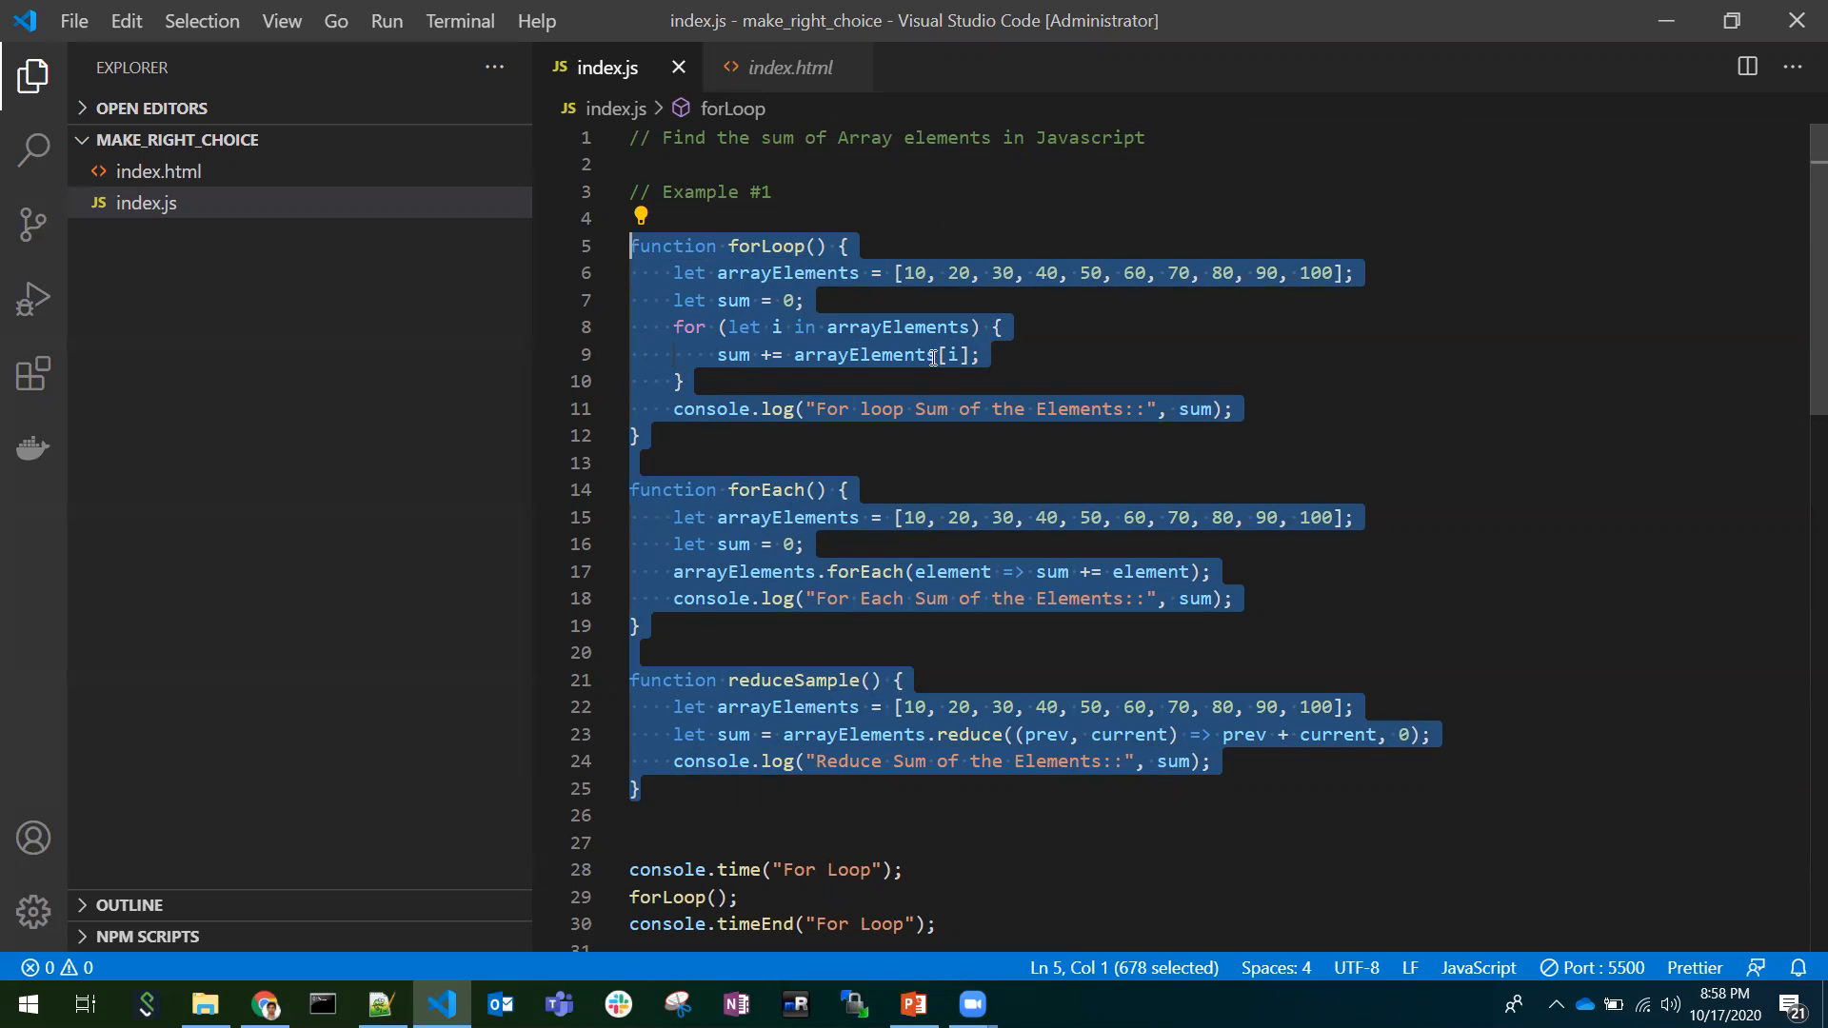
pyautogui.click(379, 1003)
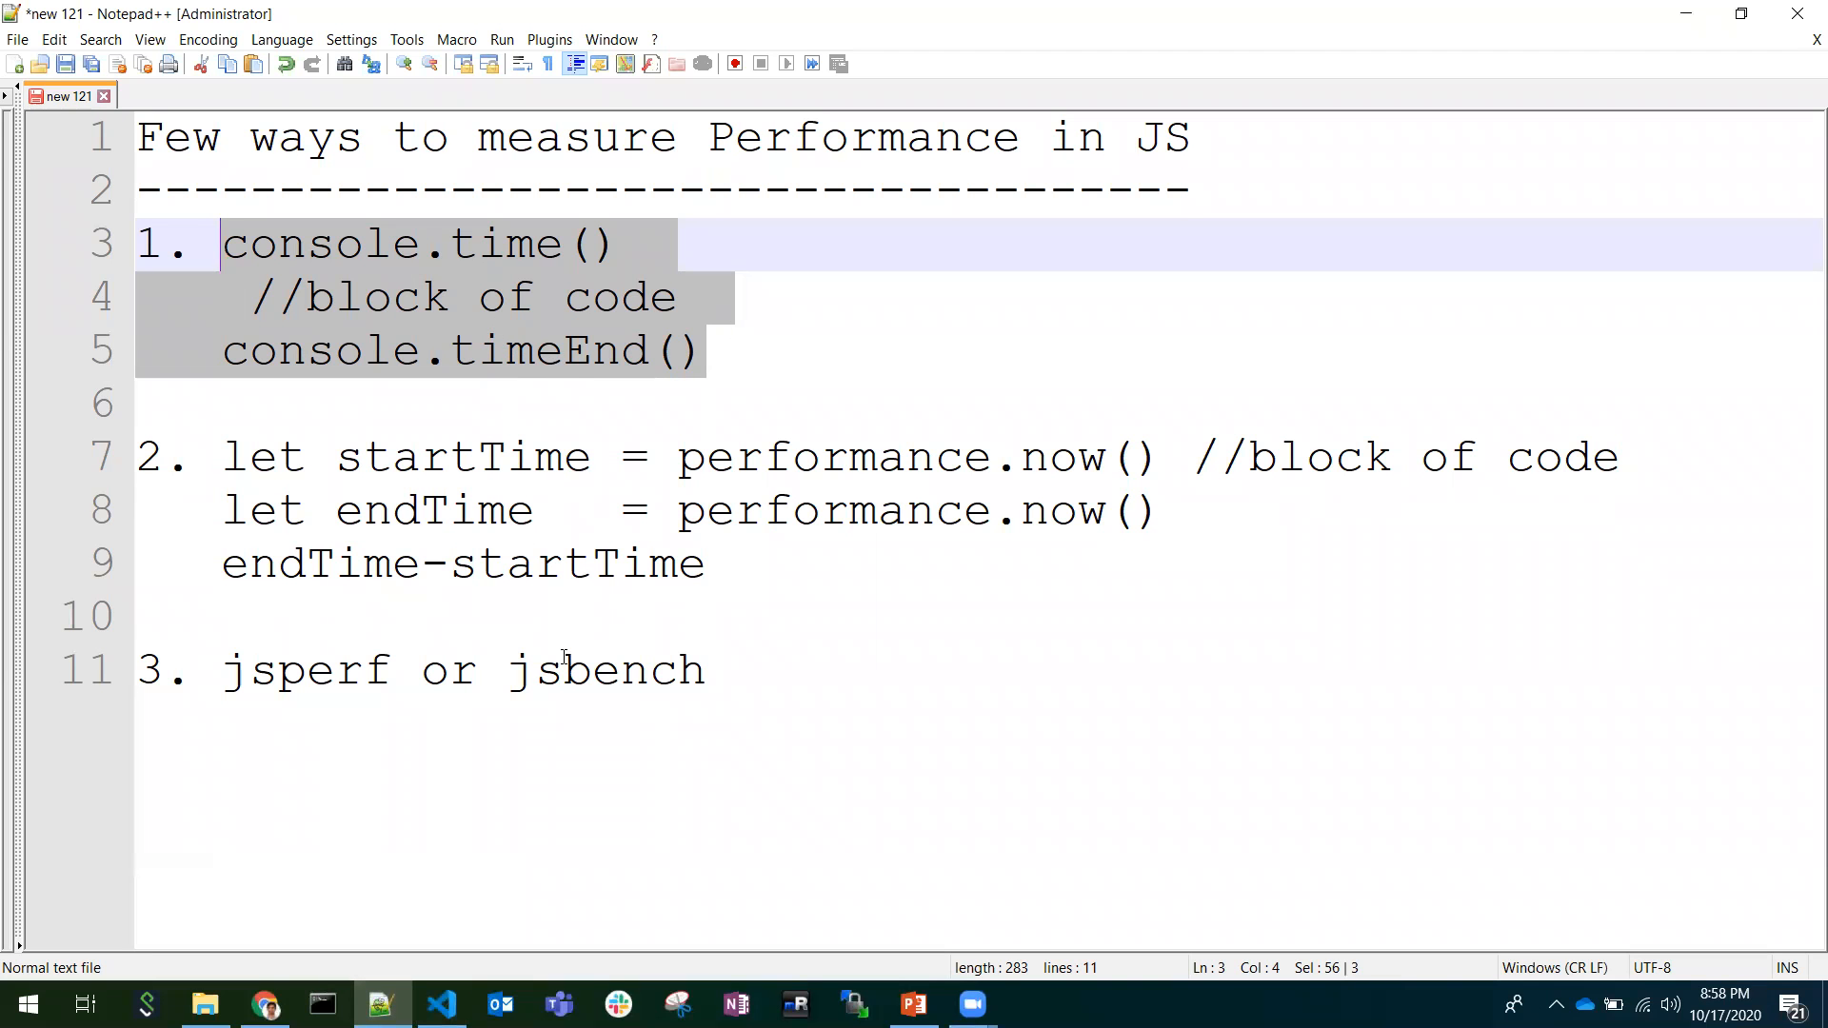
pyautogui.moveTo(402, 287)
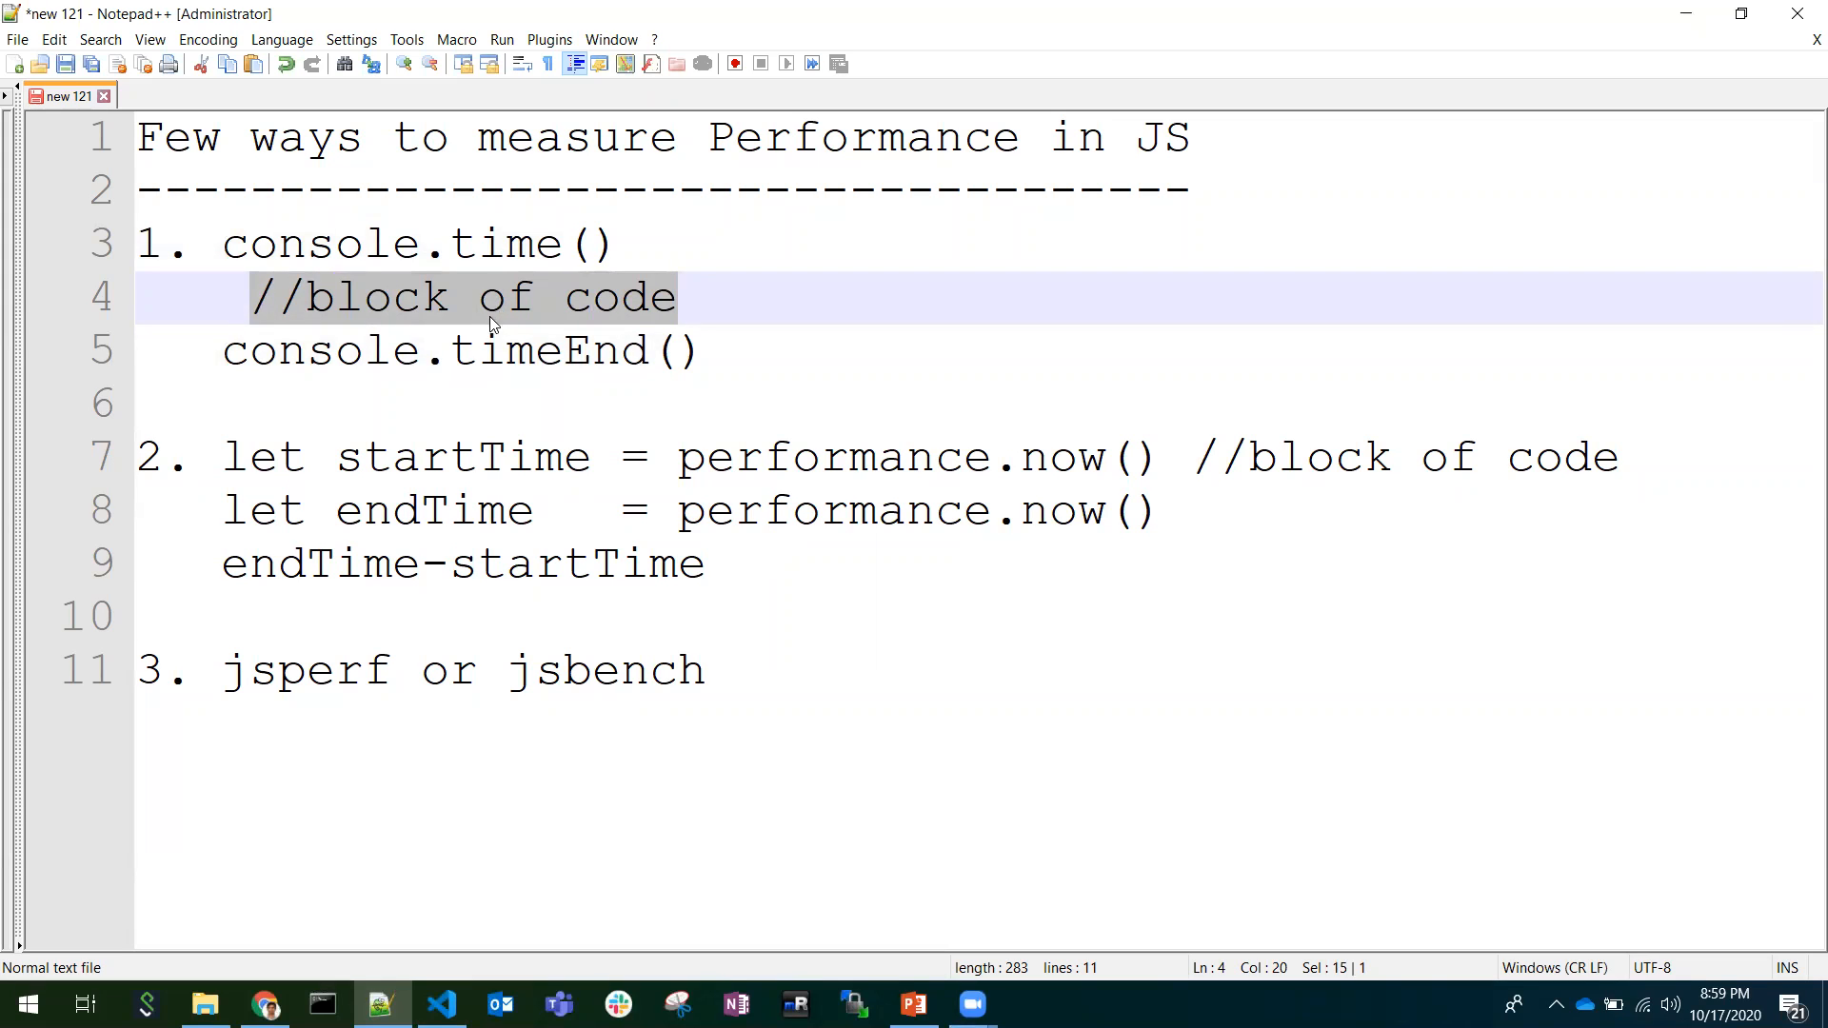
pyautogui.moveTo(444, 355)
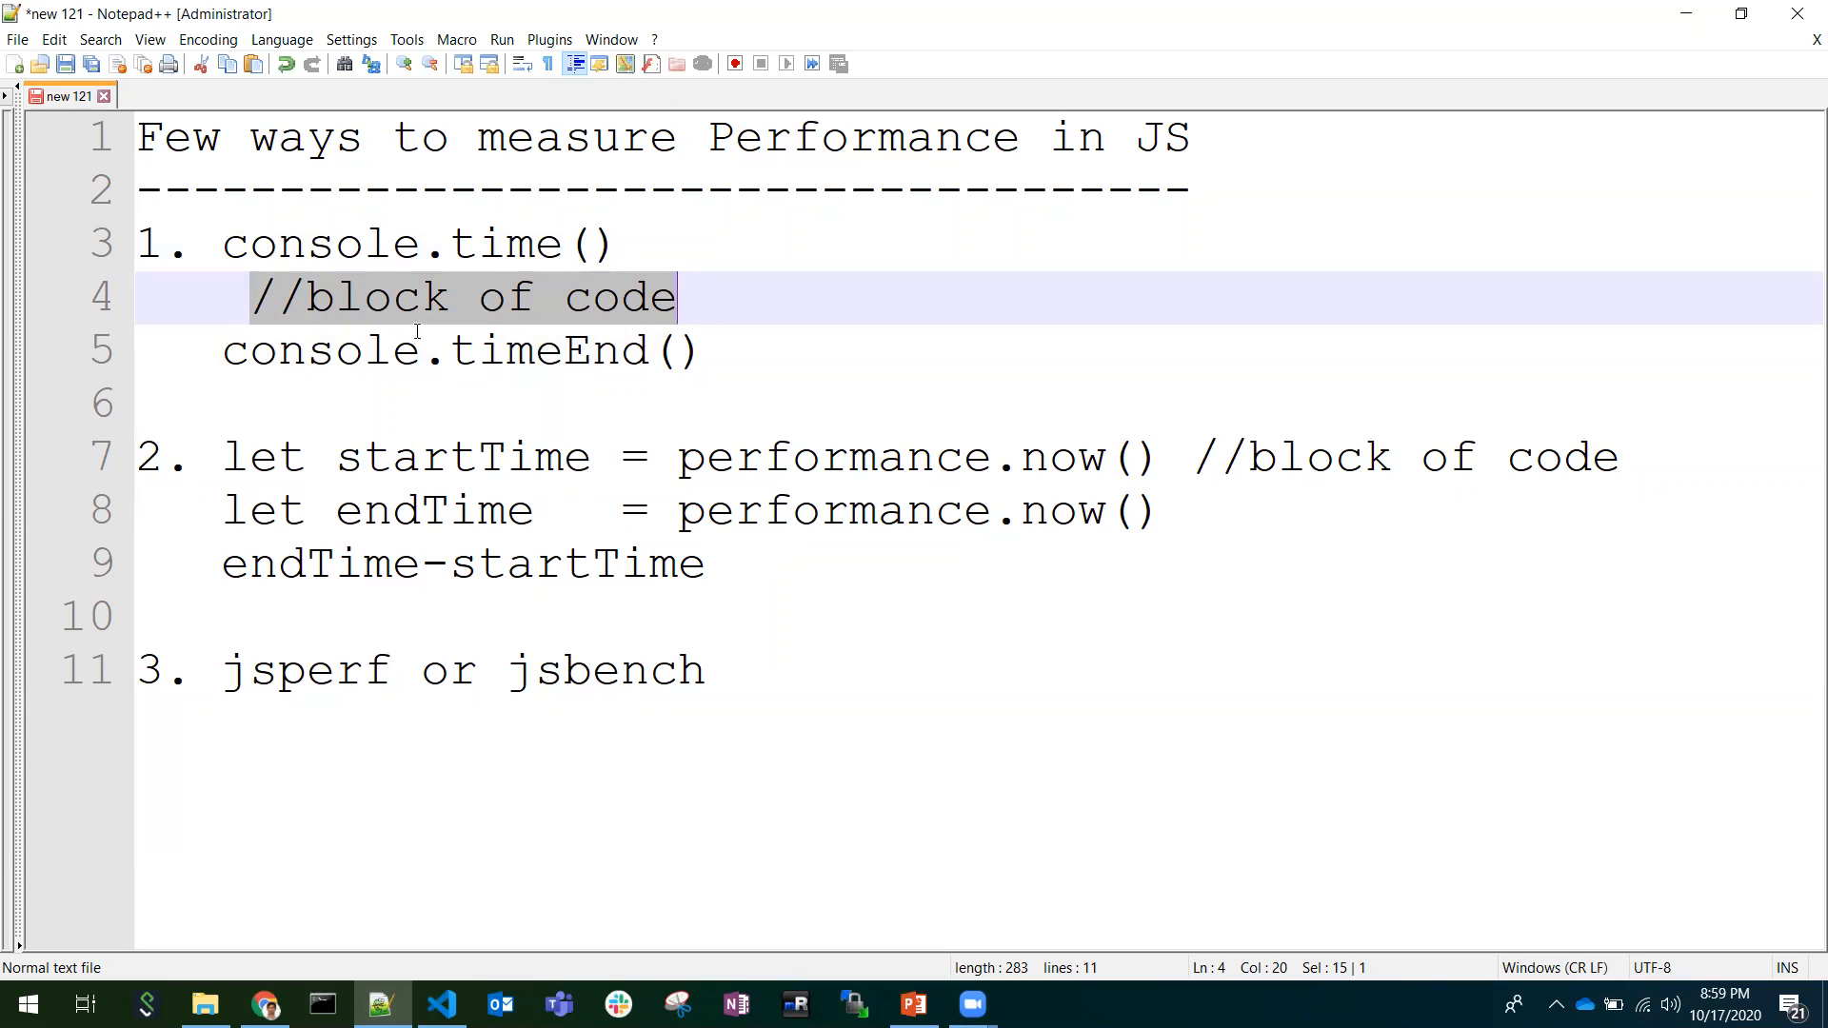
pyautogui.moveTo(543, 331)
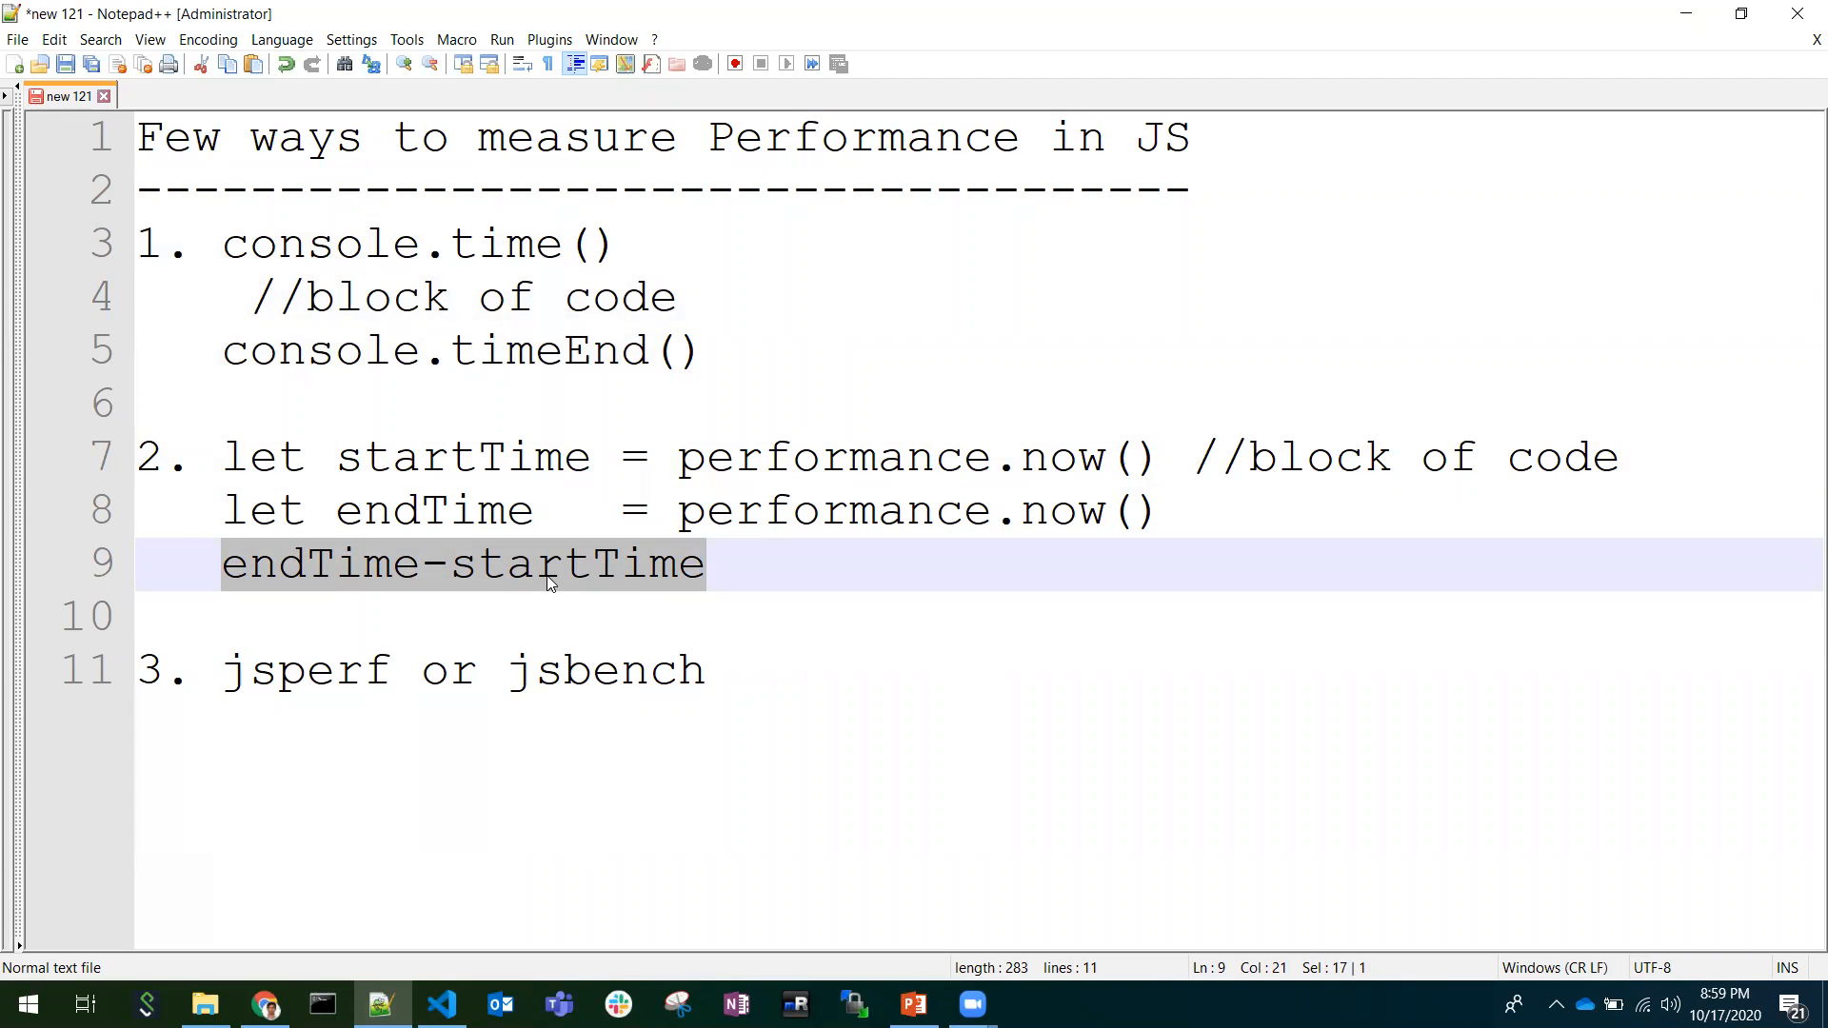
pyautogui.moveTo(1219, 482)
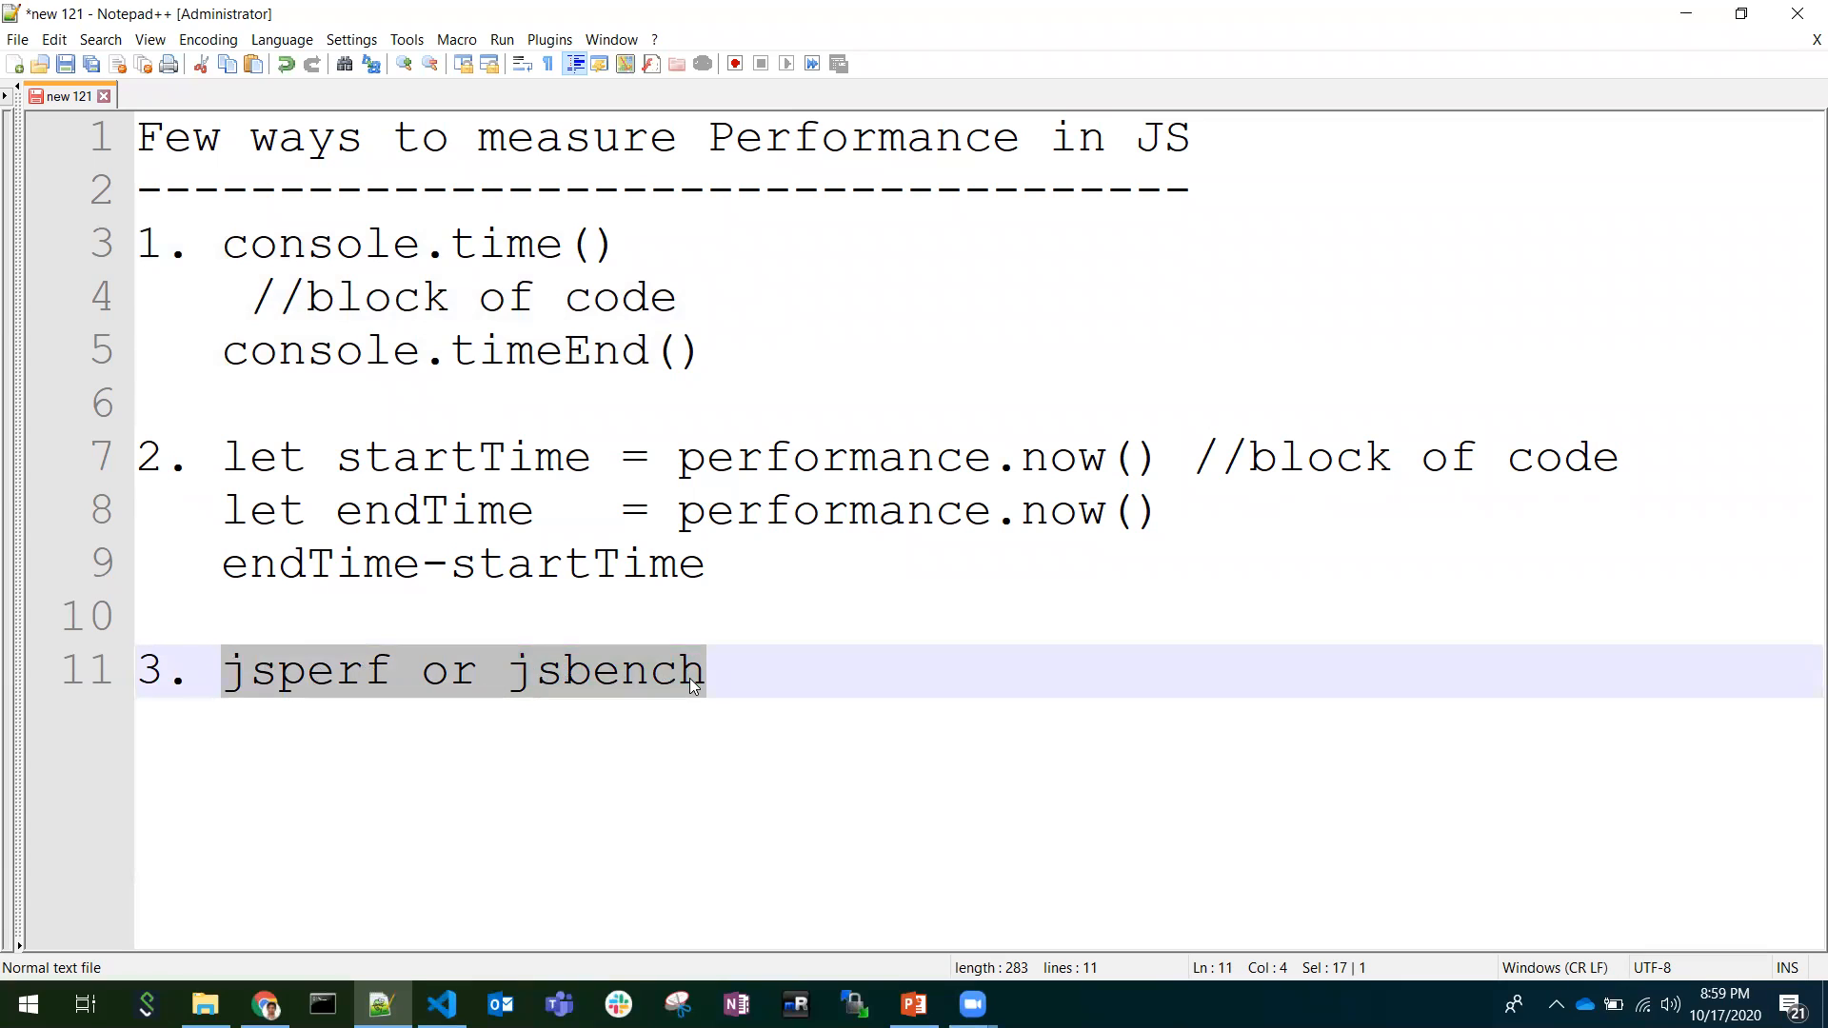
pyautogui.moveTo(606, 624)
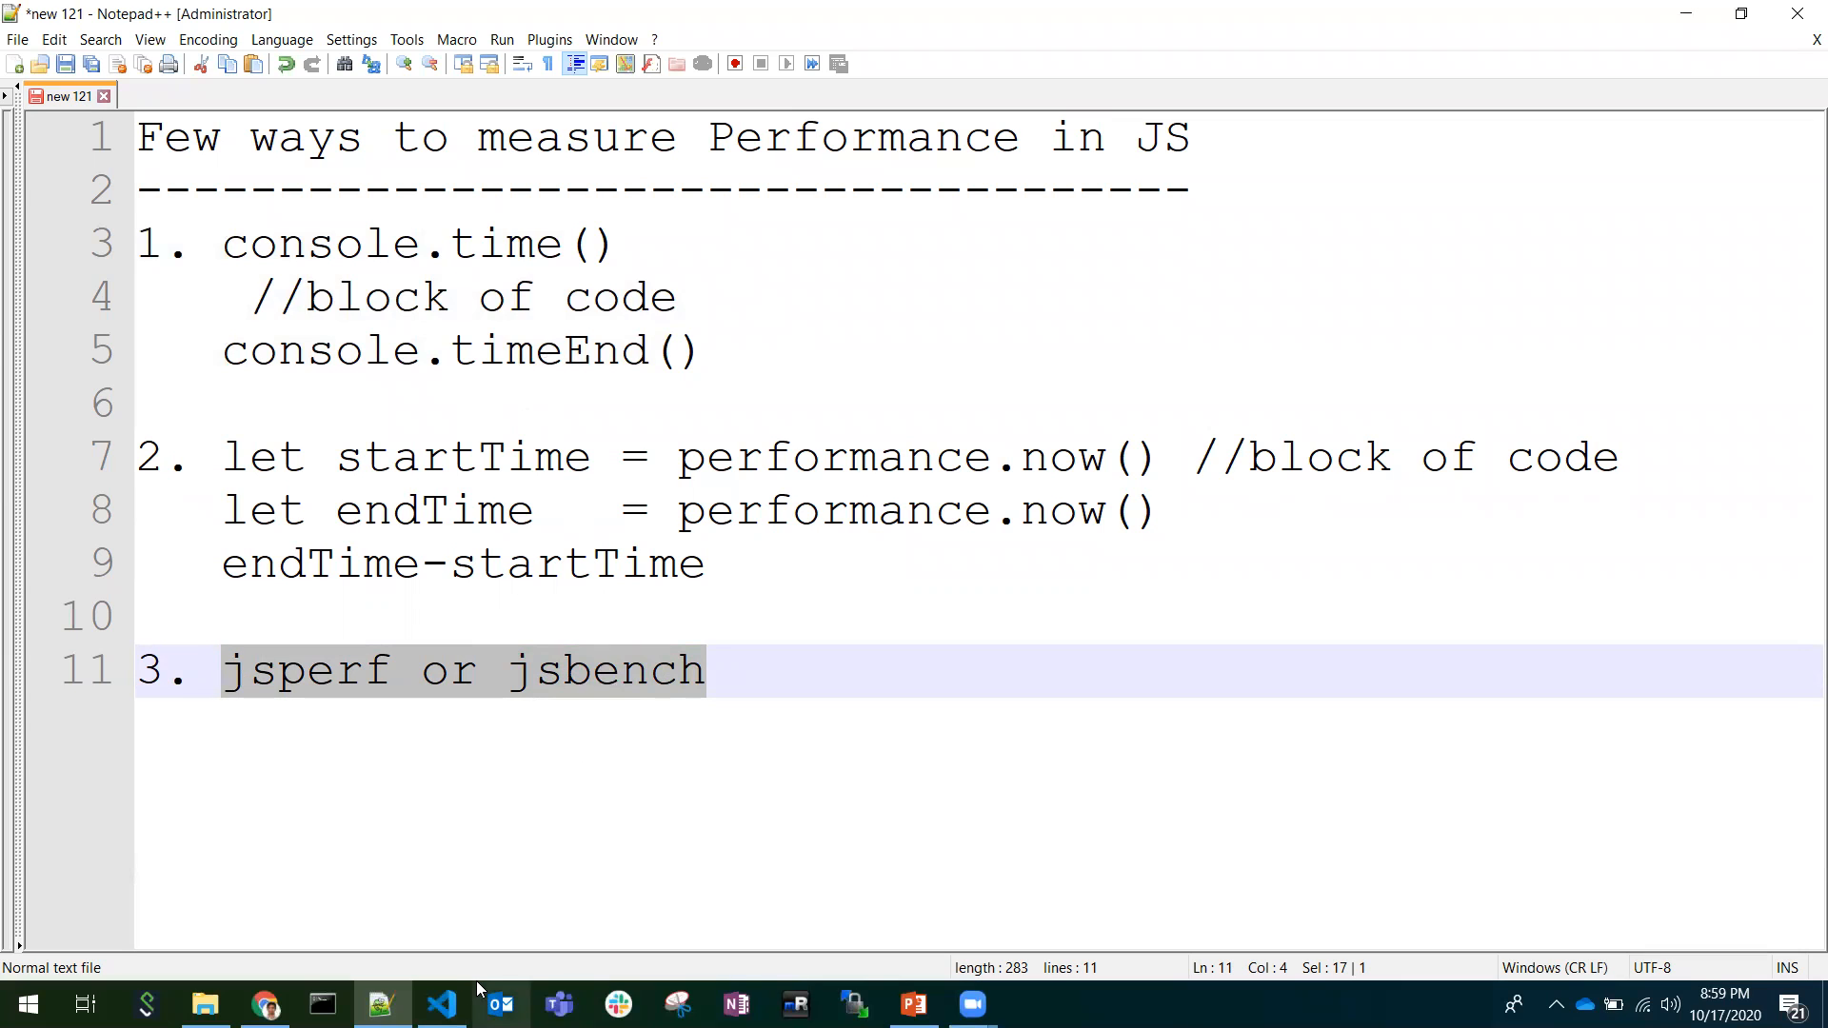
# Highlight the three array-sum functions and the ten-number array literal in forLoop.
pyautogui.click(440, 1003)
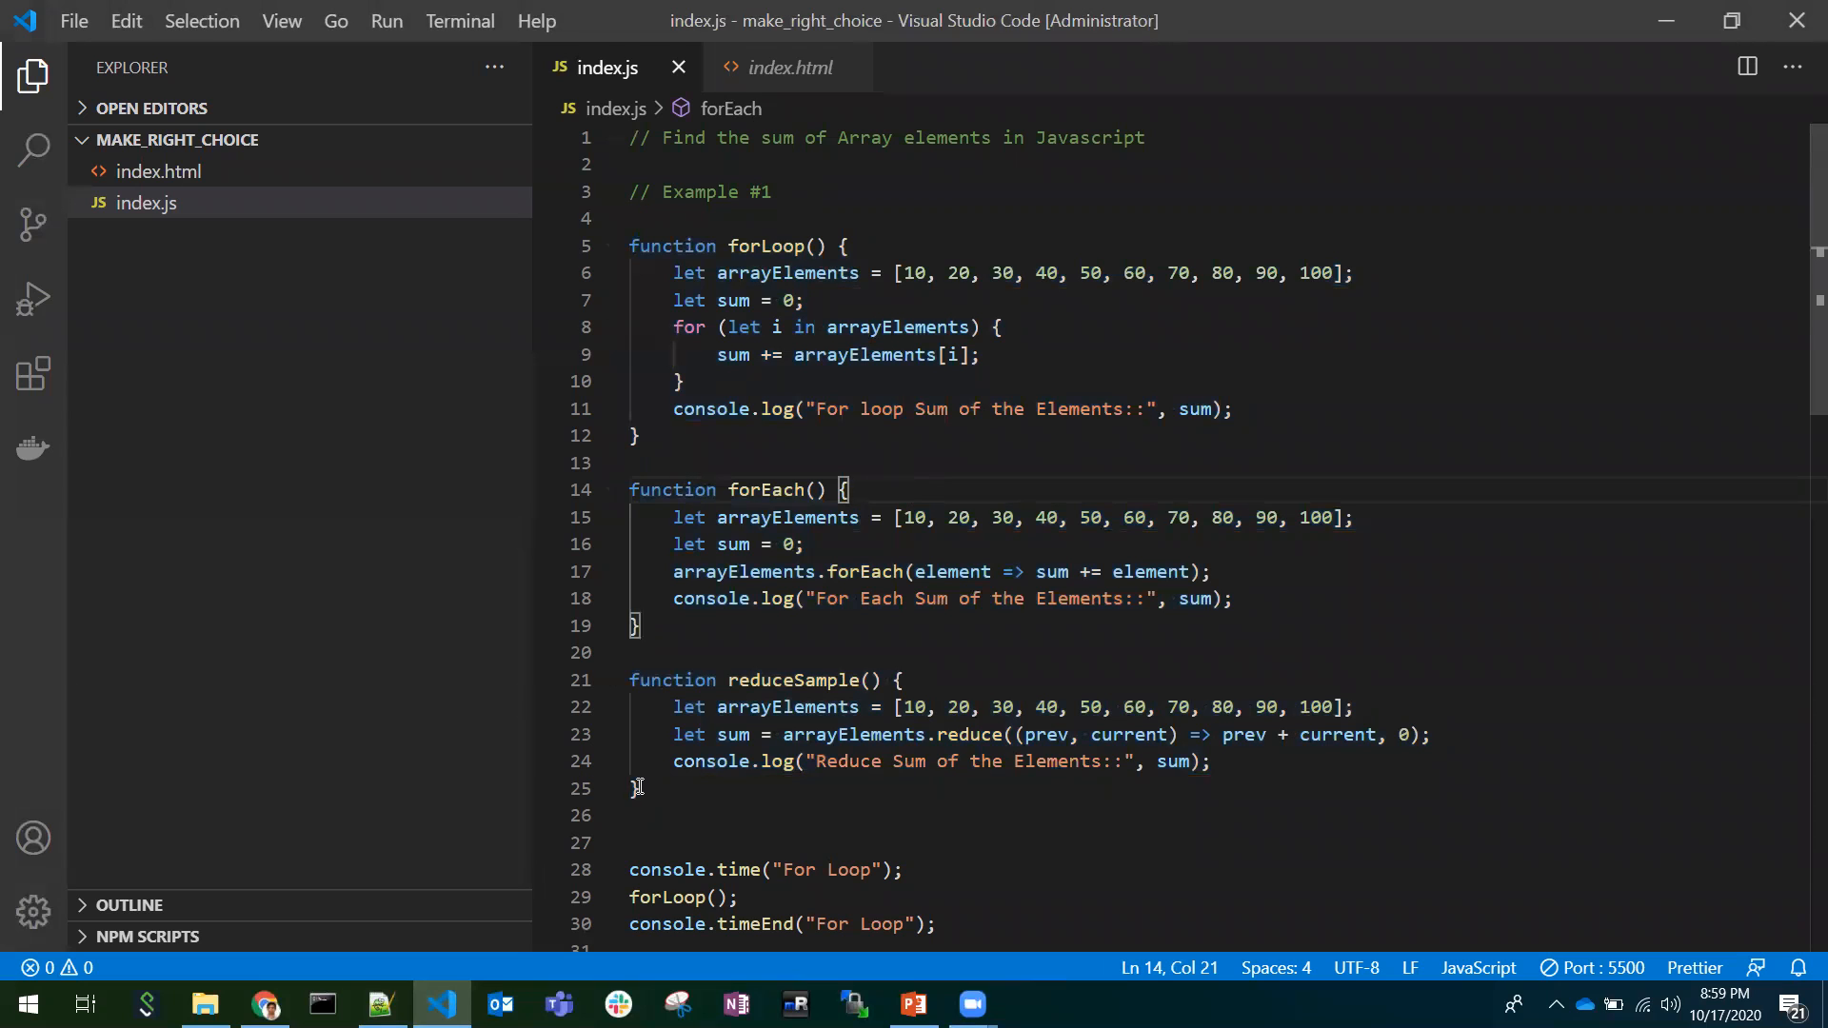
pyautogui.moveTo(630, 246); pyautogui.dragTo(642, 789)
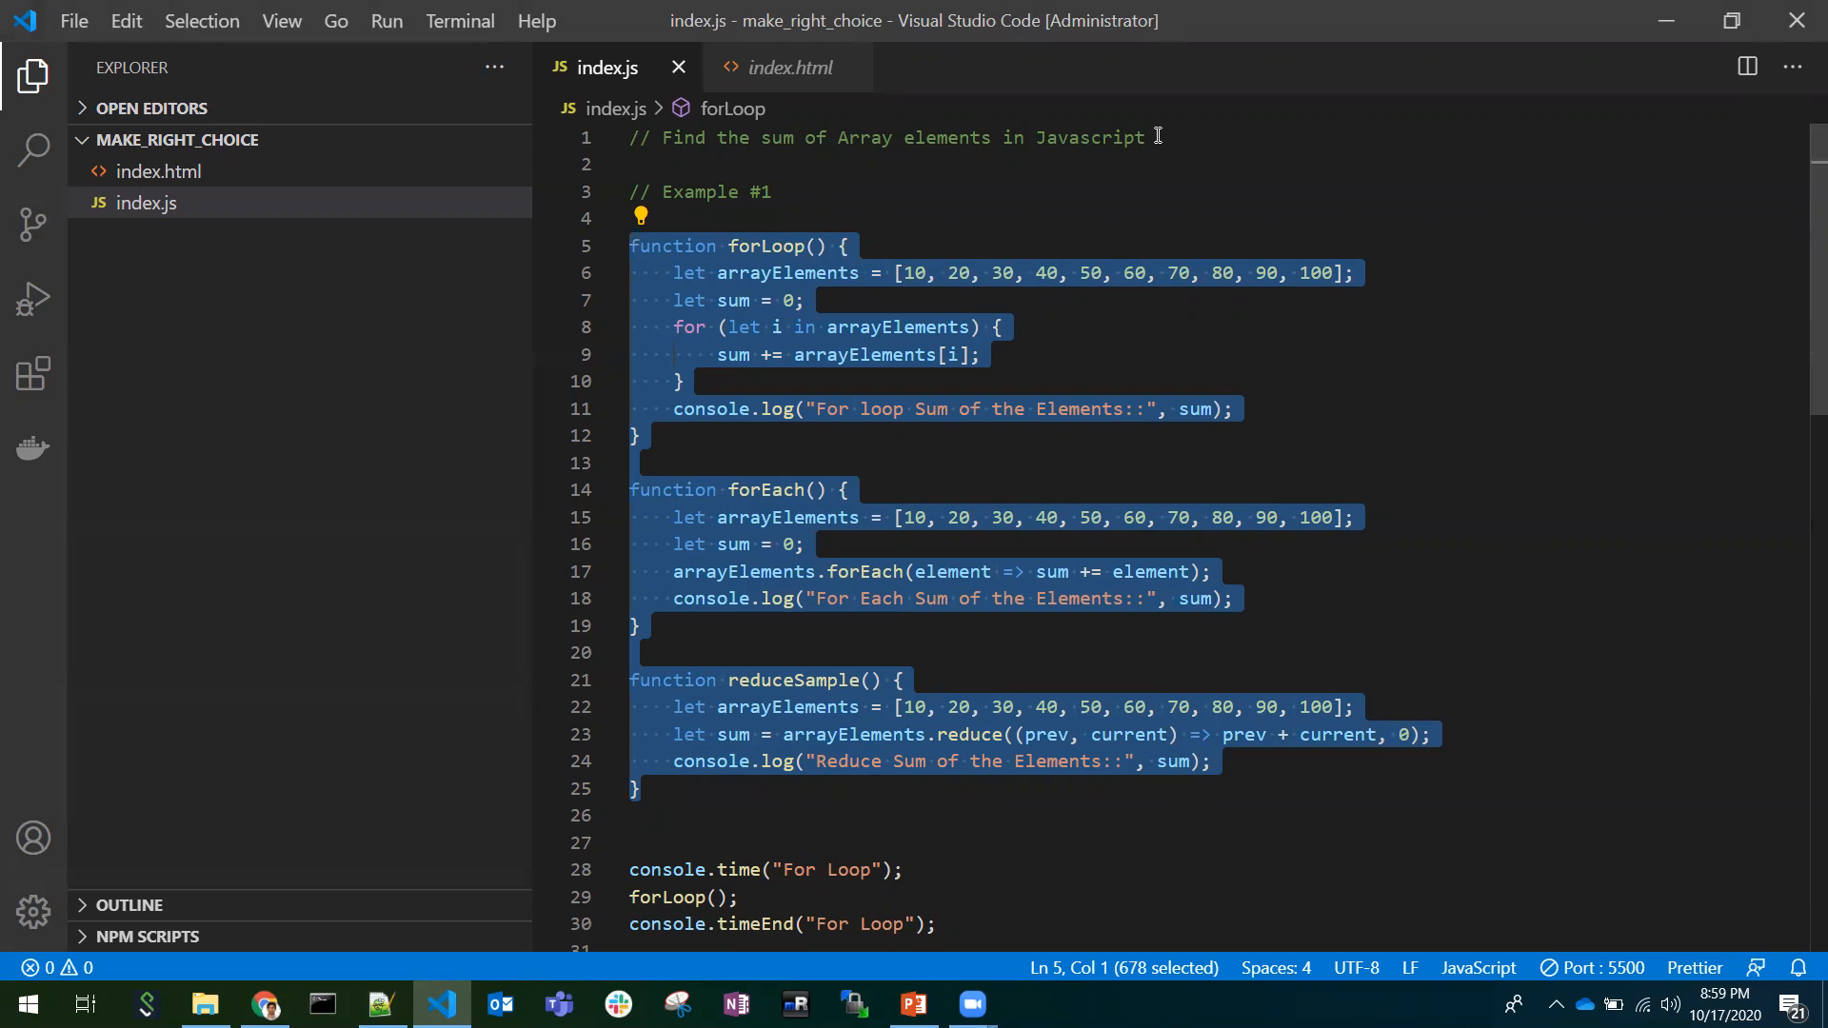
pyautogui.click(944, 299)
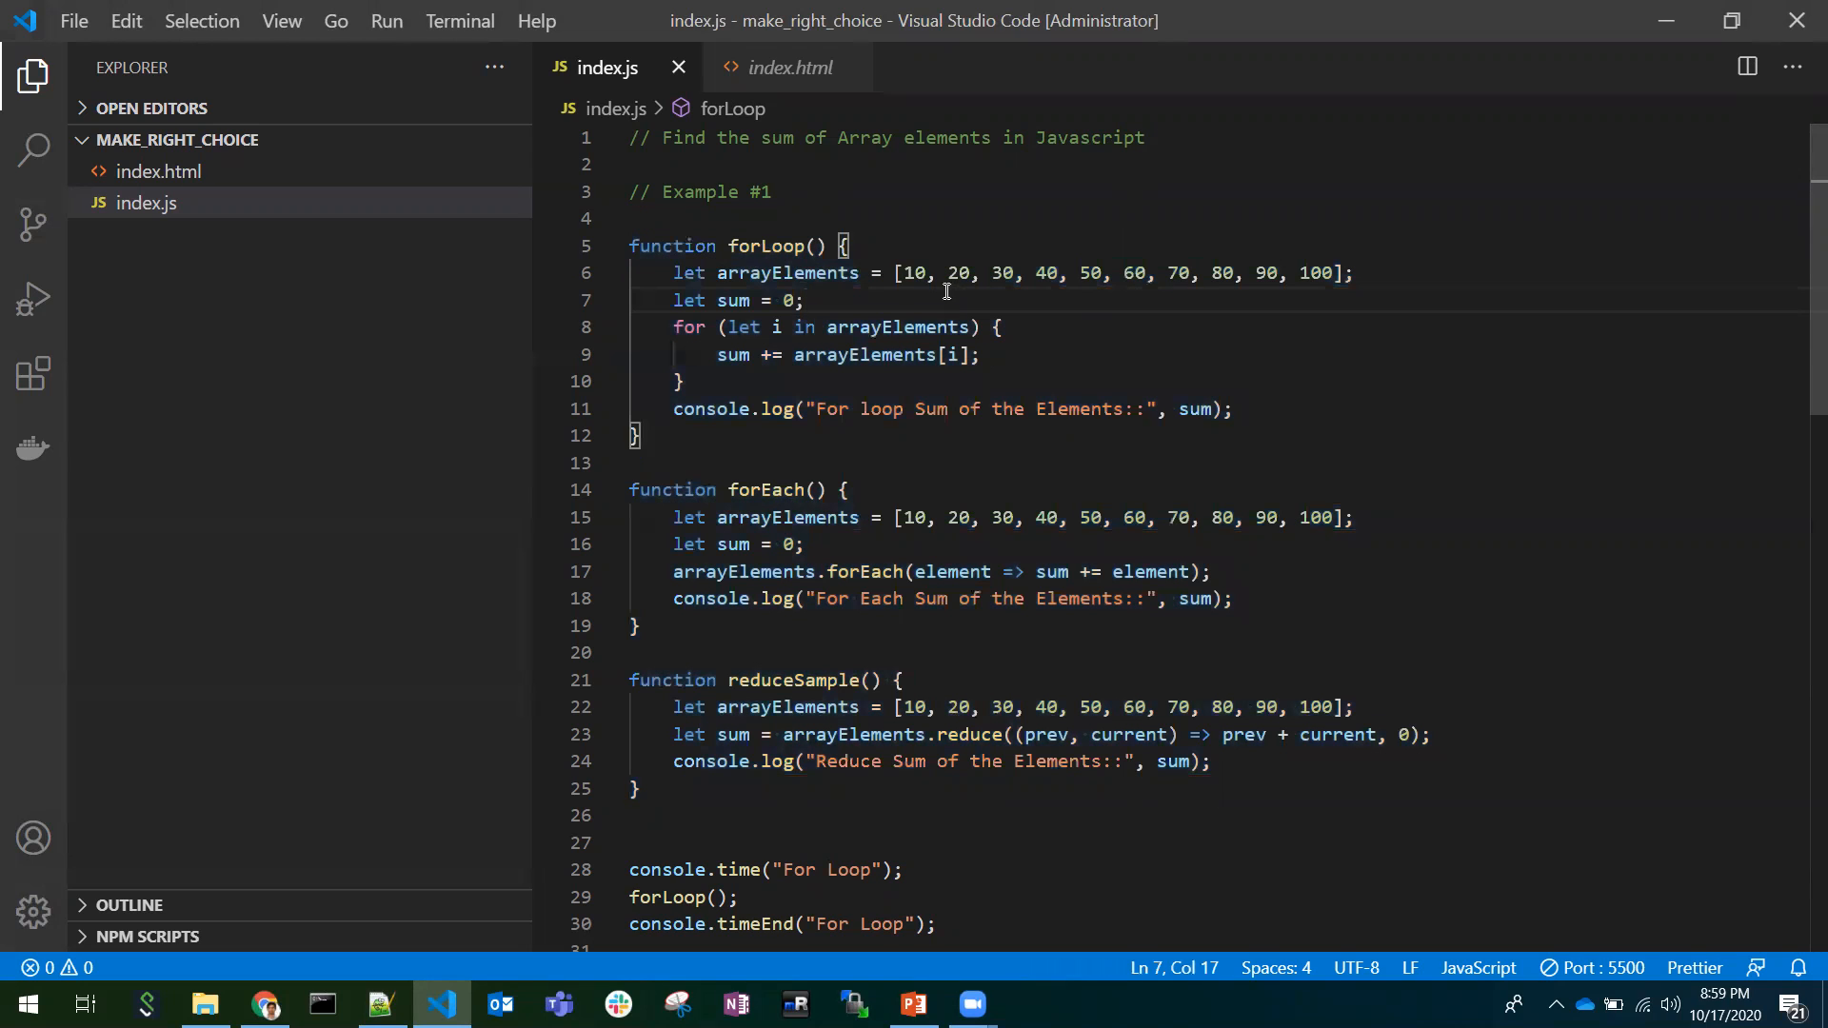
pyautogui.moveTo(895, 272); pyautogui.dragTo(1346, 273)
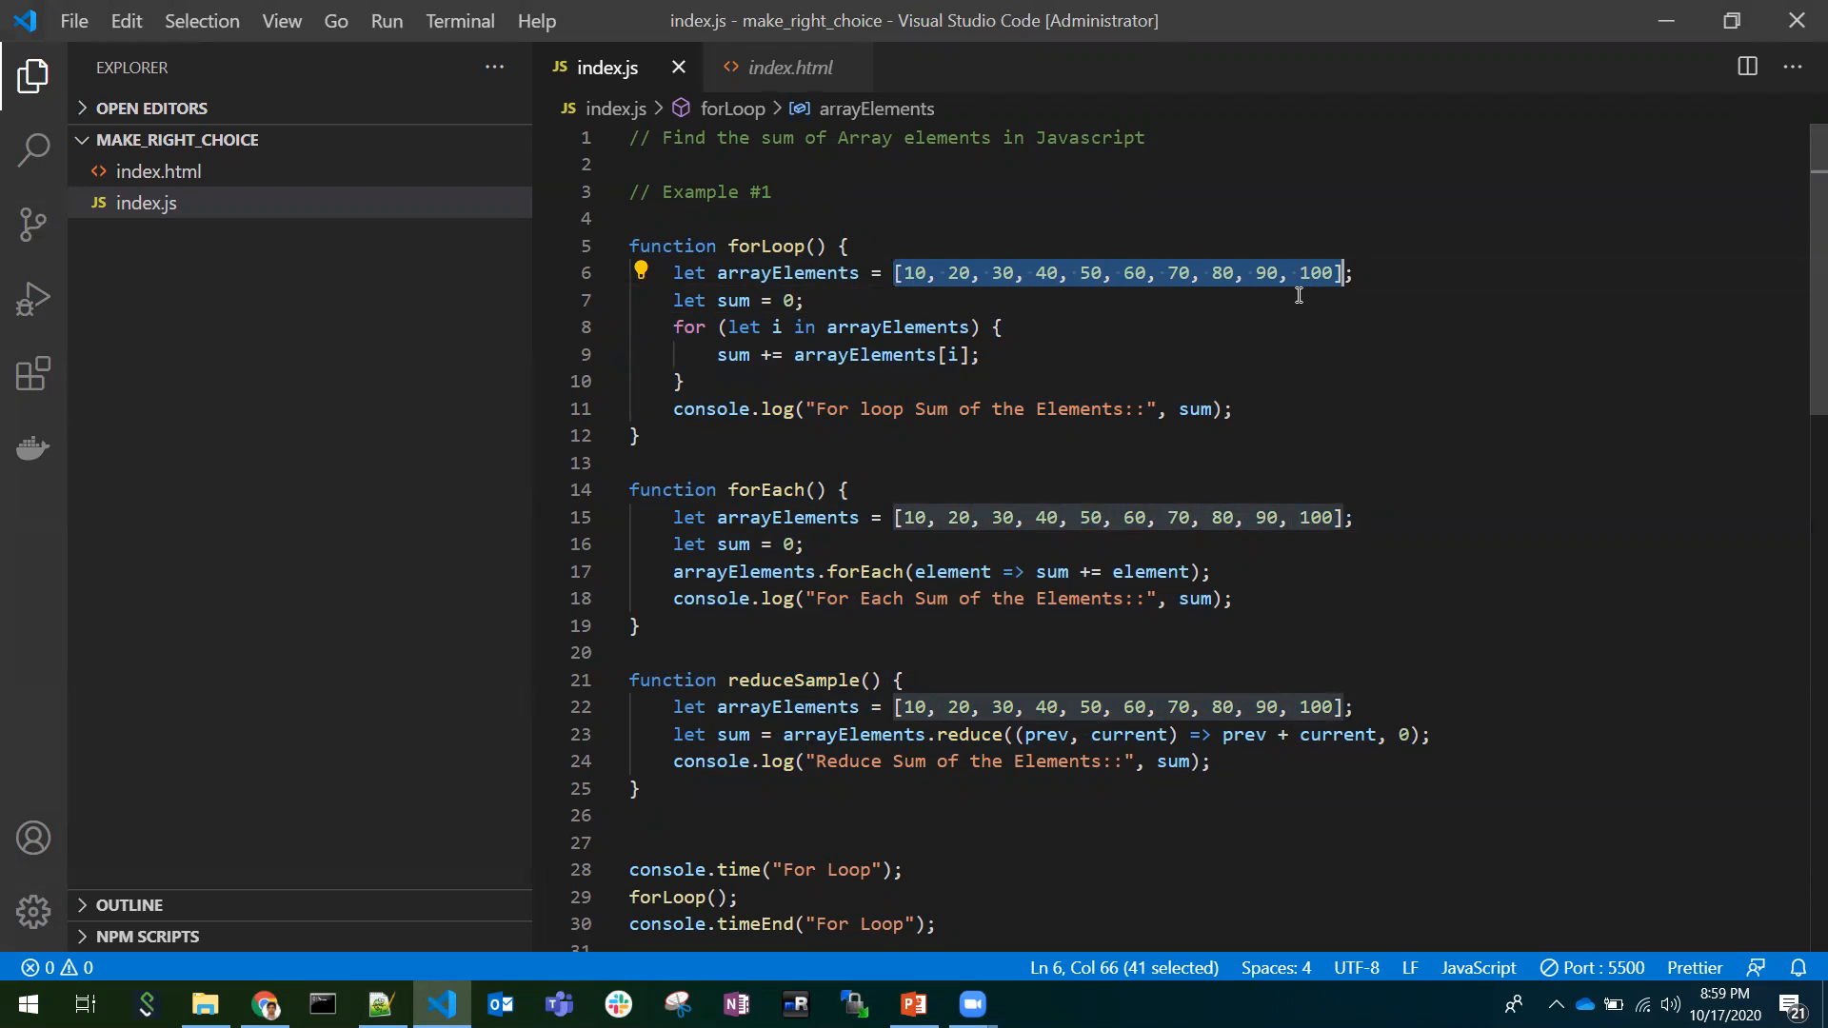
pyautogui.moveTo(1265, 320)
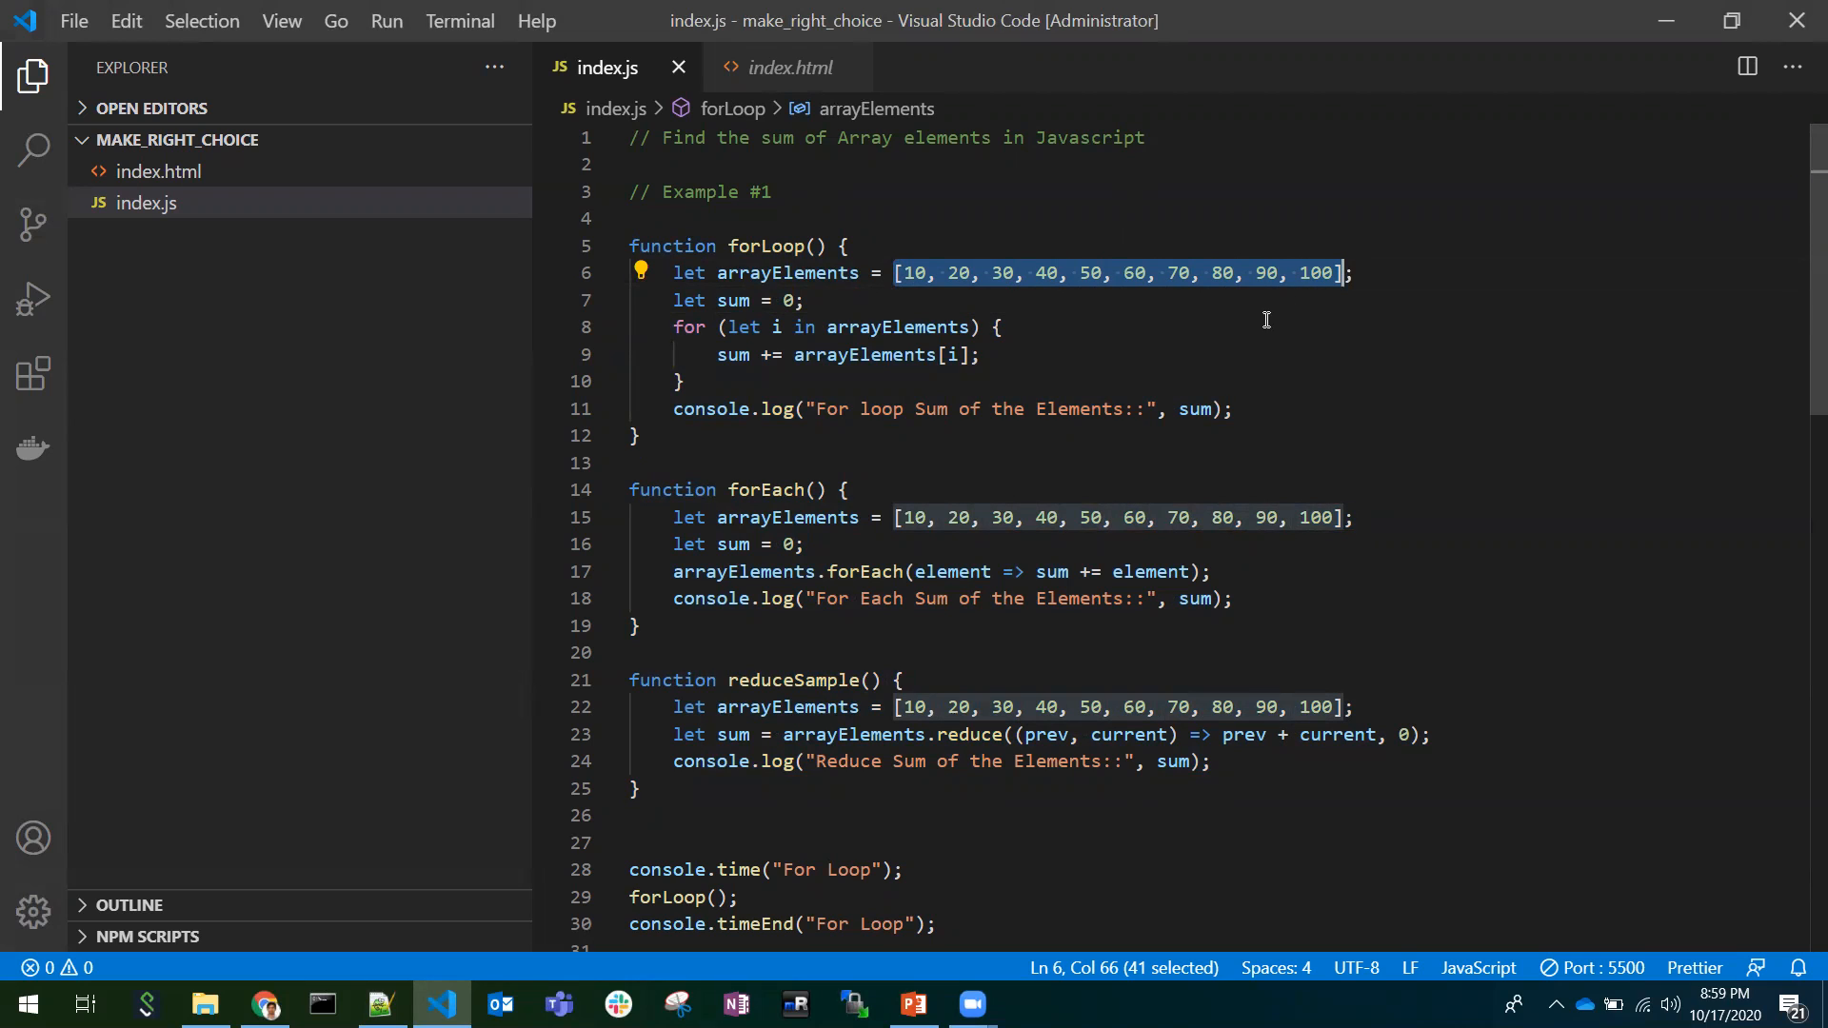
# Move down to the console.time blocks and highlight the timed forLoop() call.
pyautogui.scroll(-3)
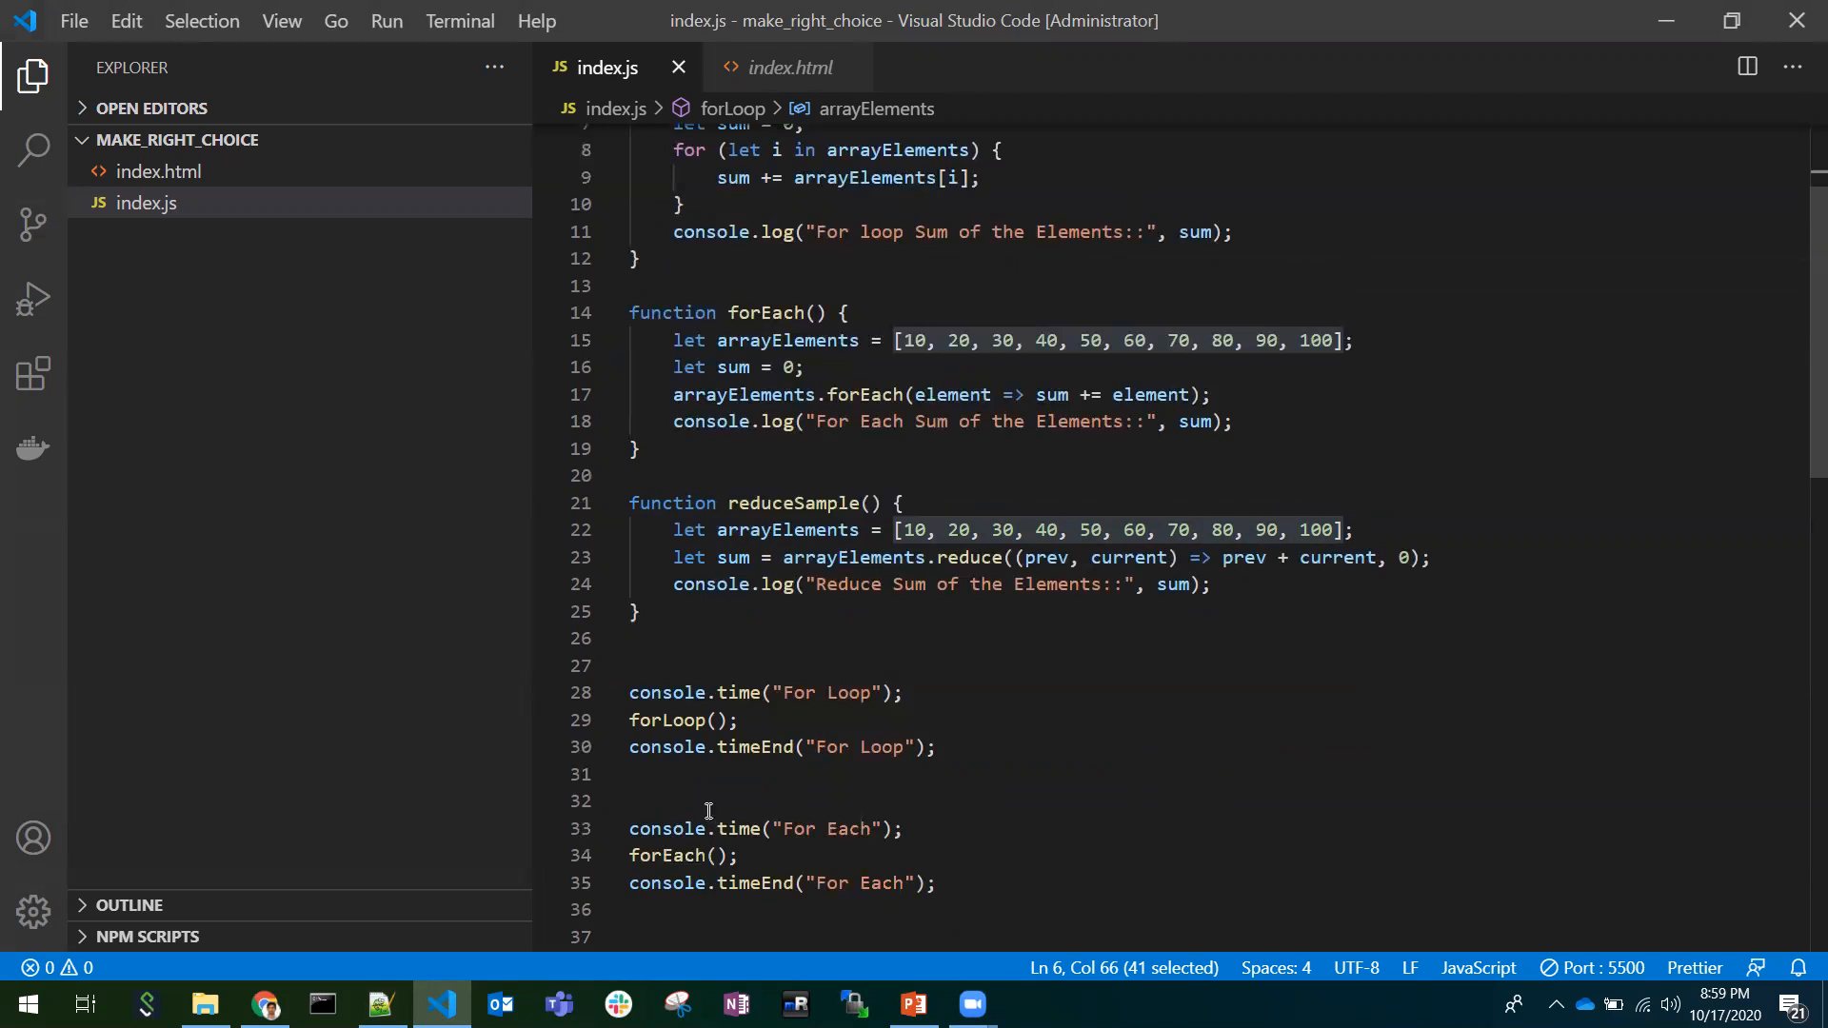
pyautogui.scroll(-3)
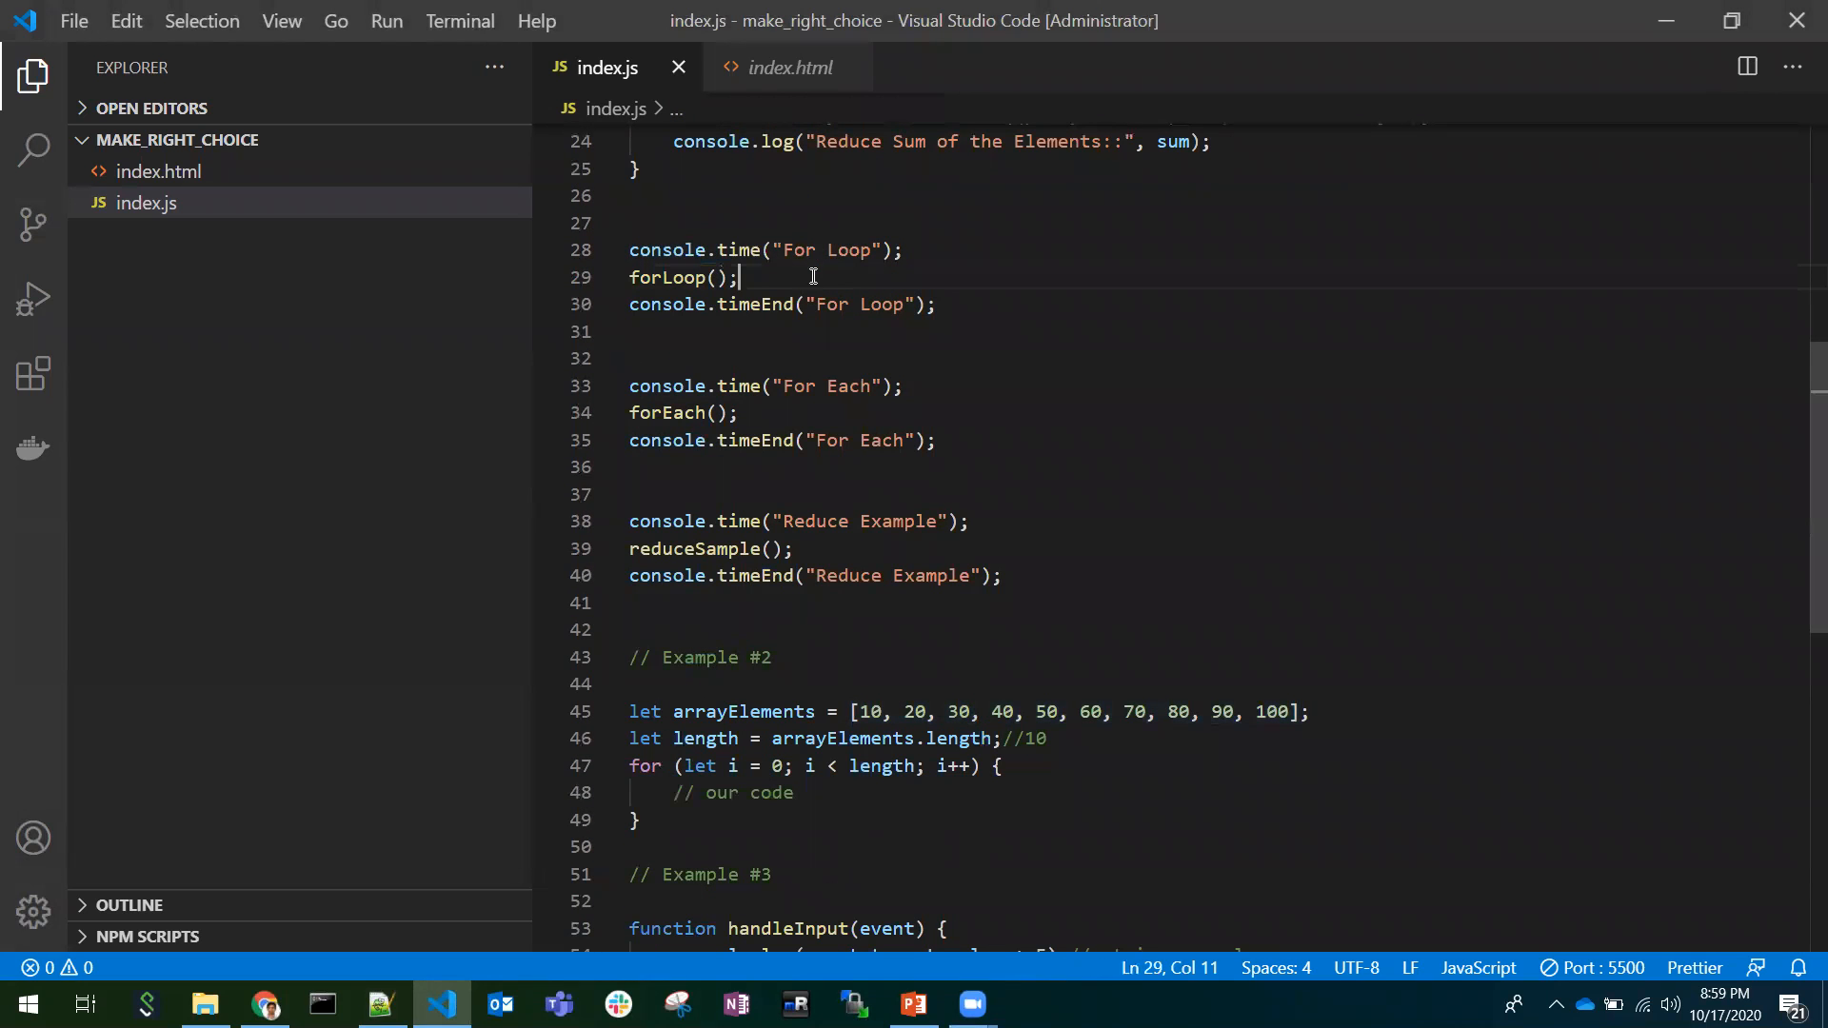
pyautogui.tripleClick(682, 278)
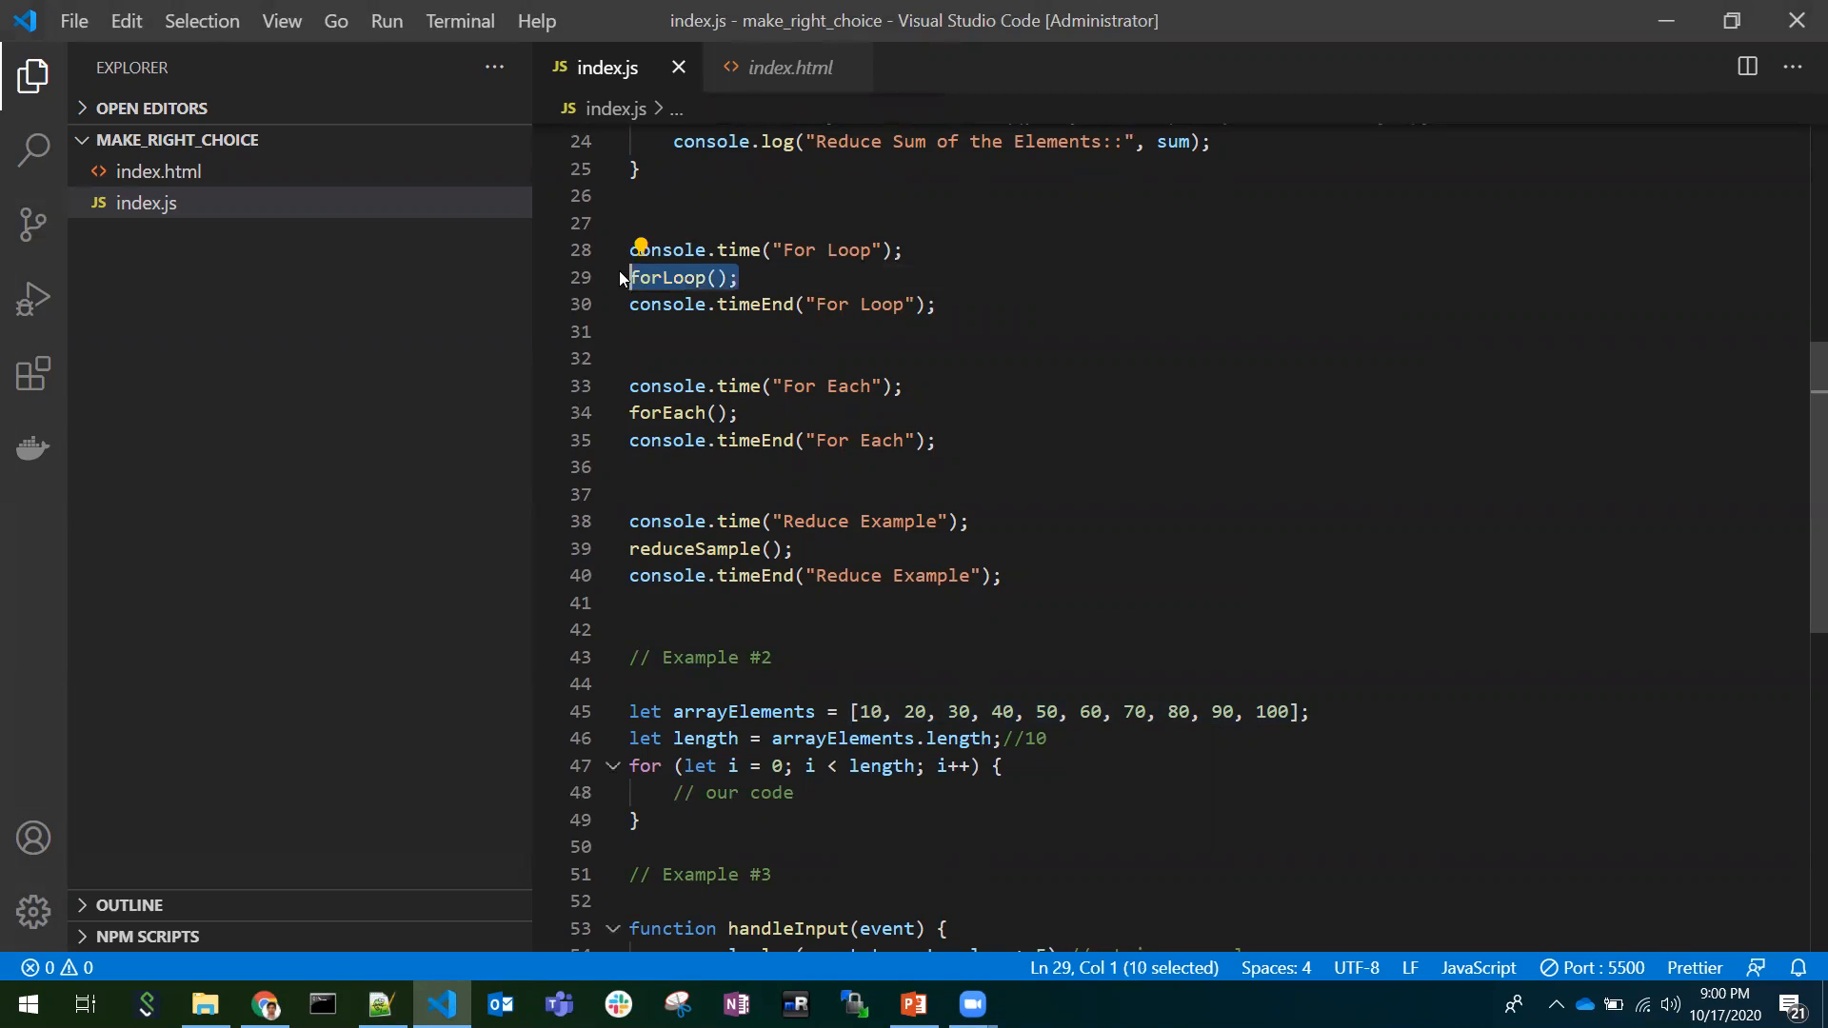
pyautogui.moveTo(781, 575)
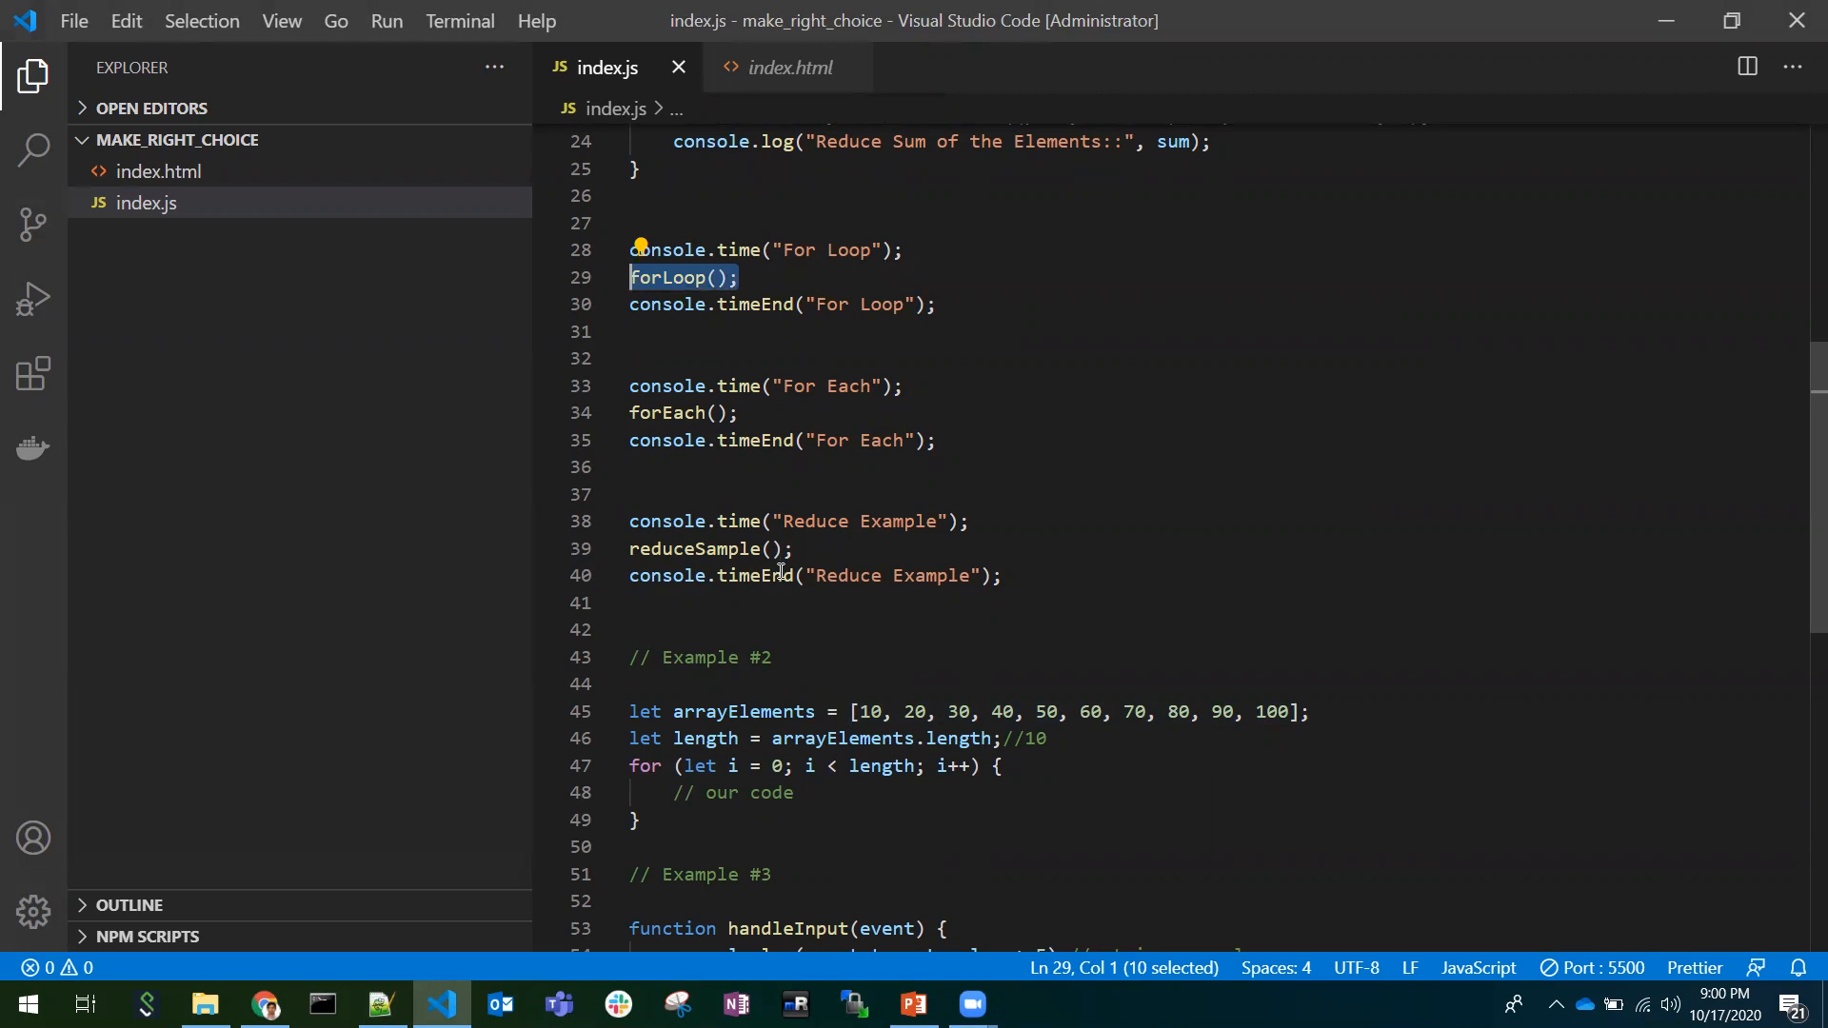
pyautogui.scroll(-3)
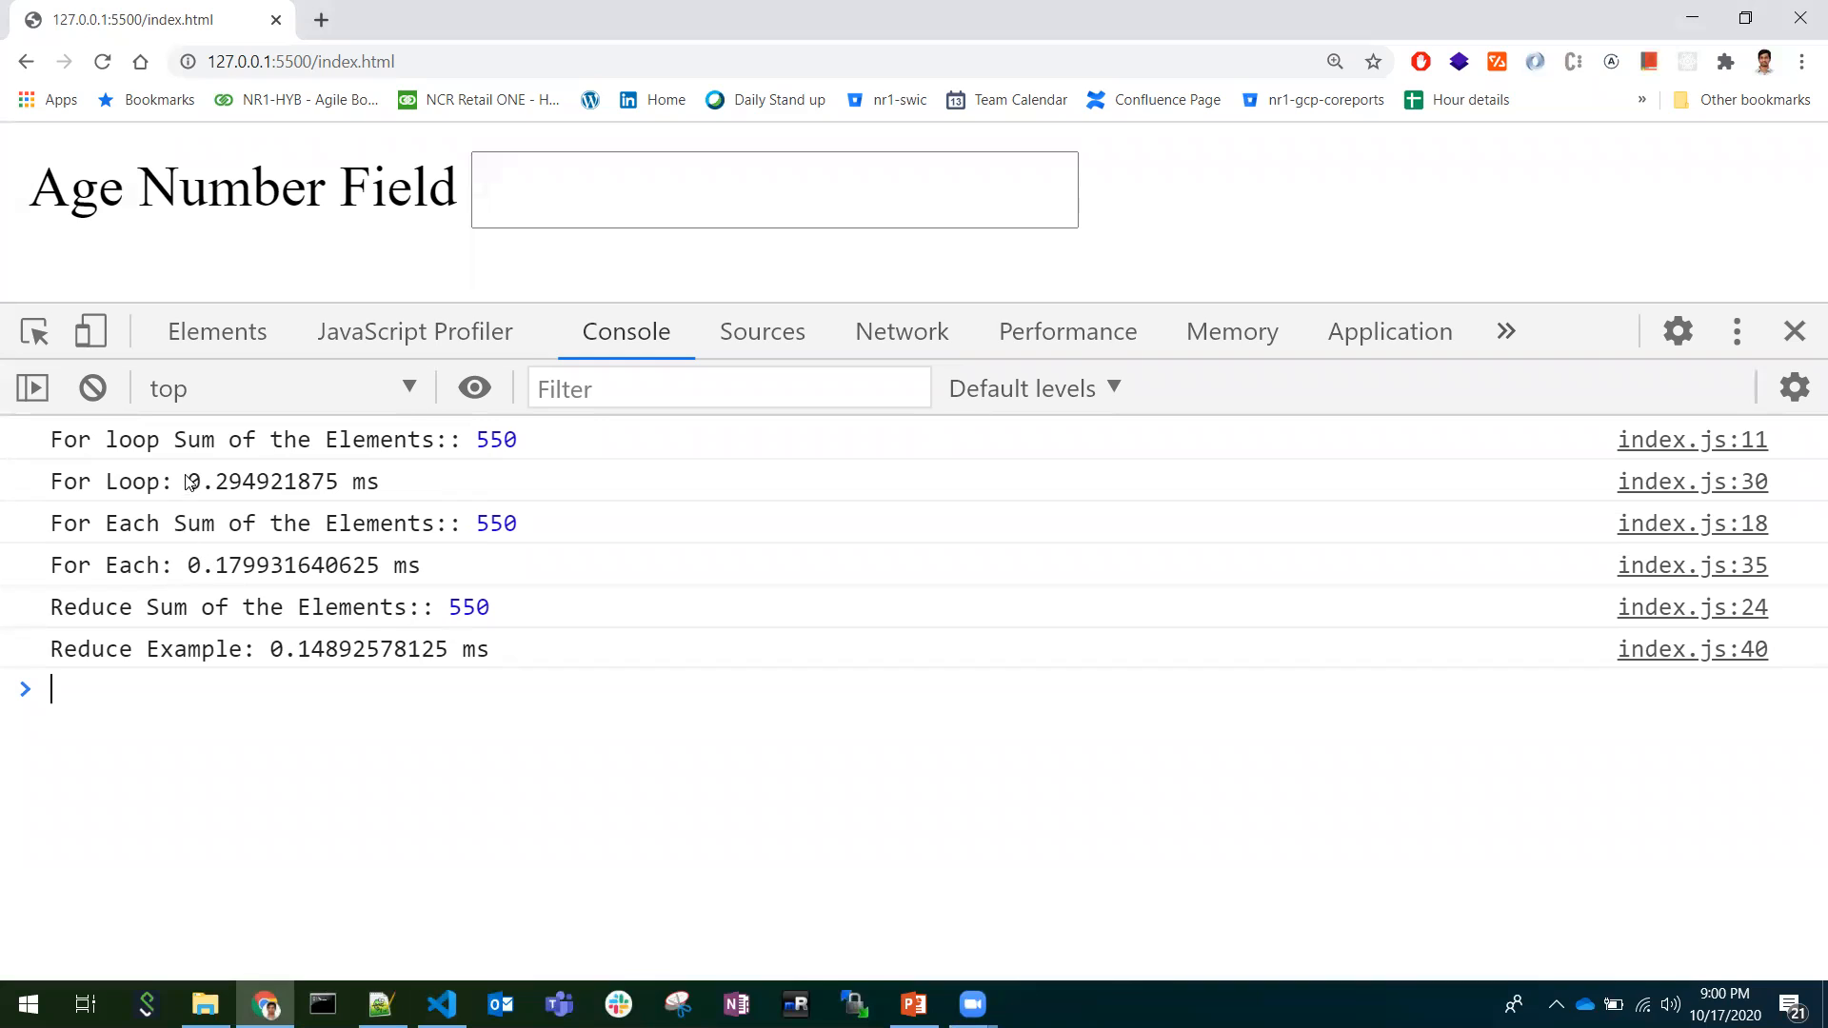
# Highlight the For Loop timing value in the console, then return to the code editor.
pyautogui.doubleClick(232, 482)
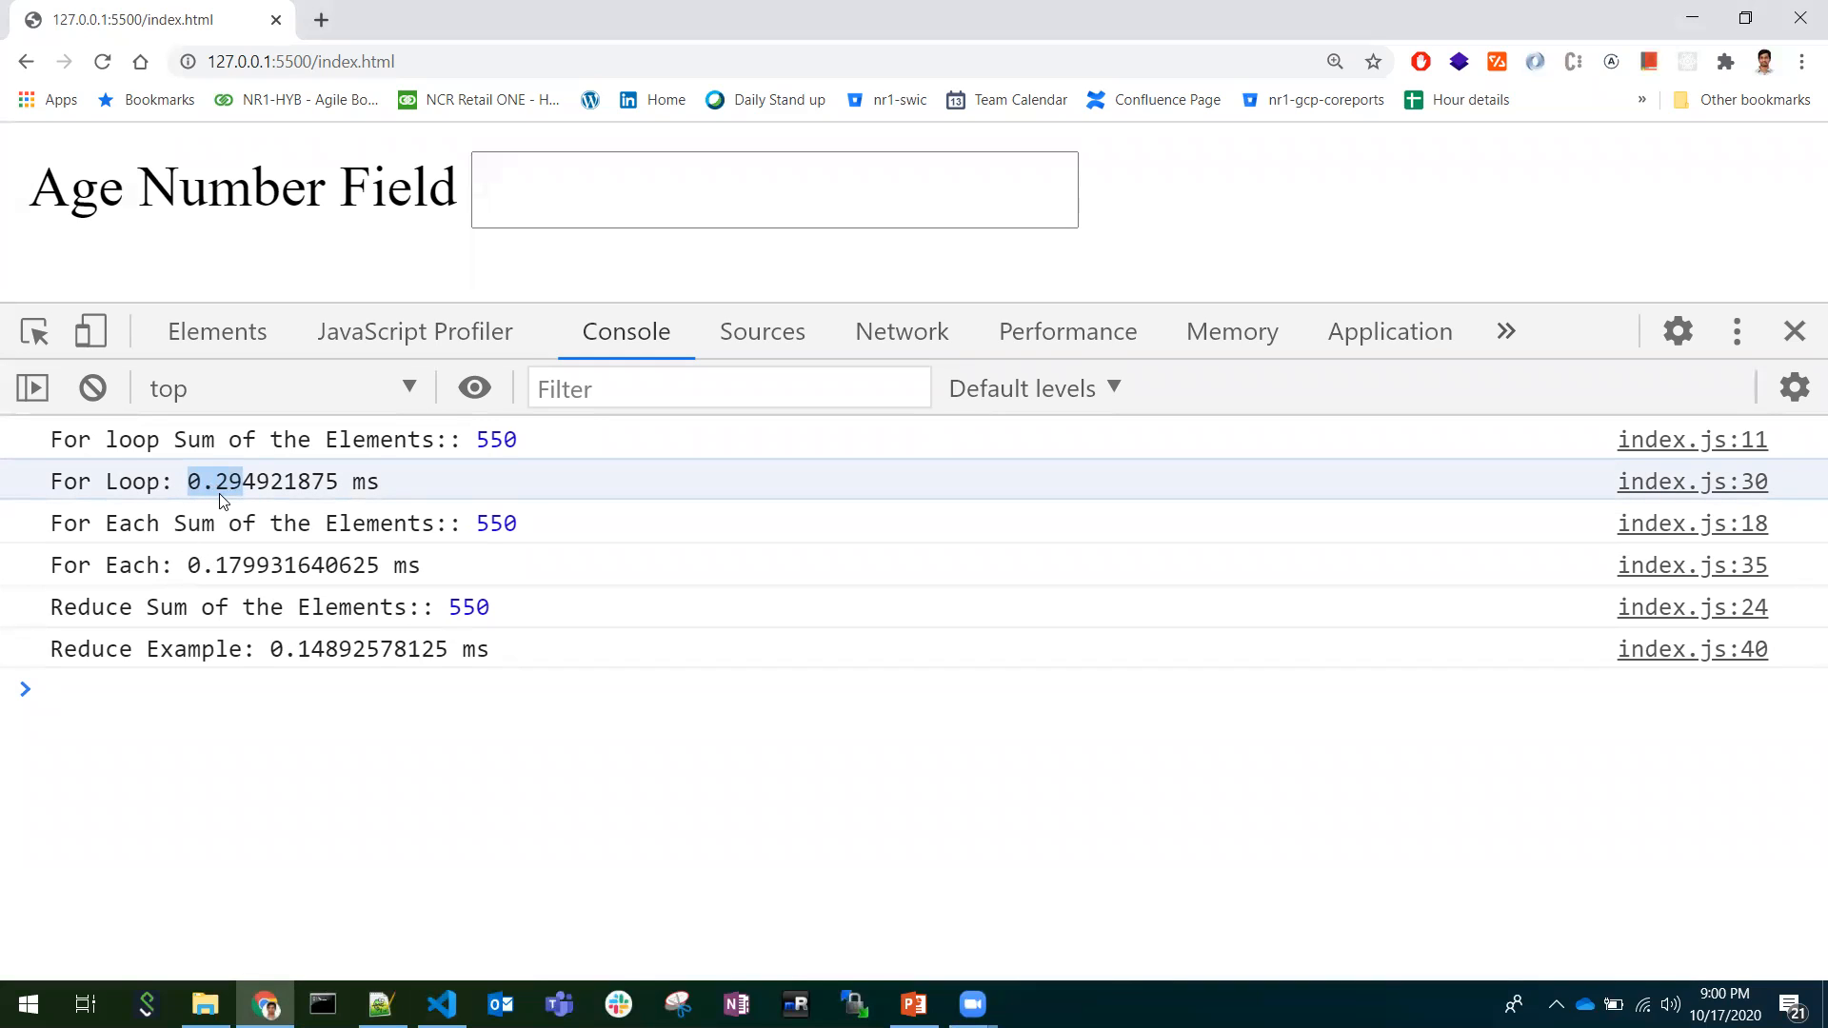
pyautogui.moveTo(194, 567)
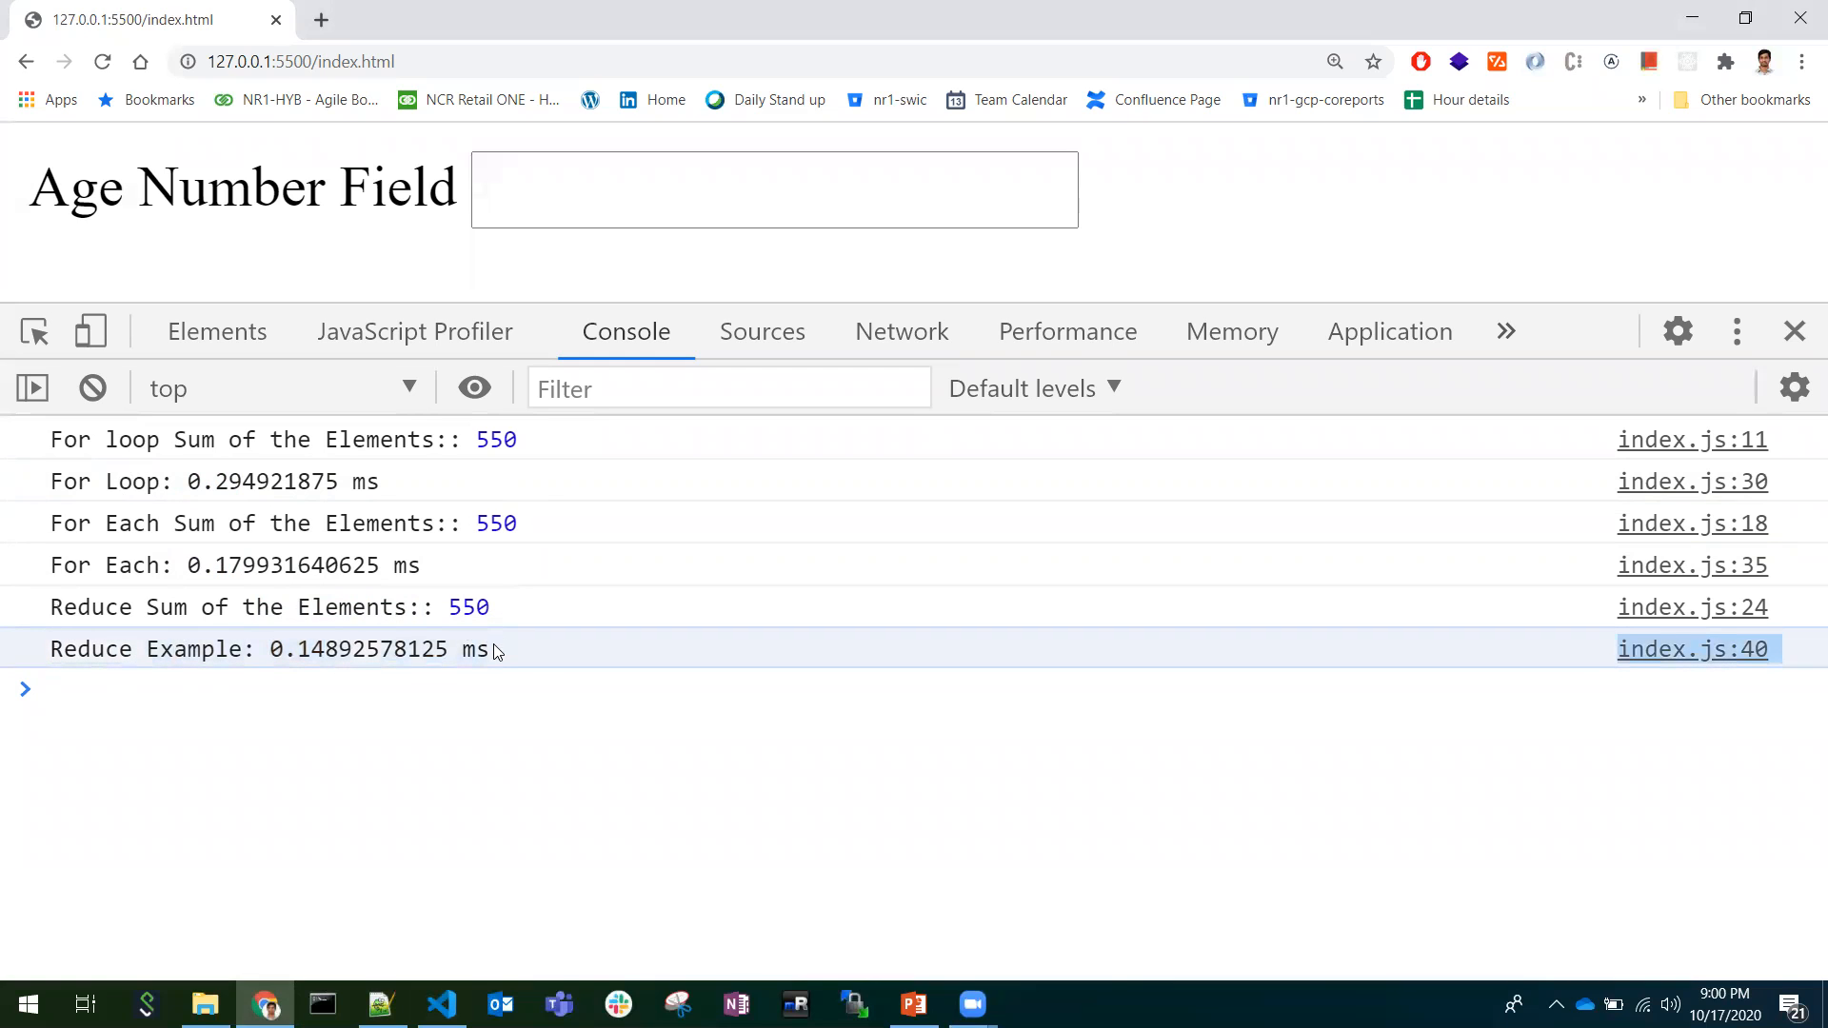
pyautogui.moveTo(405, 653)
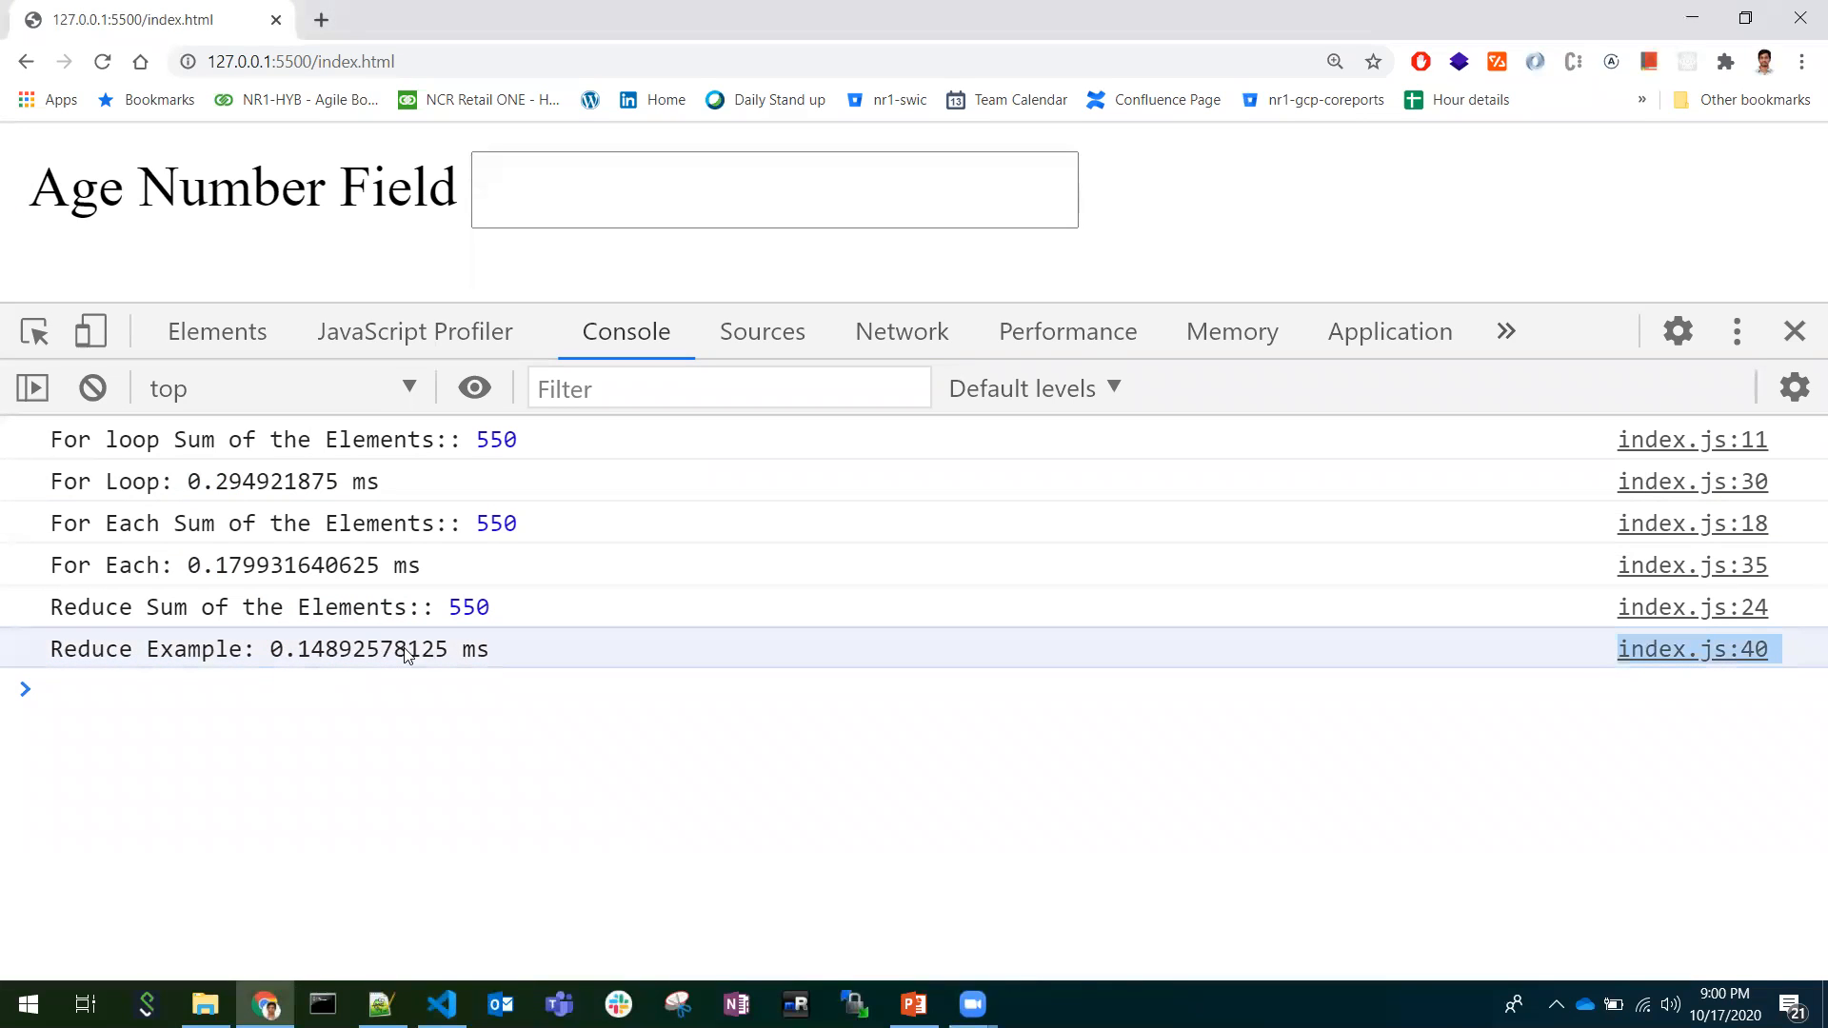
pyautogui.click(440, 1003)
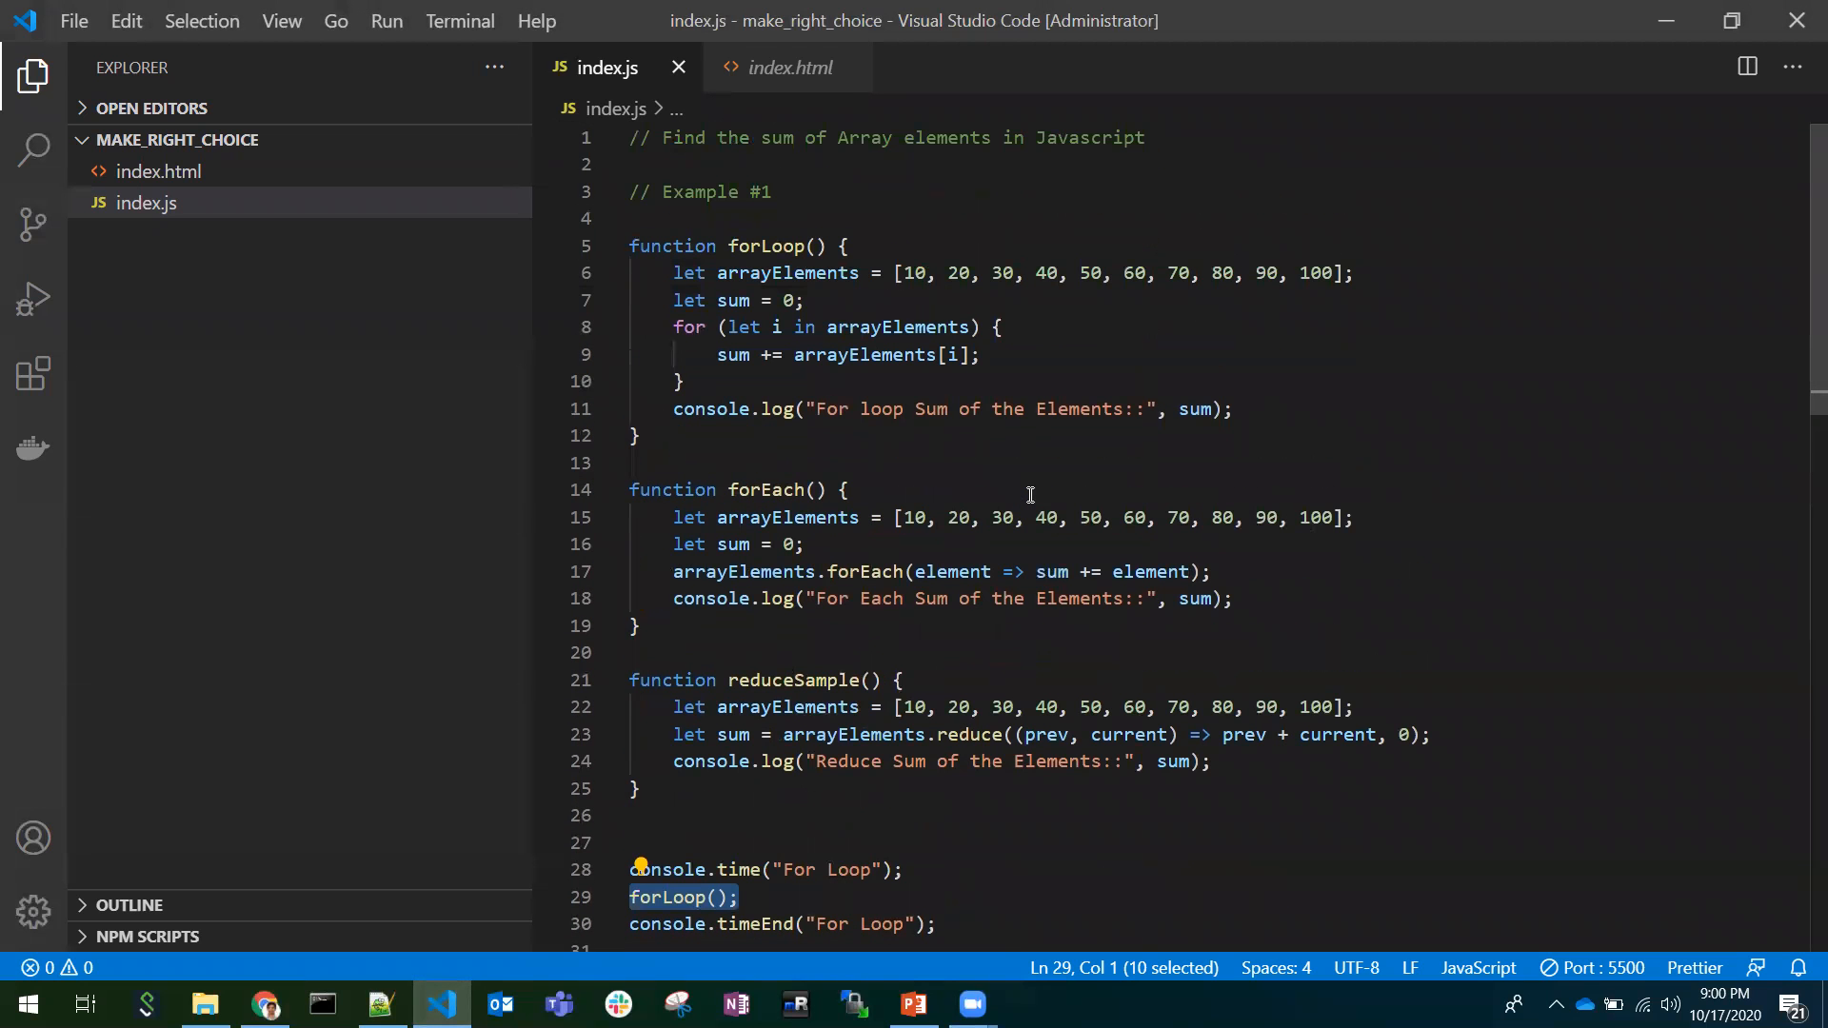
# Scroll index.js down to the three timed calls for forLoop, forEach and reduceSample.
pyautogui.scroll(-3)
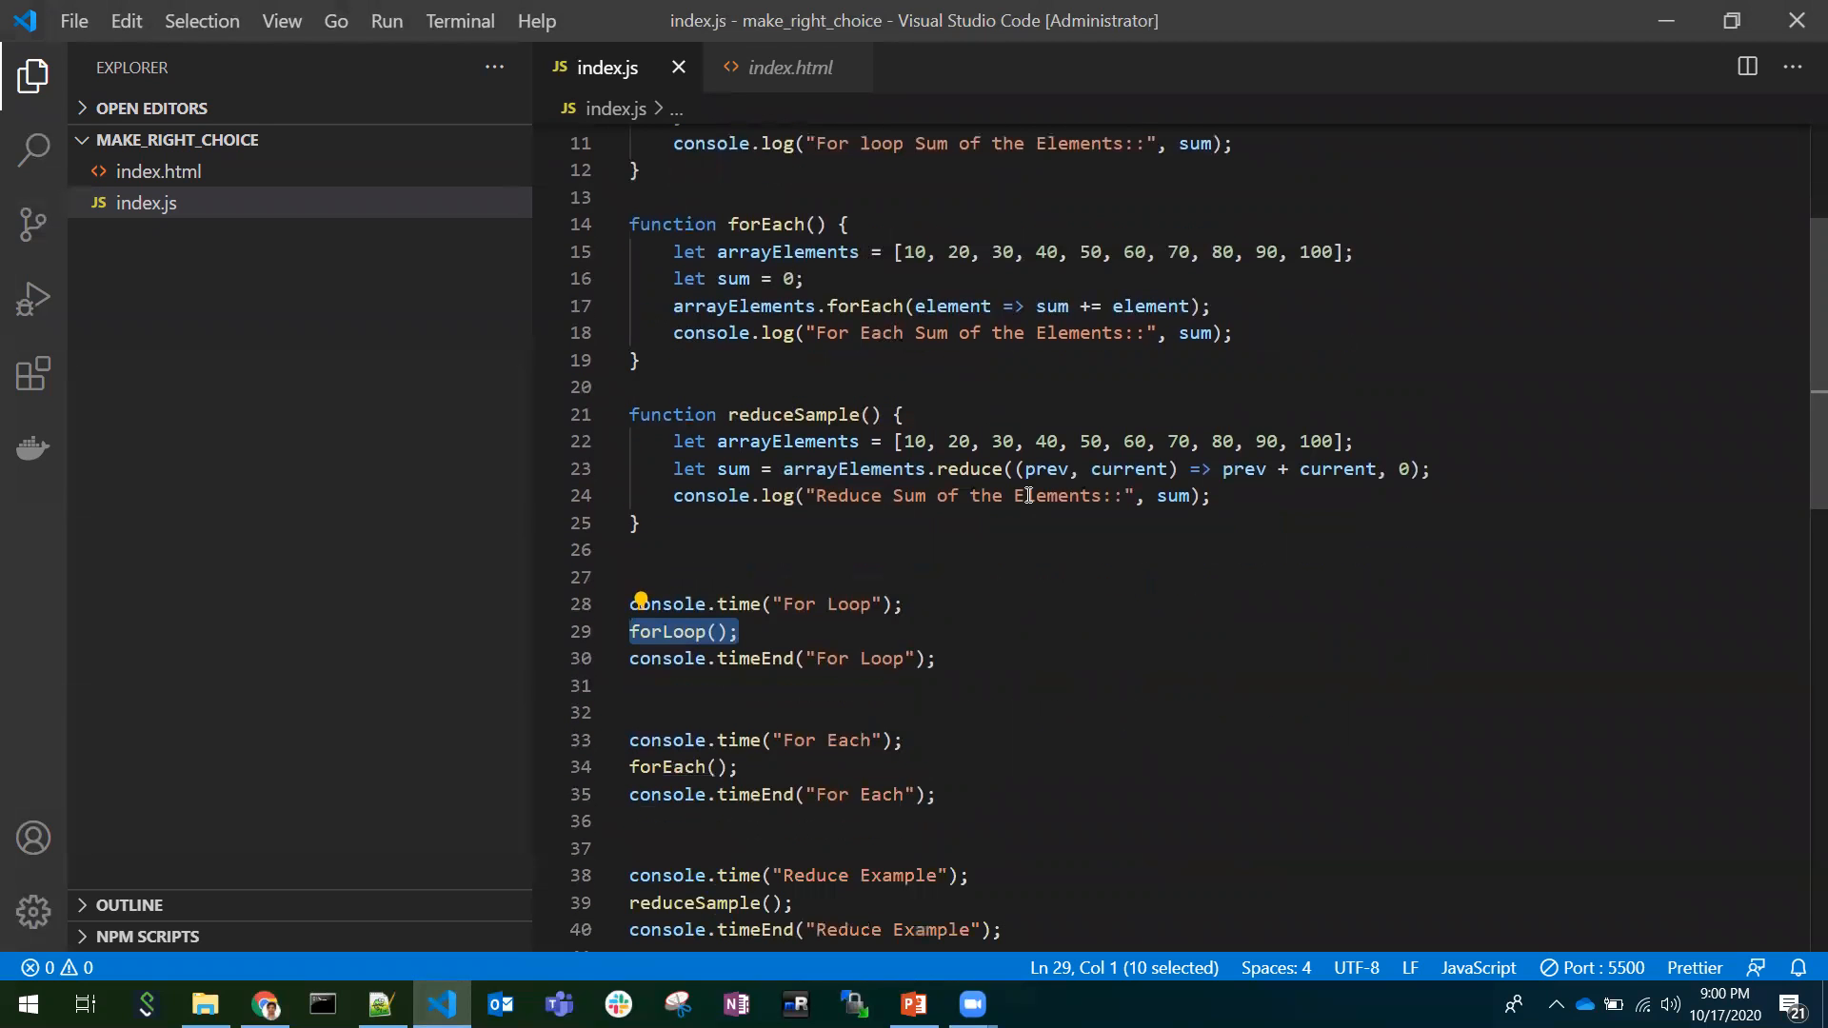
pyautogui.moveTo(455, 830)
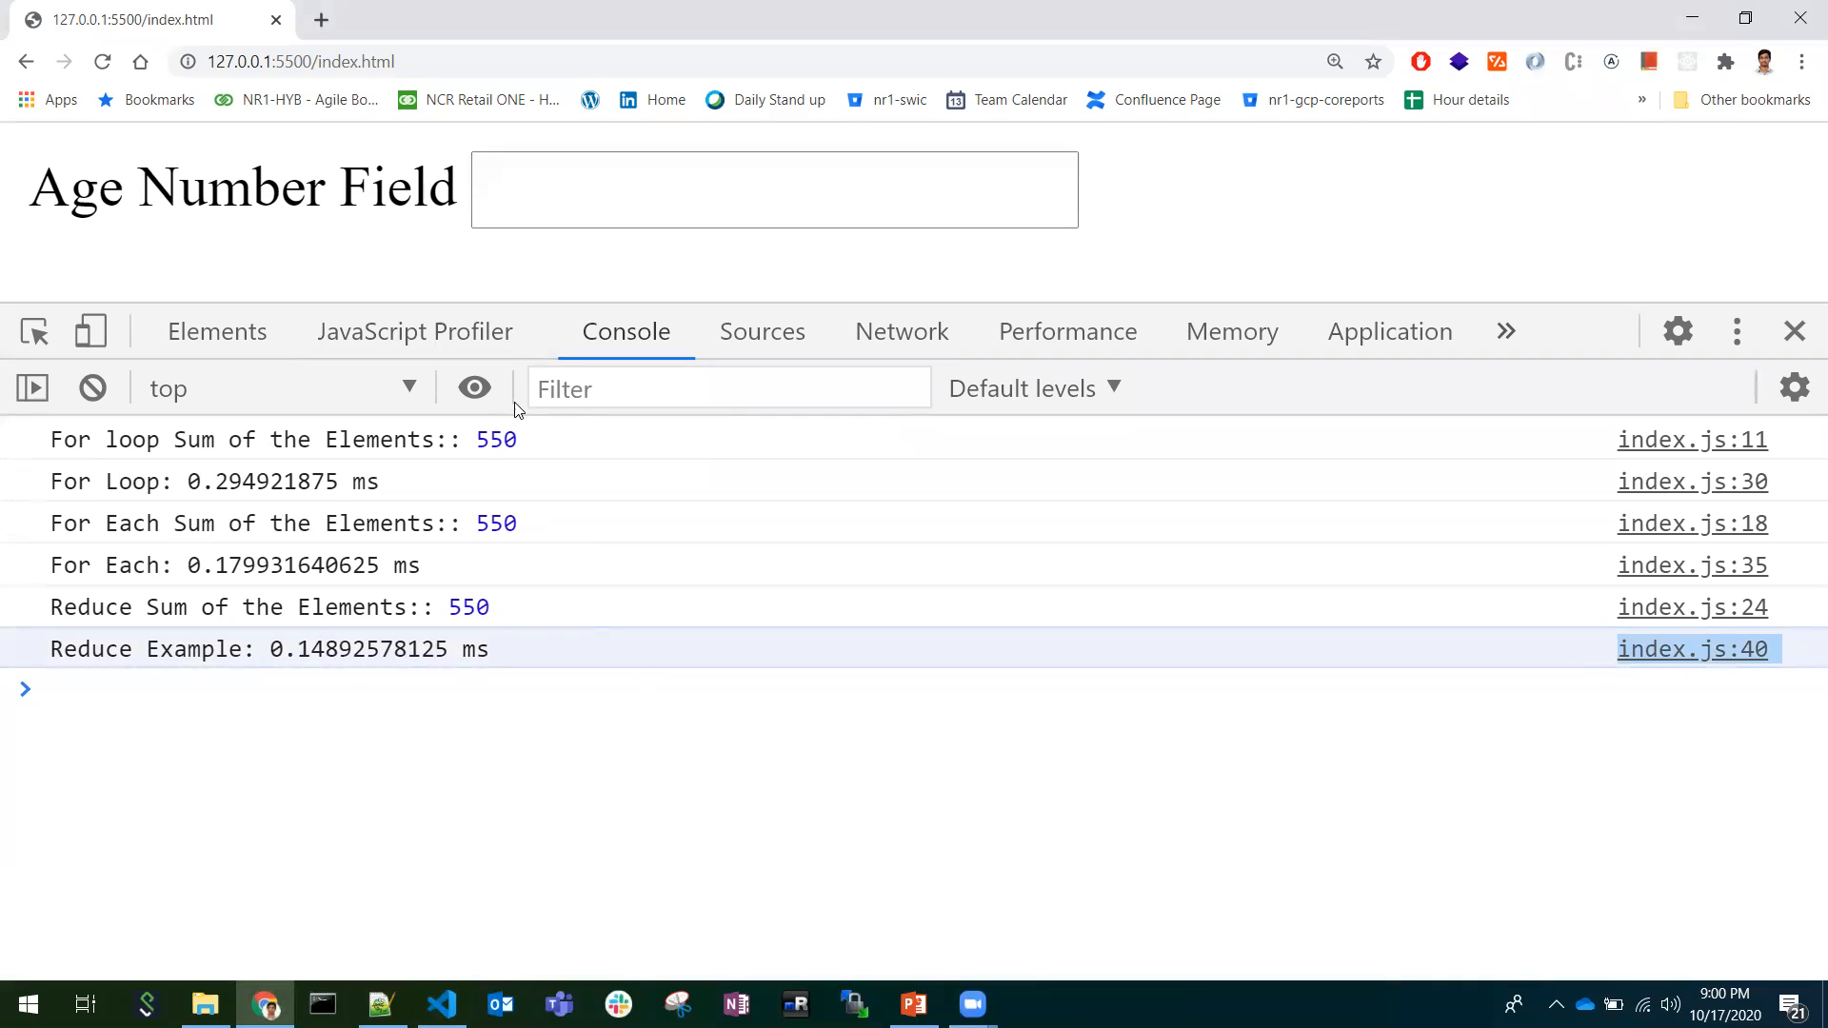
pyautogui.moveTo(513, 432)
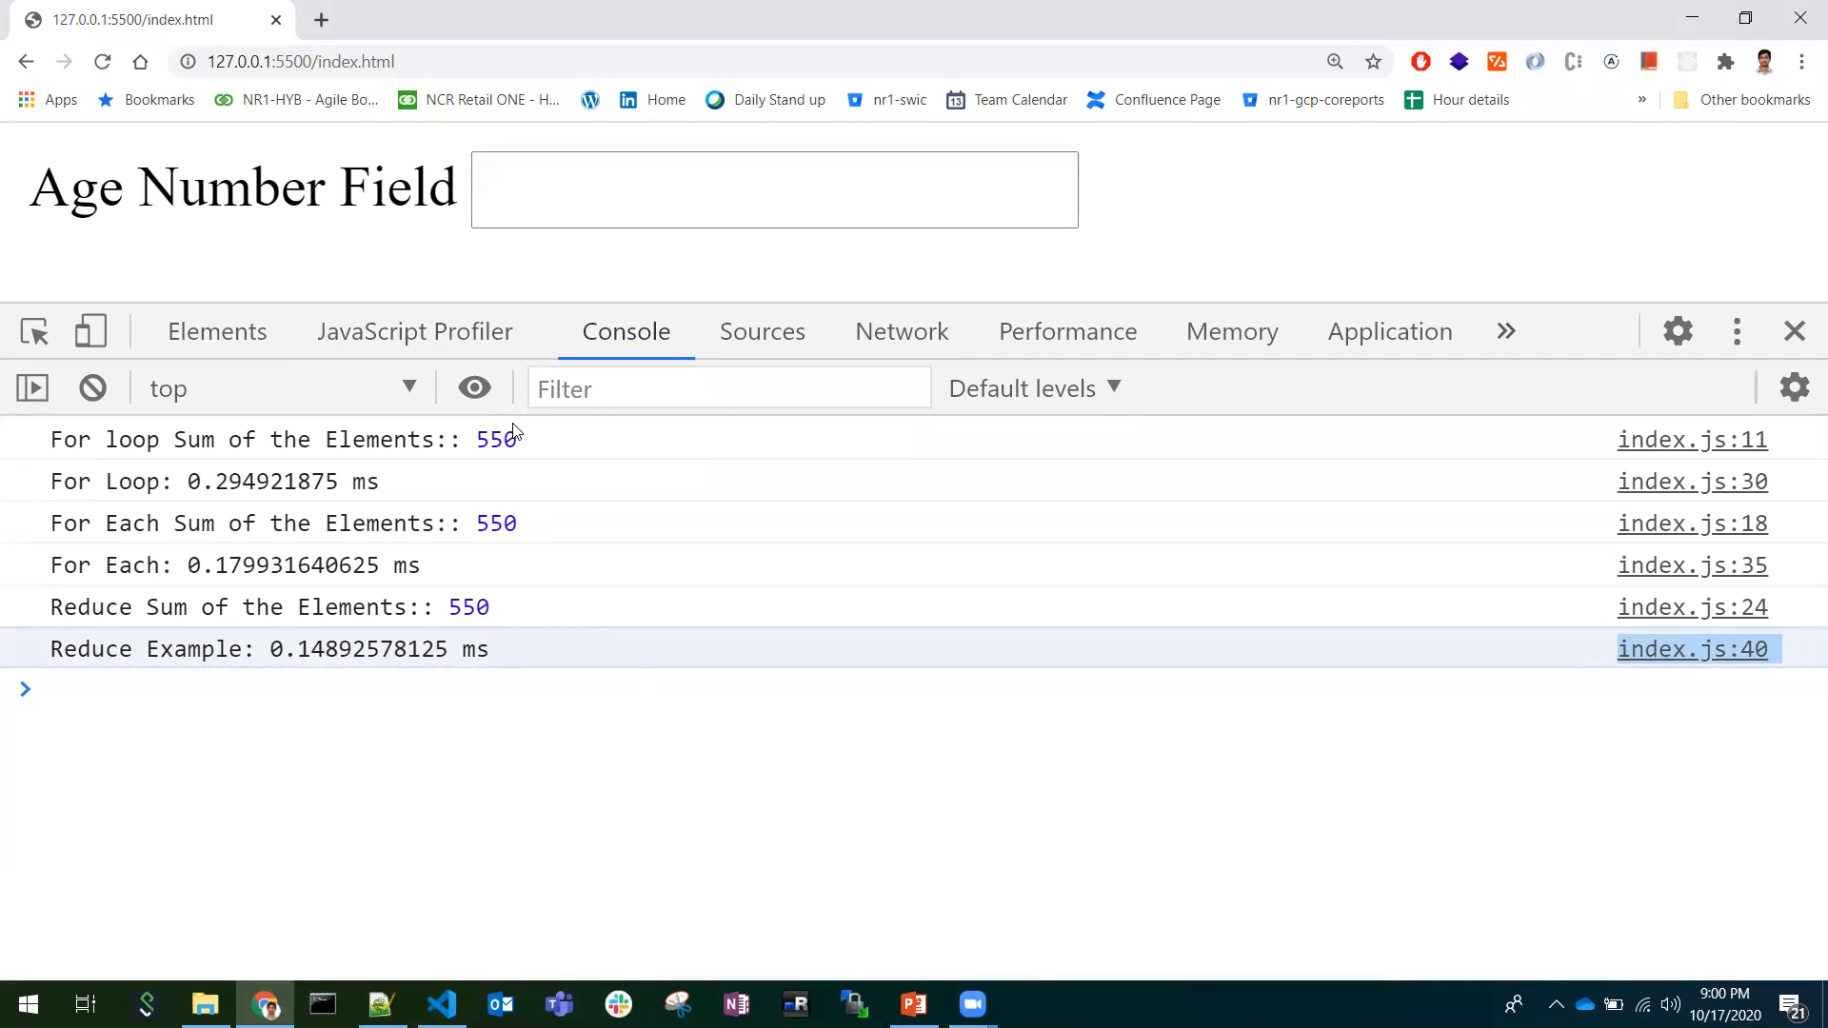
pyautogui.moveTo(762, 332)
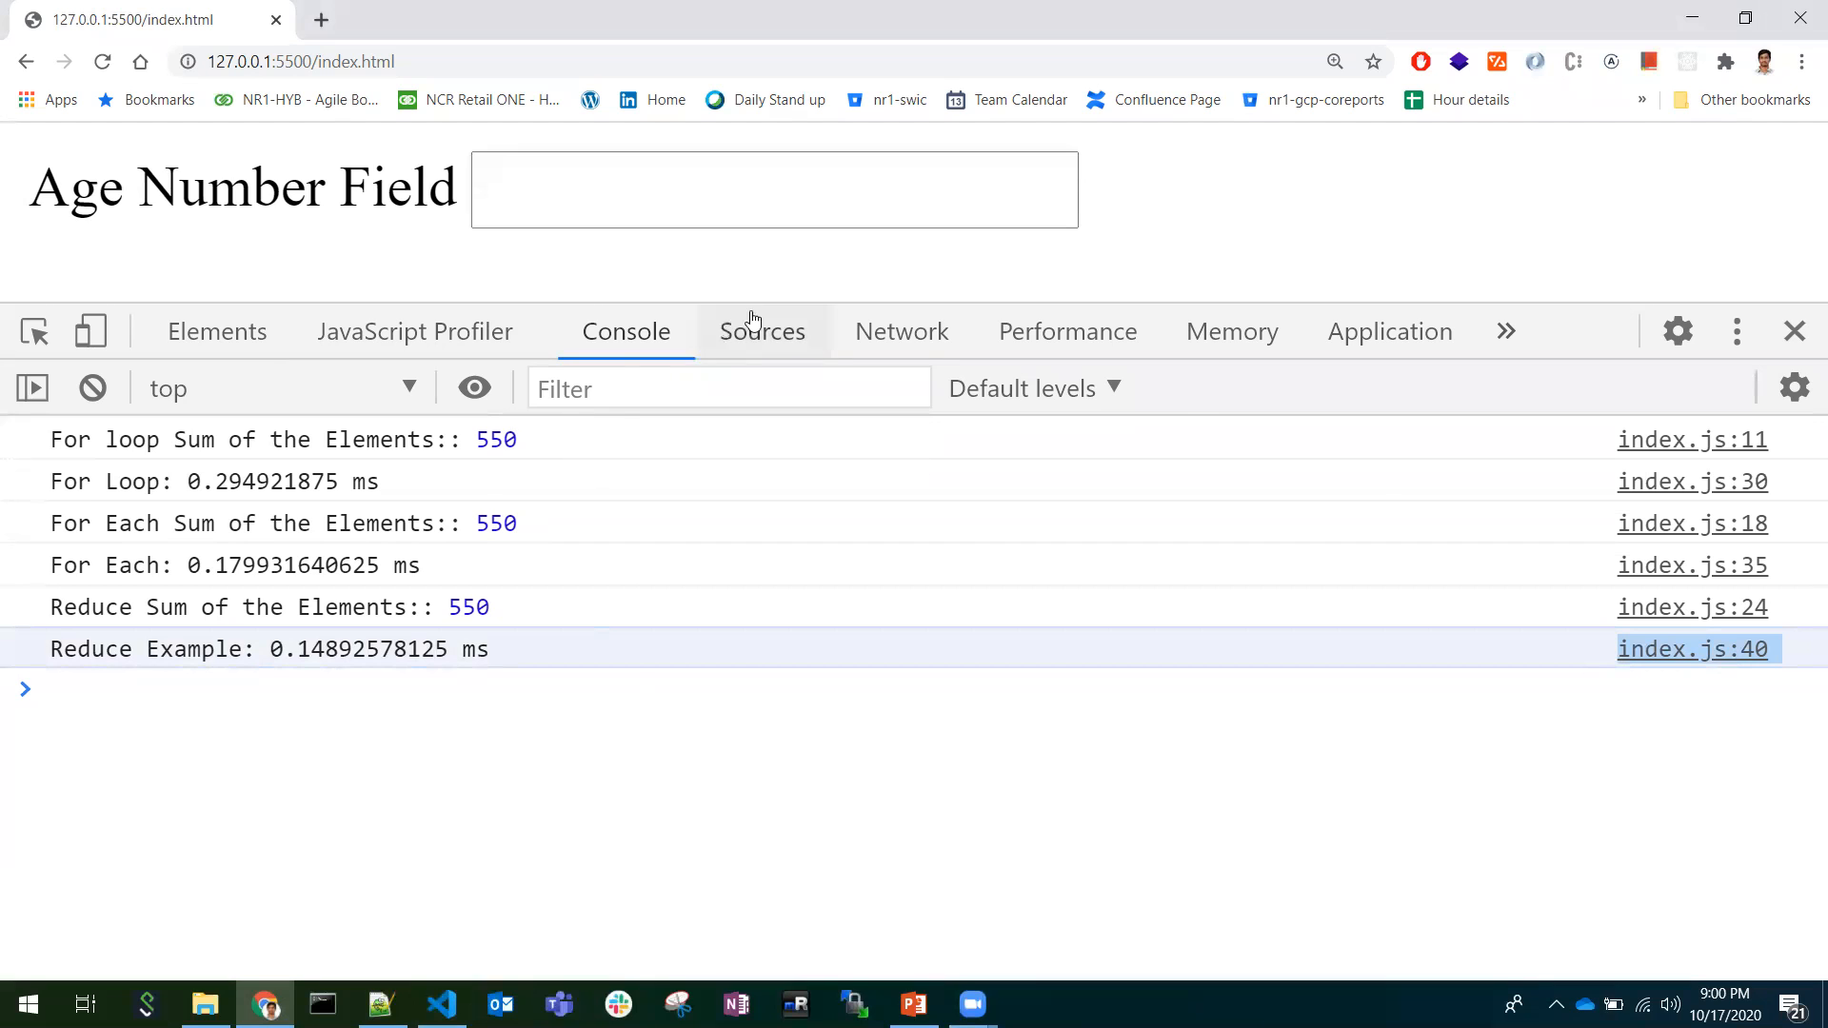
# Check index.js line timings in Sources, then return to the JavaScript Profiler and start a CPU profile.
pyautogui.click(761, 331)
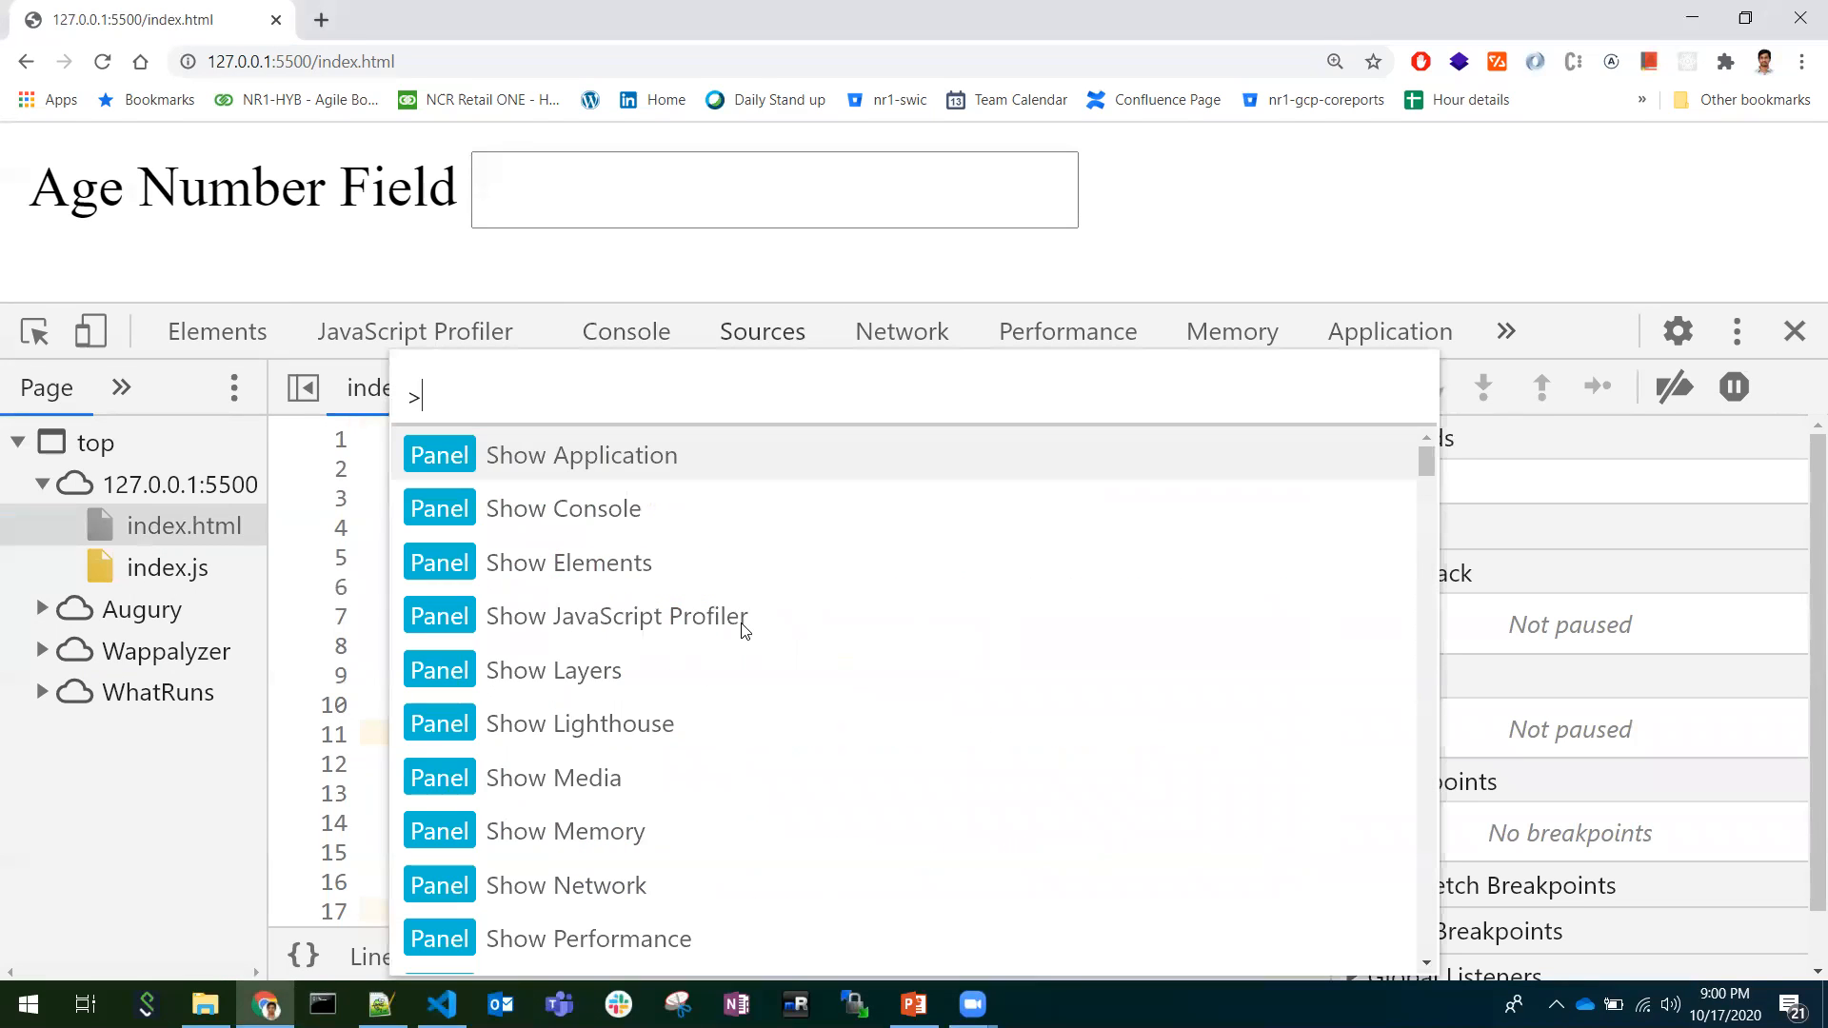
pyautogui.write('java')
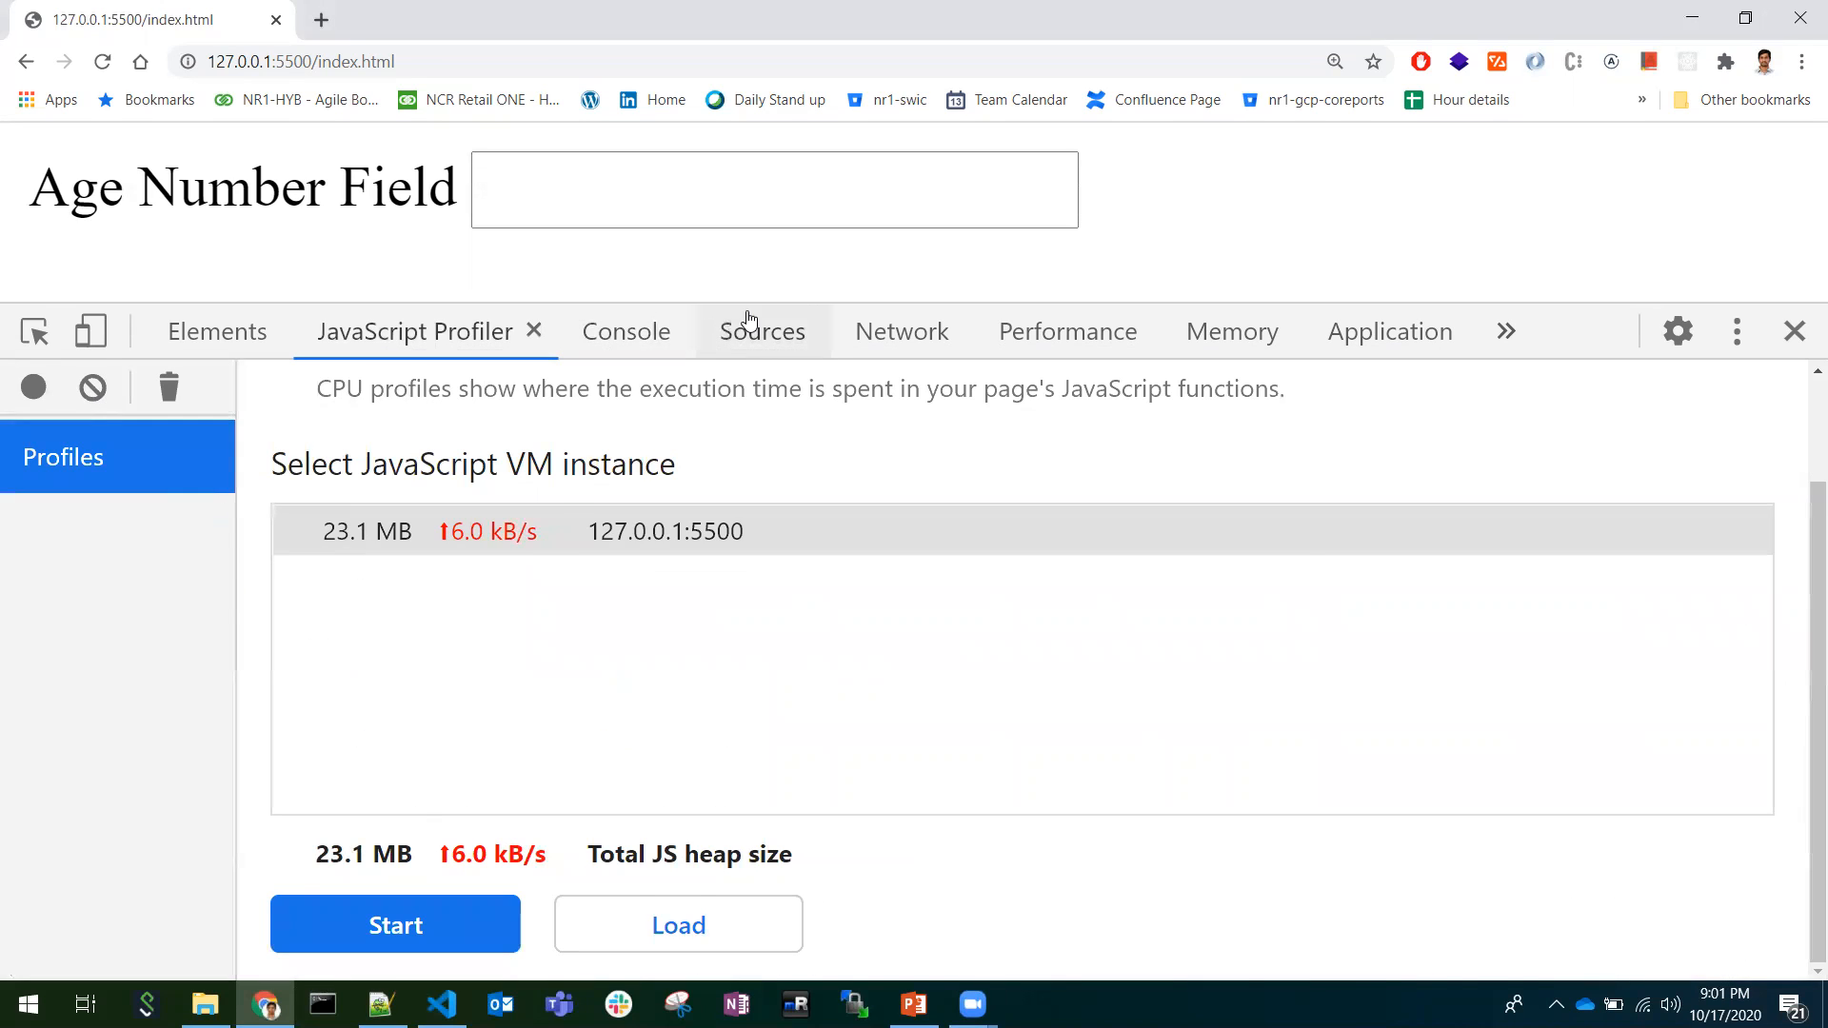
pyautogui.click(762, 332)
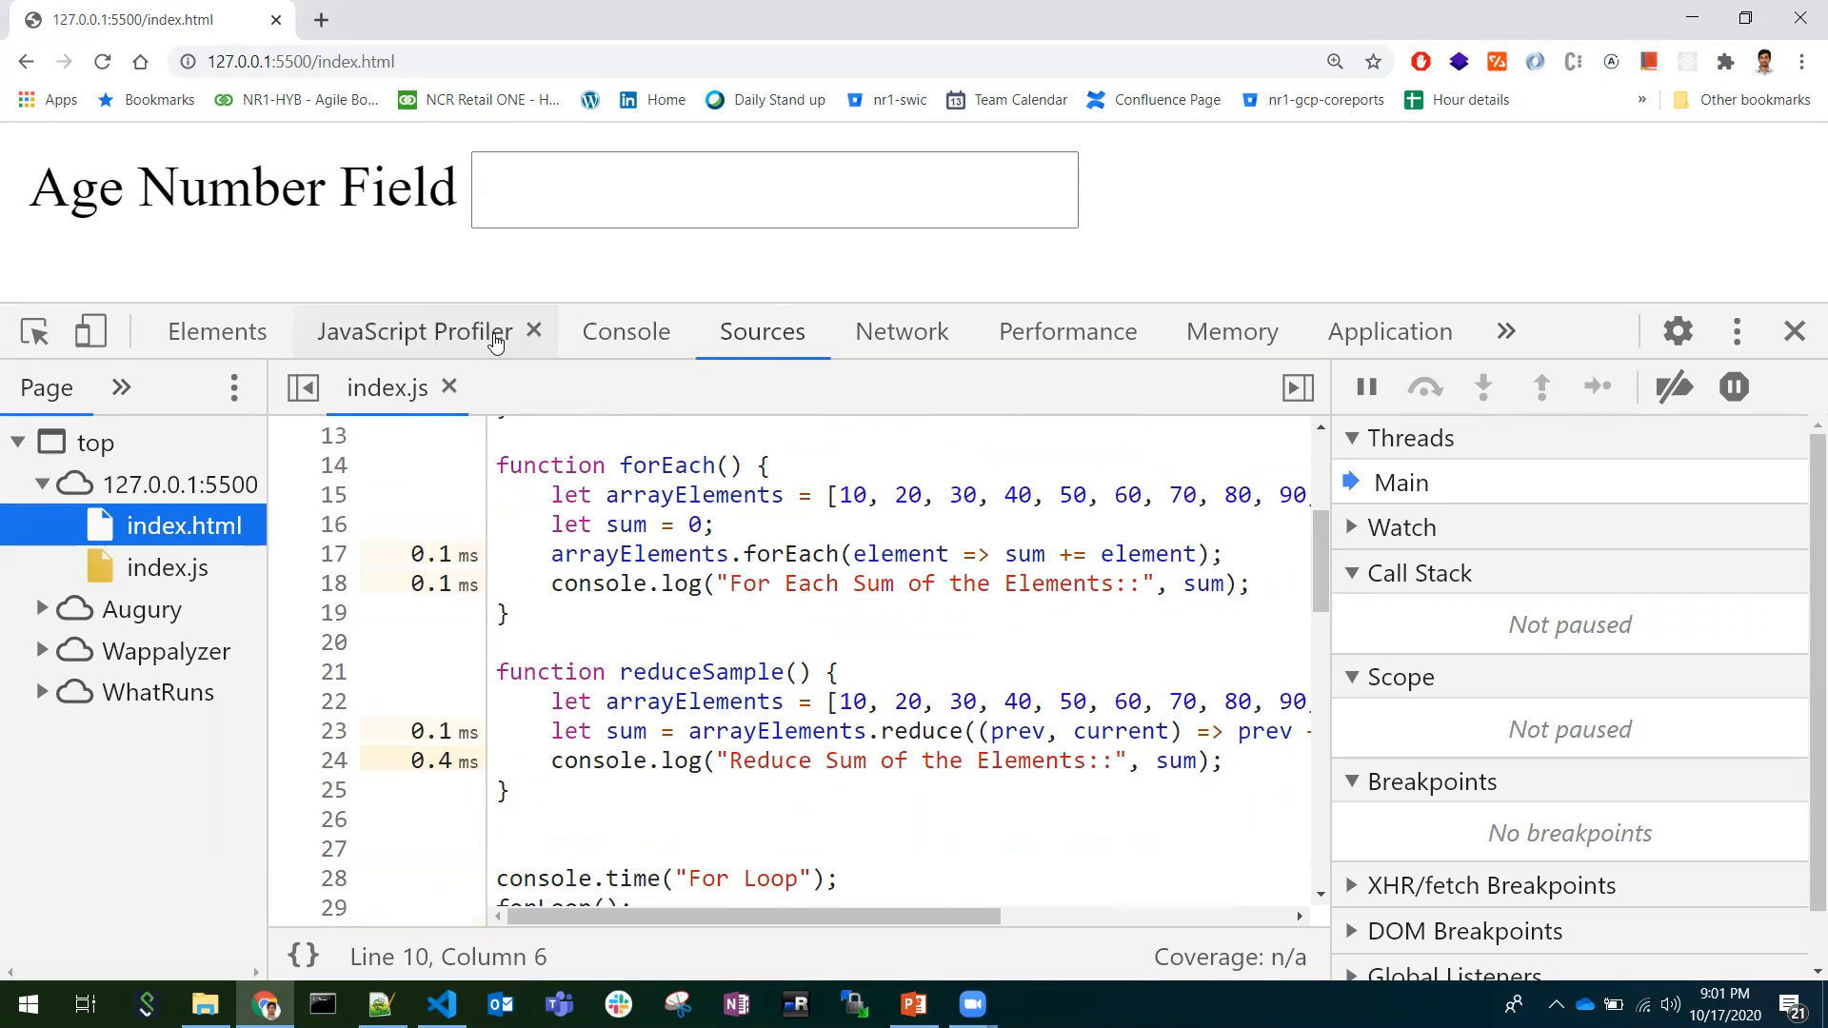
pyautogui.click(413, 332)
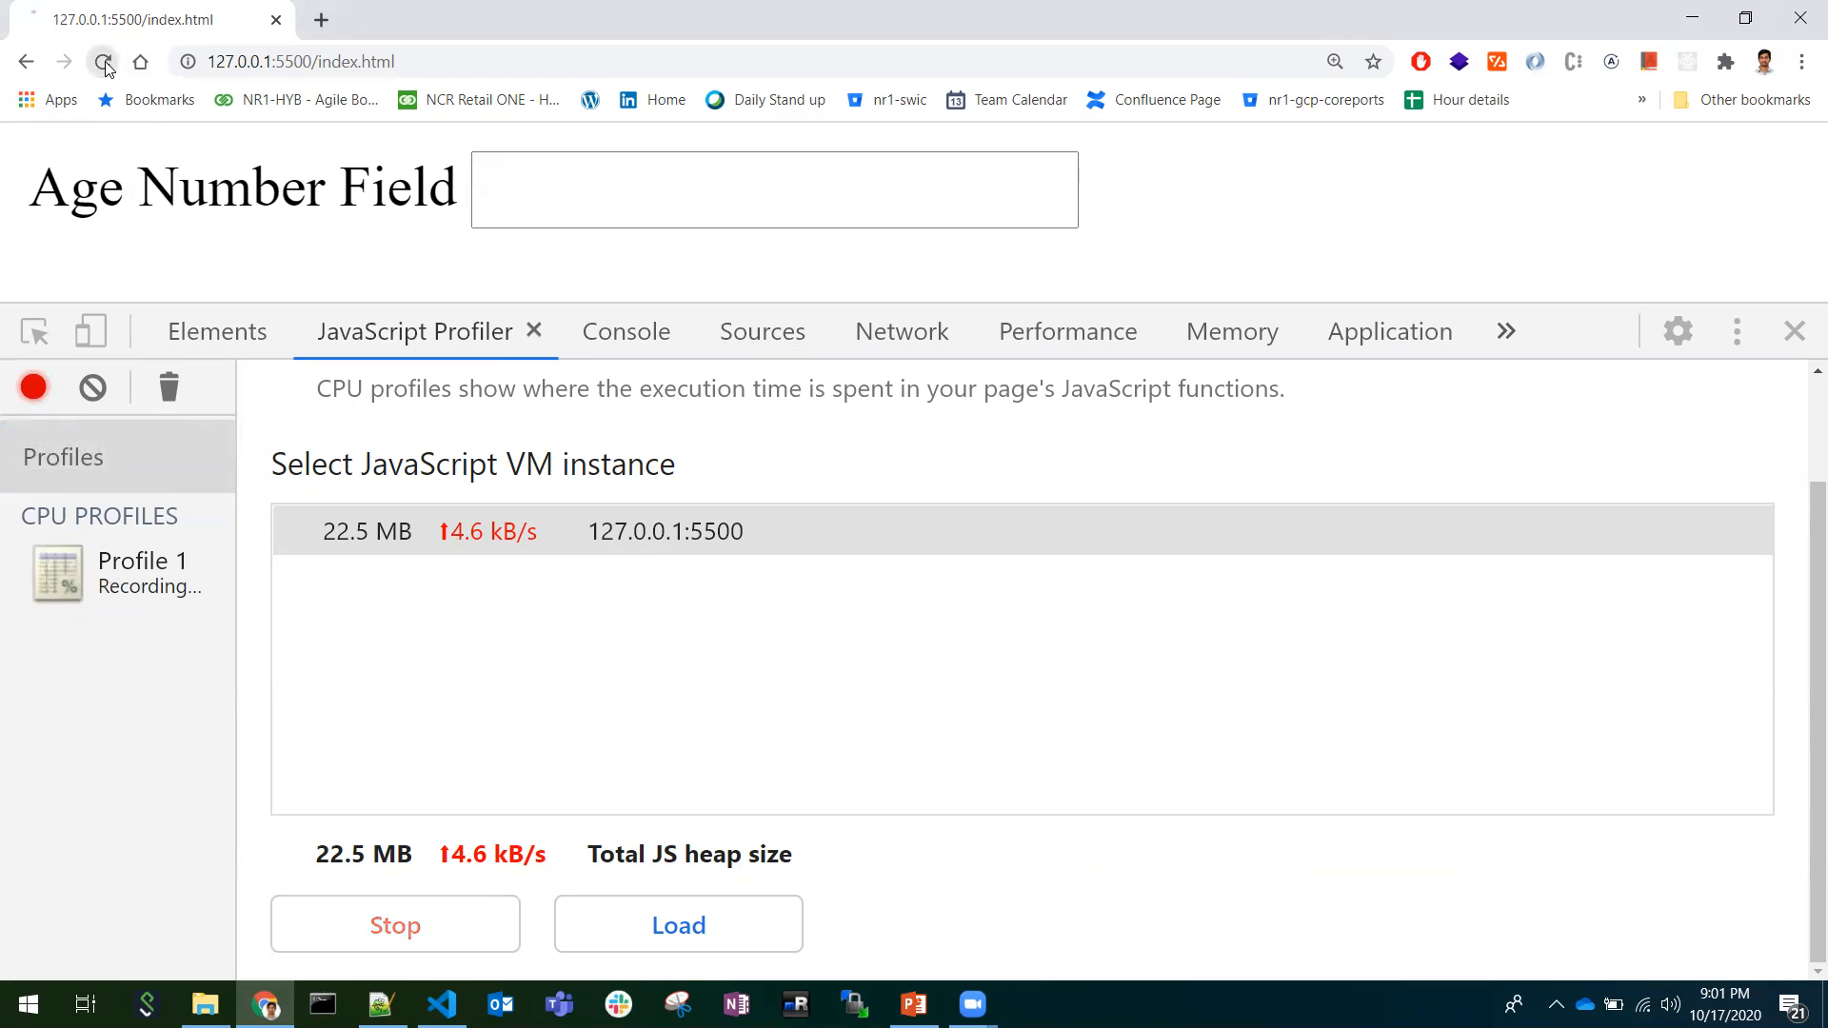
# Reload the page while profiling and look through the recorded function timings.
pyautogui.click(32, 386)
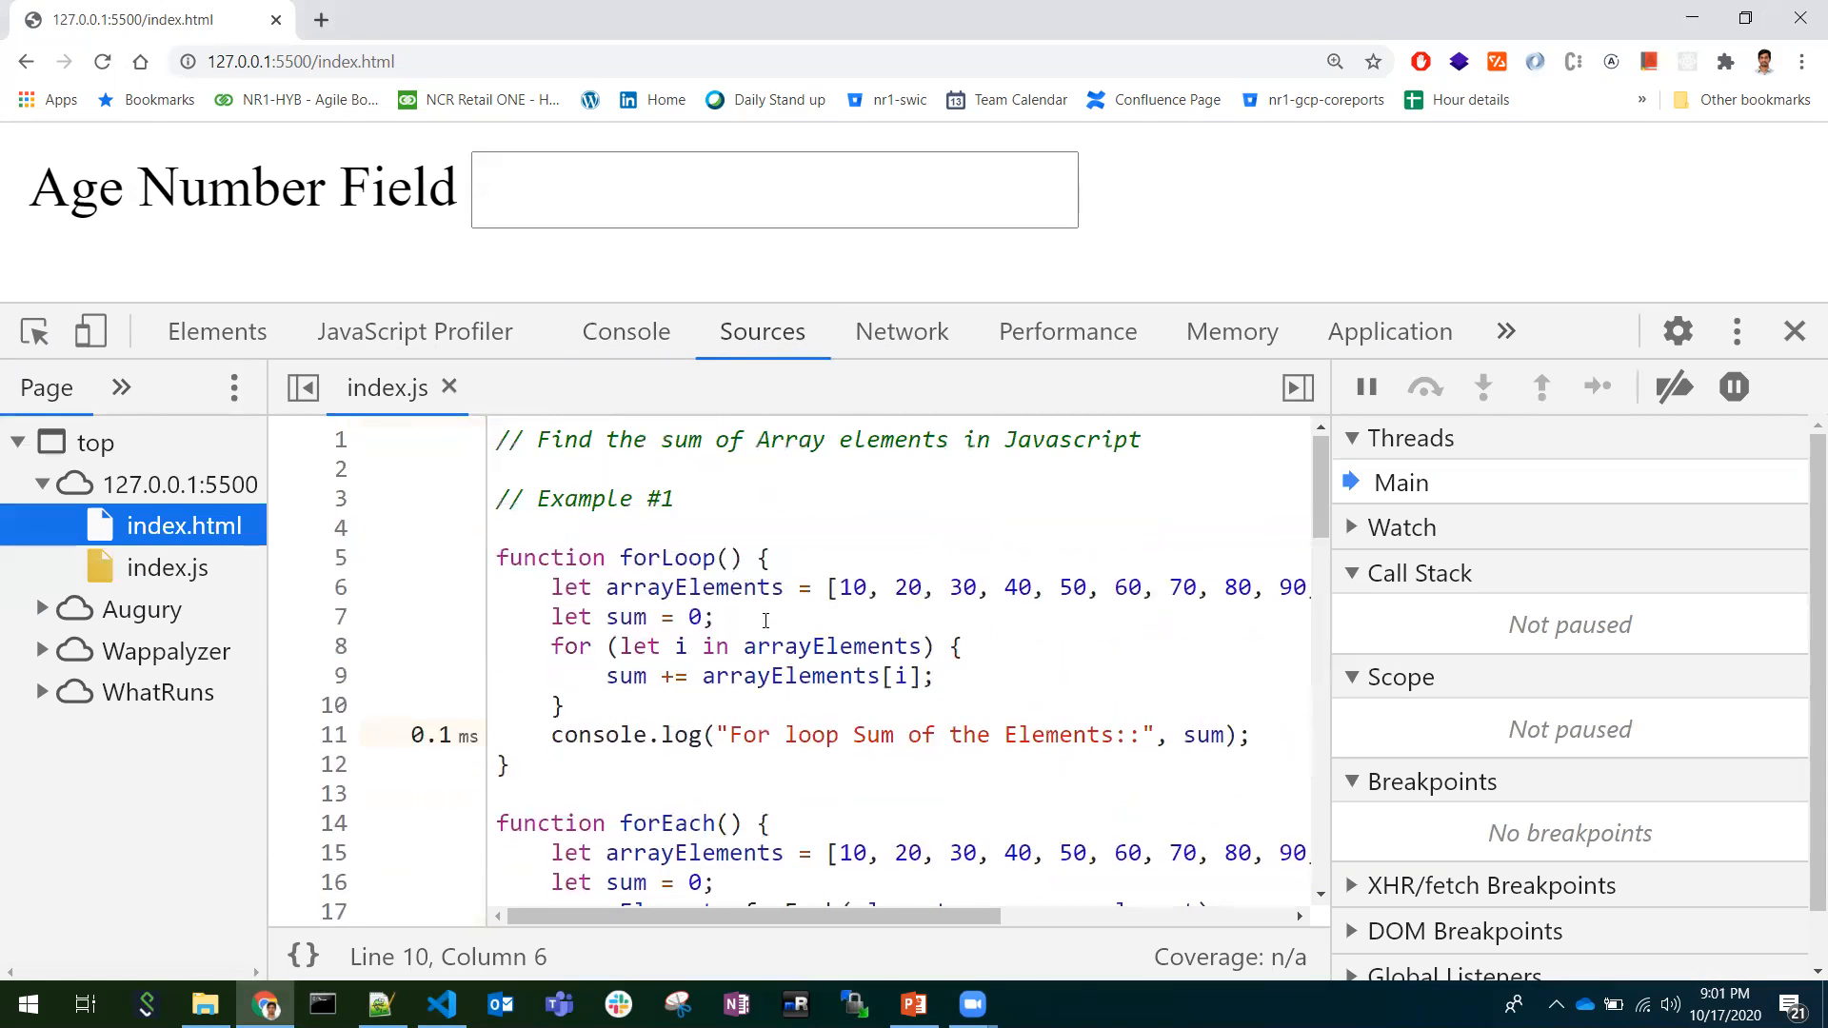
pyautogui.scroll(-3)
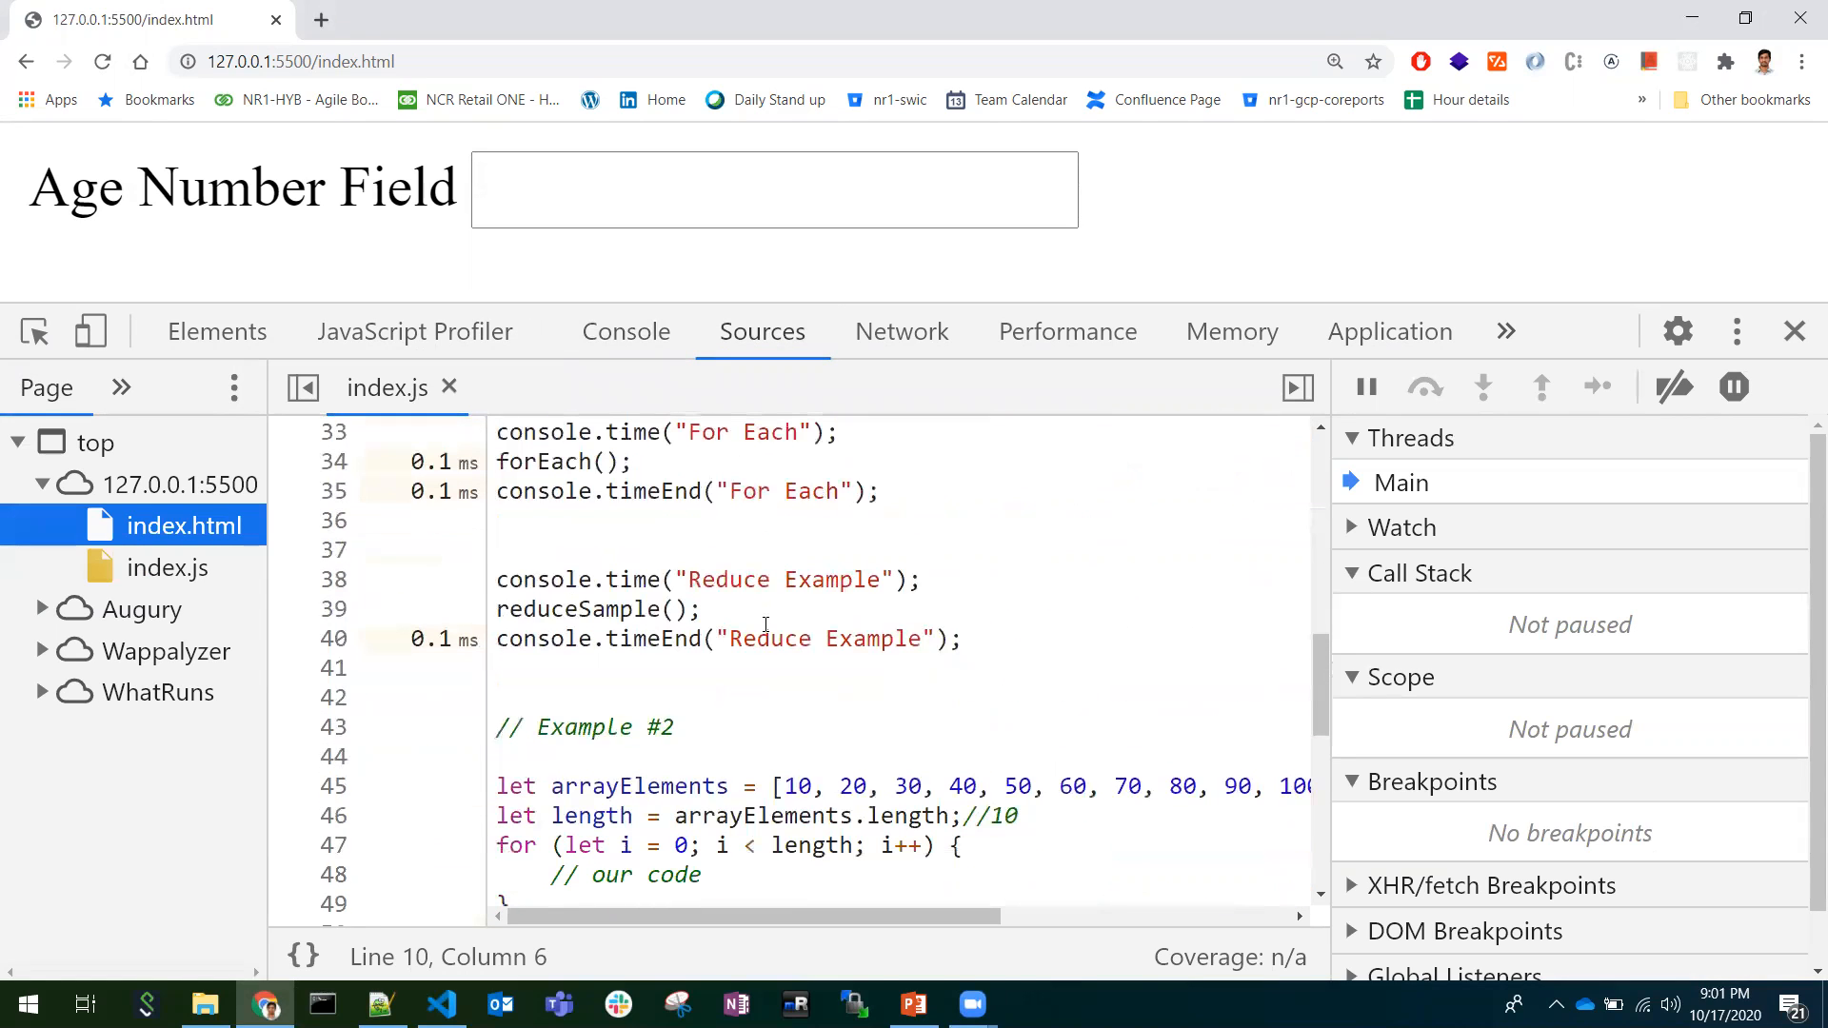
pyautogui.moveTo(724, 689)
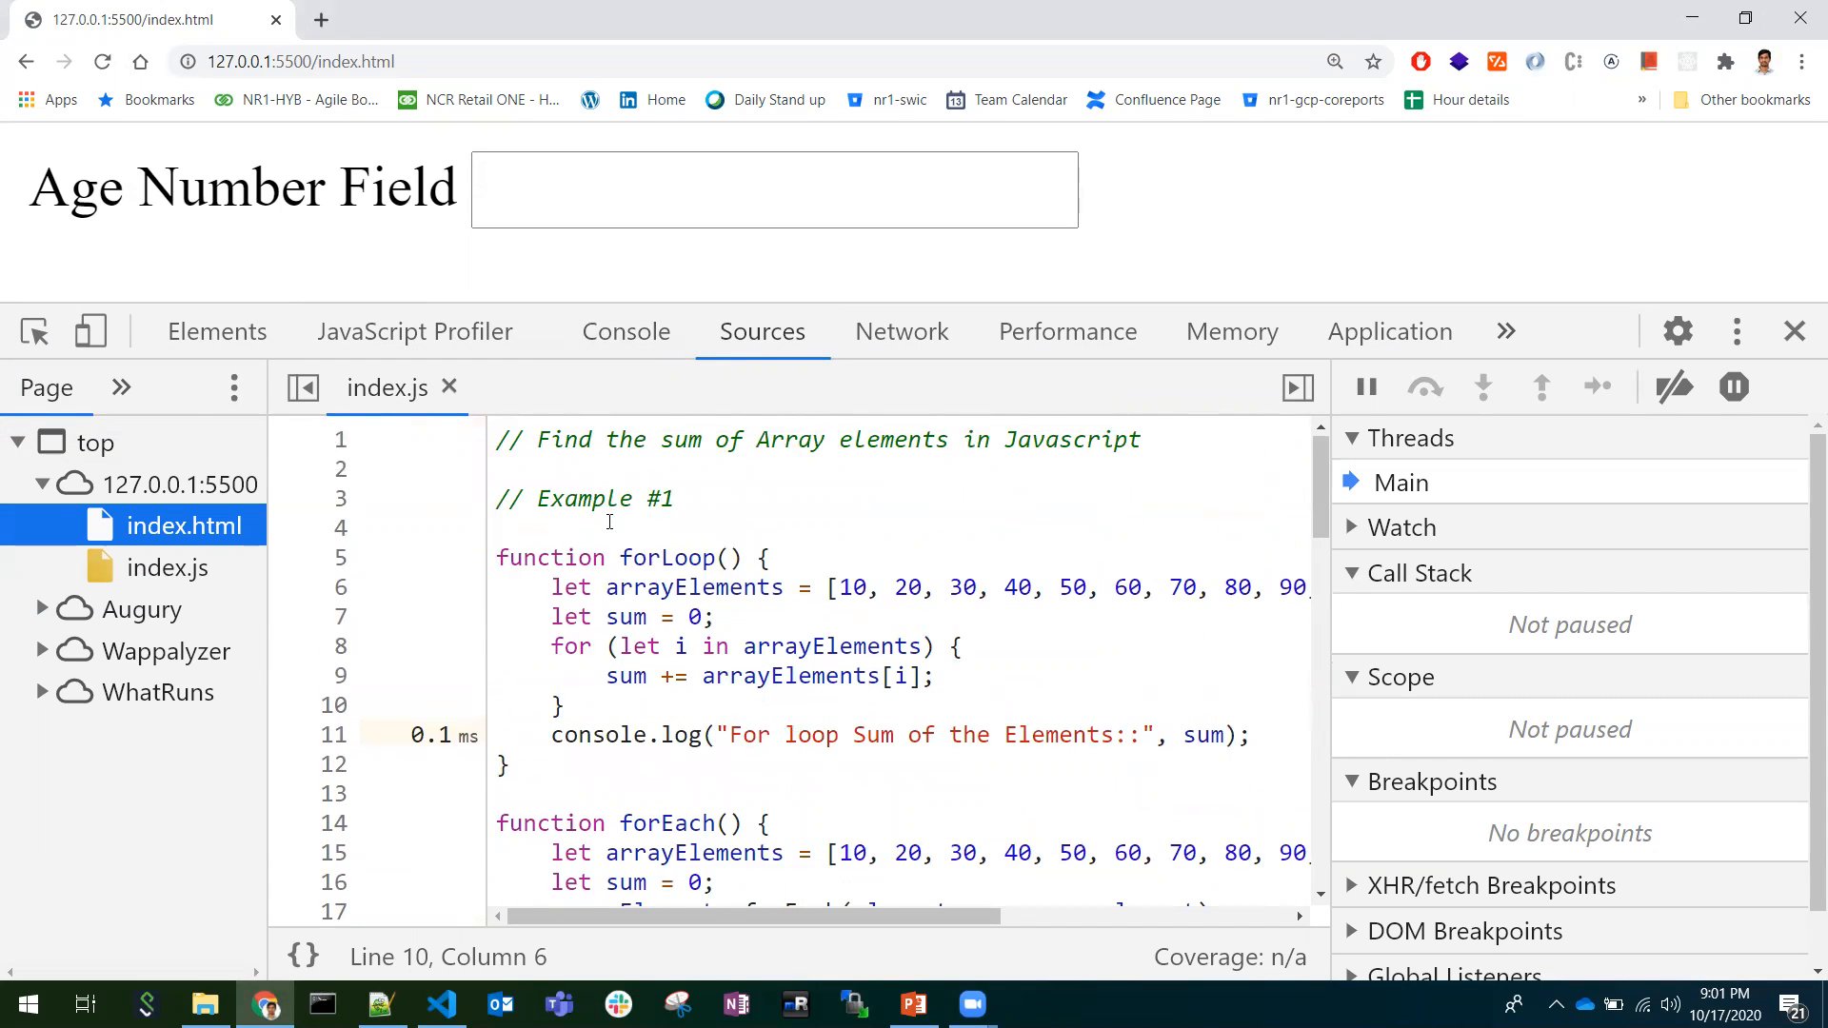
pyautogui.scroll(-3)
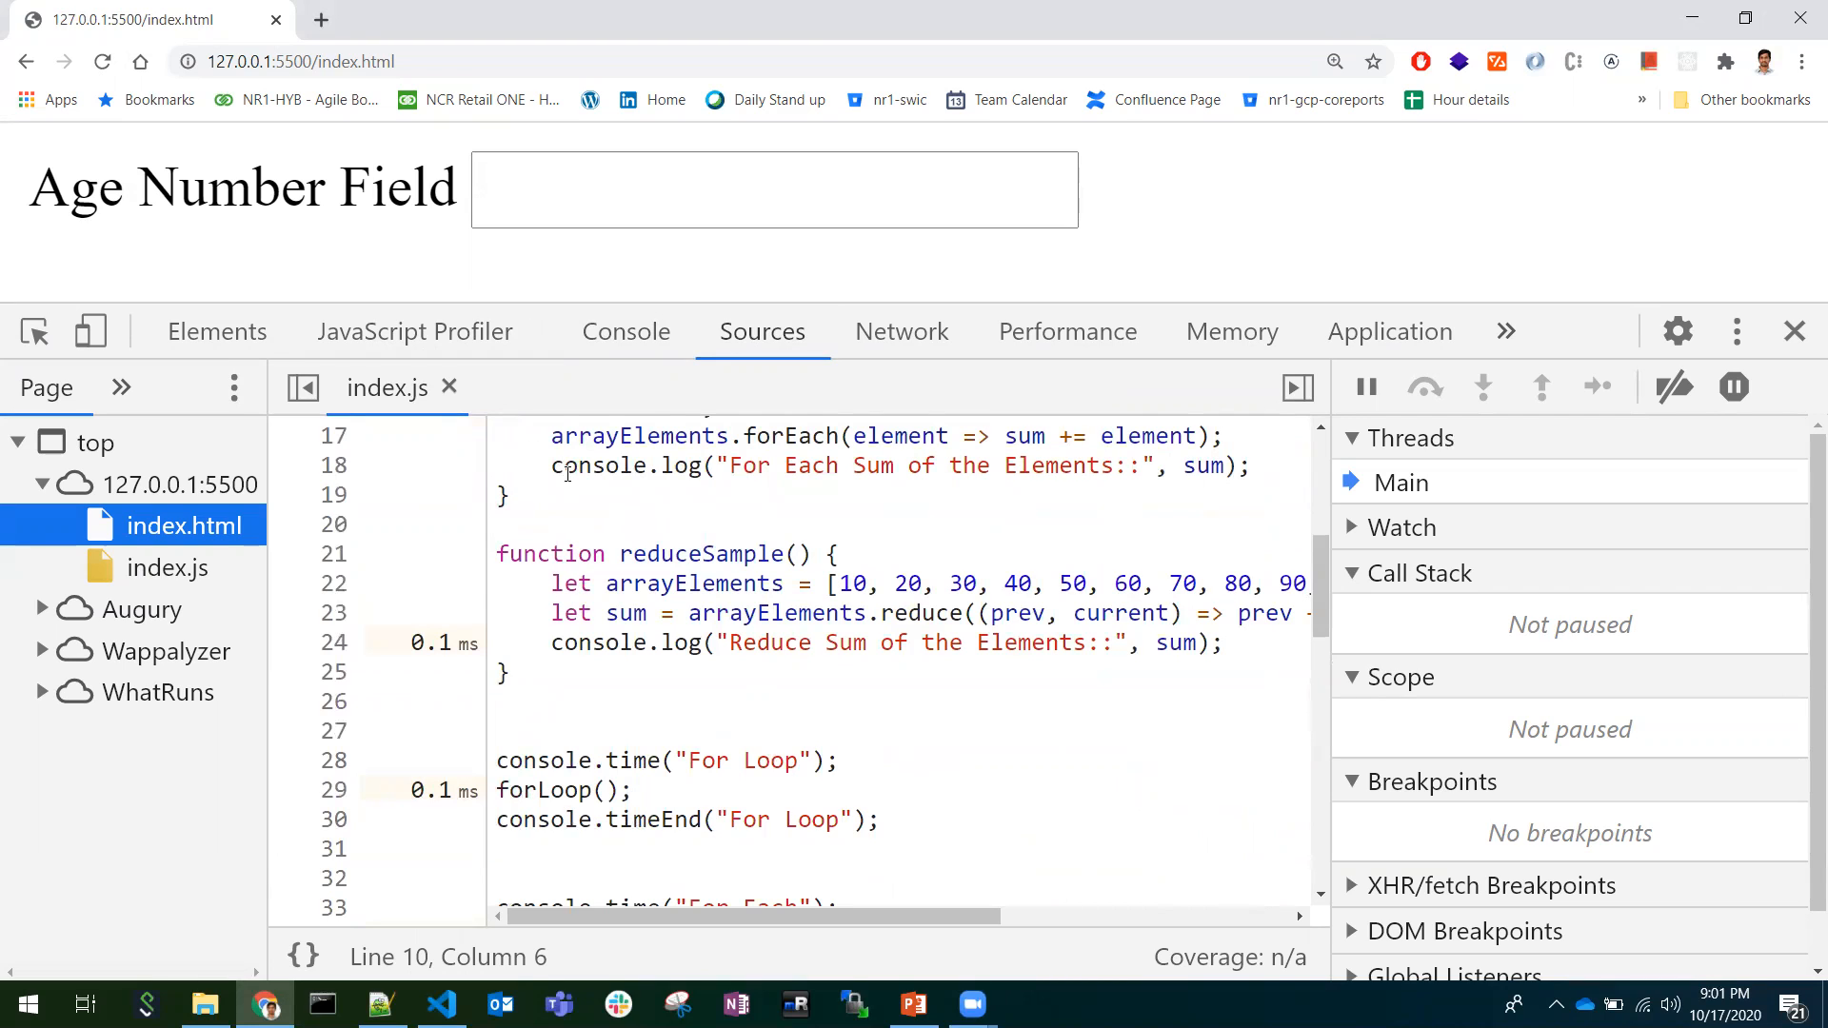
pyautogui.moveTo(404, 641)
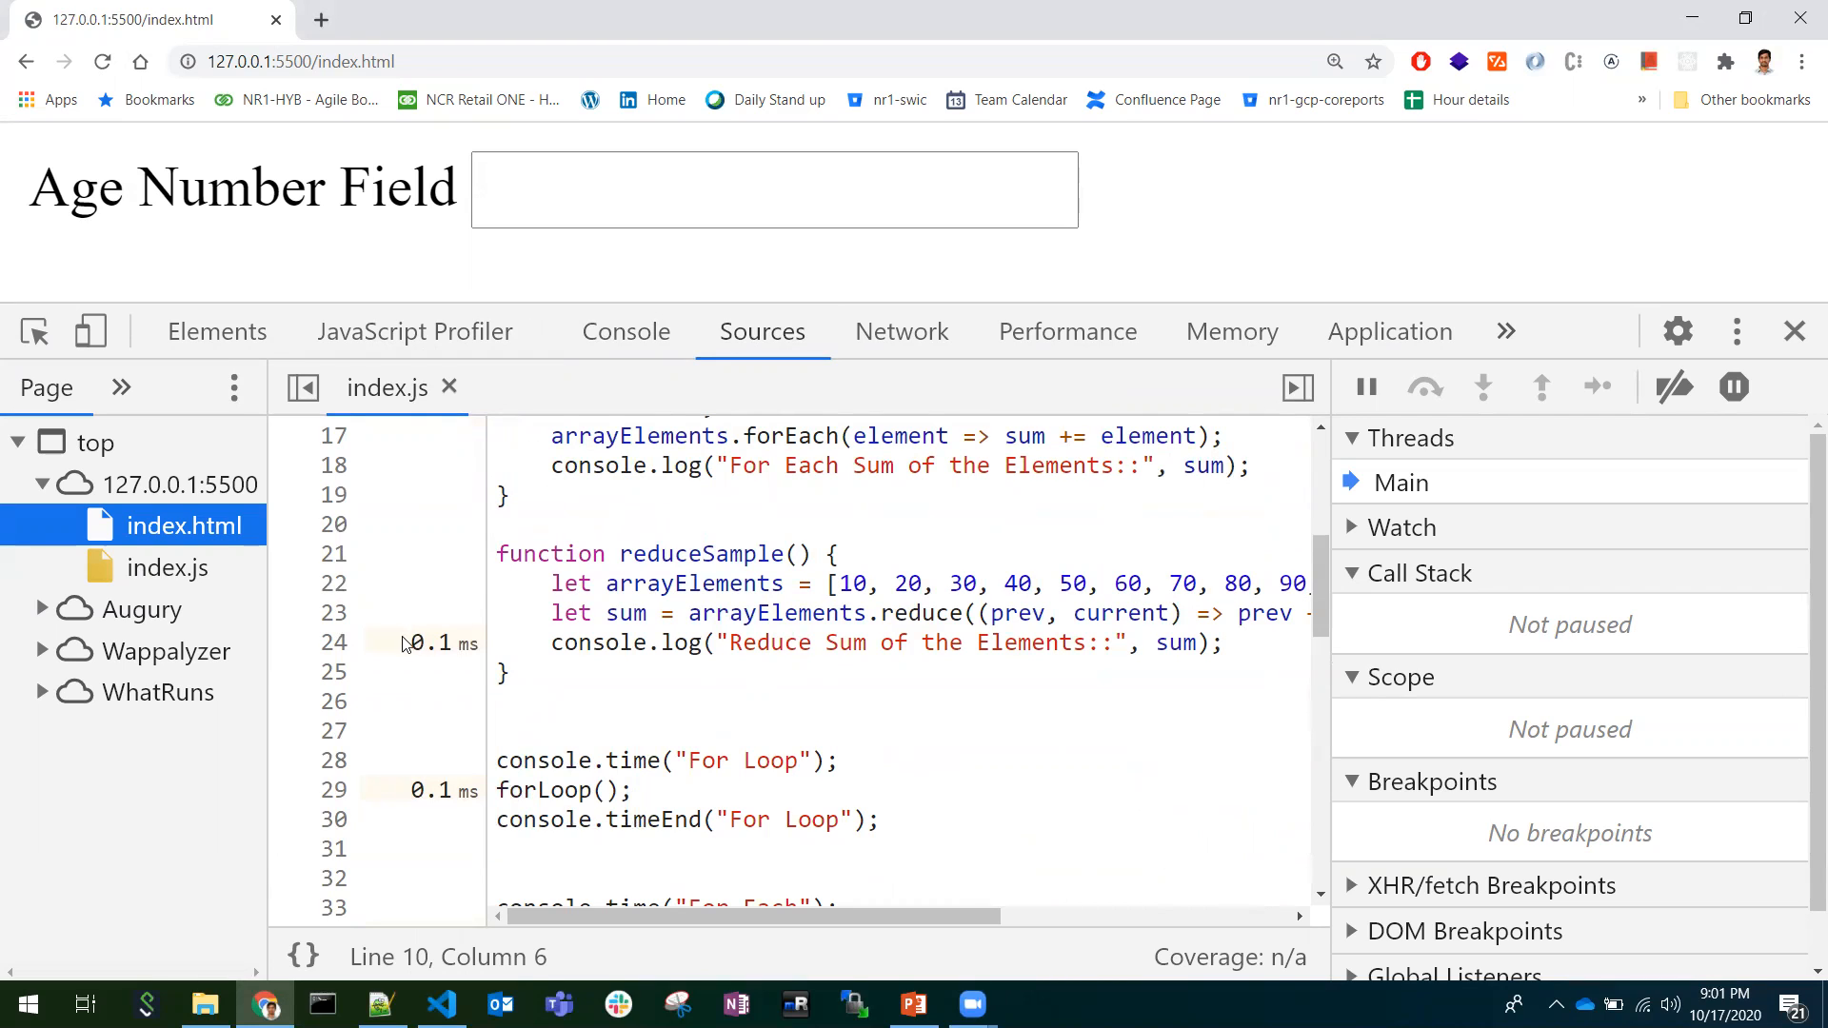
pyautogui.moveTo(442, 615)
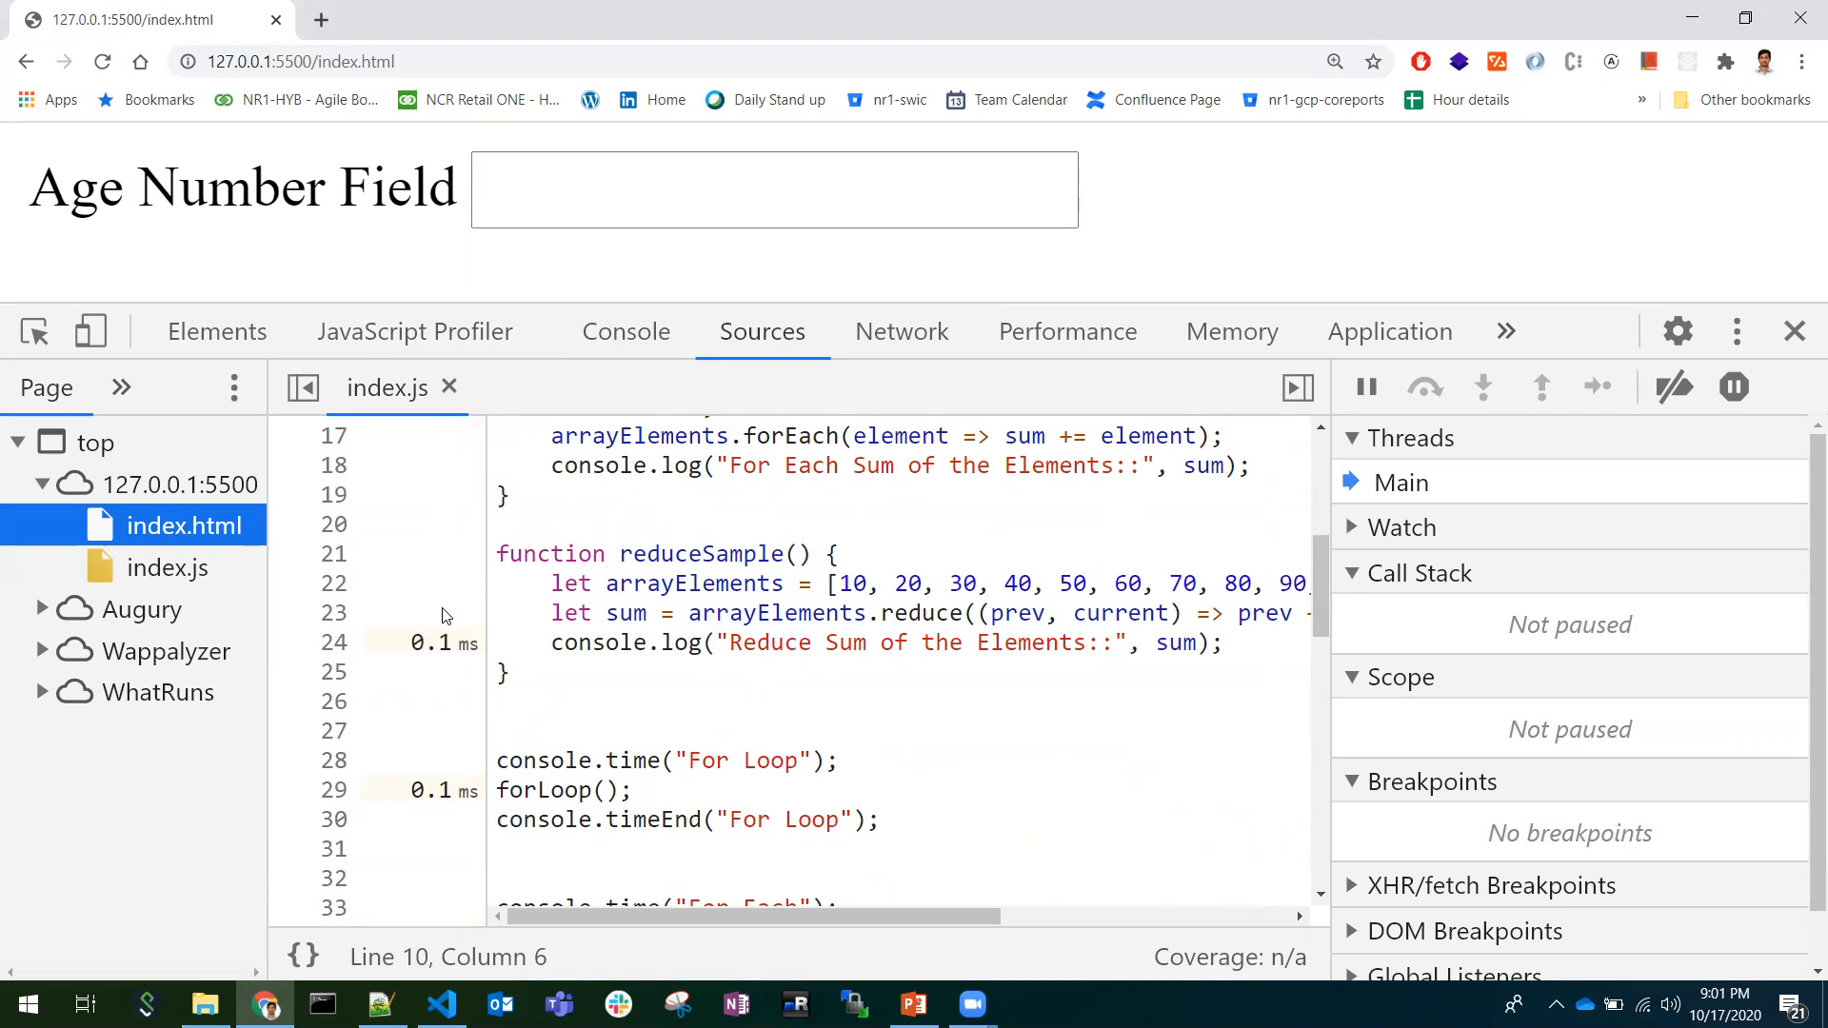
pyautogui.moveTo(450, 636)
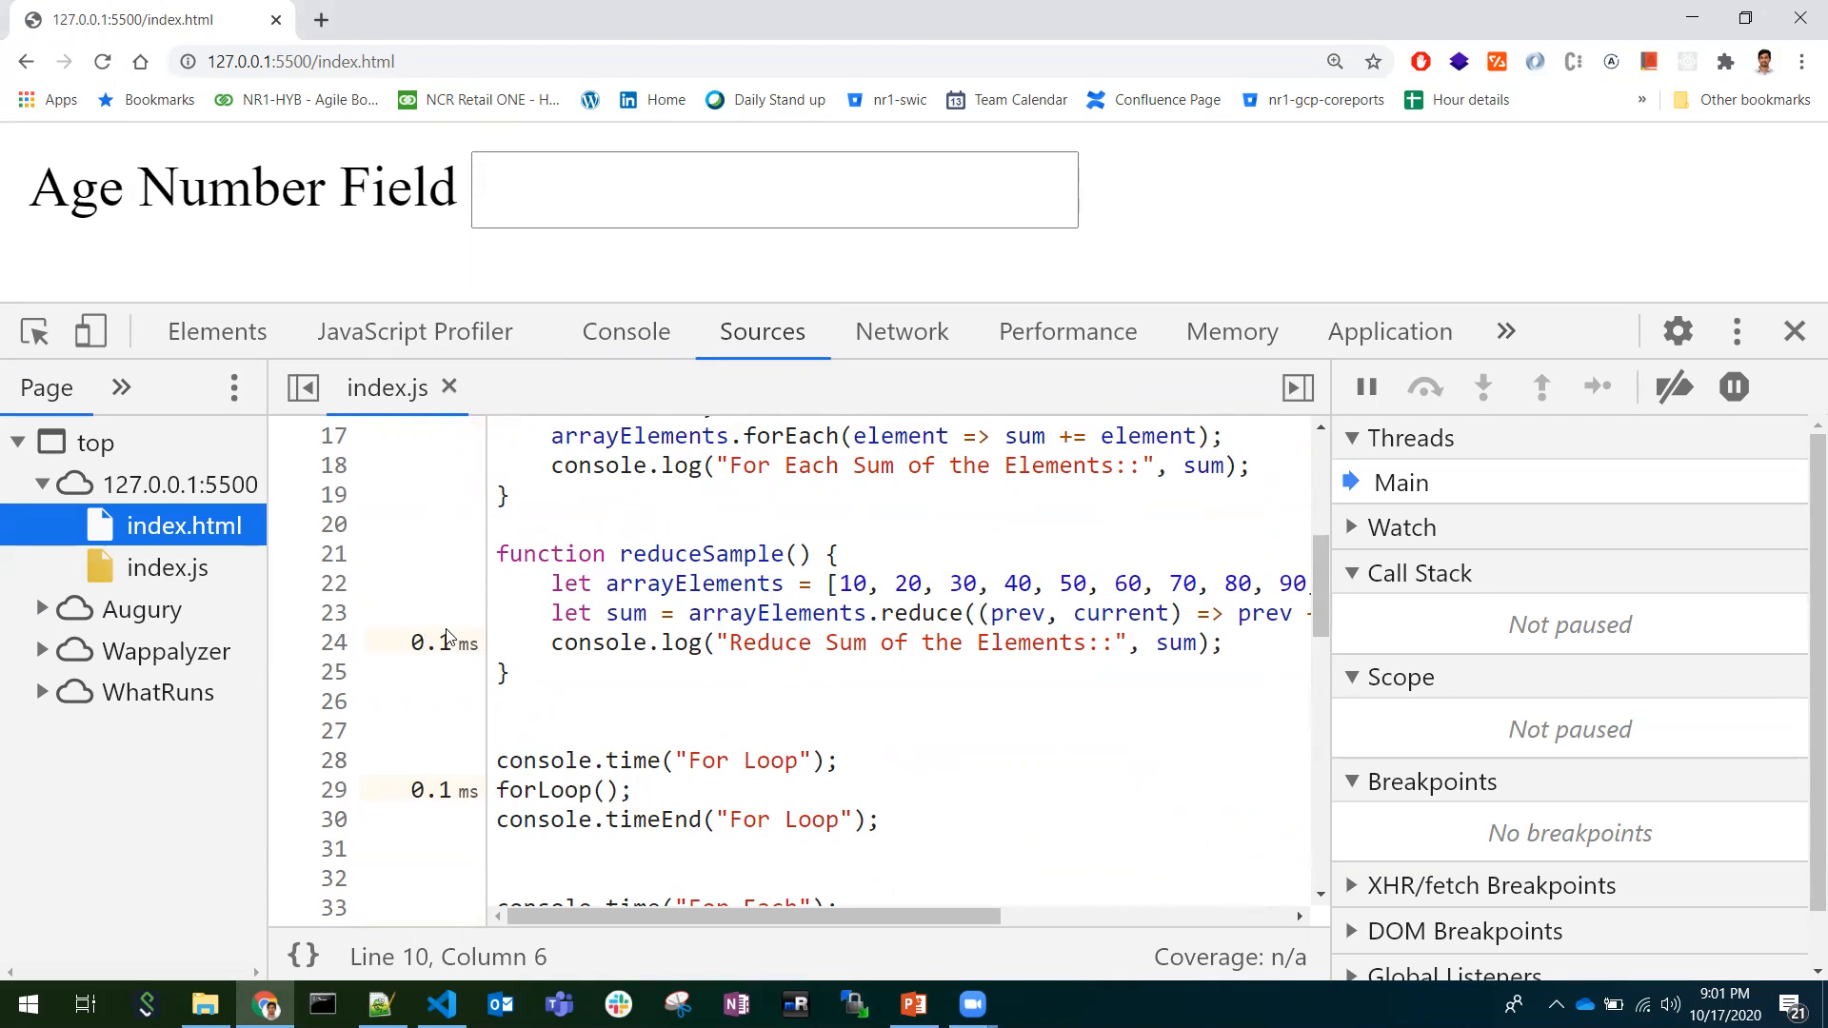
pyautogui.moveTo(402, 620)
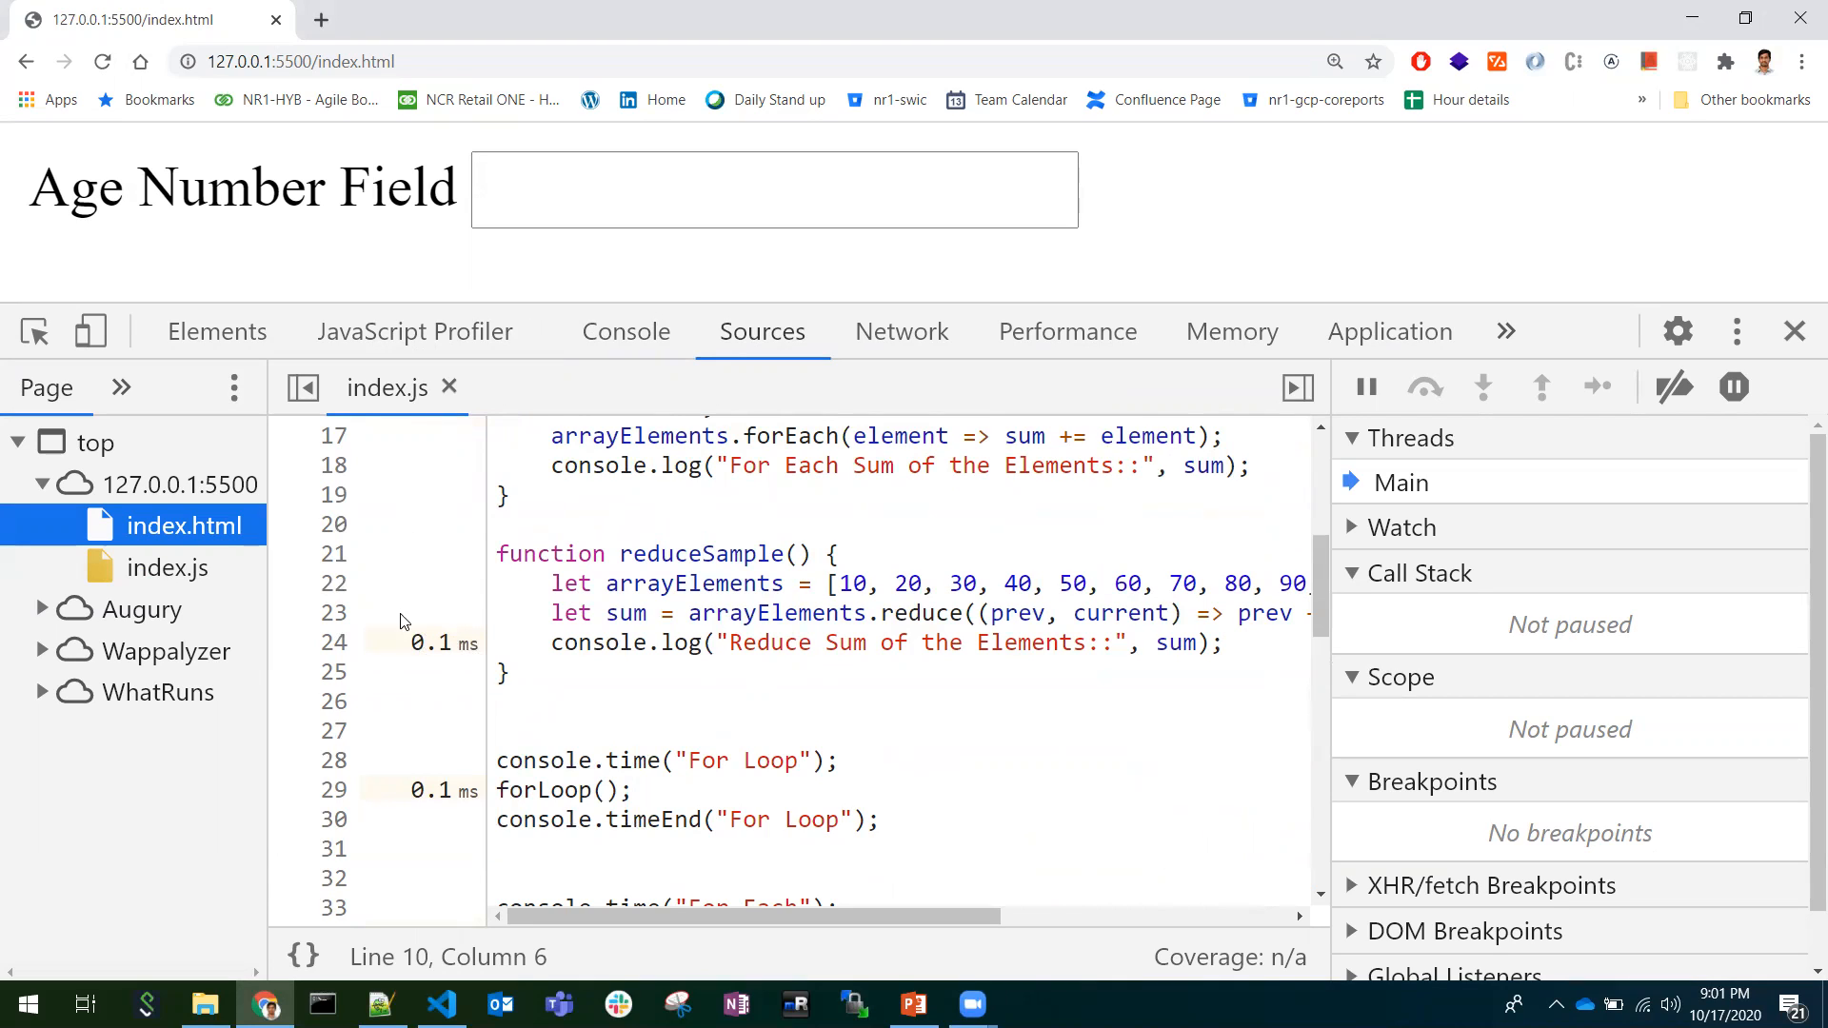
pyautogui.moveTo(522, 630)
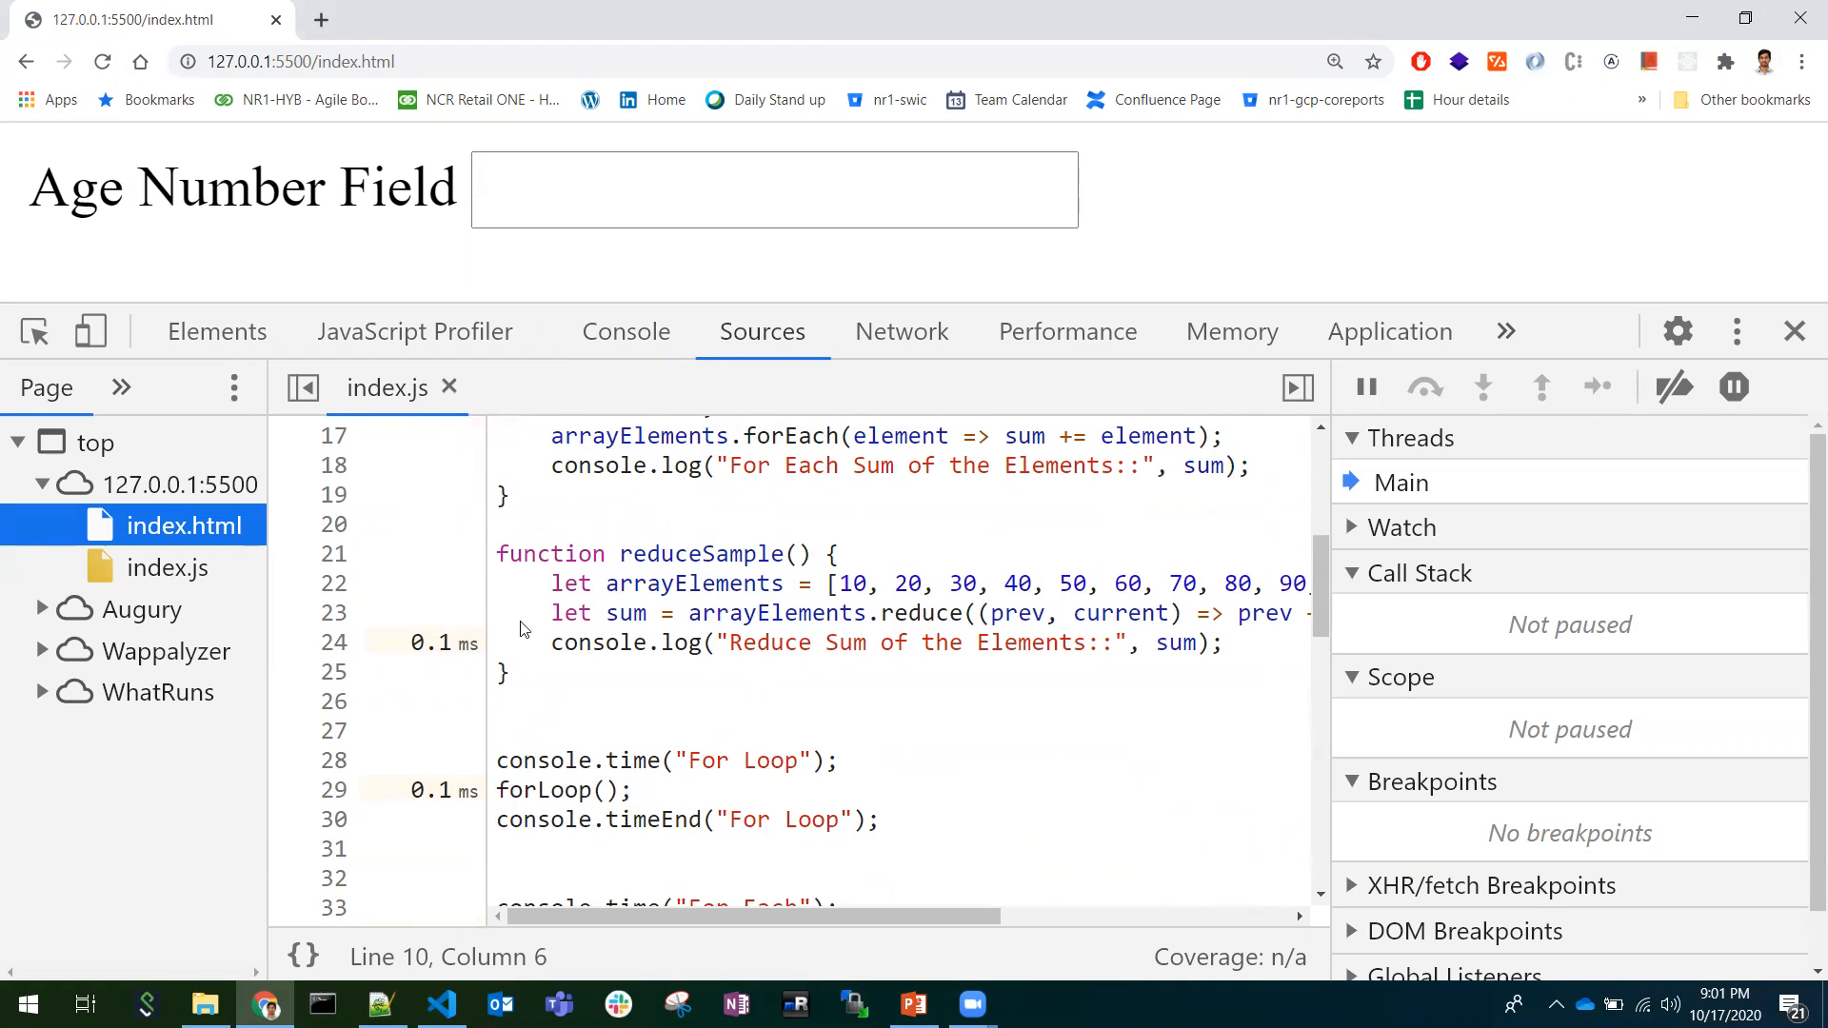
pyautogui.moveTo(1222, 288)
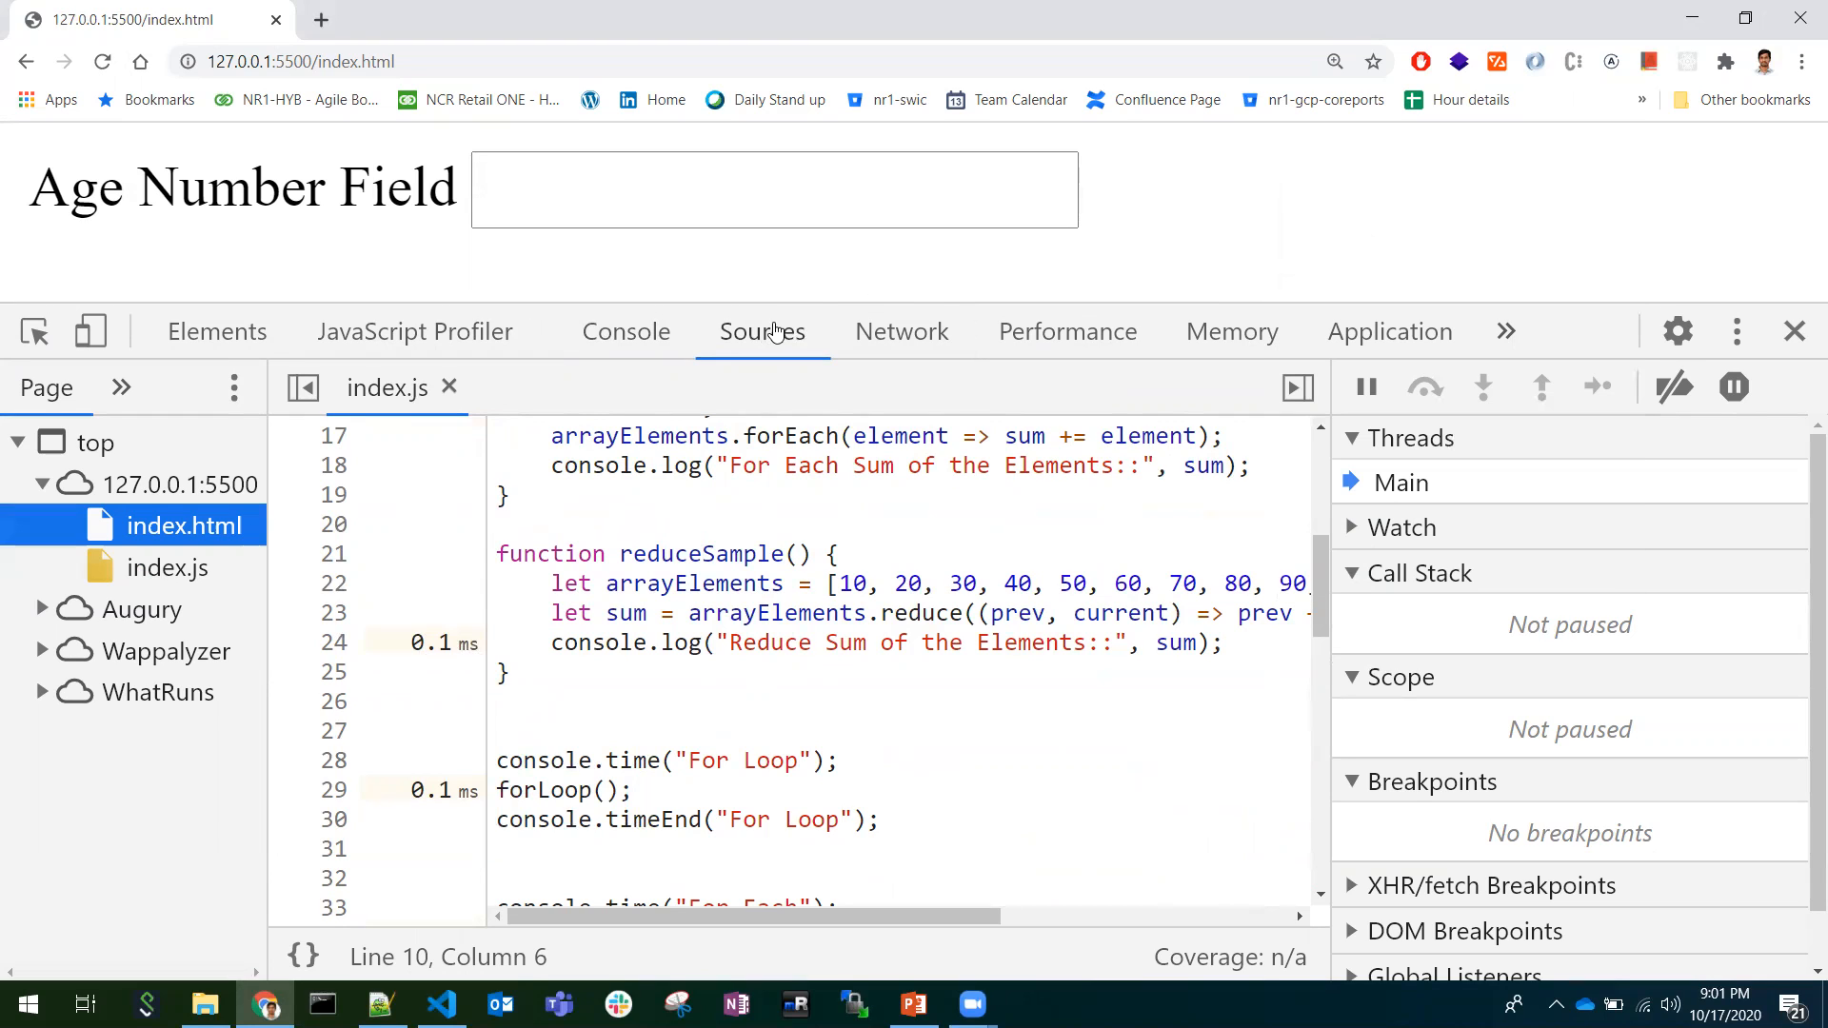
pyautogui.moveTo(759, 606)
pyautogui.write('>java')
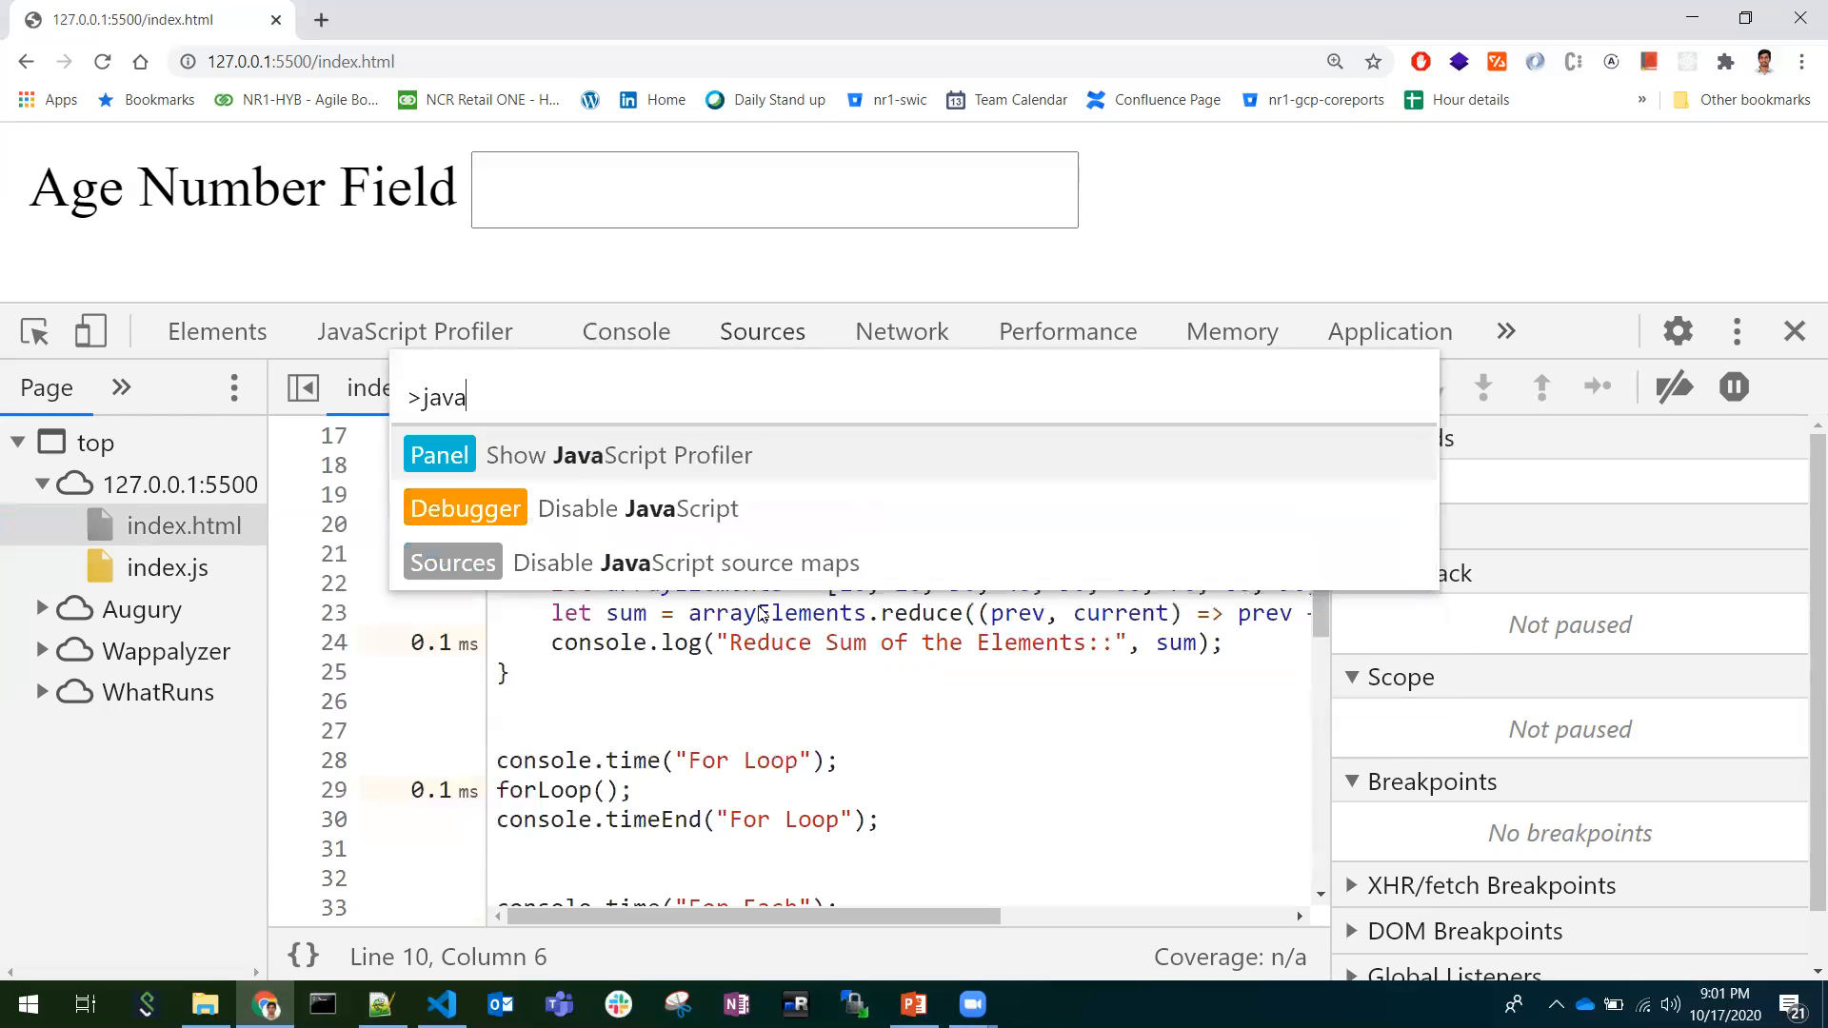
pyautogui.moveTo(798, 453)
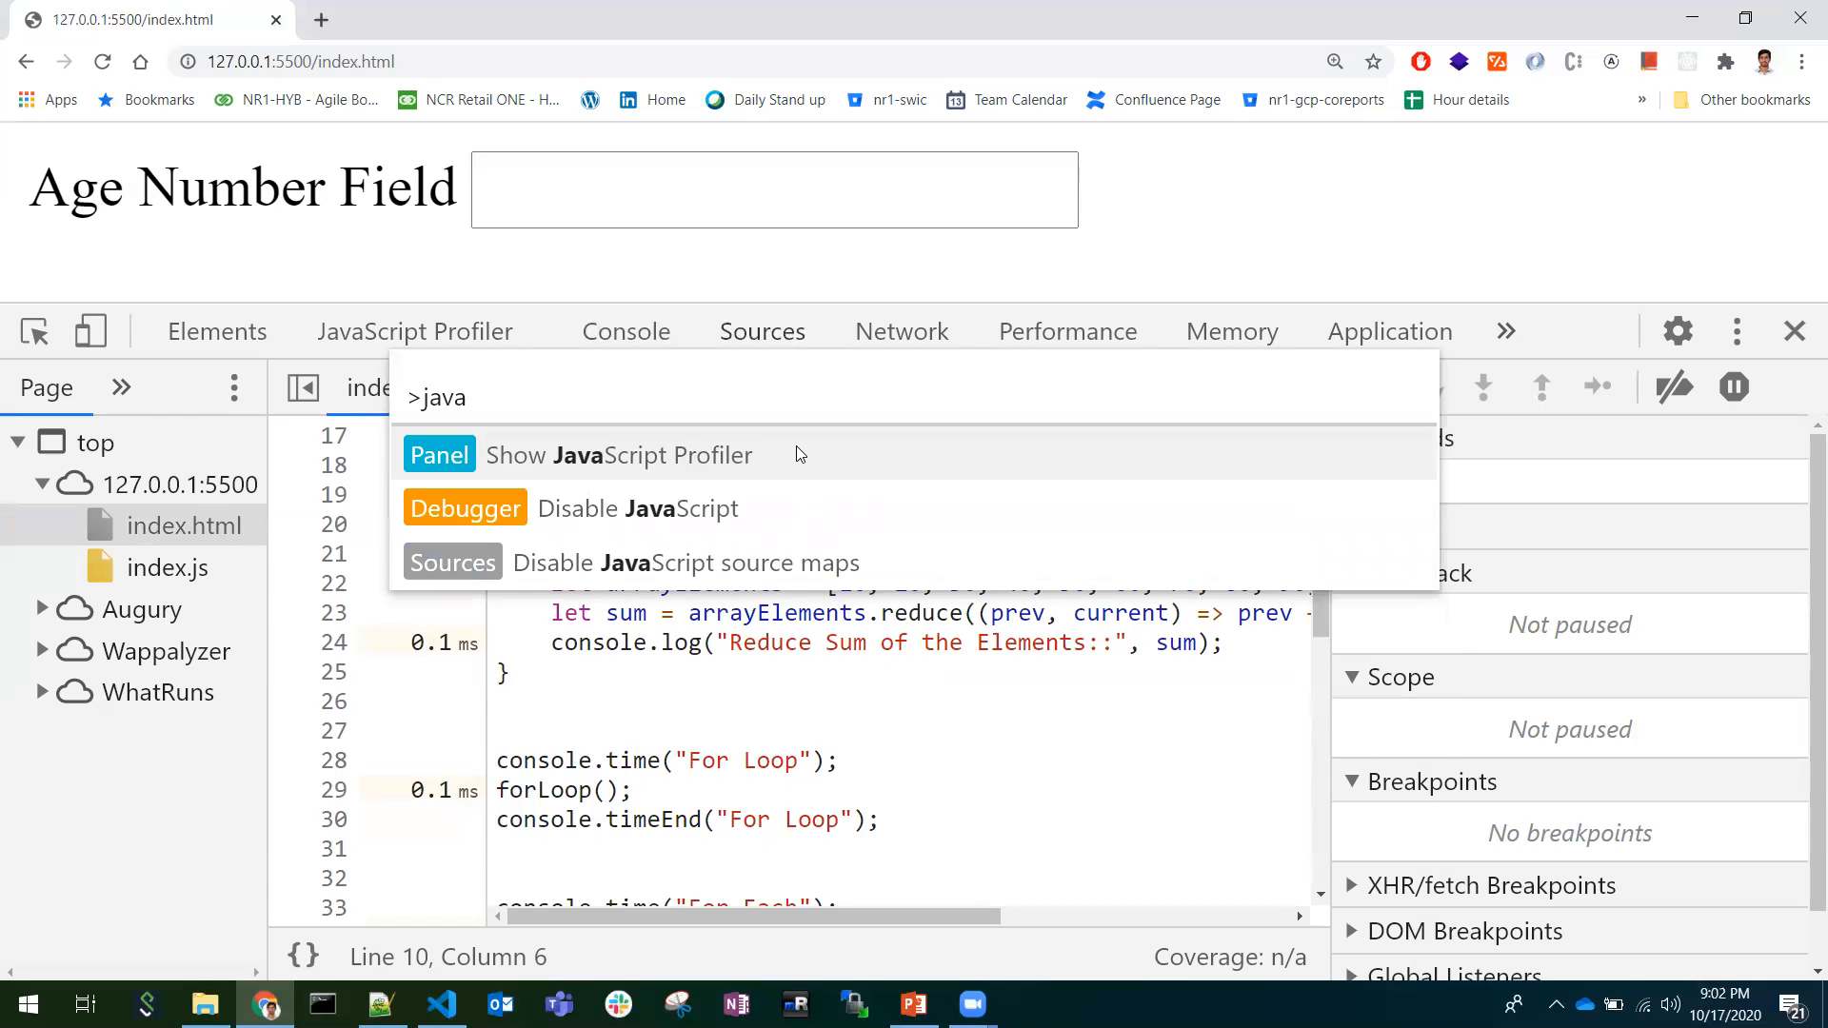
# Record Profile 1 across a page reload, stop it, and return to index.js in Sources.
pyautogui.click(618, 455)
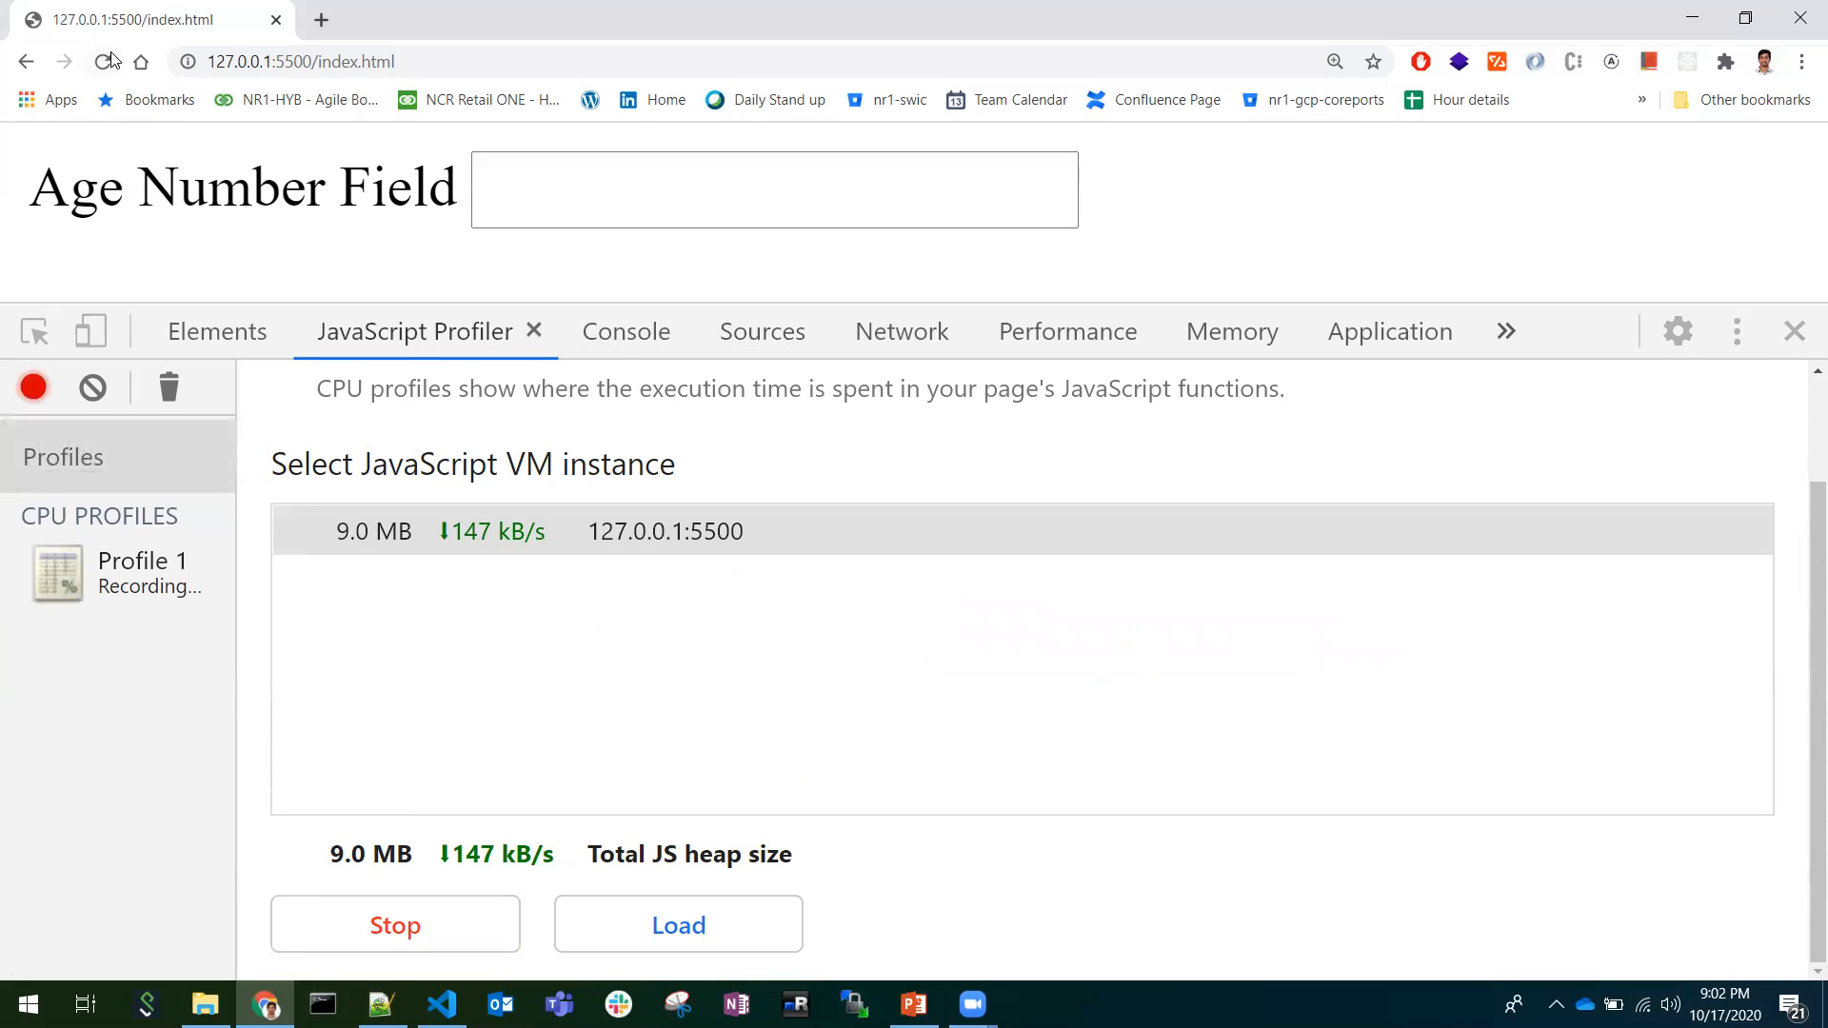
pyautogui.click(394, 923)
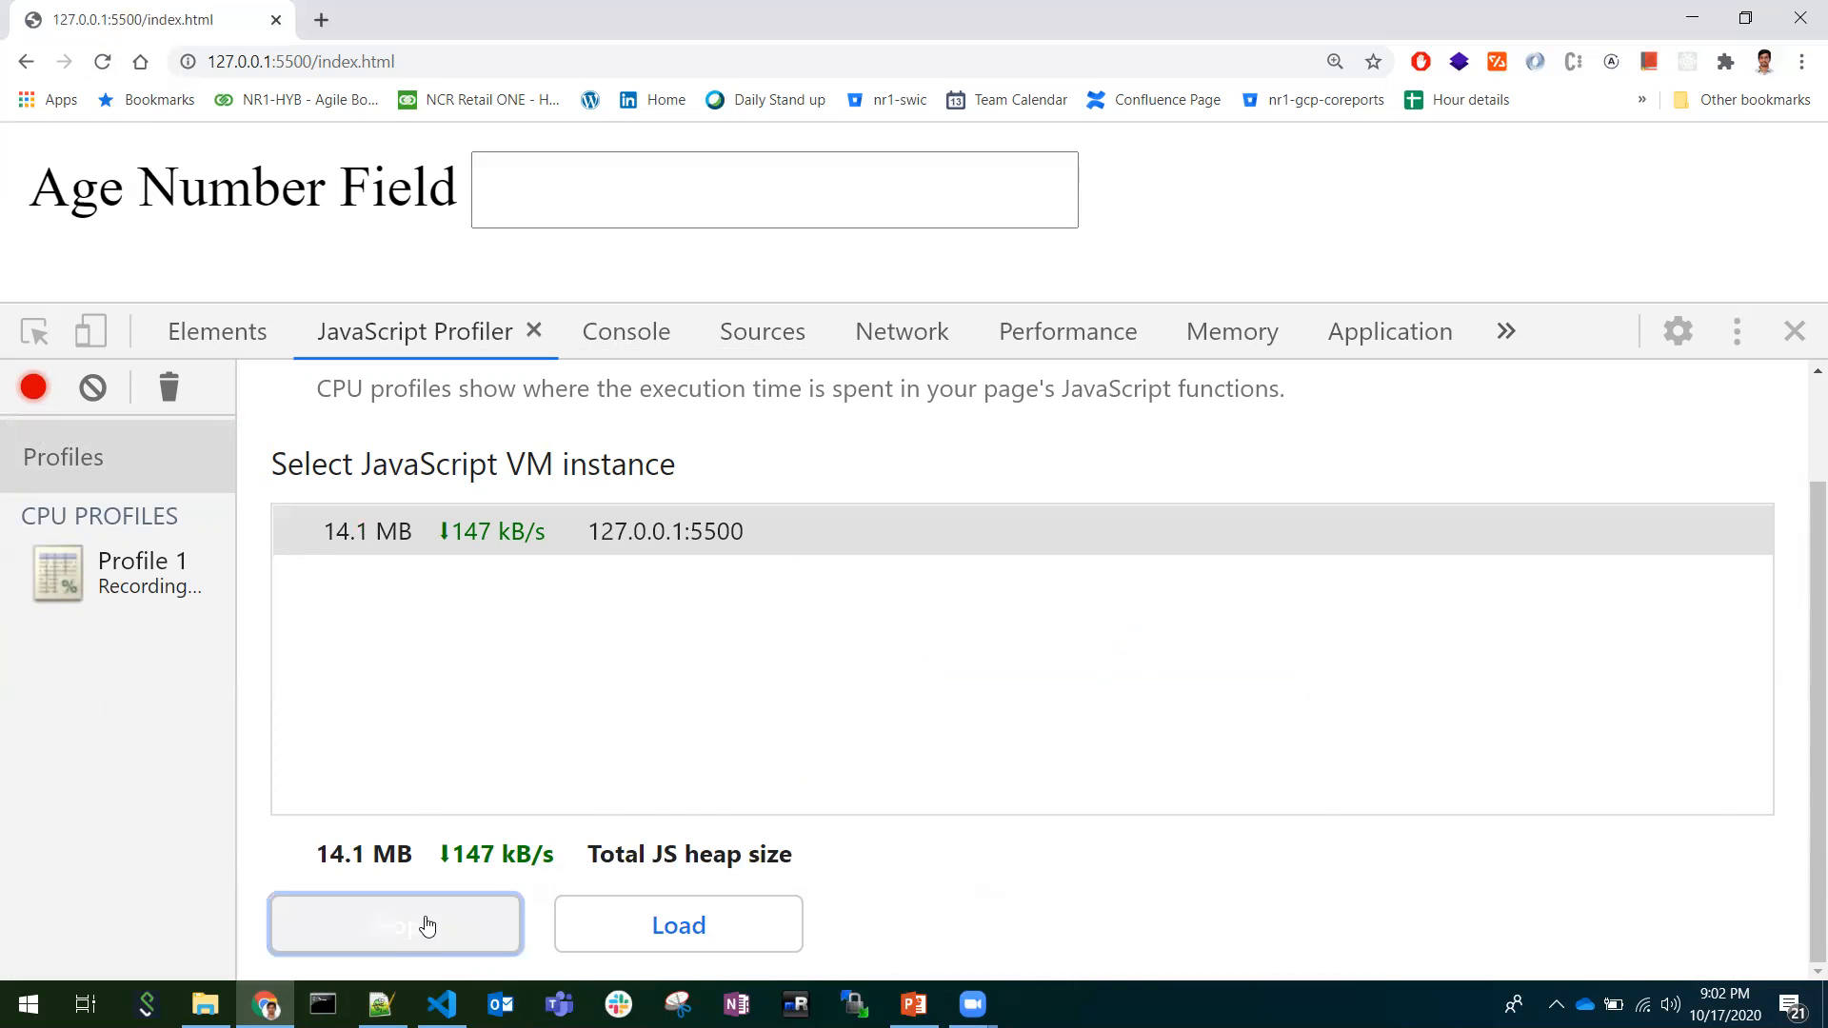
pyautogui.click(394, 924)
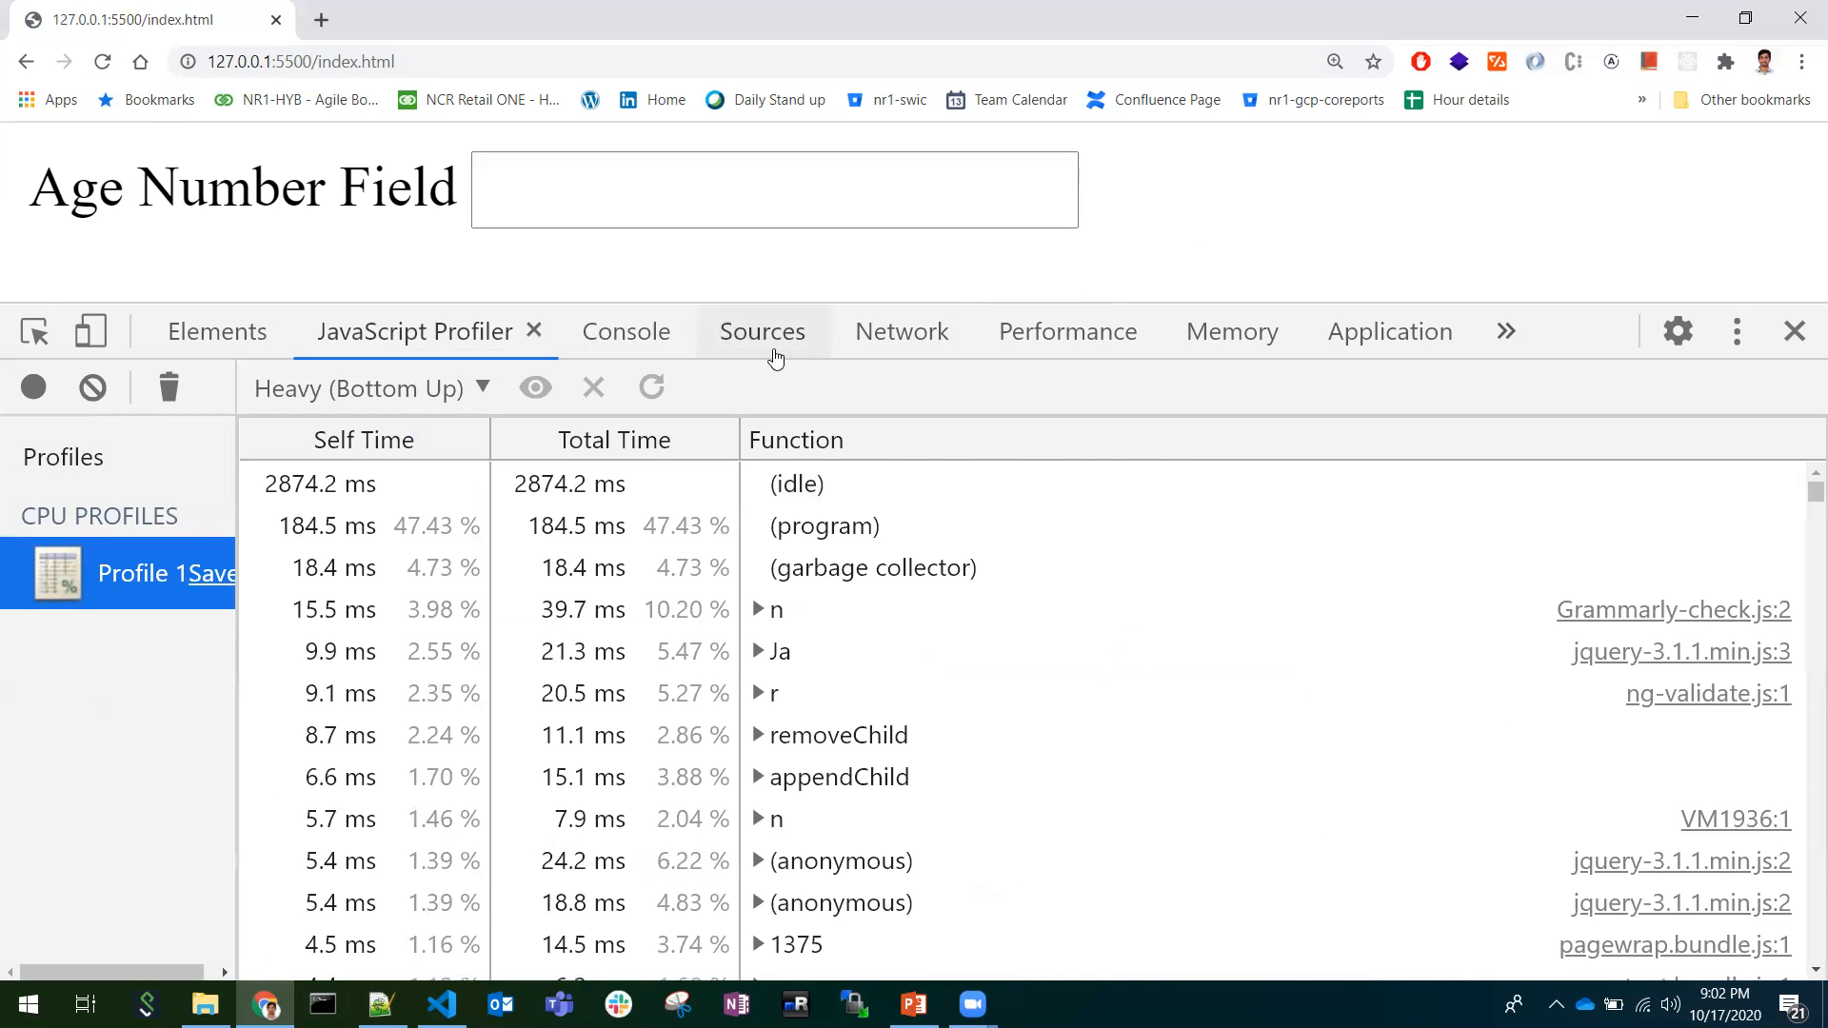
pyautogui.click(762, 332)
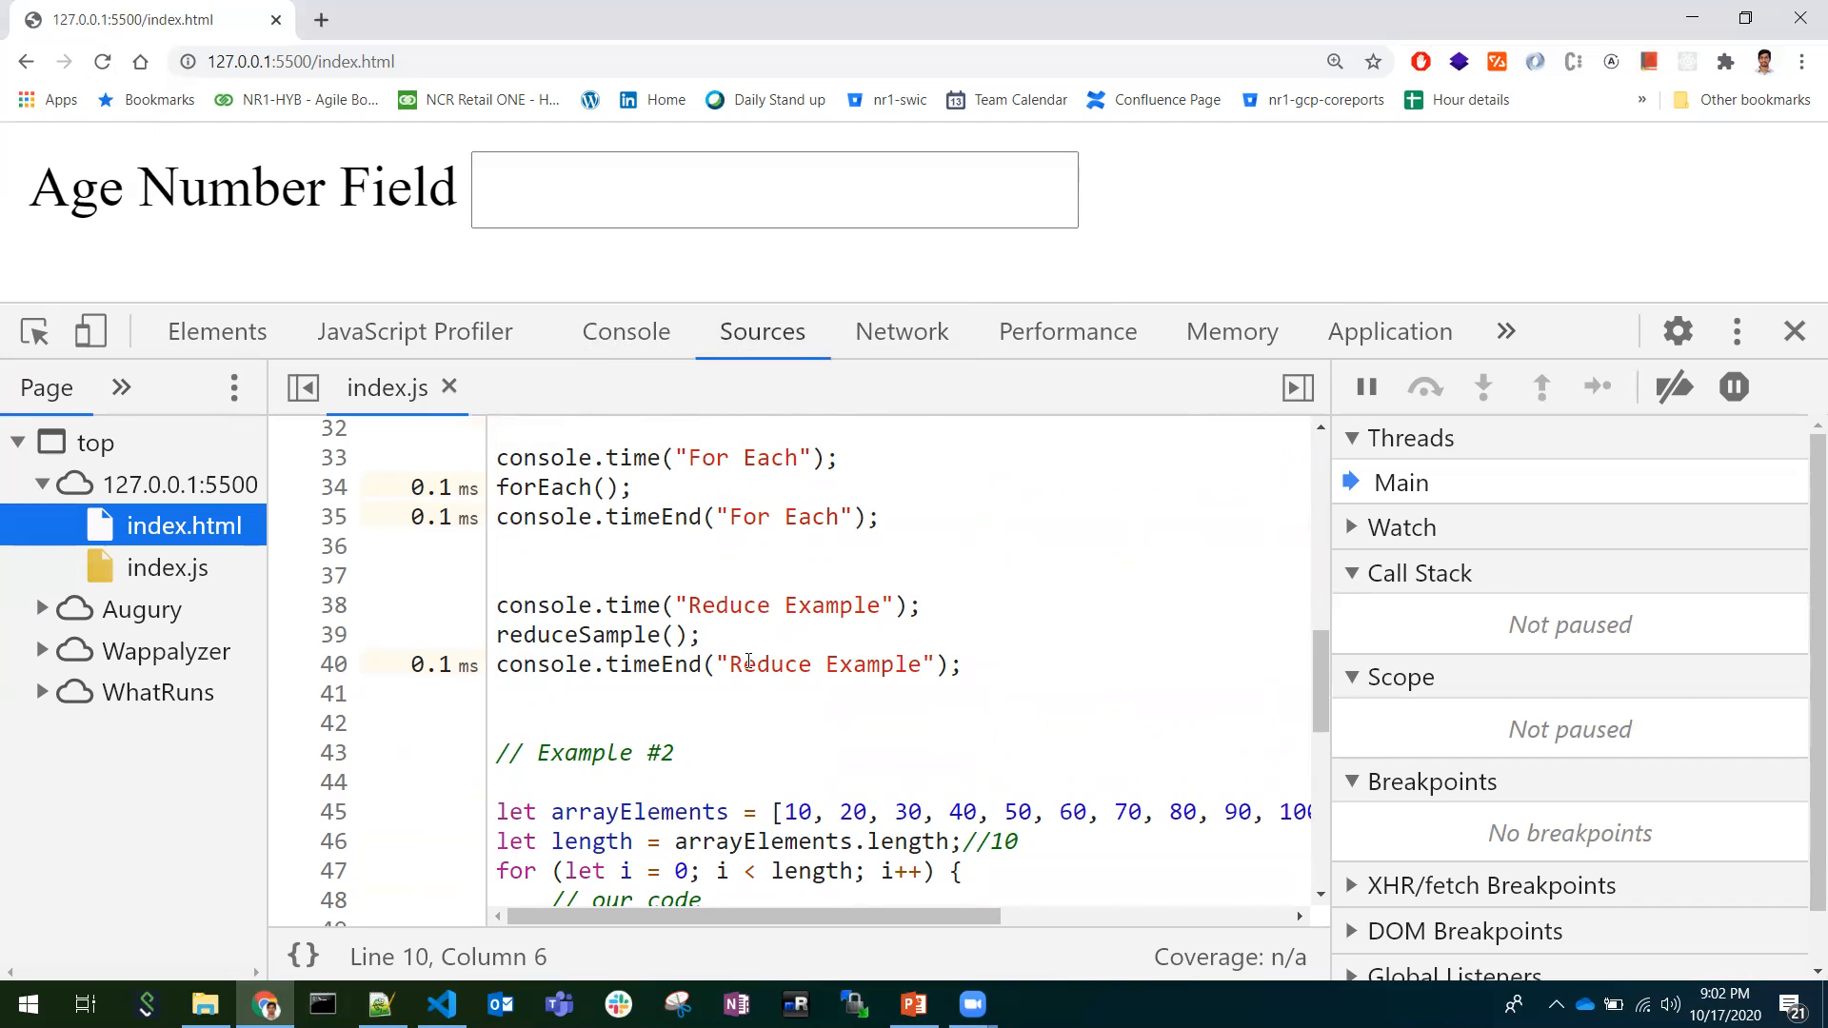
pyautogui.moveTo(405, 984)
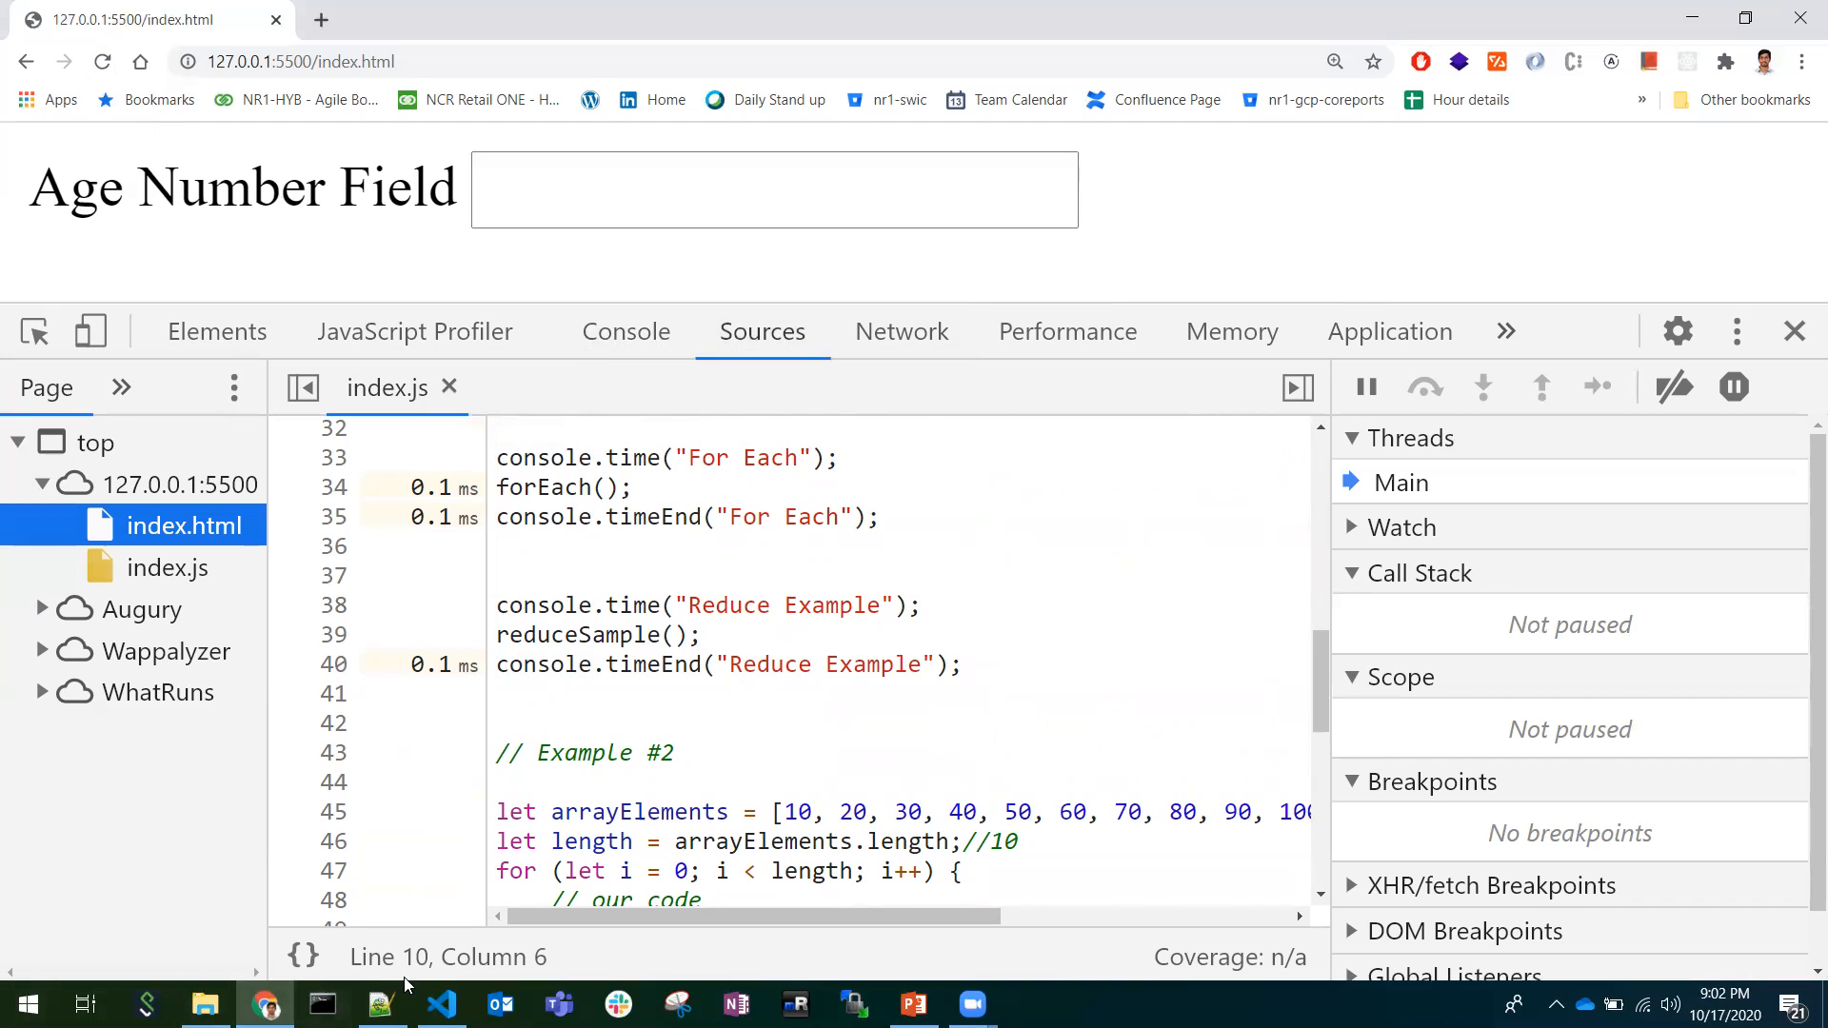
# Change Example #2's loop condition from i < arrayElements.length to the cached length variable.
pyautogui.click(440, 1003)
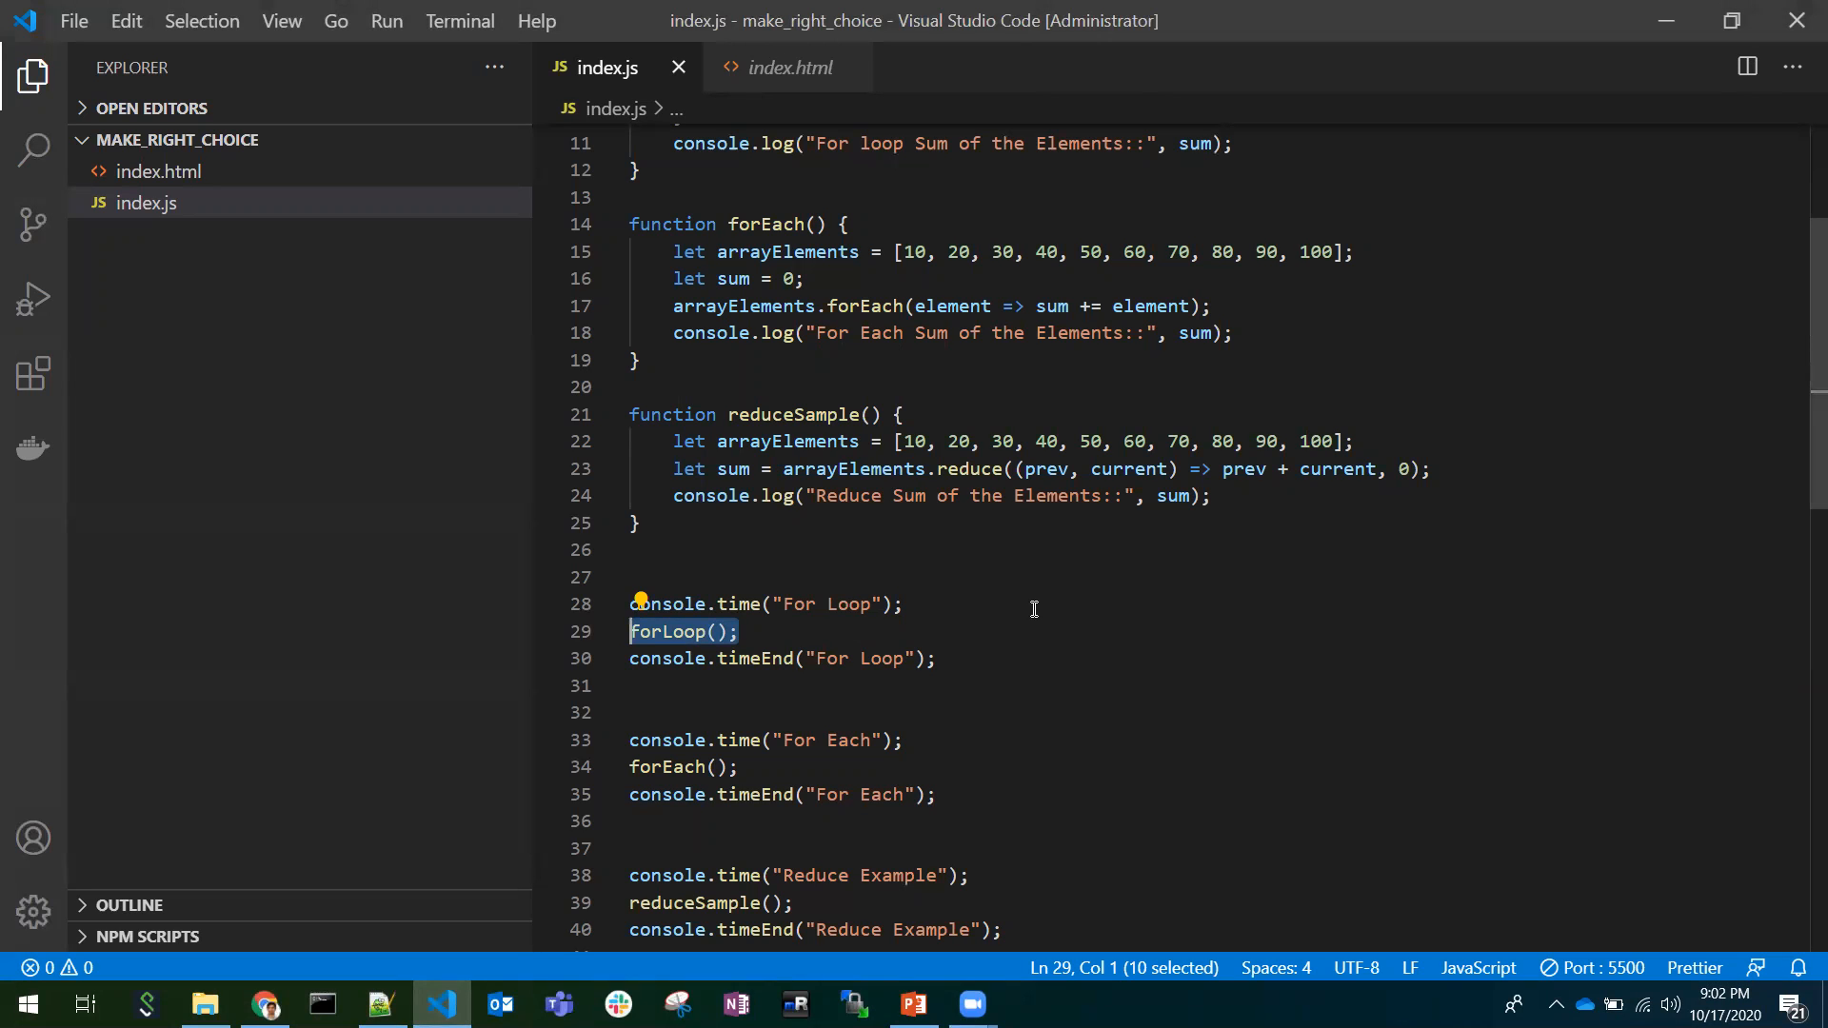
pyautogui.moveTo(1035, 599)
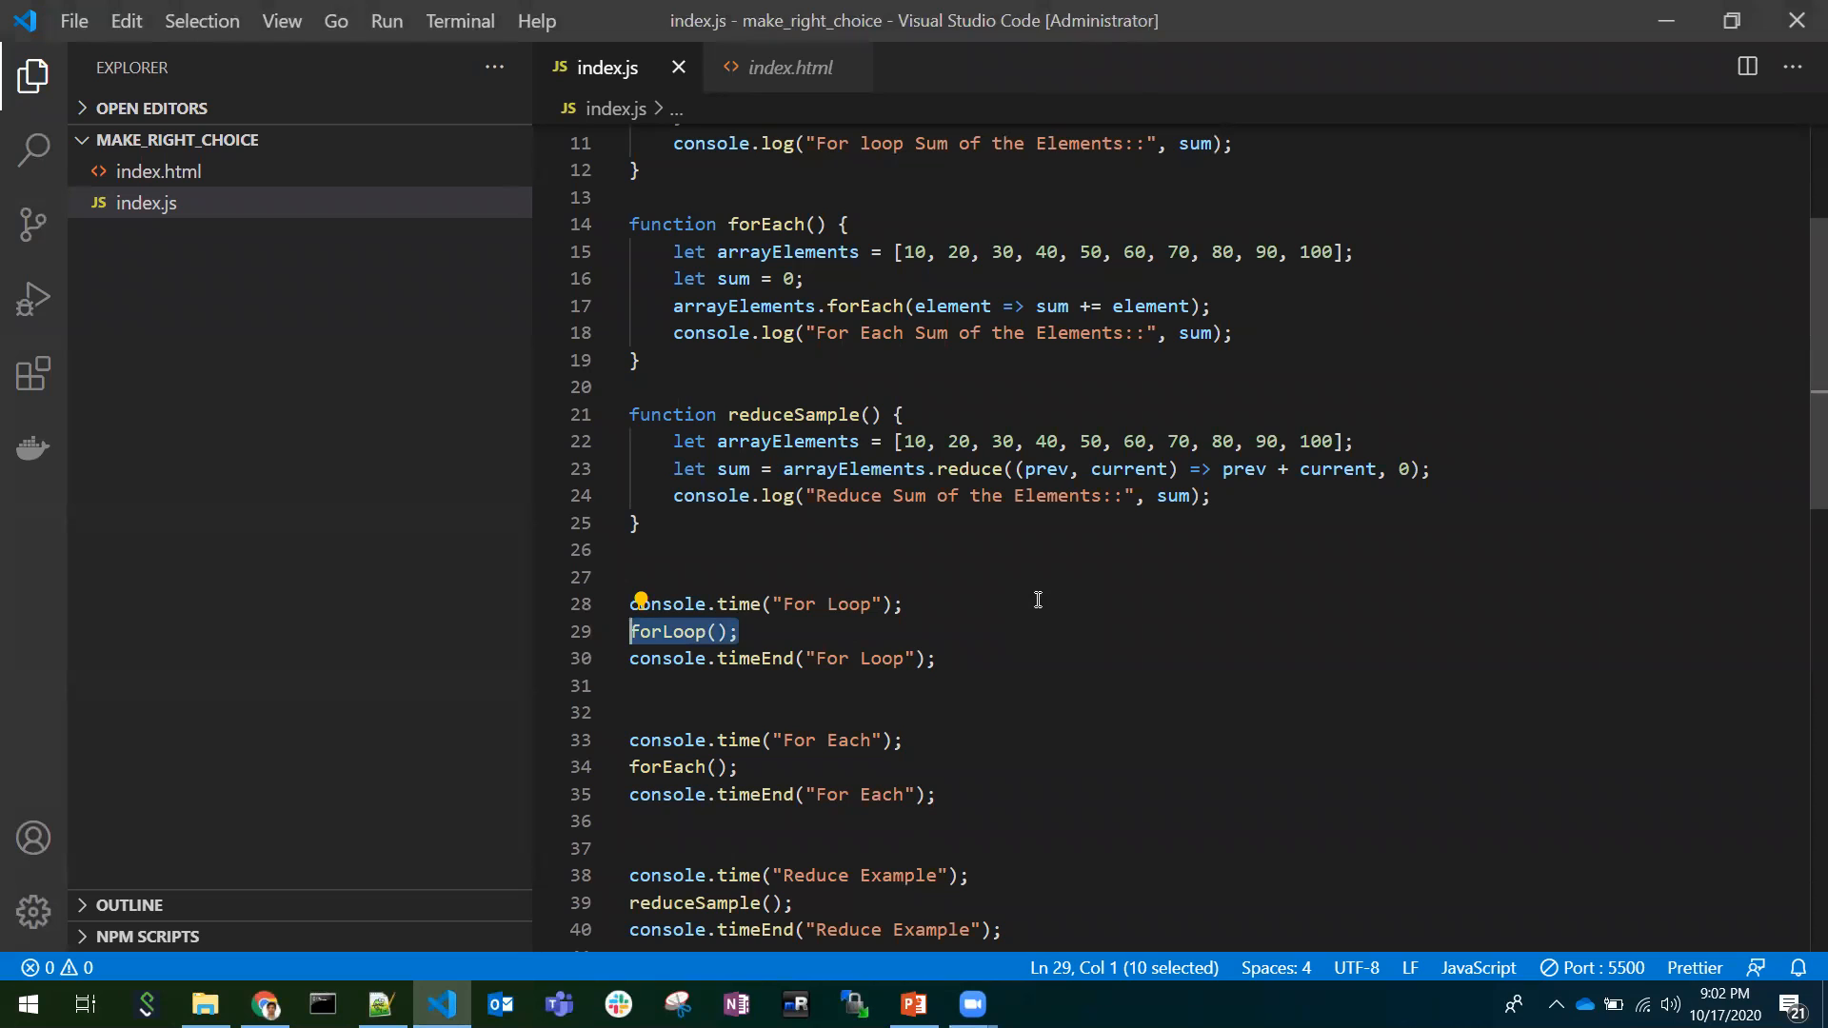
pyautogui.scroll(-3)
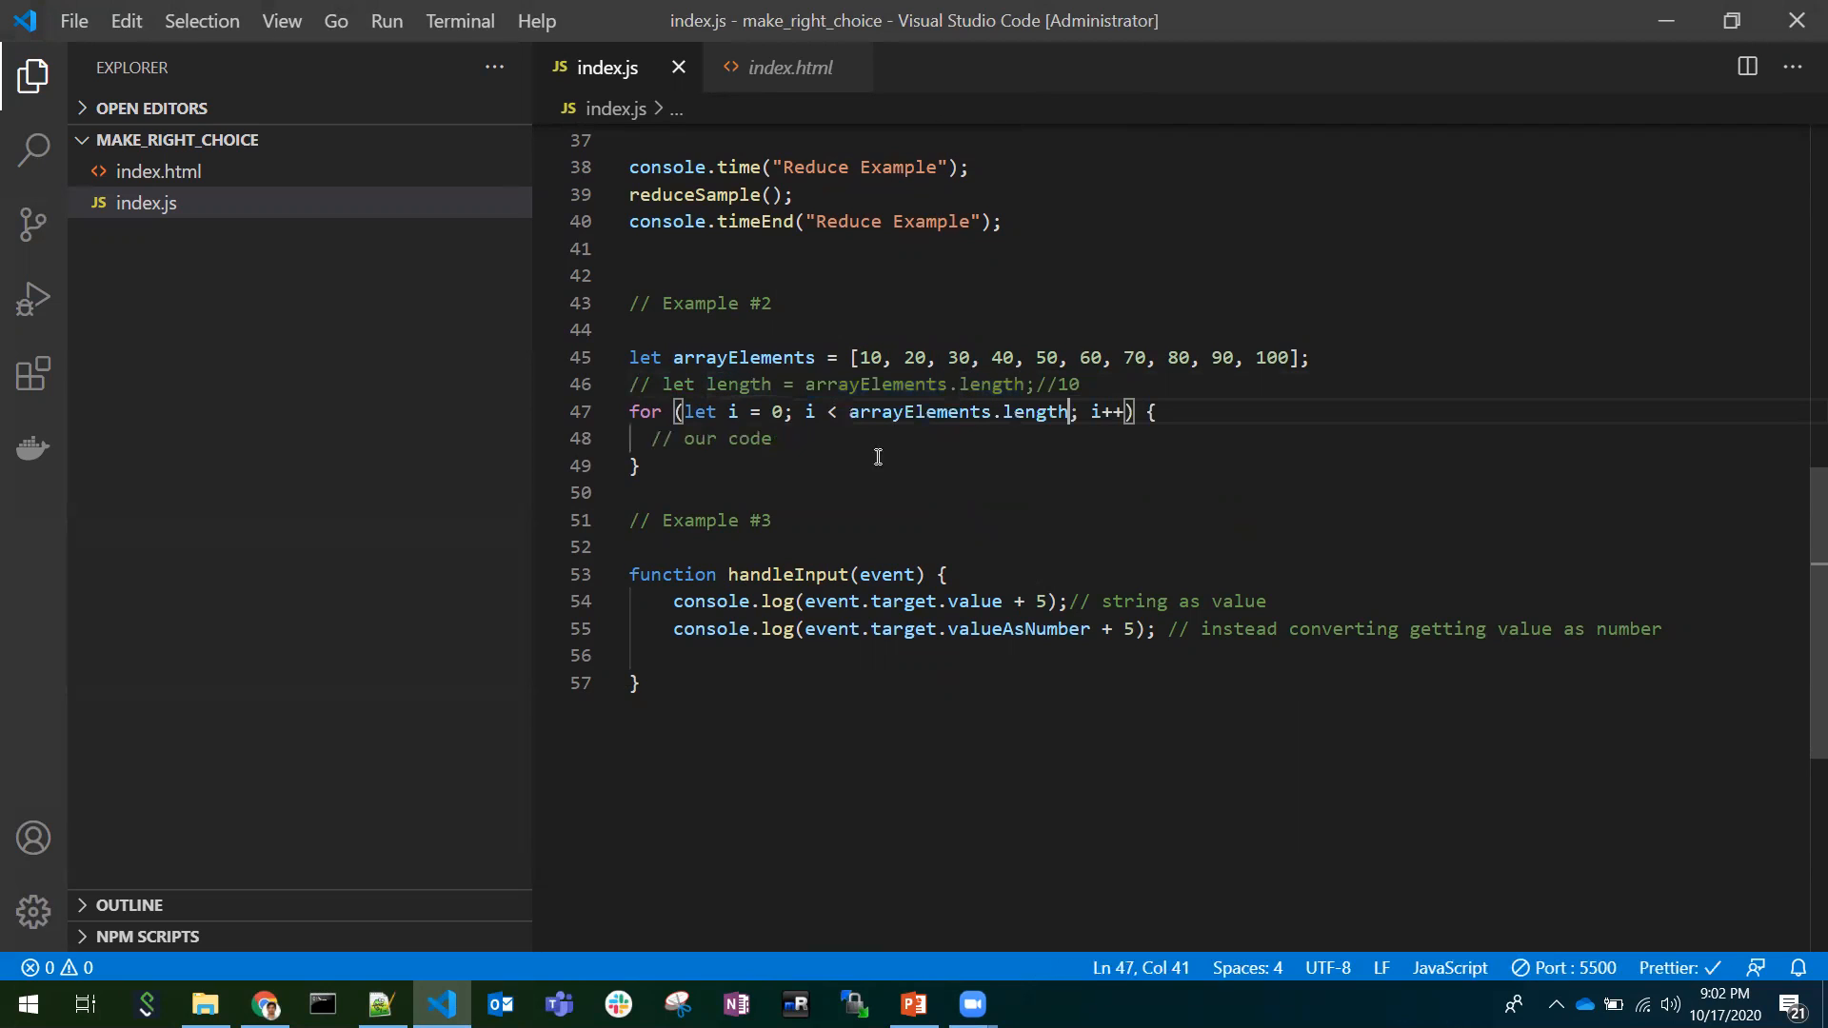
pyautogui.moveTo(693, 412)
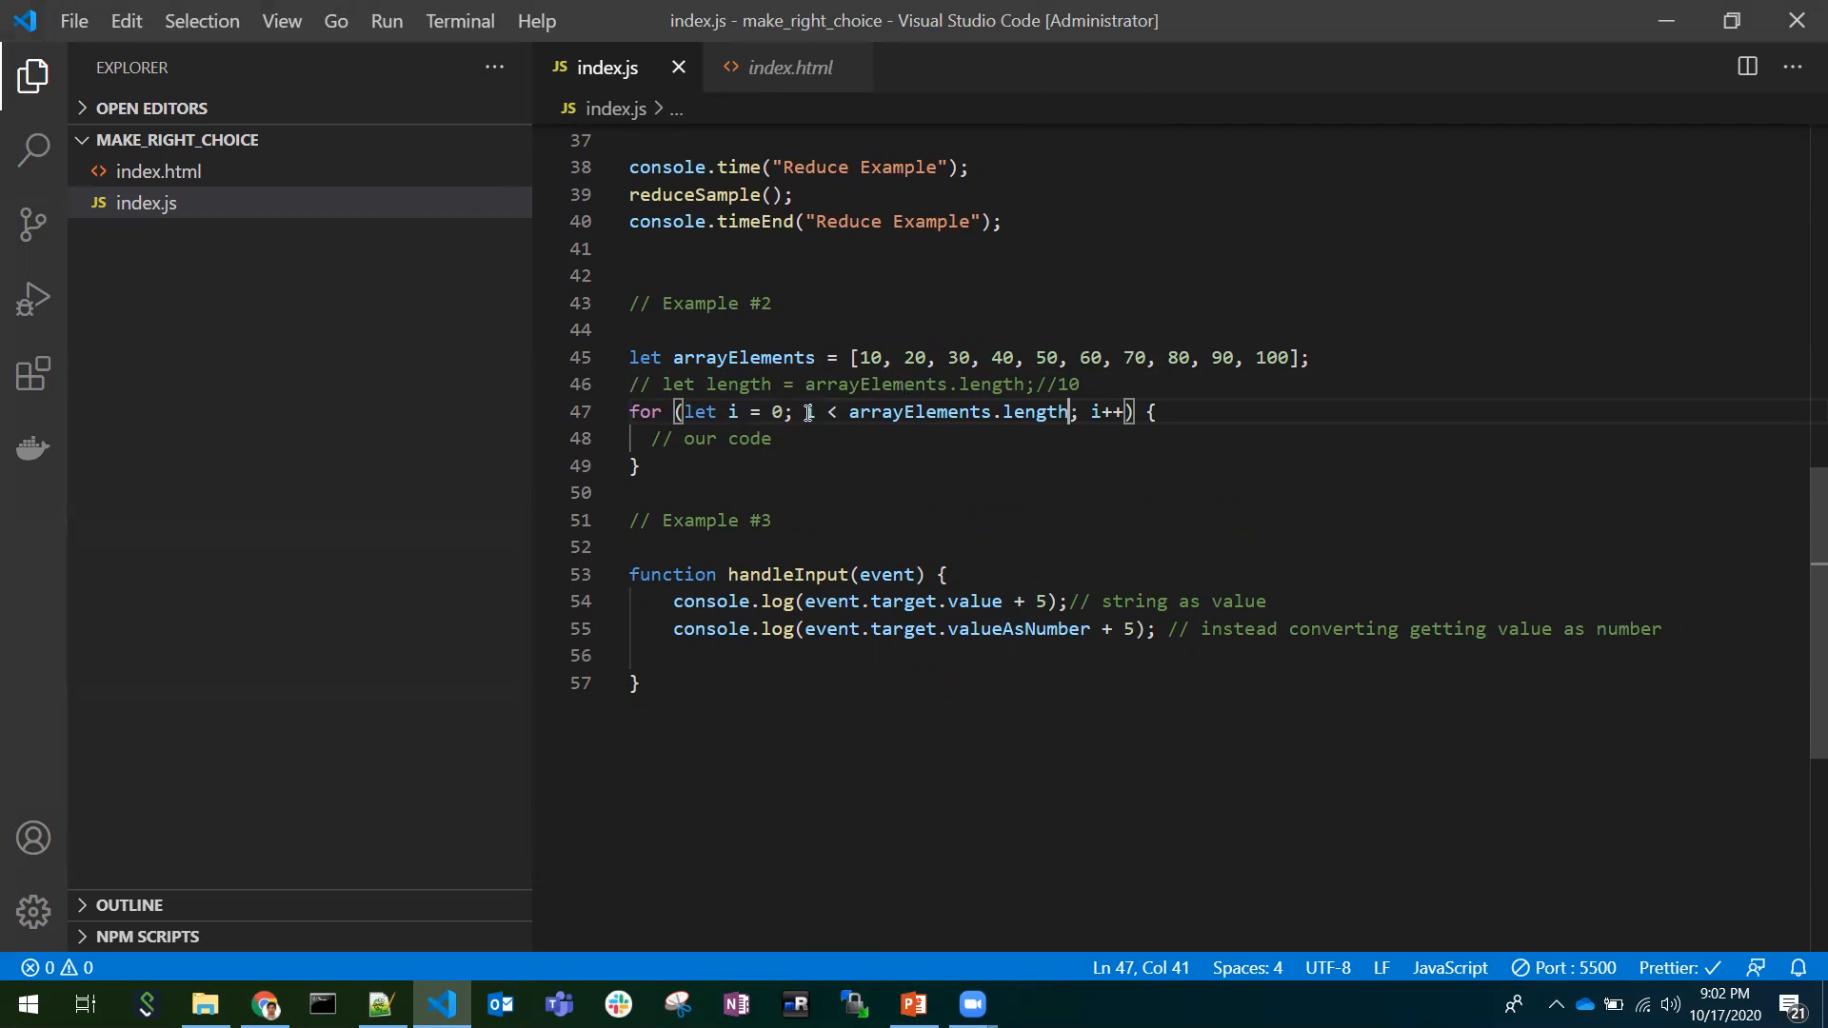
pyautogui.moveTo(804, 412); pyautogui.dragTo(1064, 411)
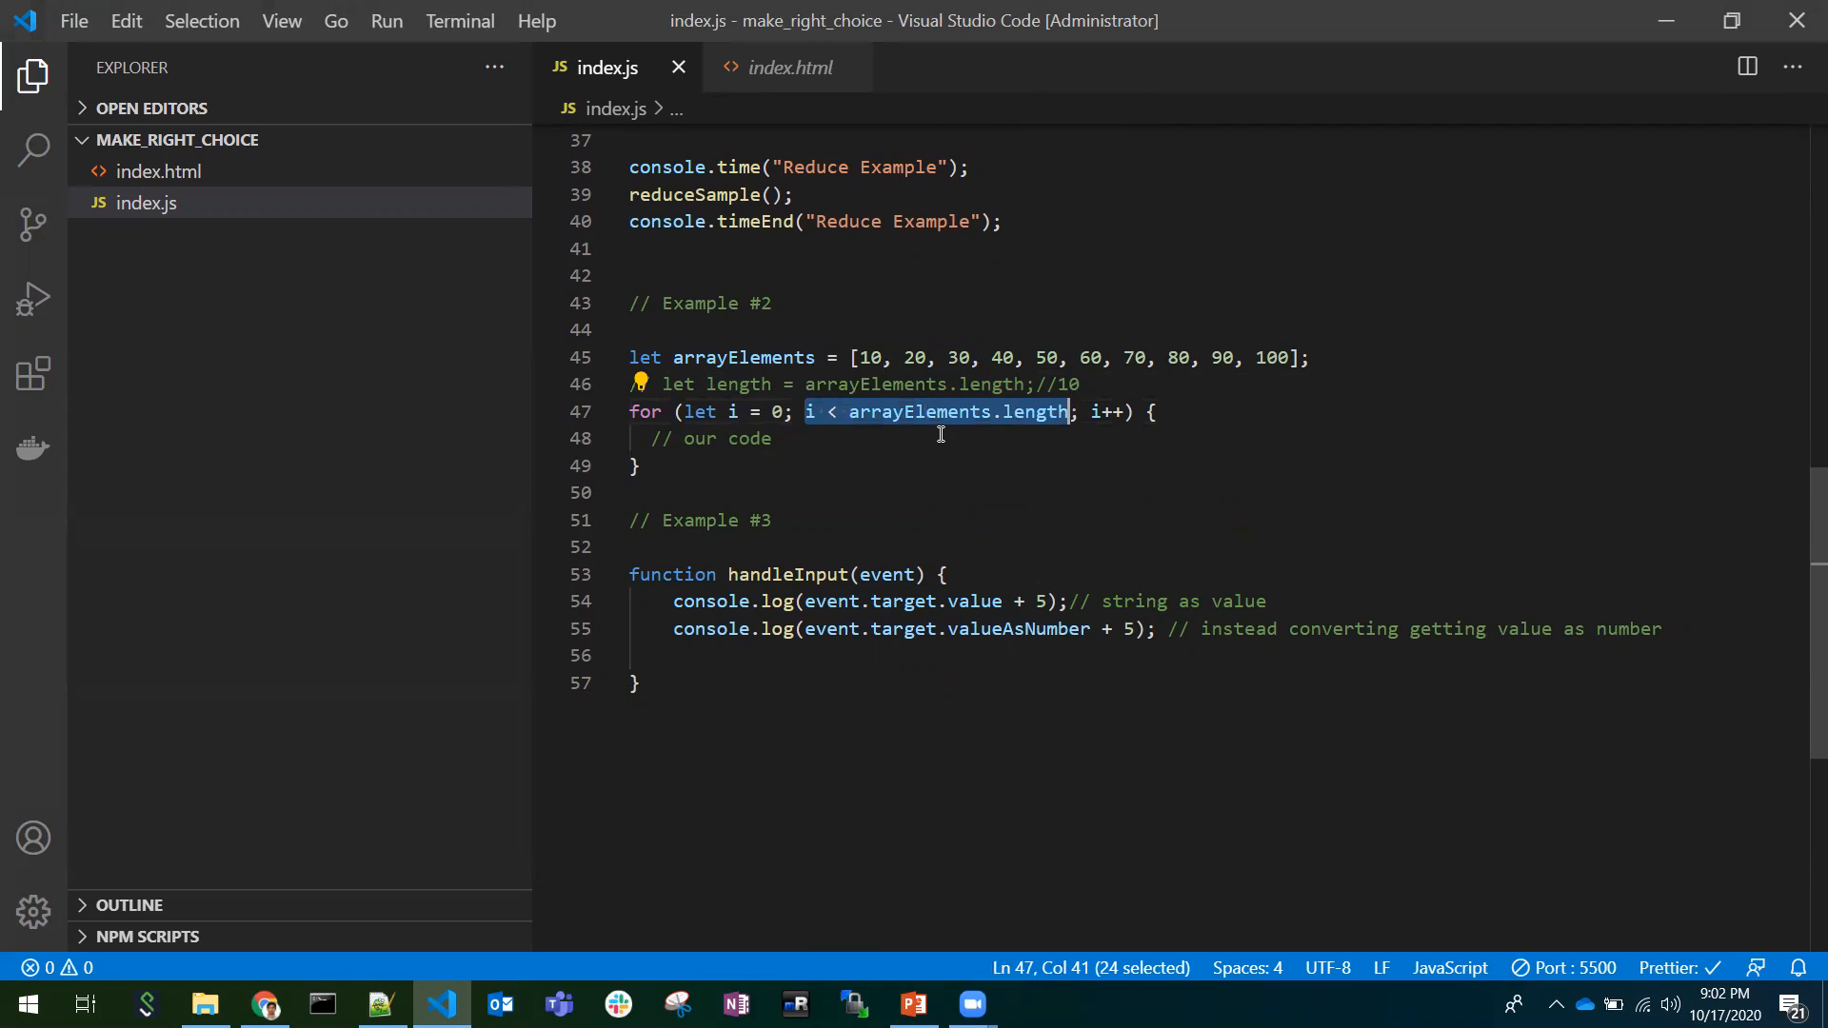
pyautogui.moveTo(756, 434)
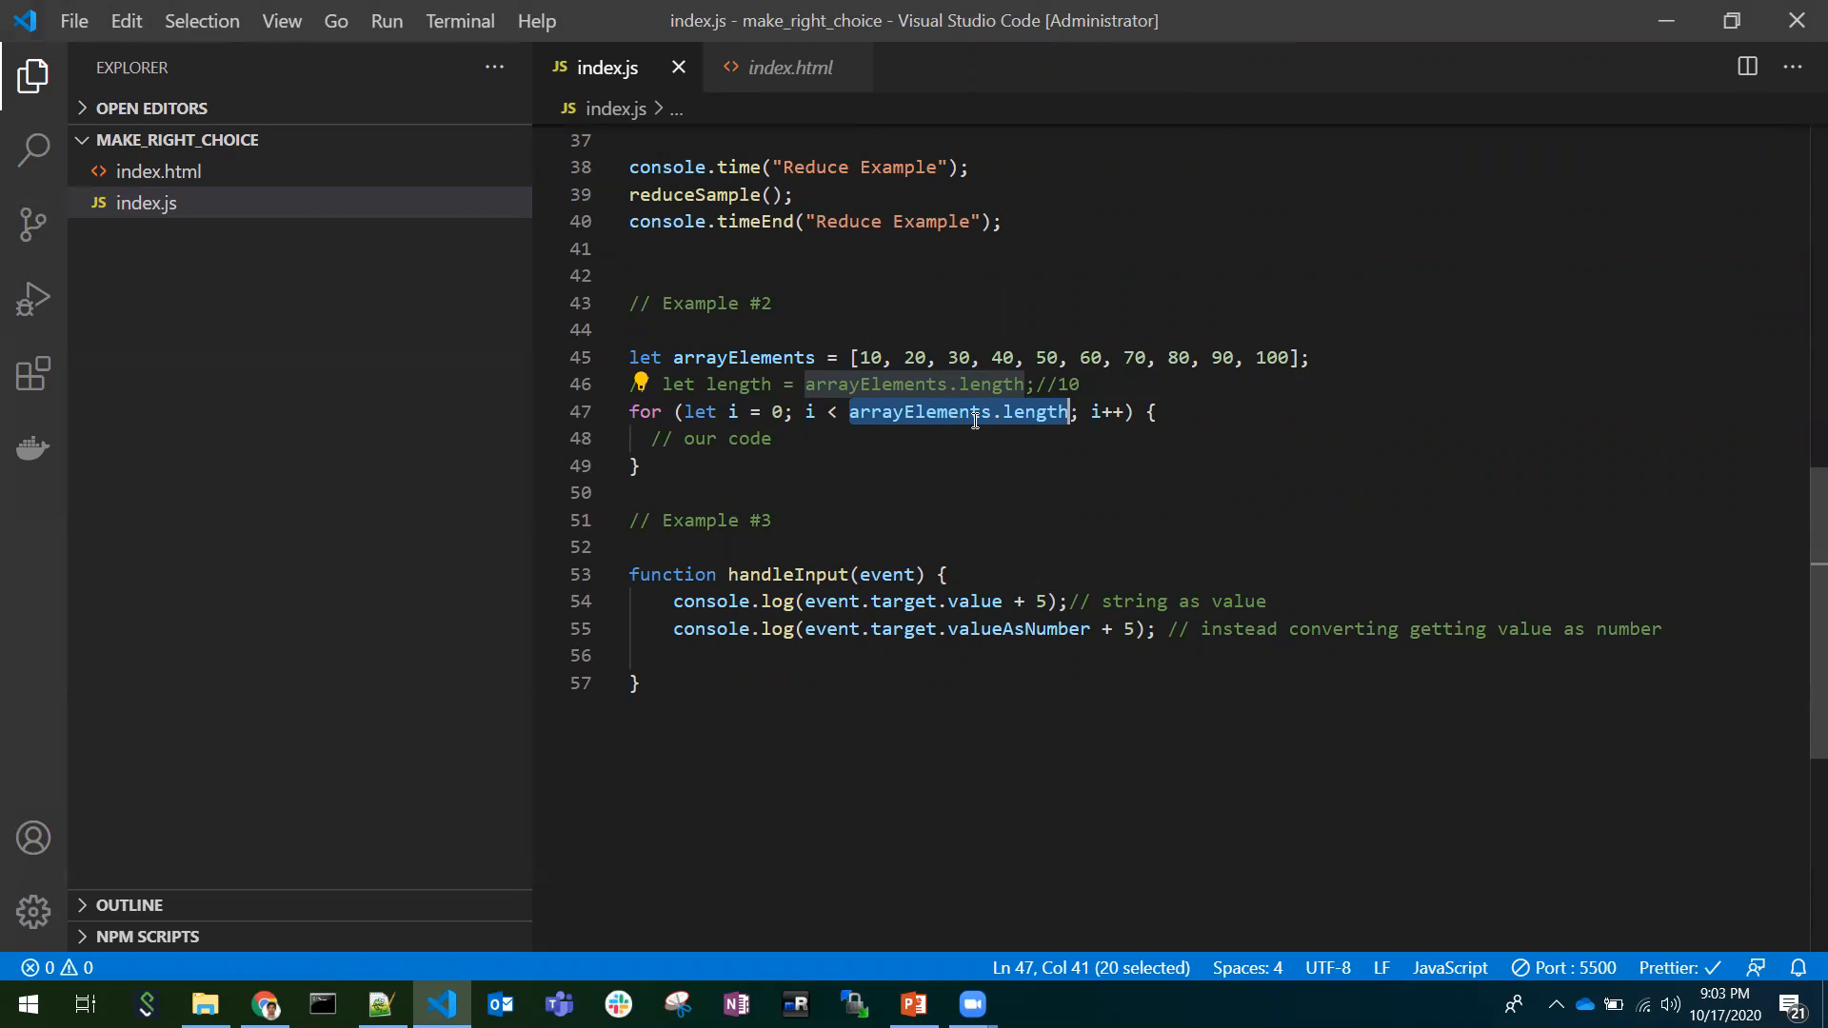
pyautogui.moveTo(1025, 411)
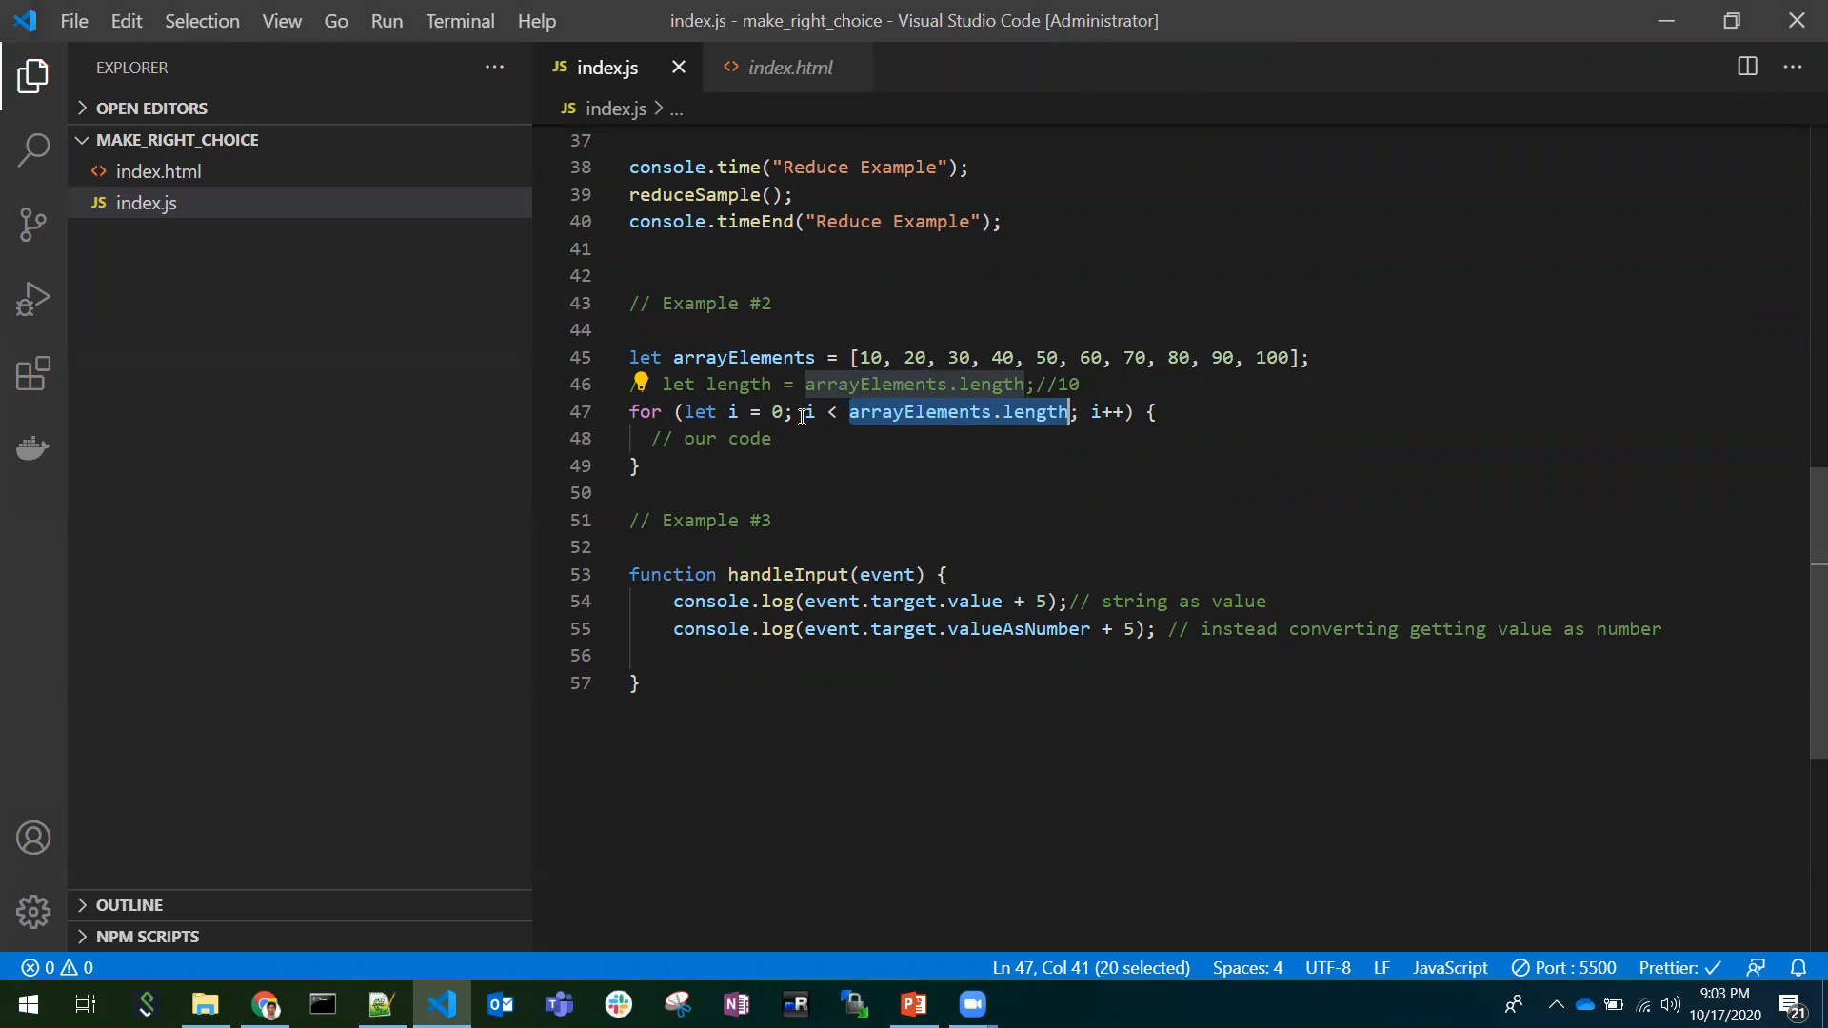
pyautogui.moveTo(929, 417)
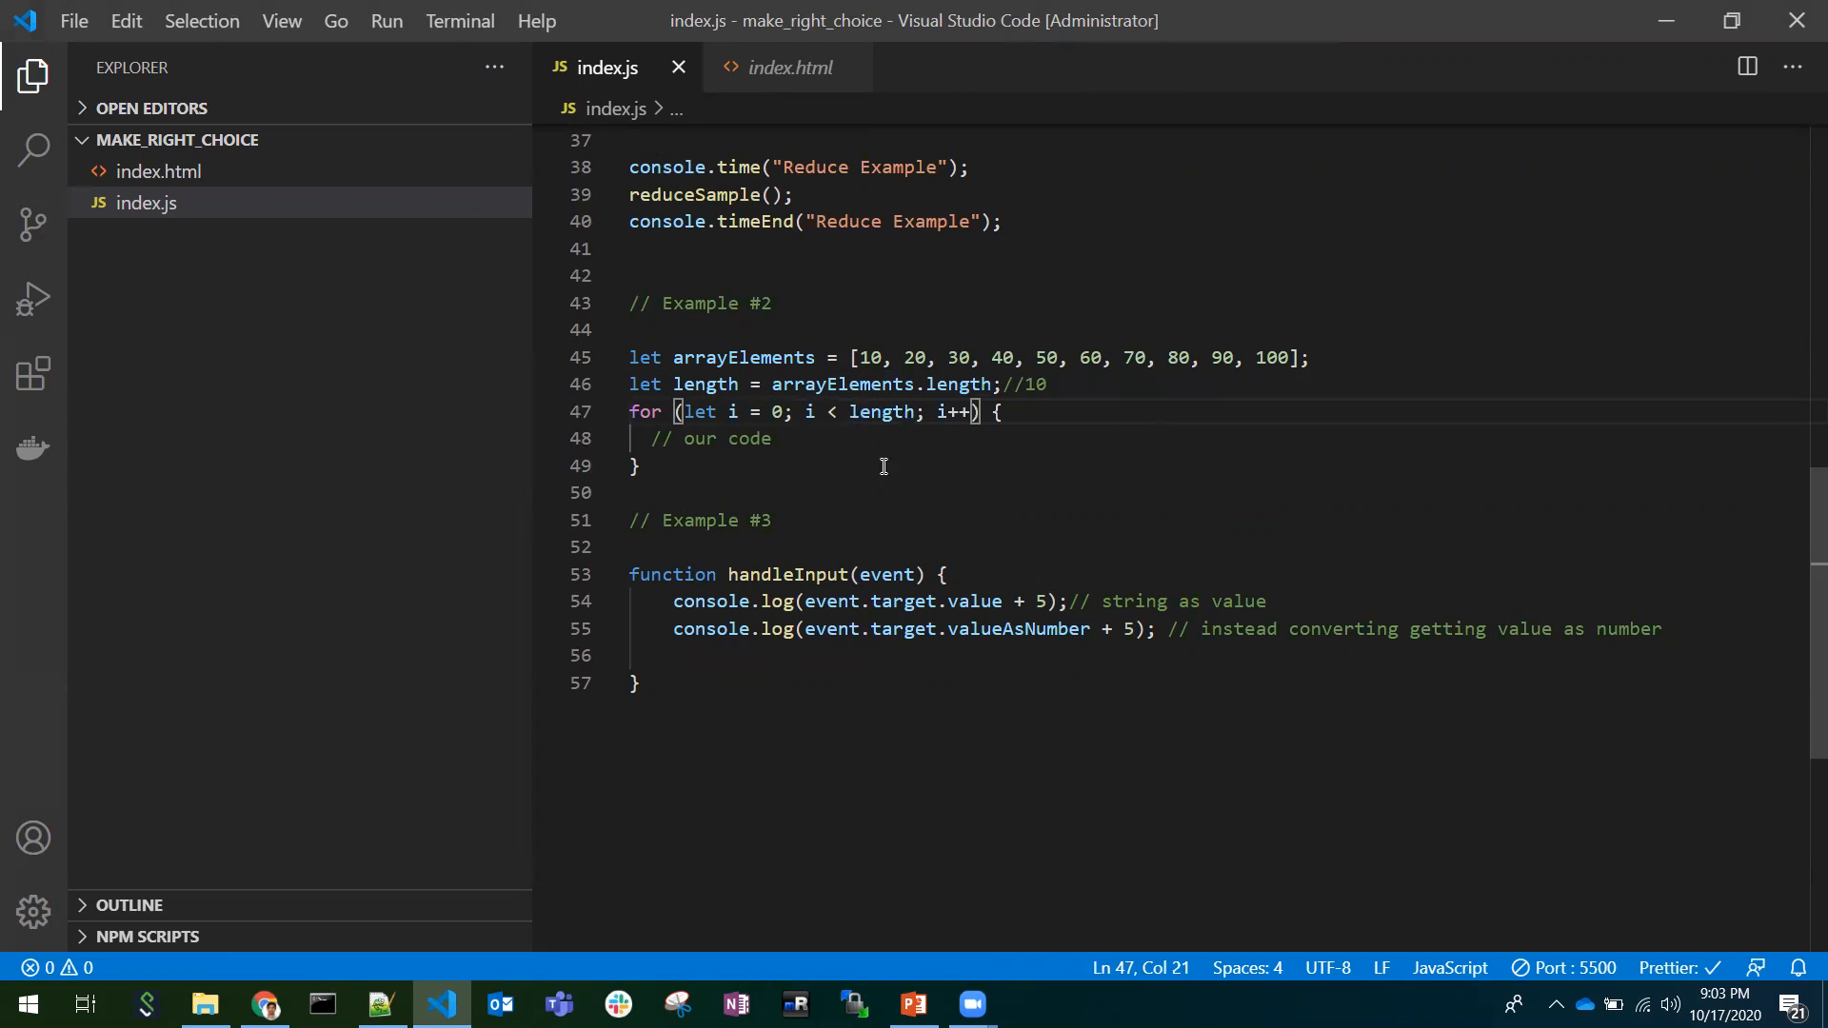
pyautogui.doubleClick(881, 411)
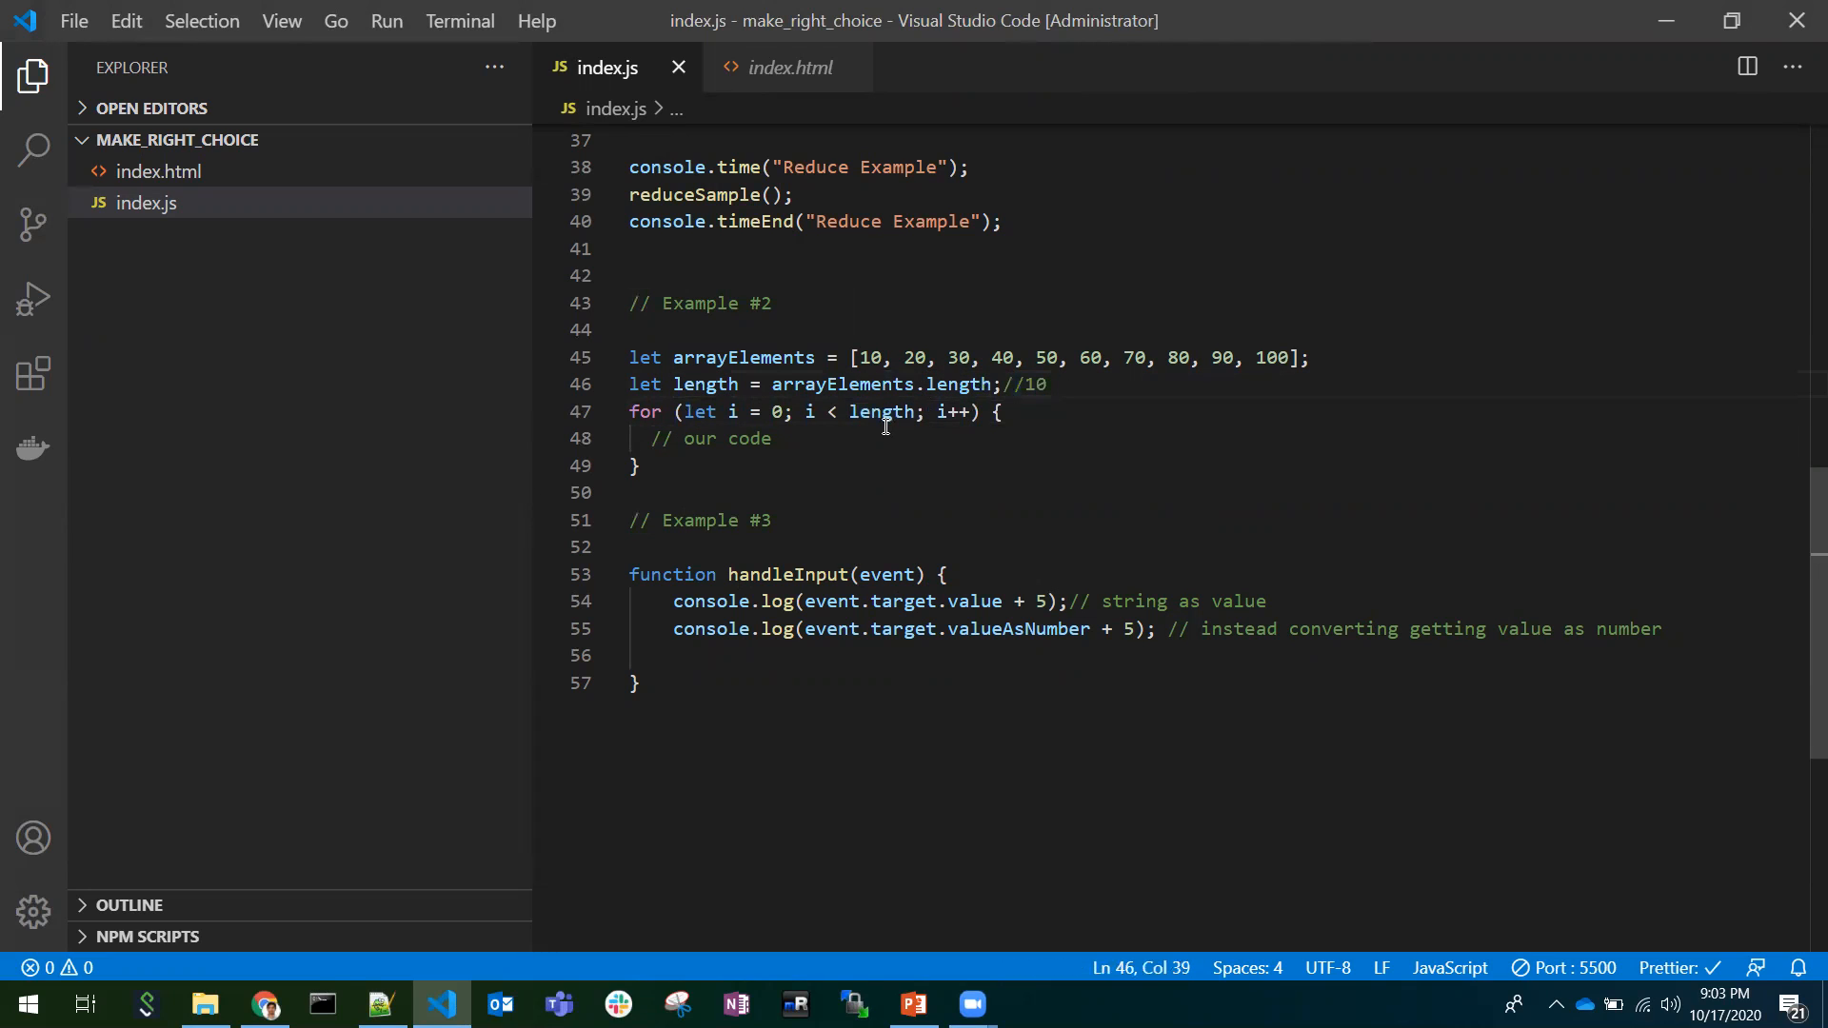
pyautogui.doubleClick(882, 411)
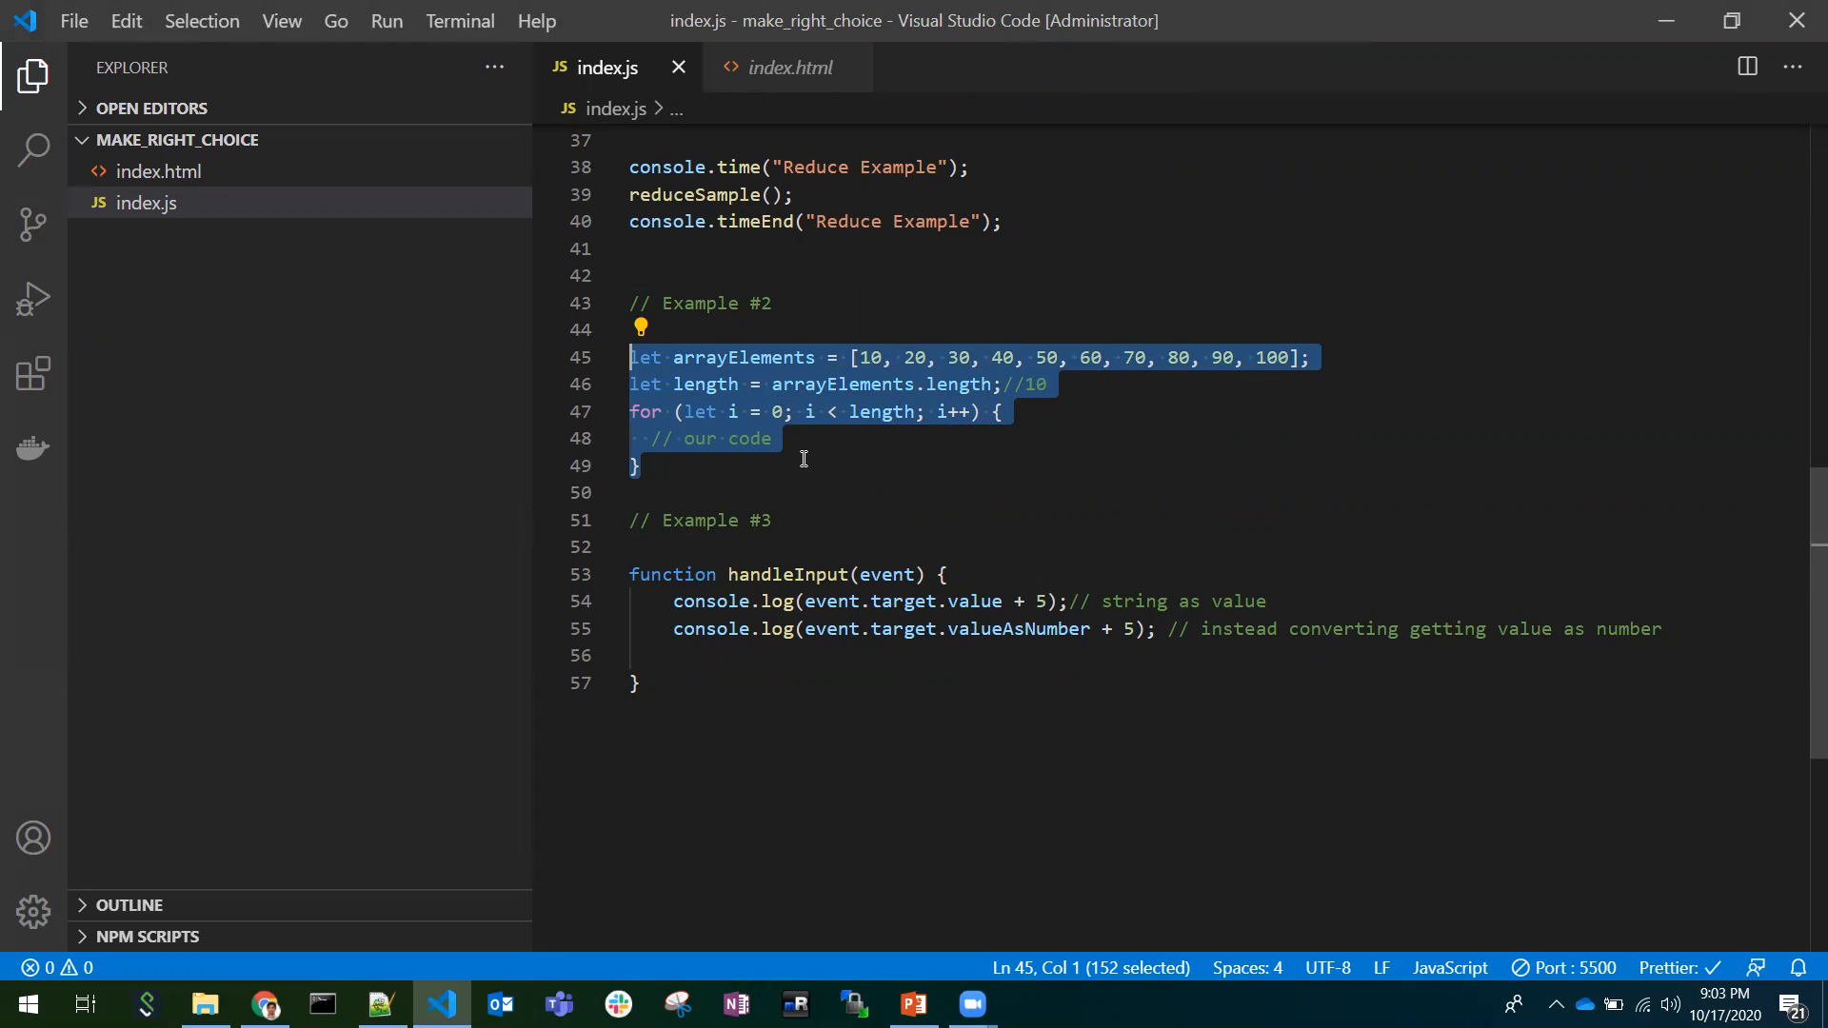
pyautogui.scroll(-3)
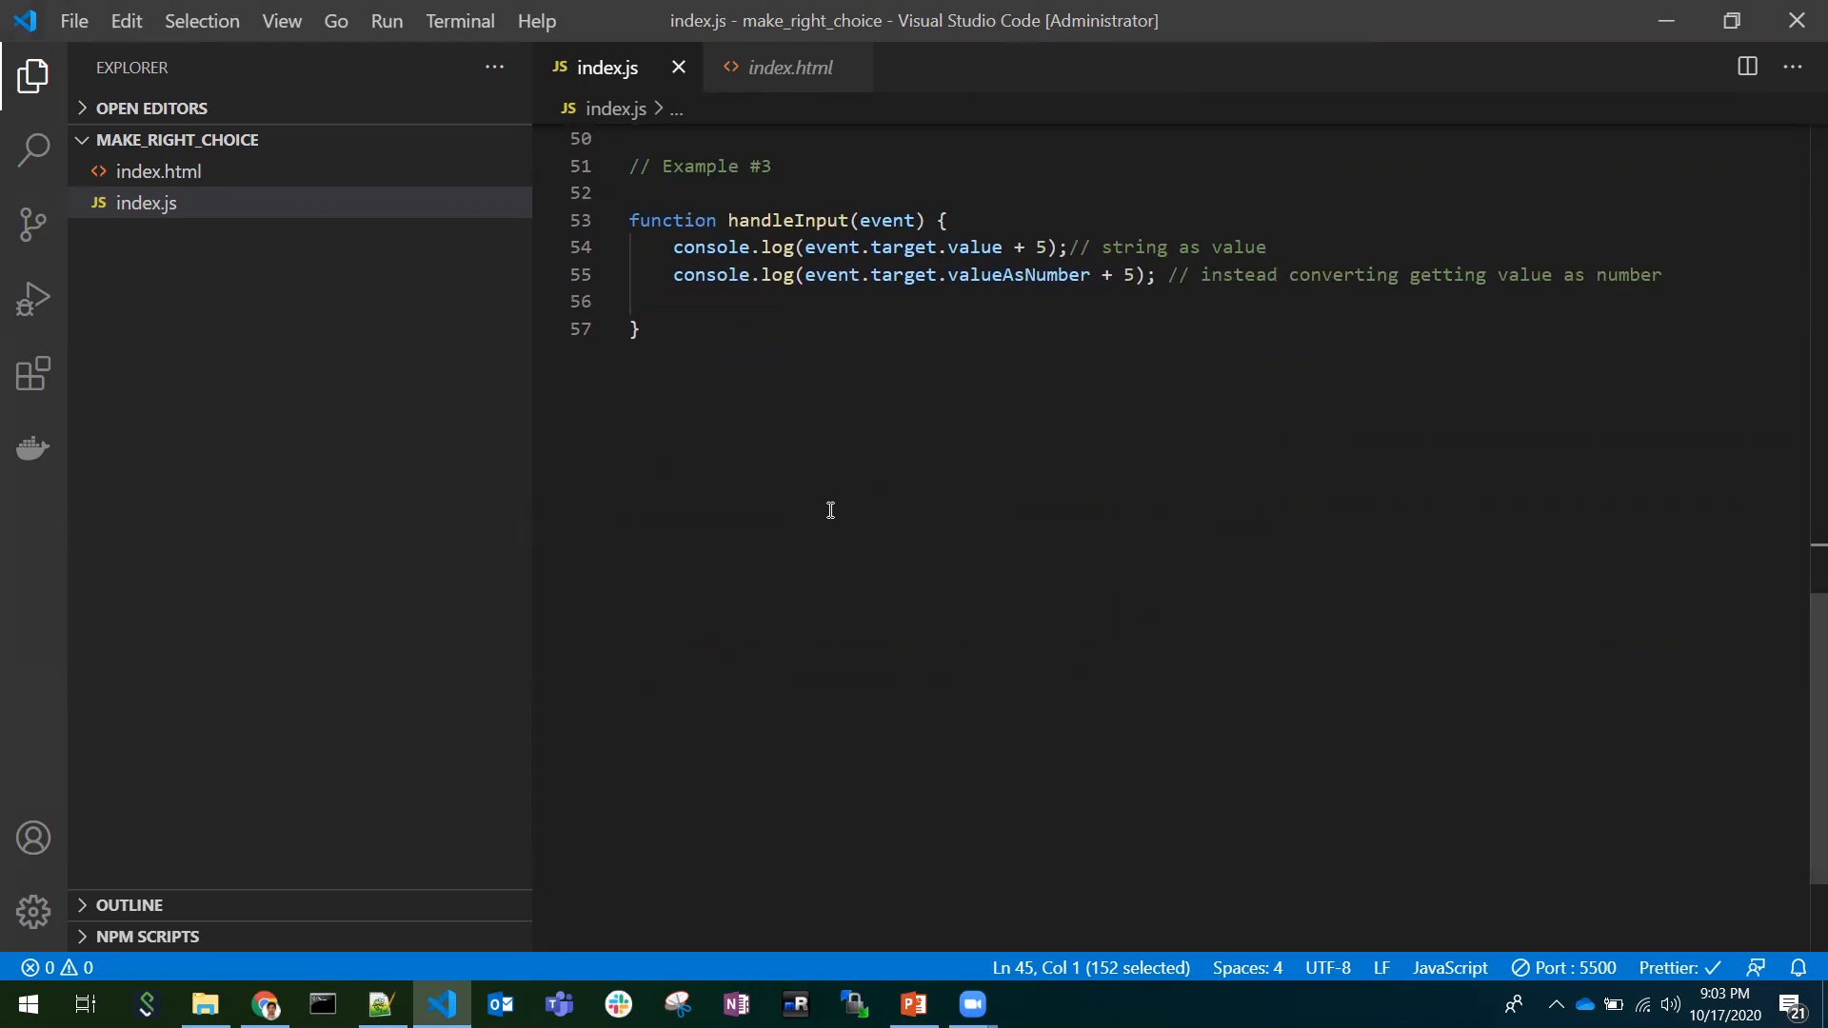
pyautogui.click(792, 66)
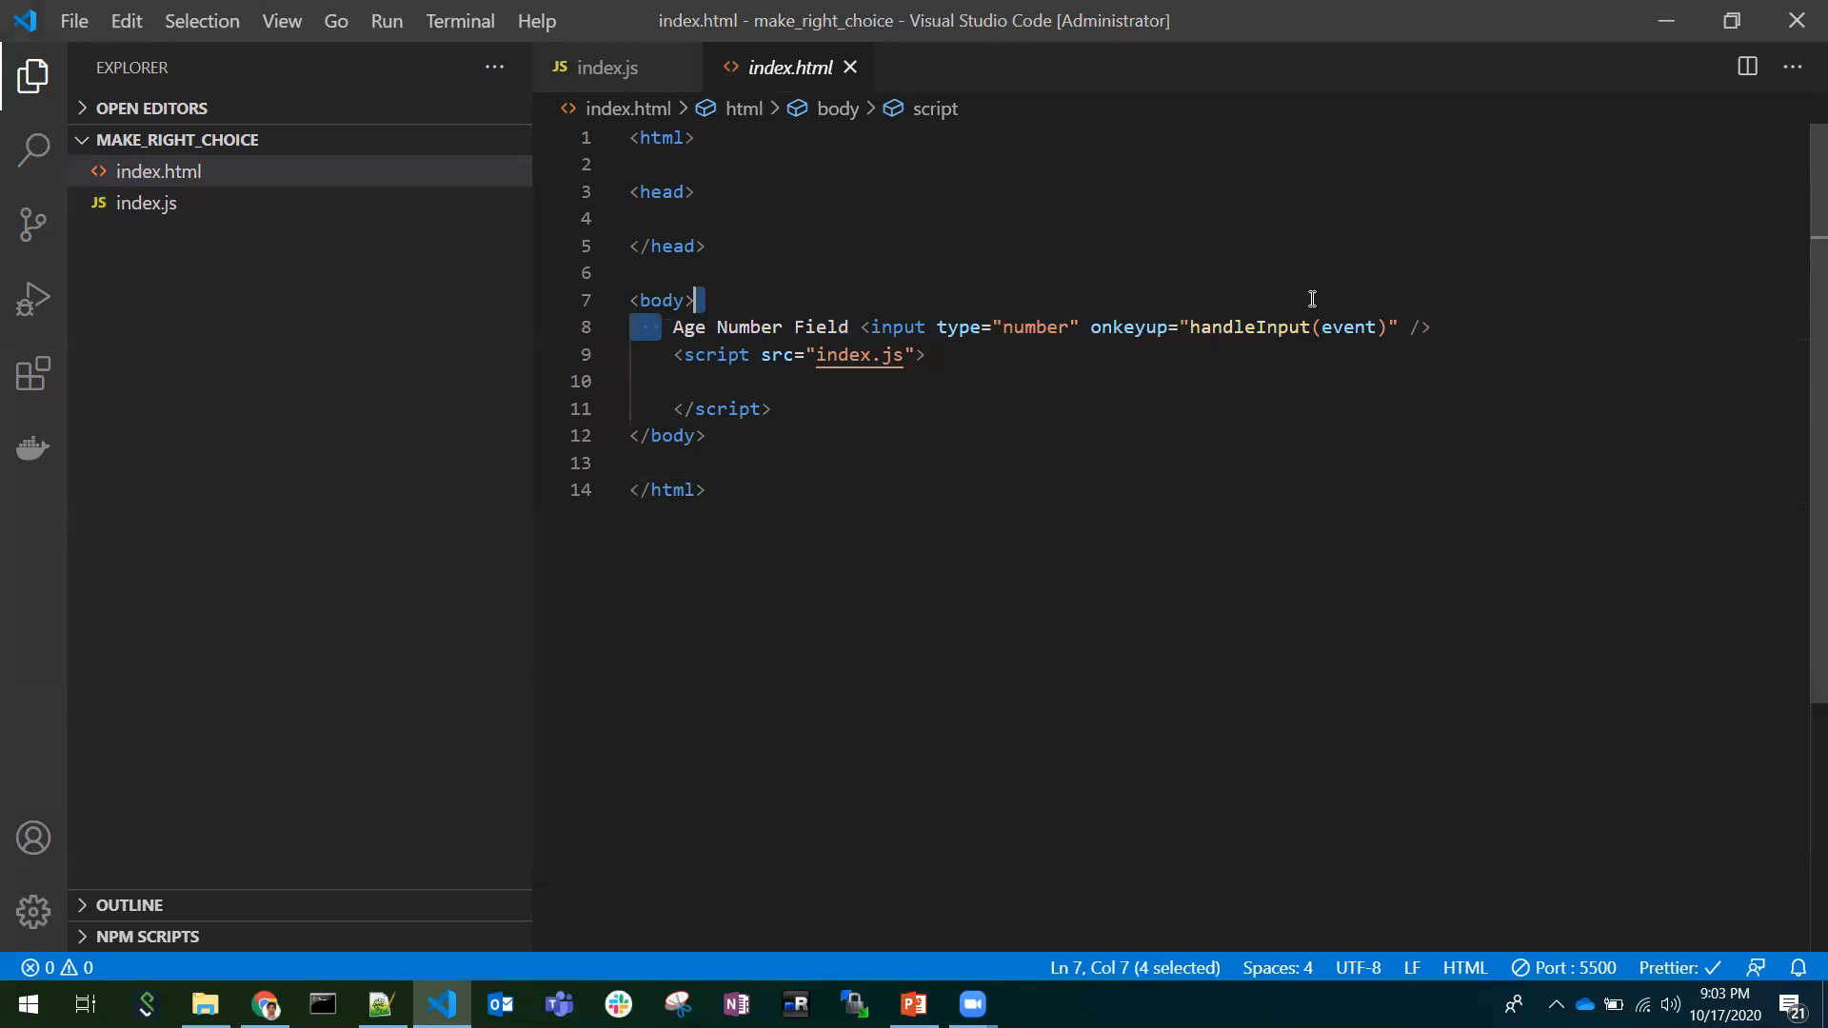
pyautogui.doubleClick(1032, 326)
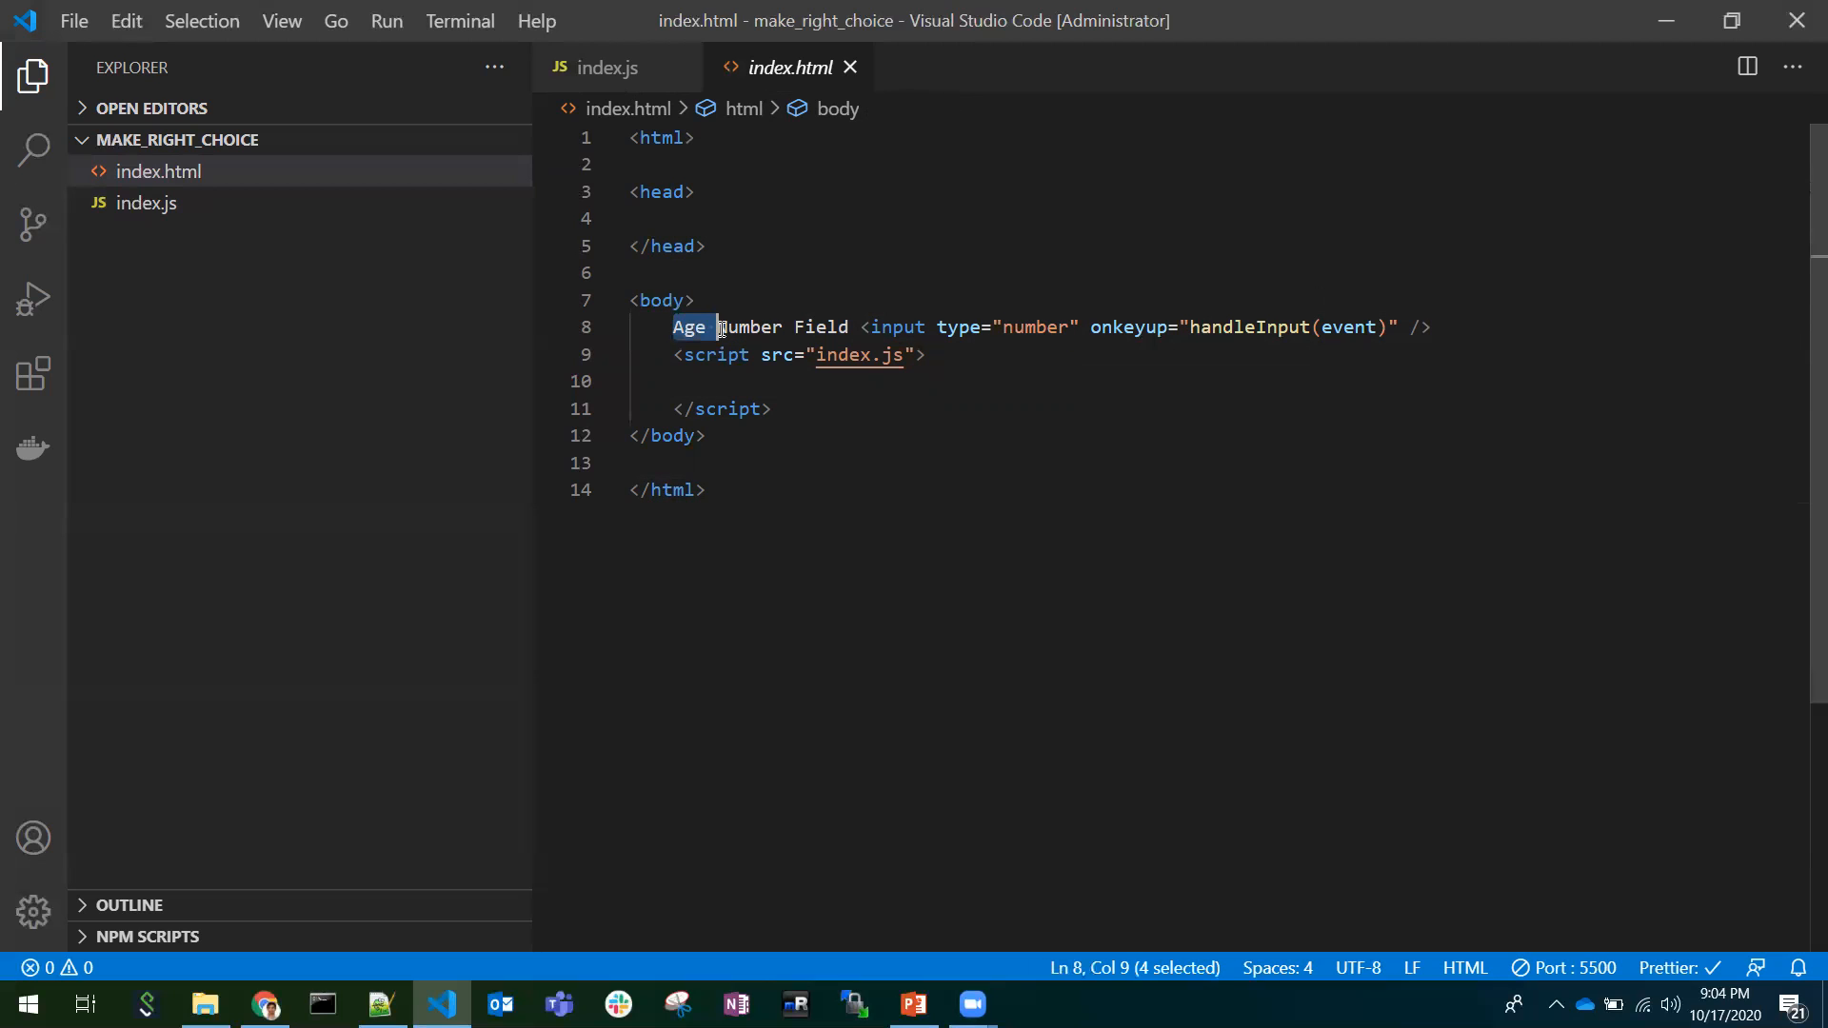
pyautogui.doubleClick(1030, 325)
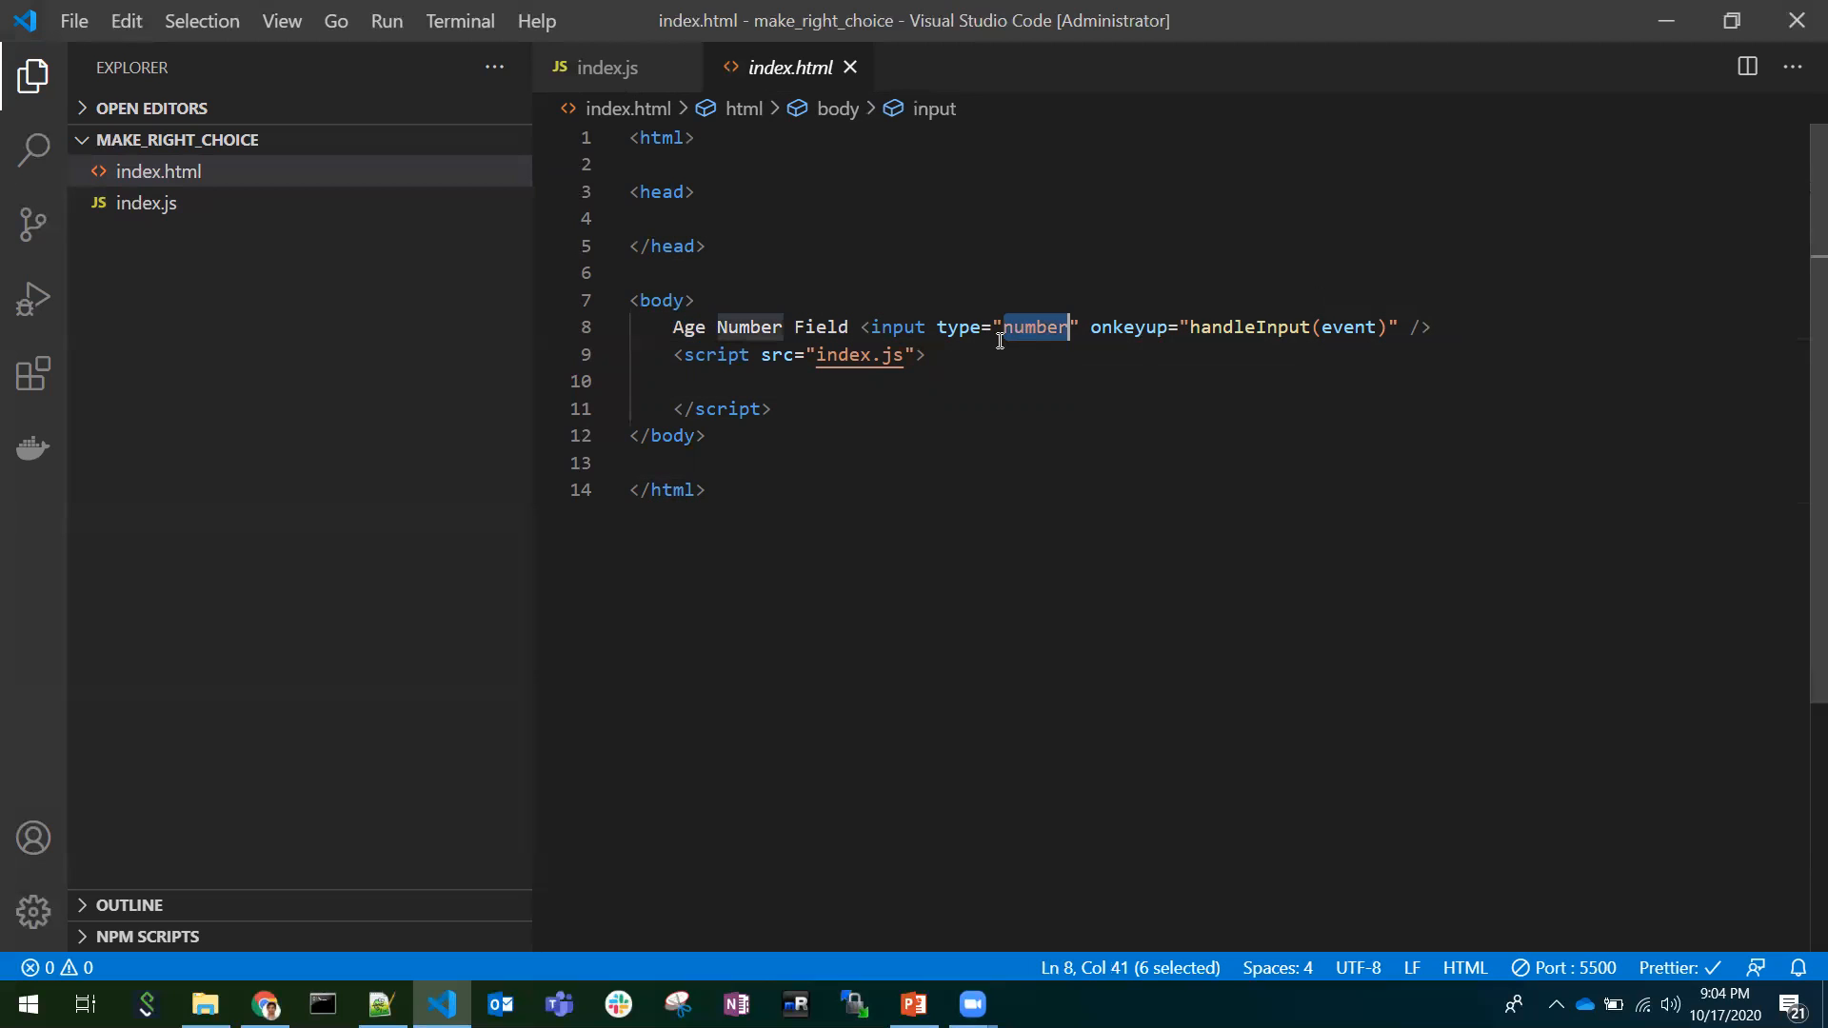
pyautogui.moveTo(1032, 326)
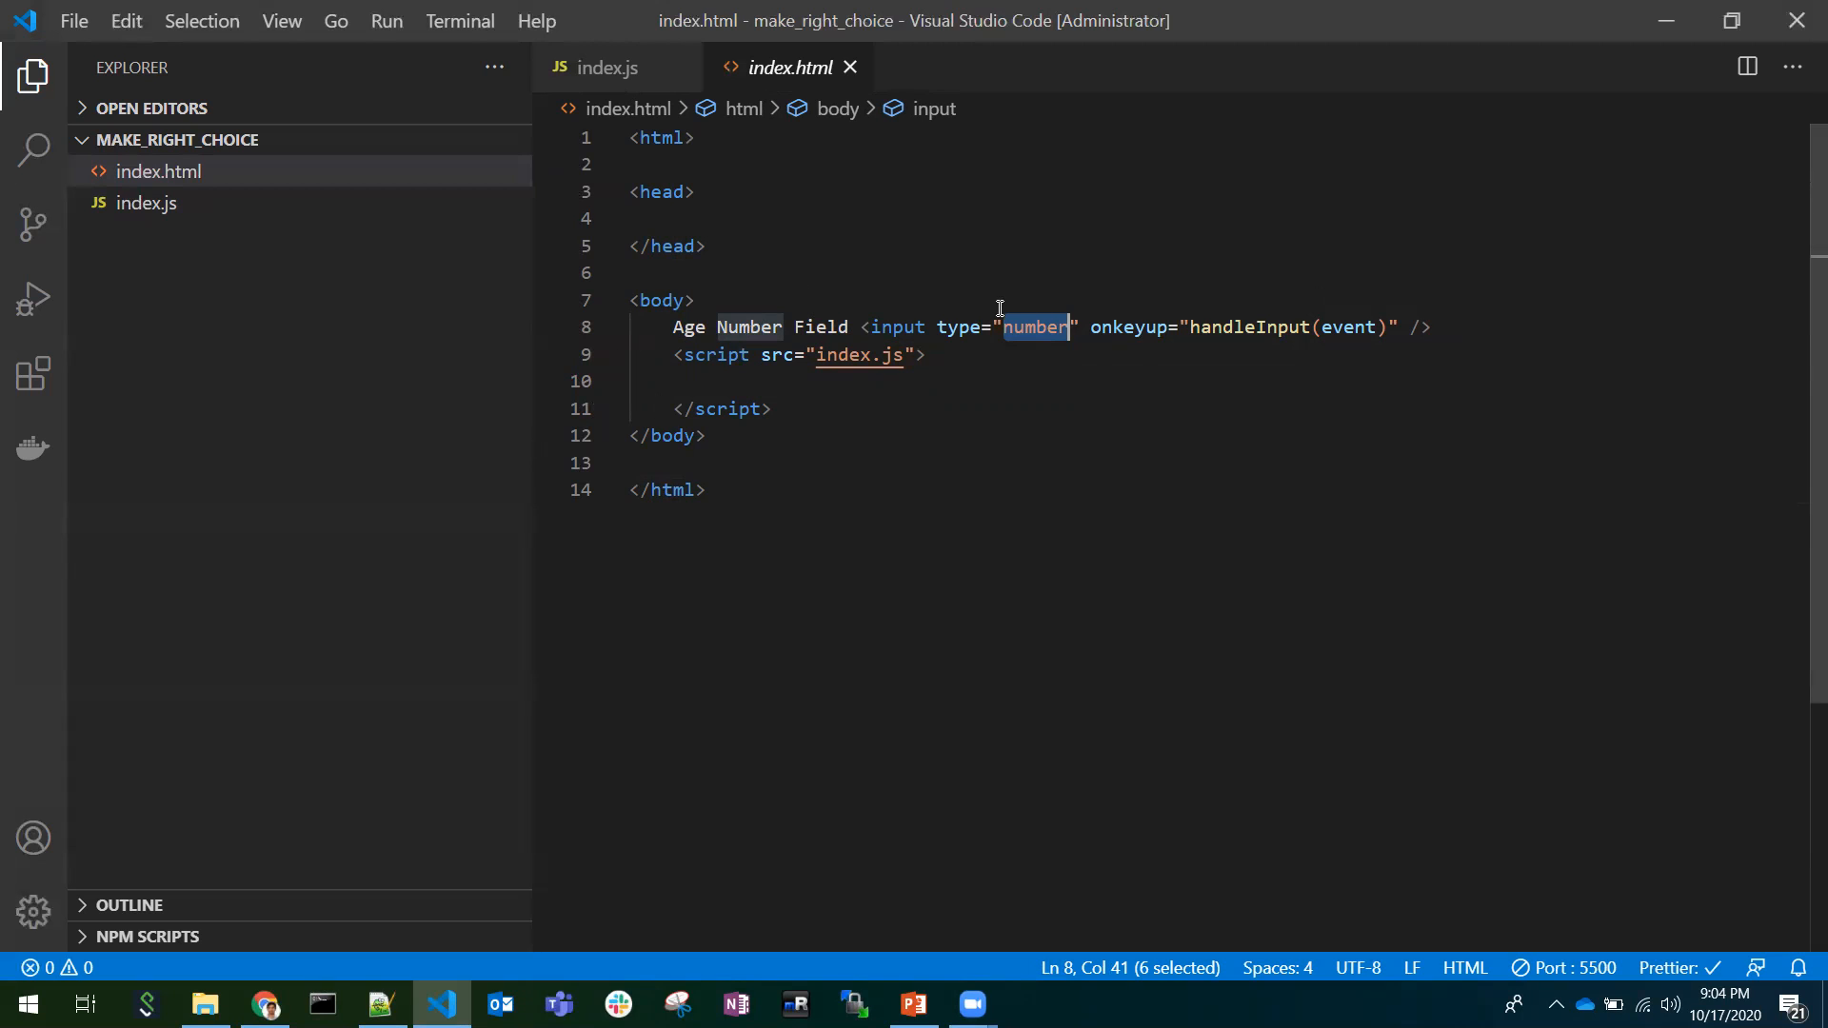
pyautogui.click(609, 67)
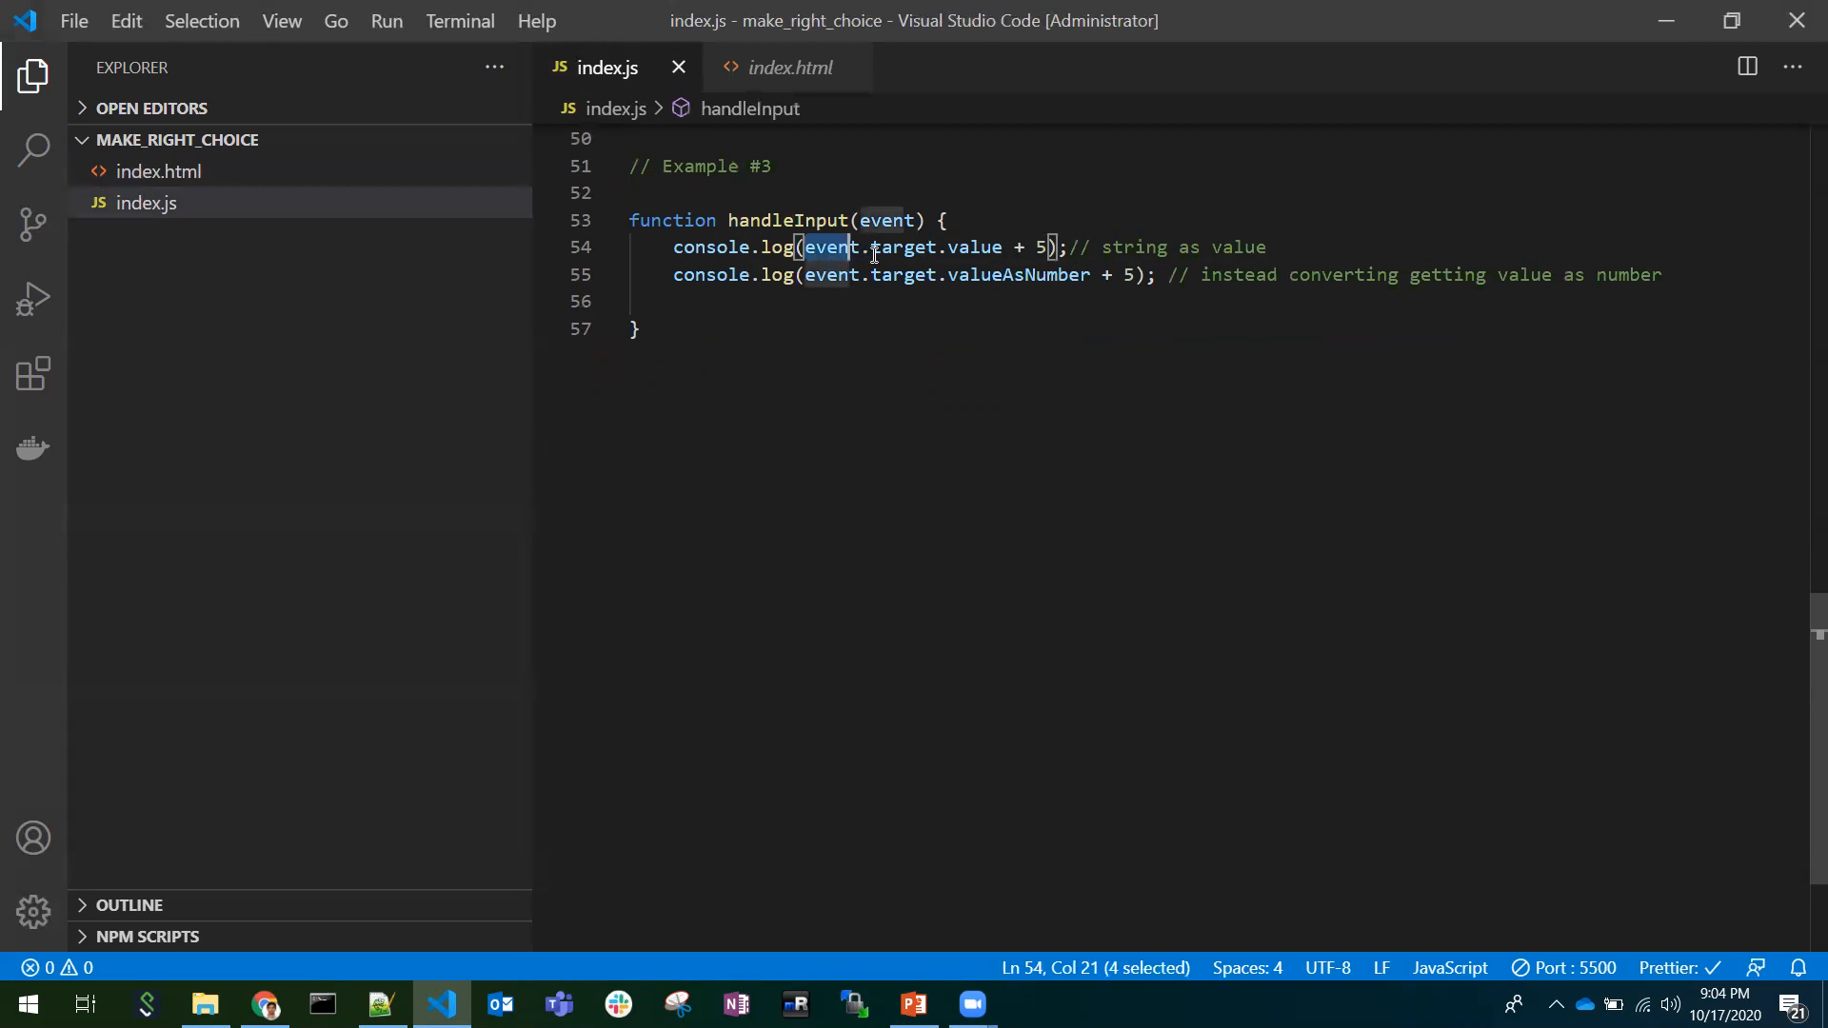
pyautogui.moveTo(801, 245); pyautogui.dragTo(999, 246)
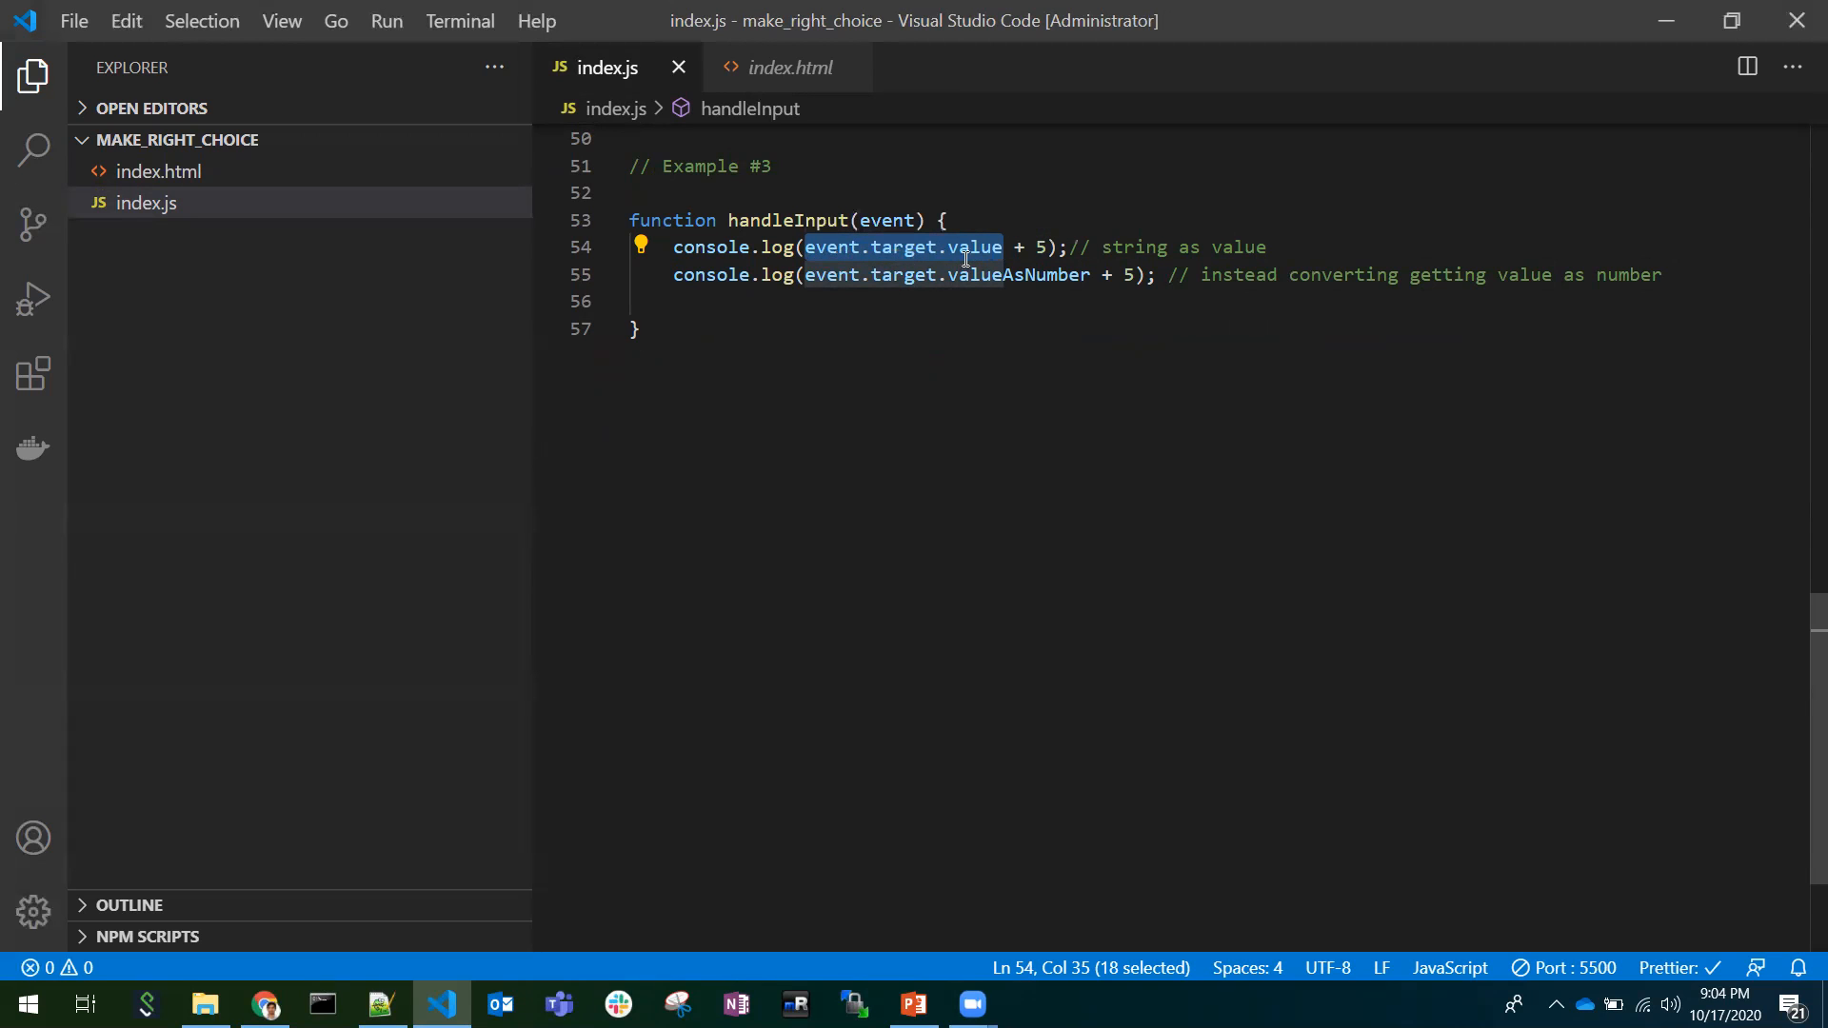
# Enter 8 in the Age Number Field so the console logs 85 and 13.
pyautogui.click(266, 1003)
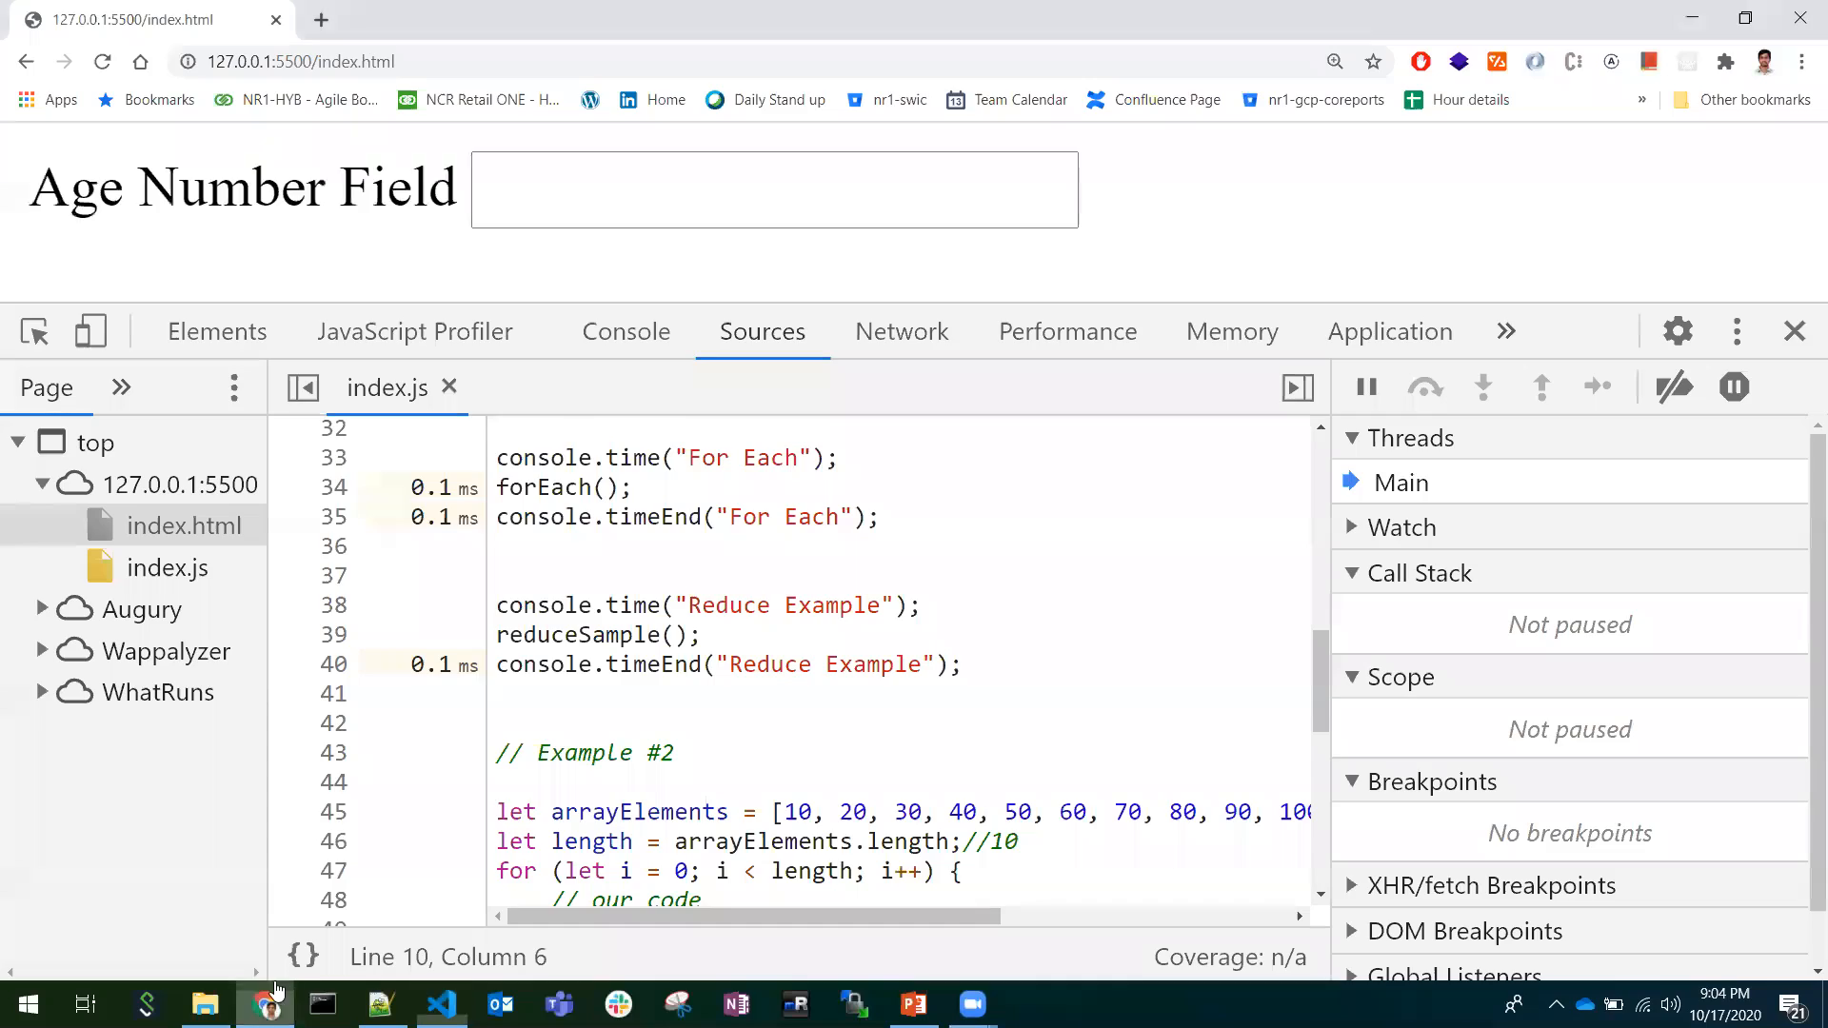
pyautogui.click(624, 331)
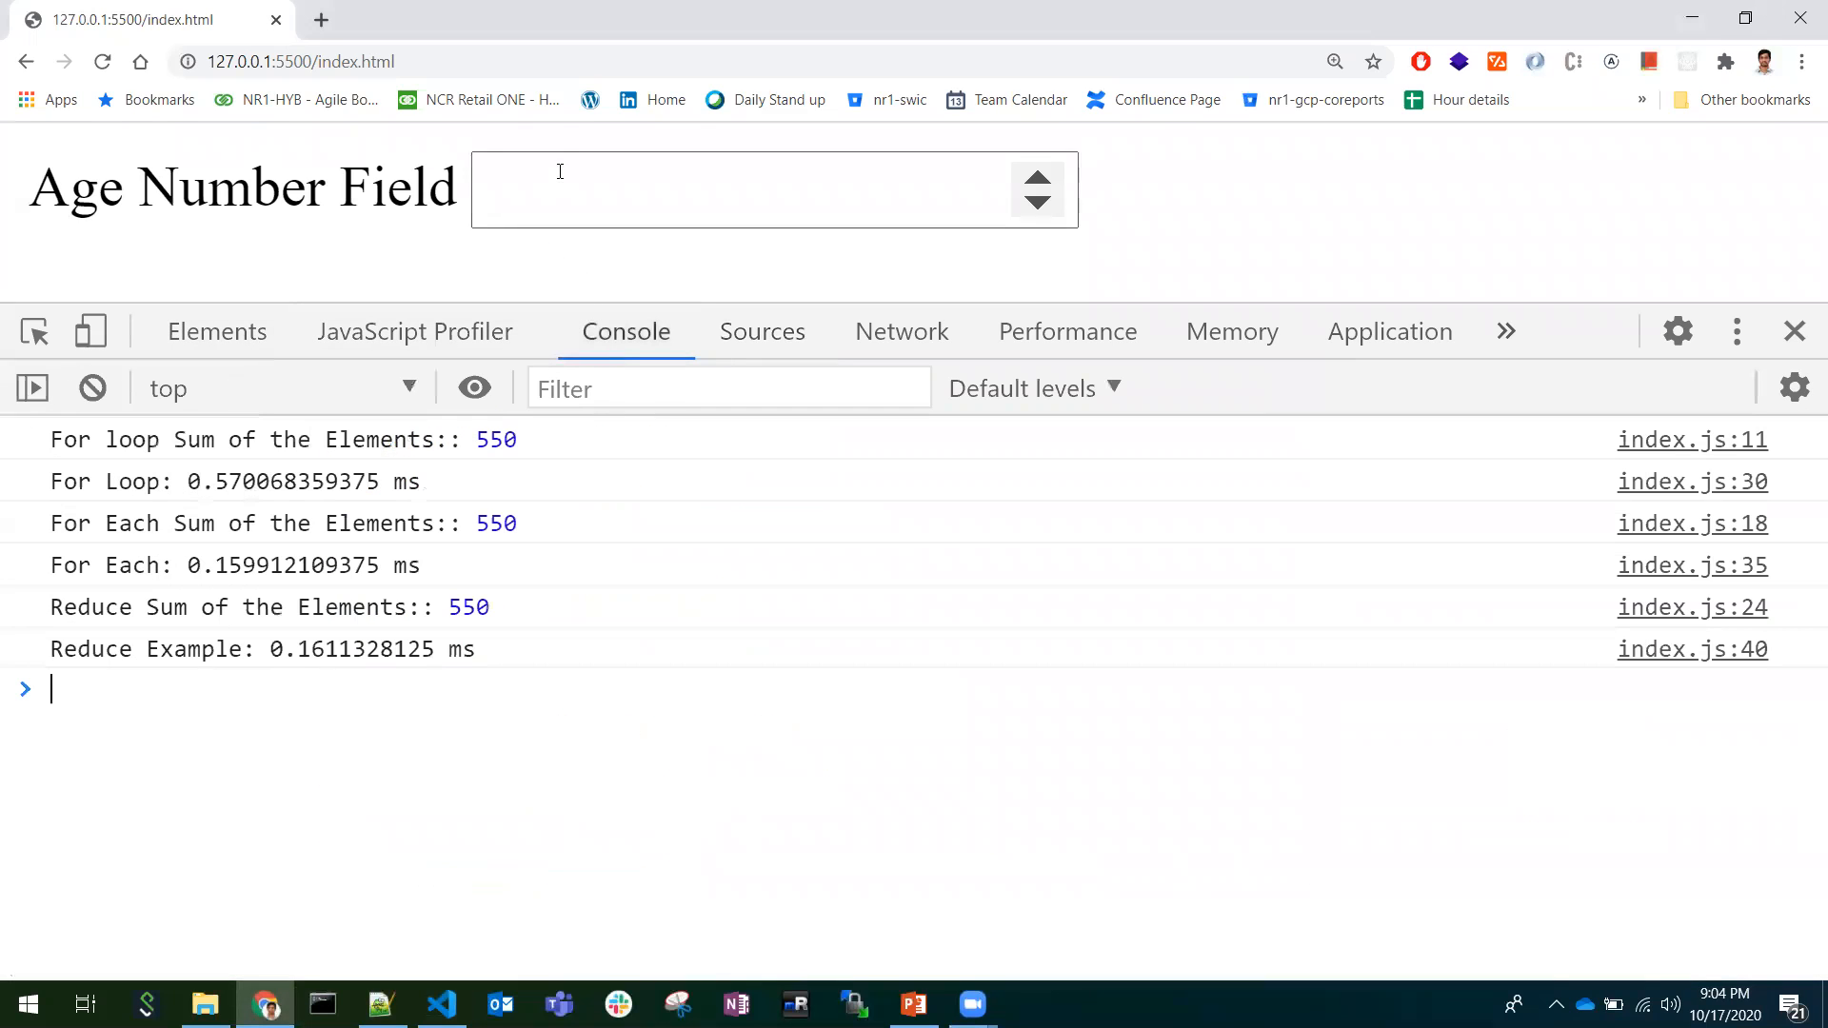
pyautogui.write('8')
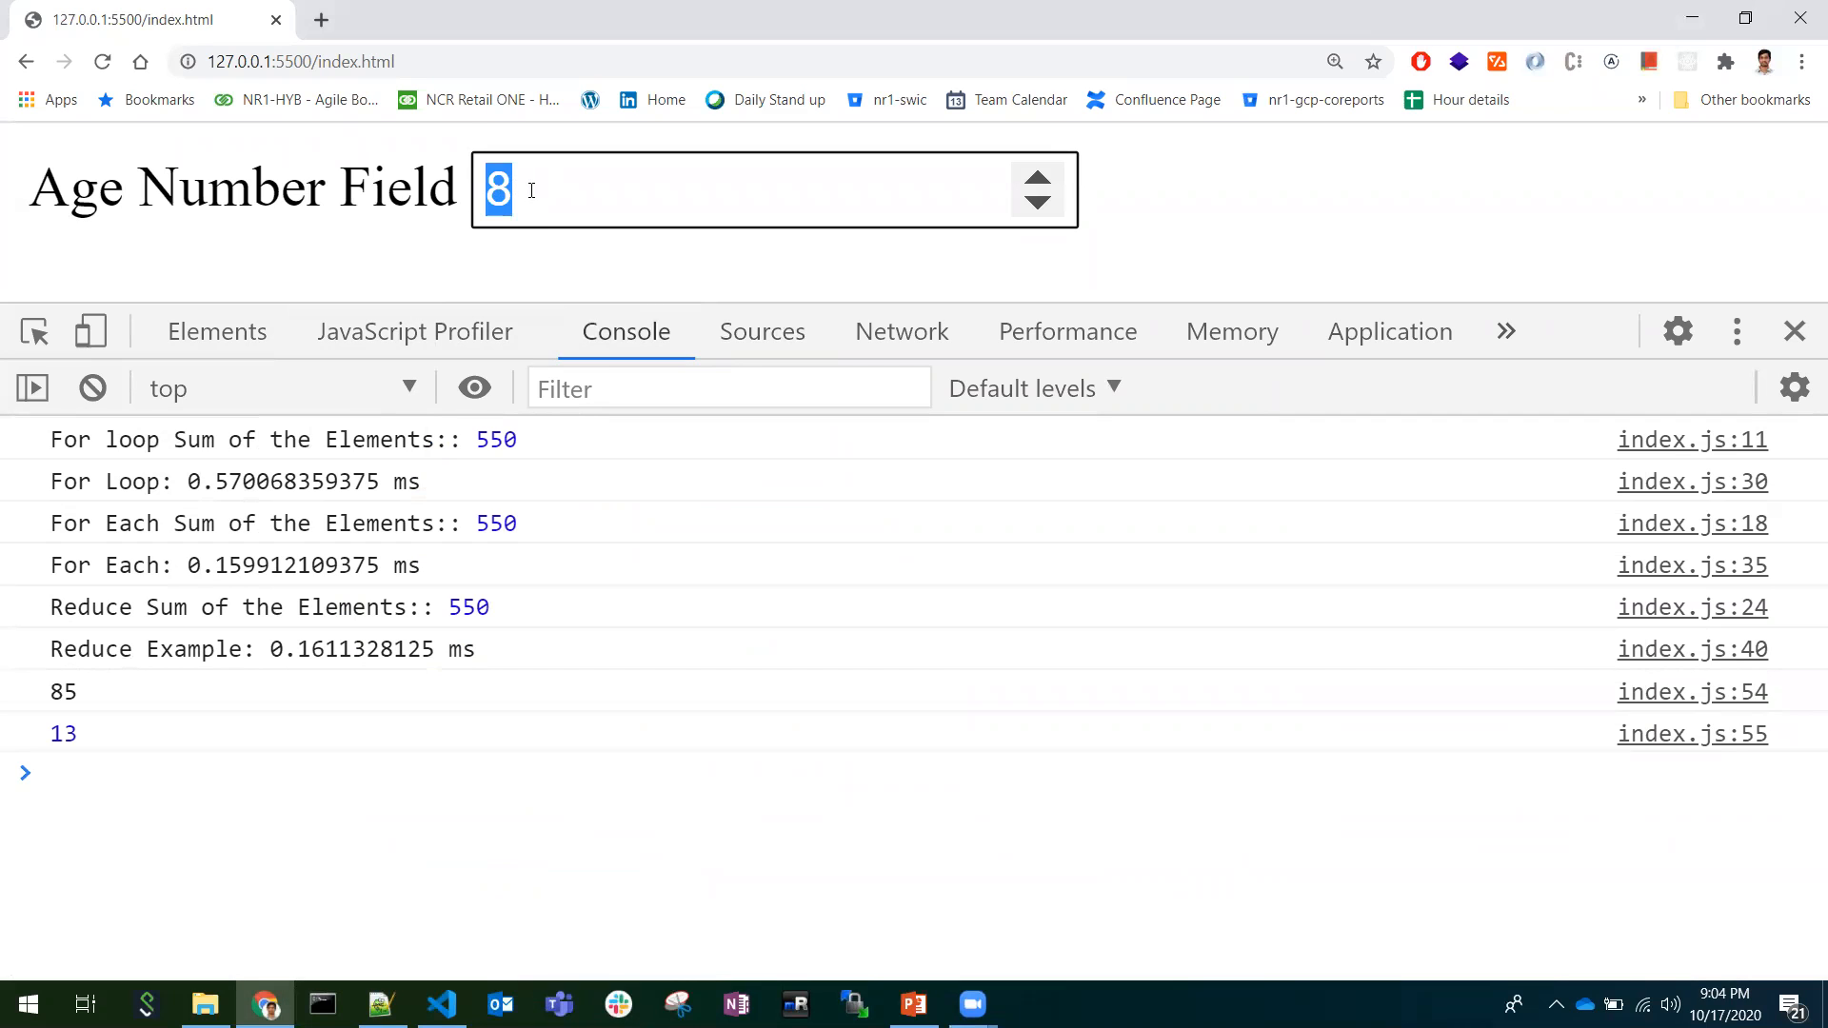
pyautogui.click(439, 1004)
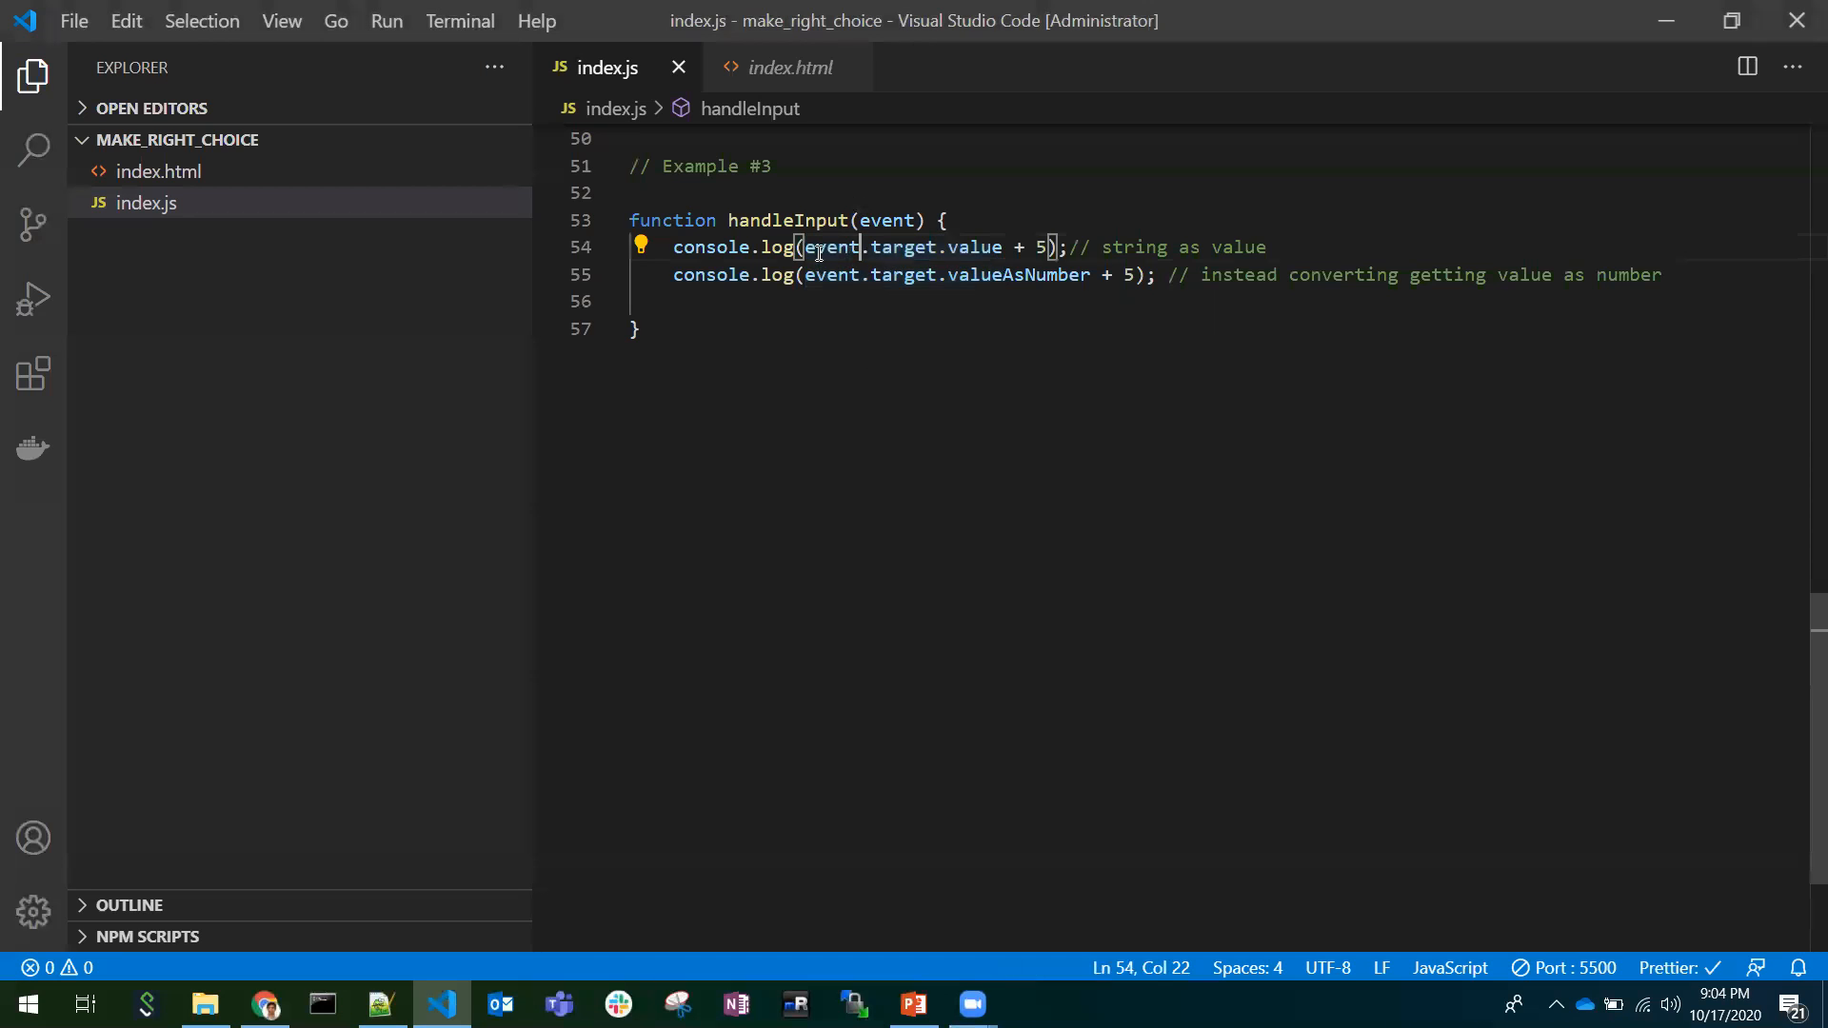
pyautogui.moveTo(802, 245); pyautogui.dragTo(1011, 246)
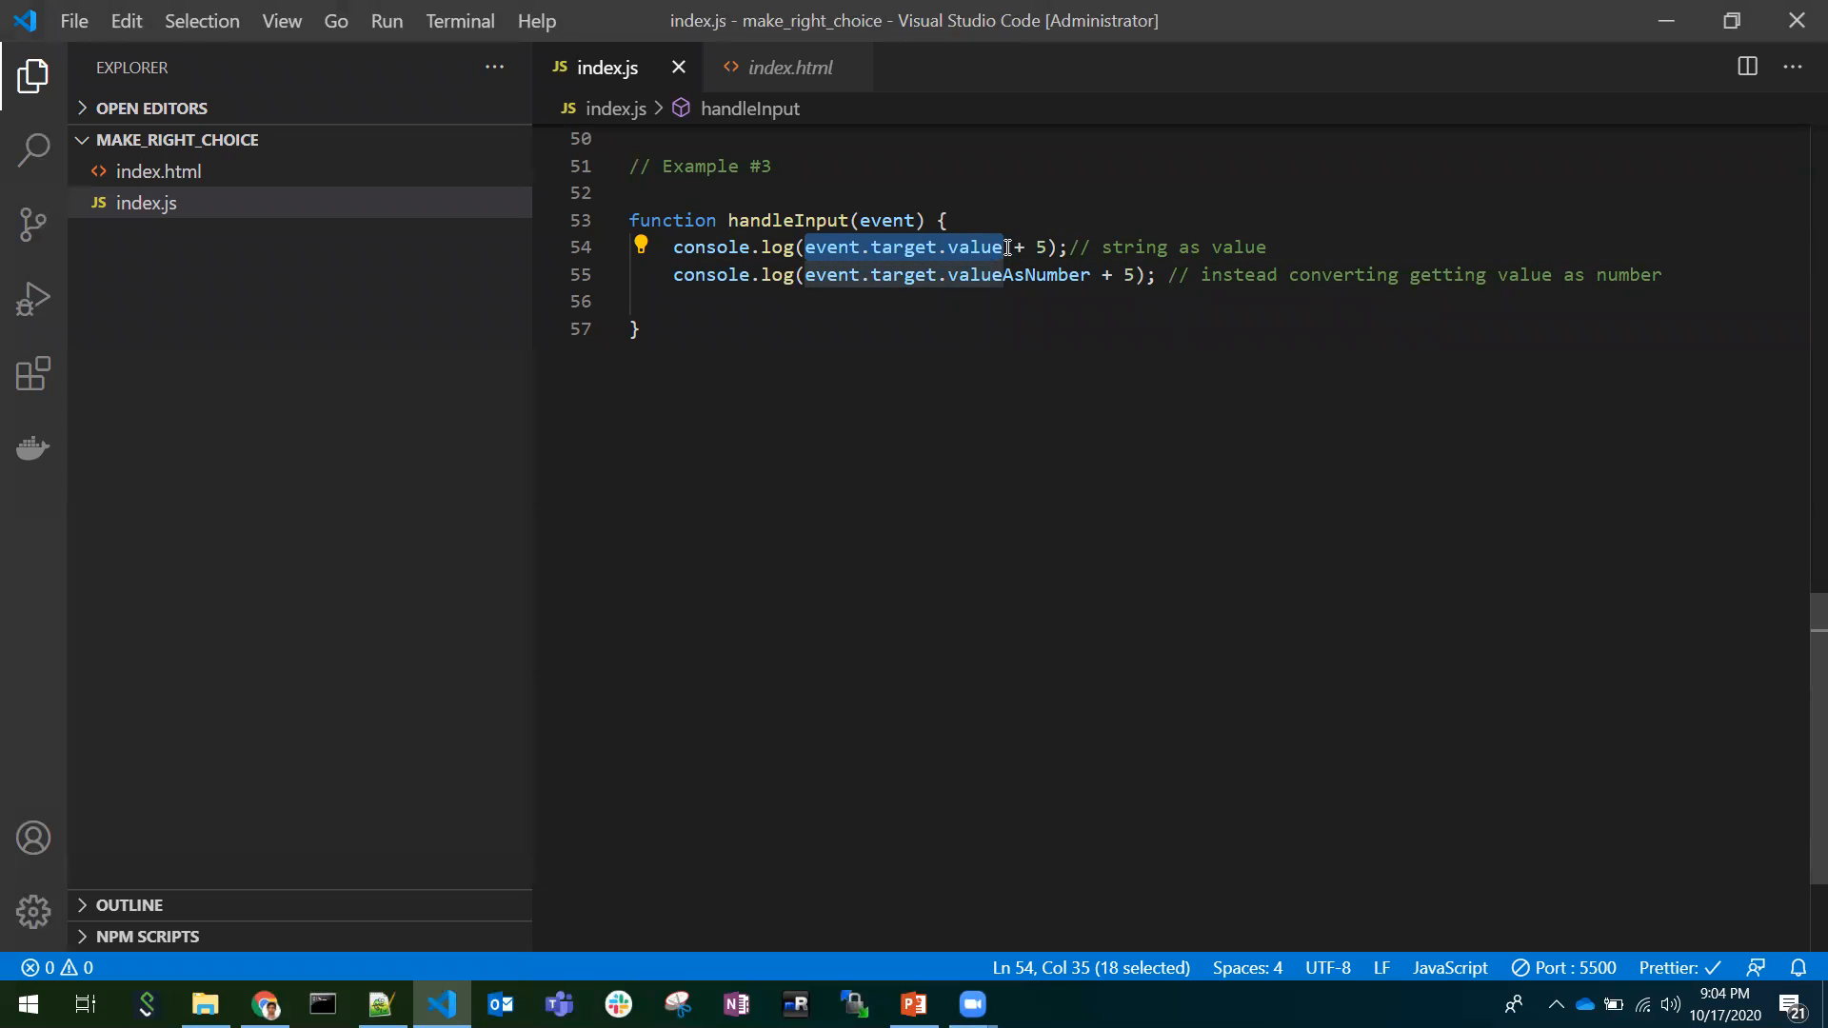
pyautogui.moveTo(984, 246)
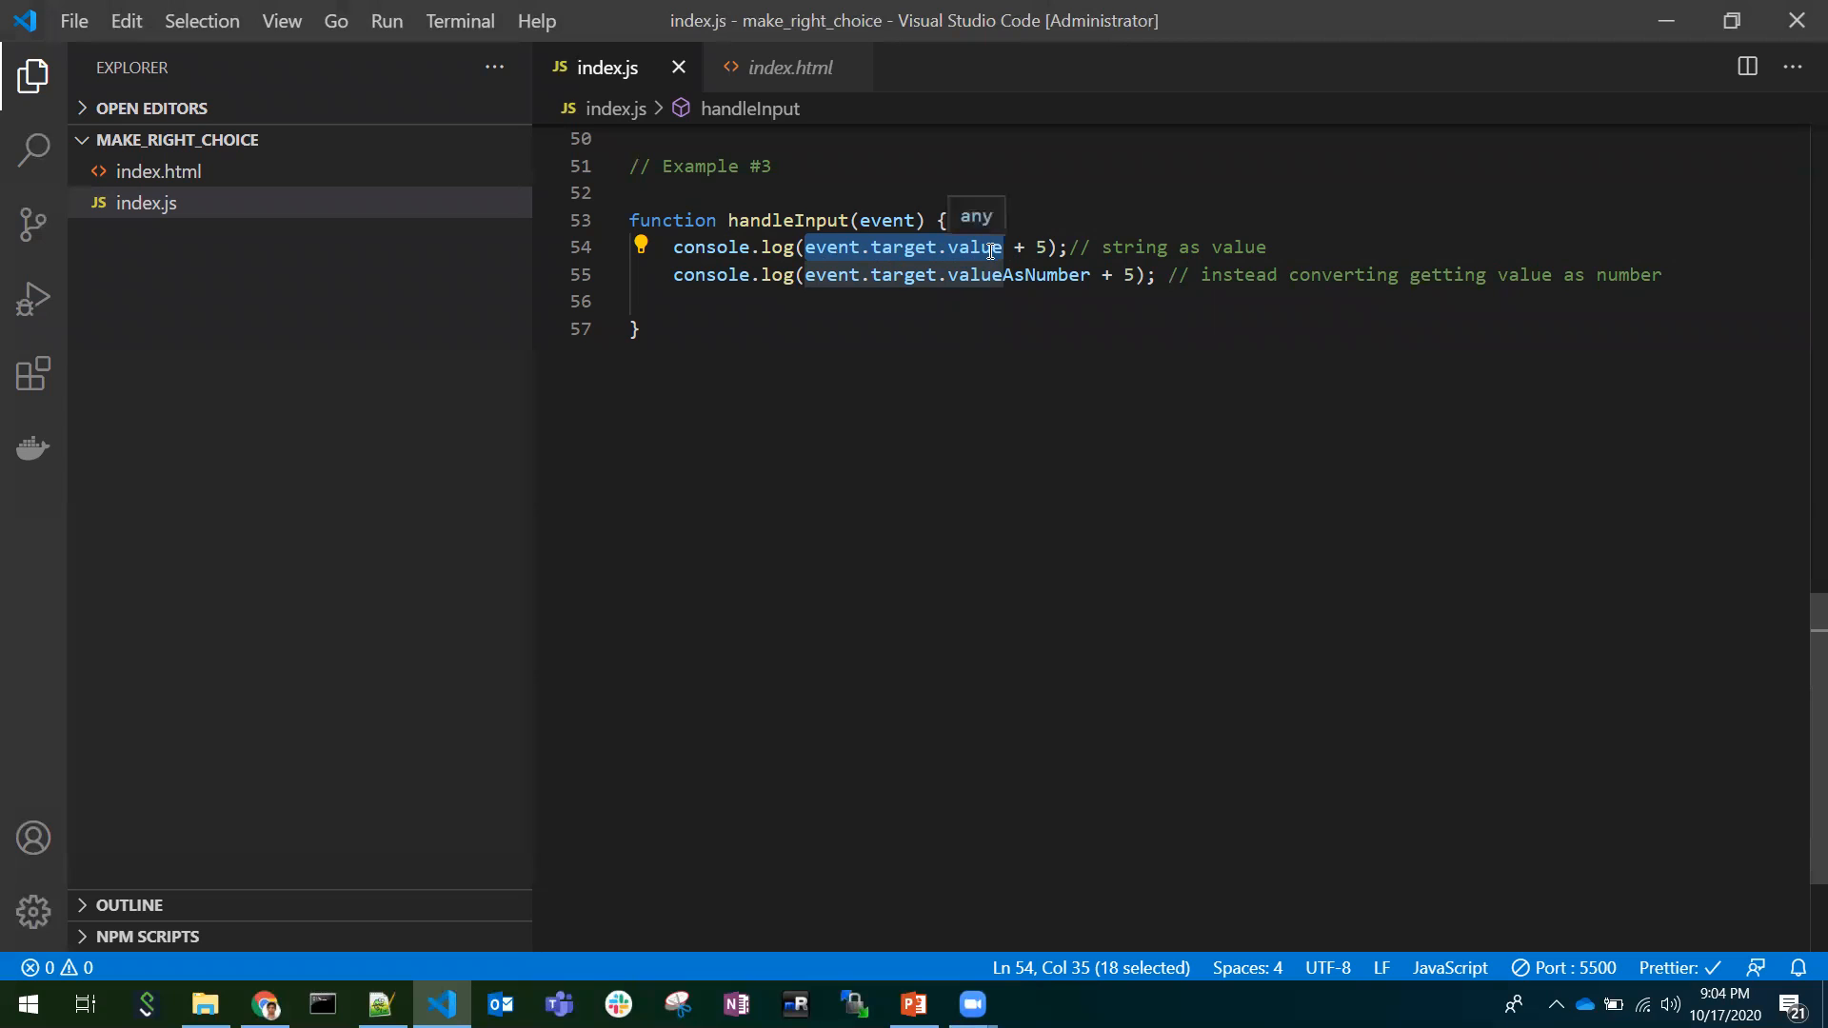
pyautogui.moveTo(788, 67)
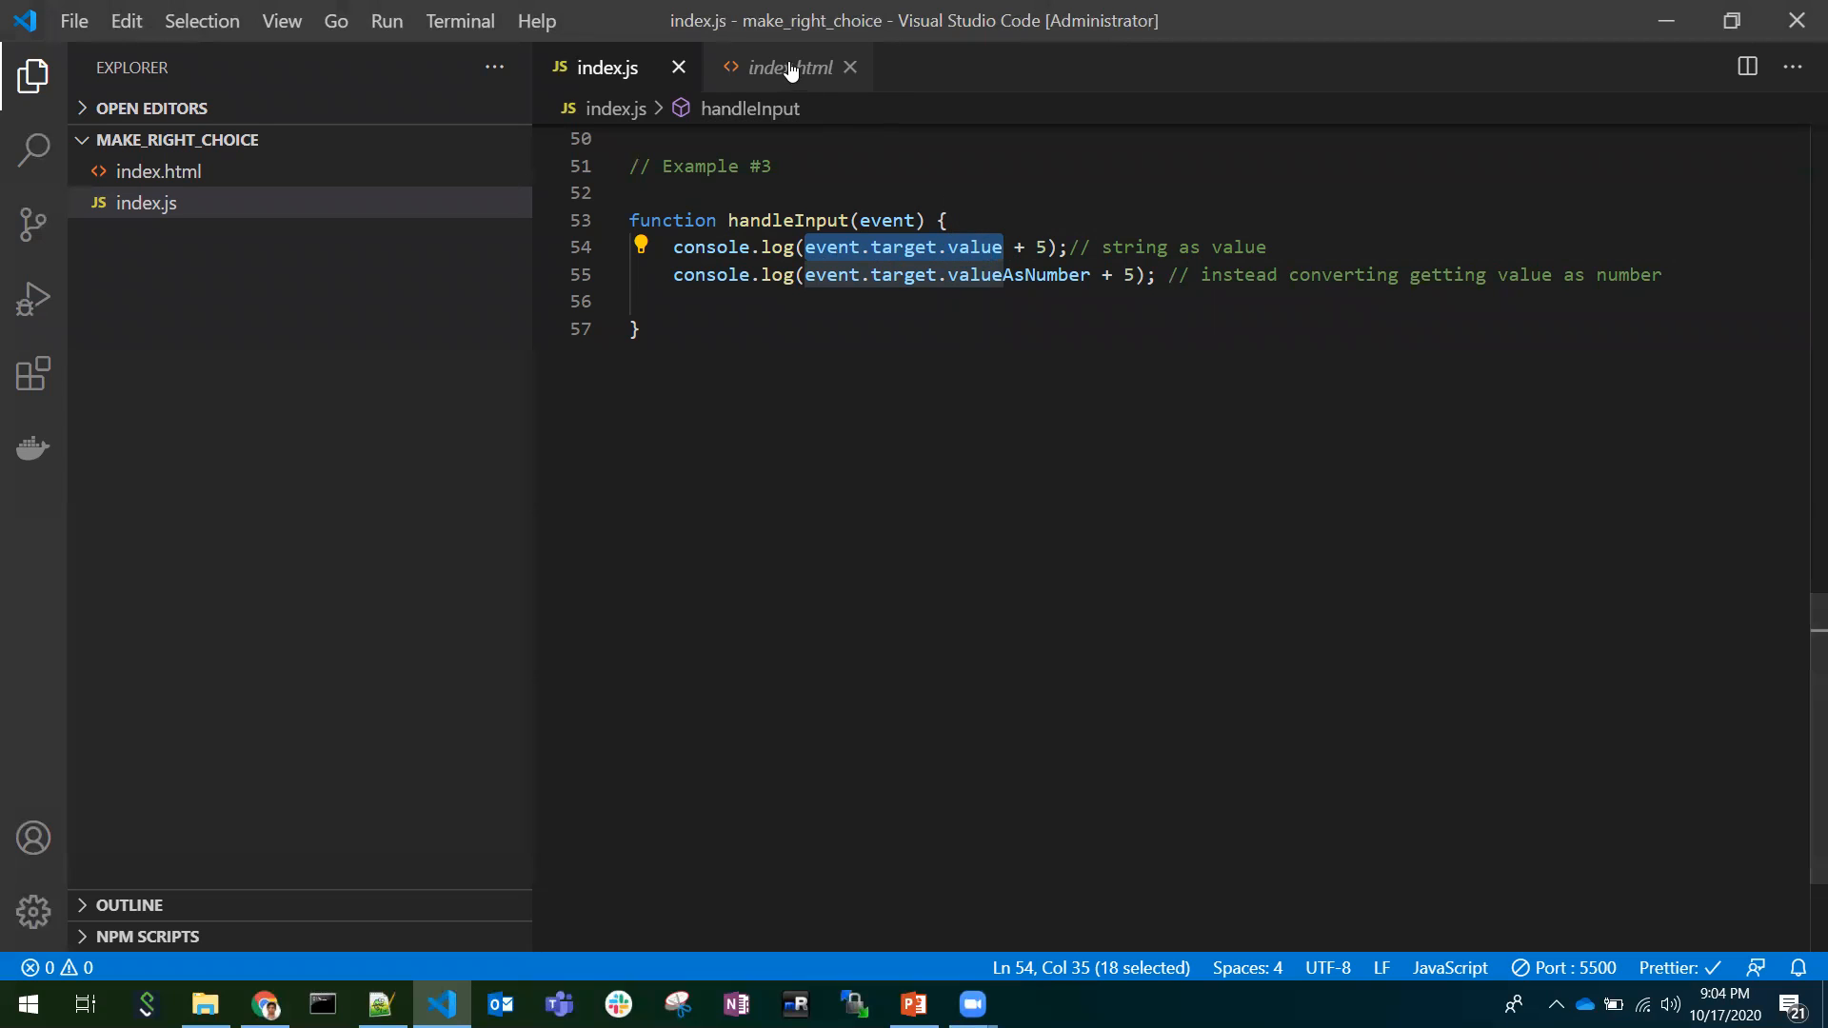
pyautogui.click(788, 66)
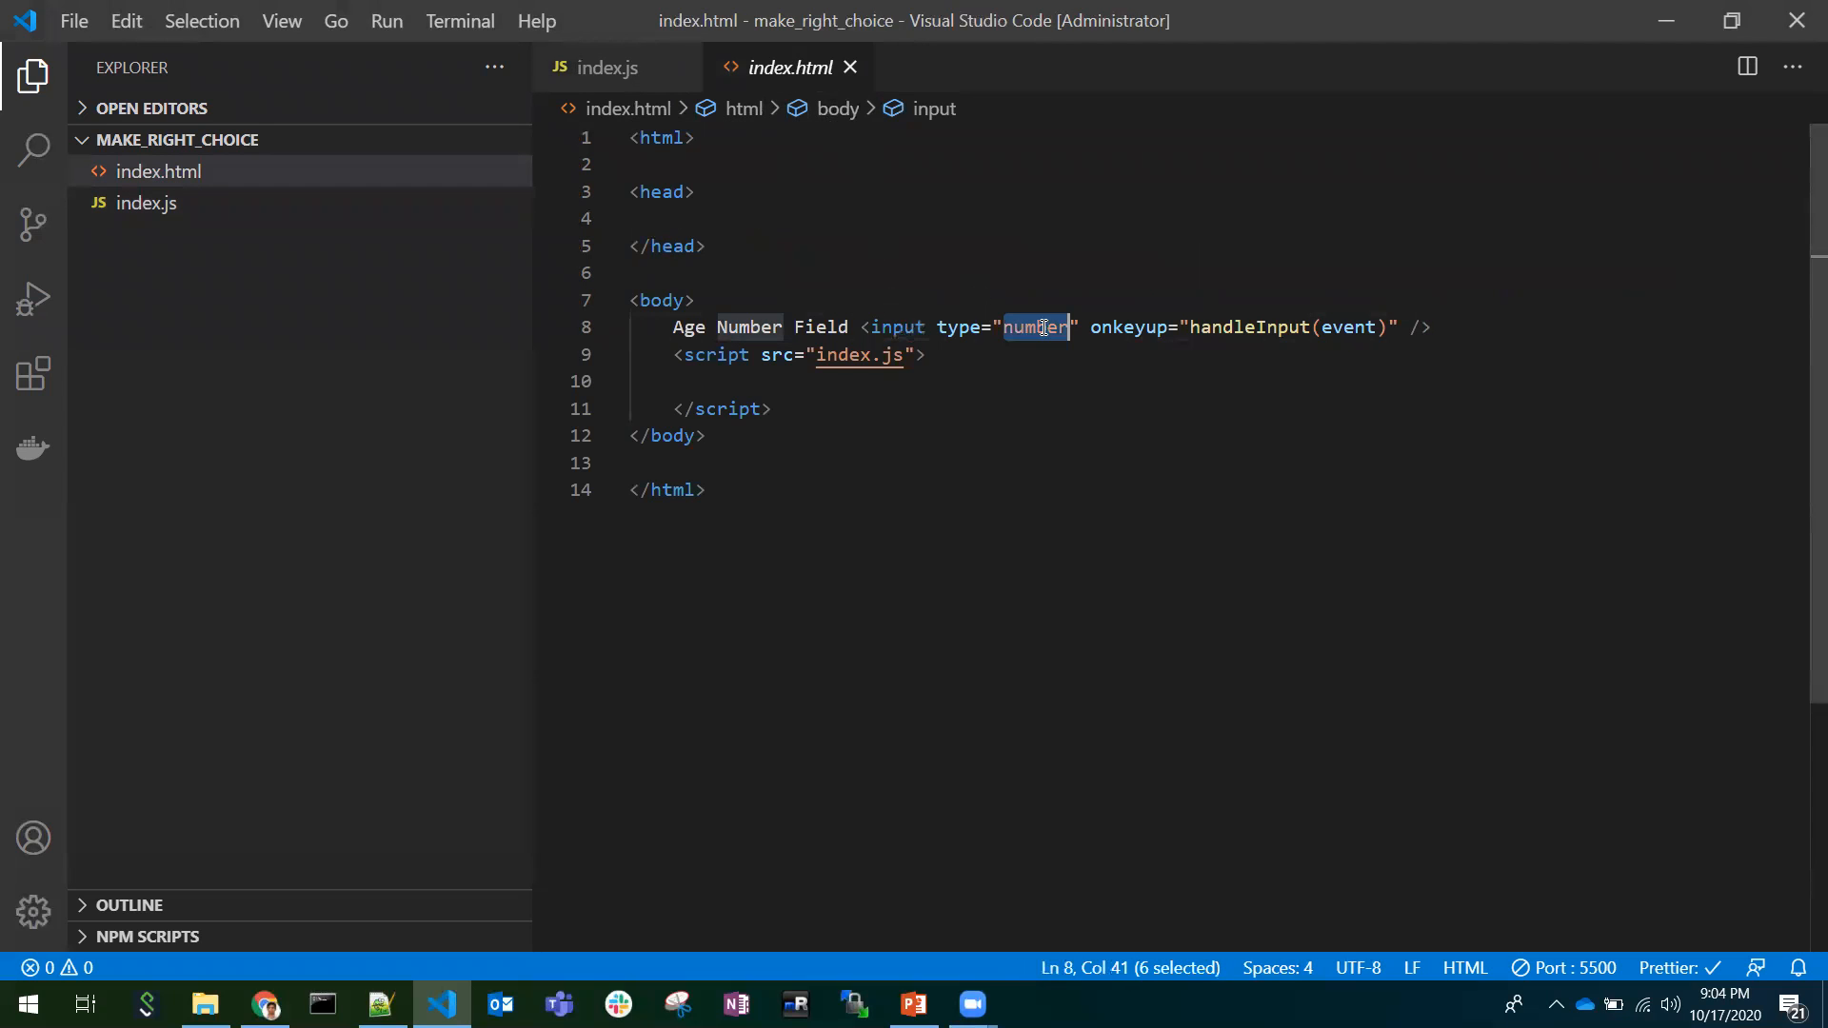
pyautogui.click(609, 66)
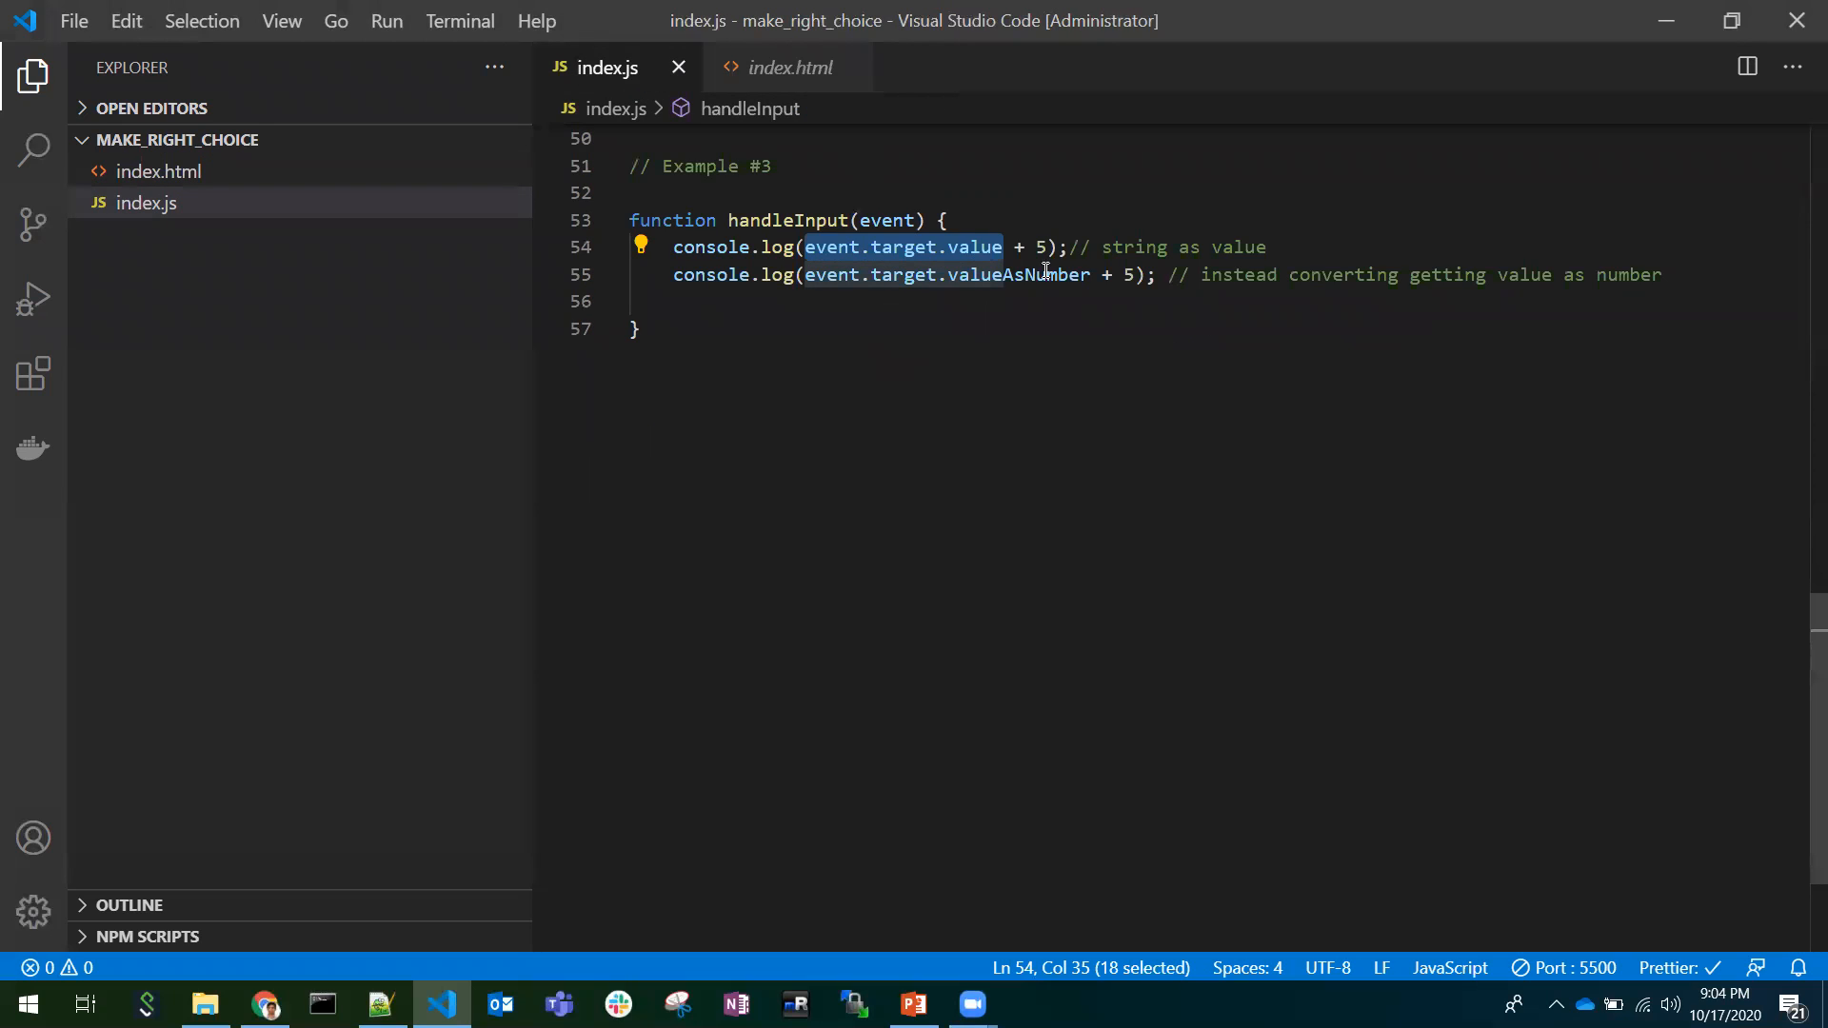
pyautogui.moveTo(979, 246)
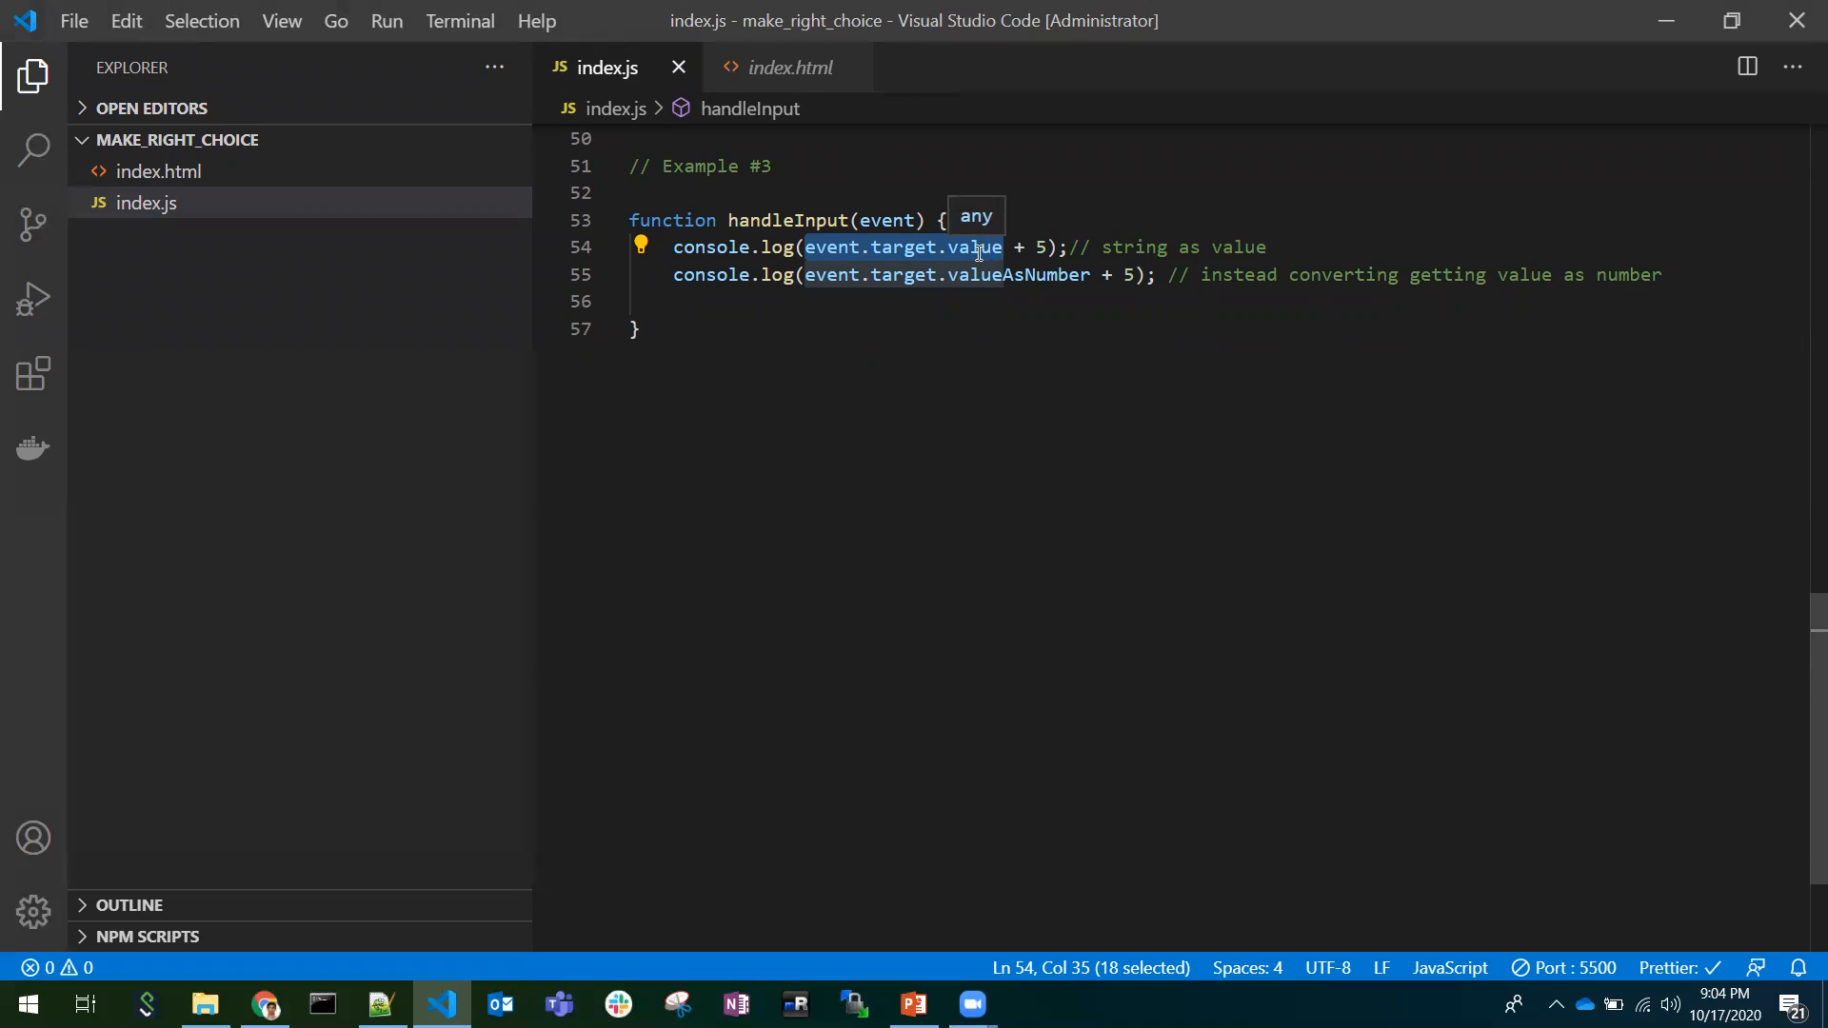
pyautogui.moveTo(1030, 248)
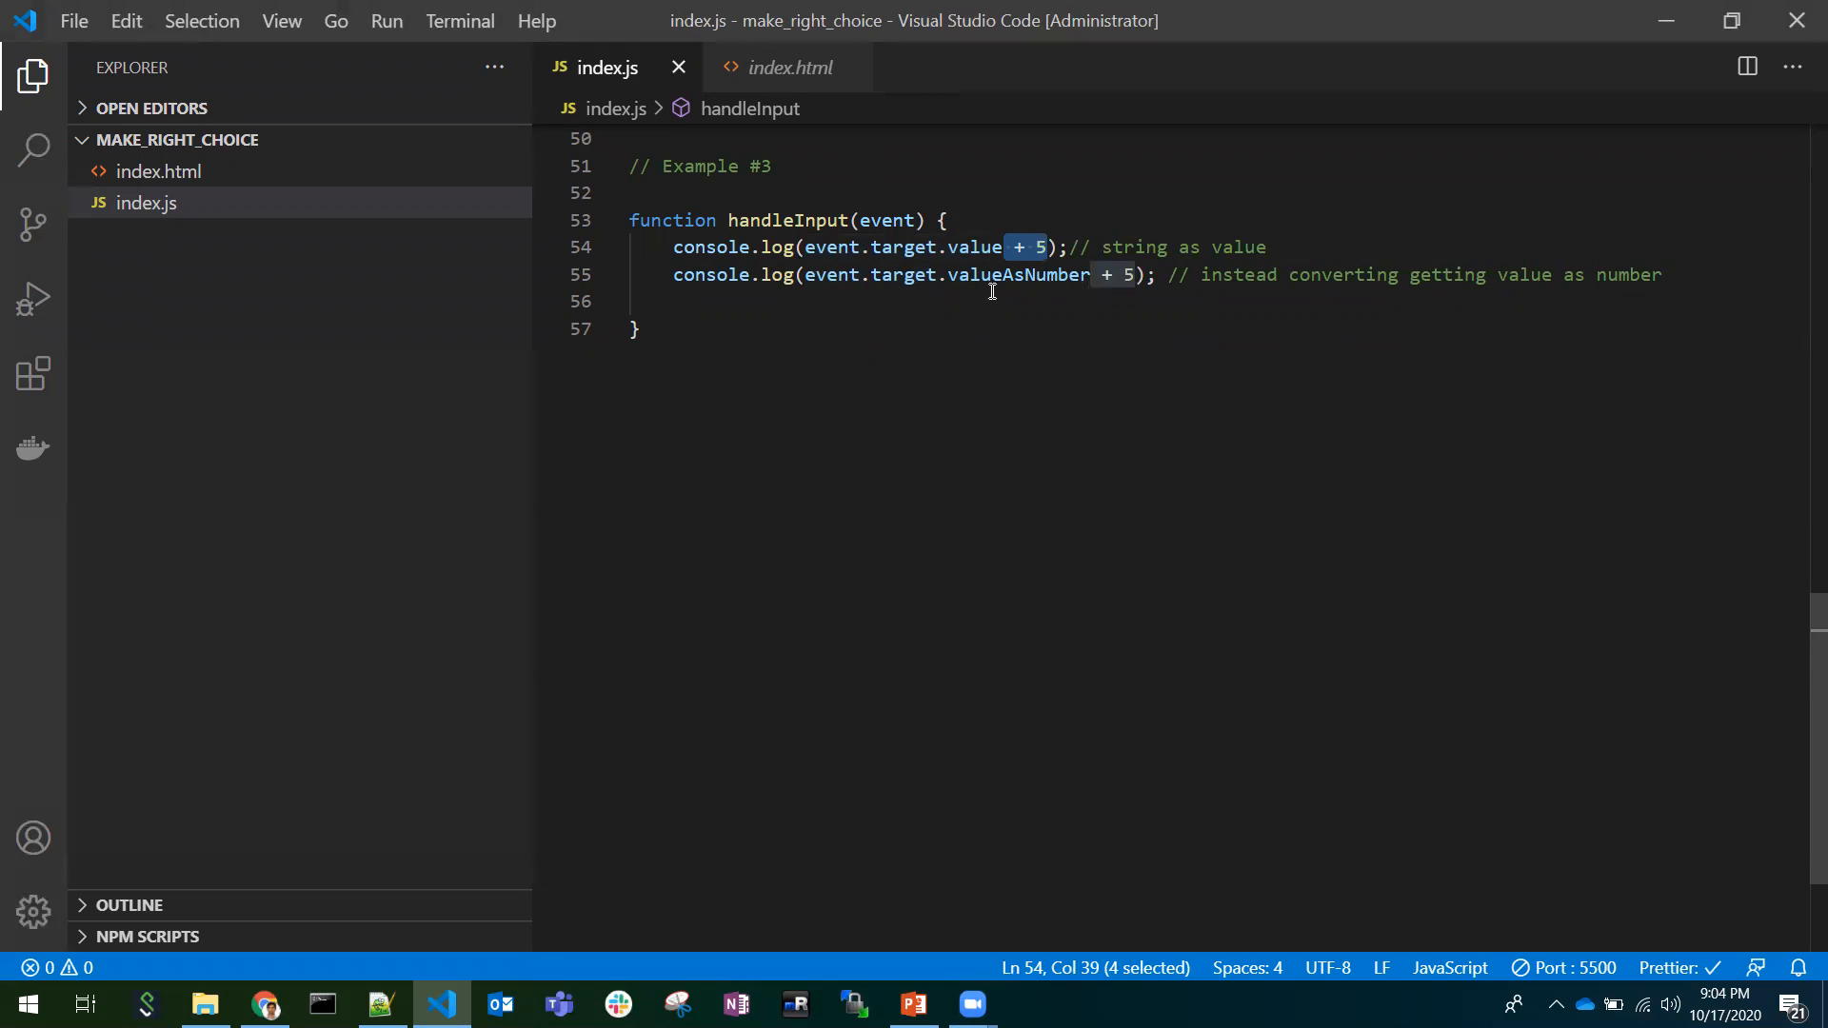
pyautogui.doubleClick(975, 246)
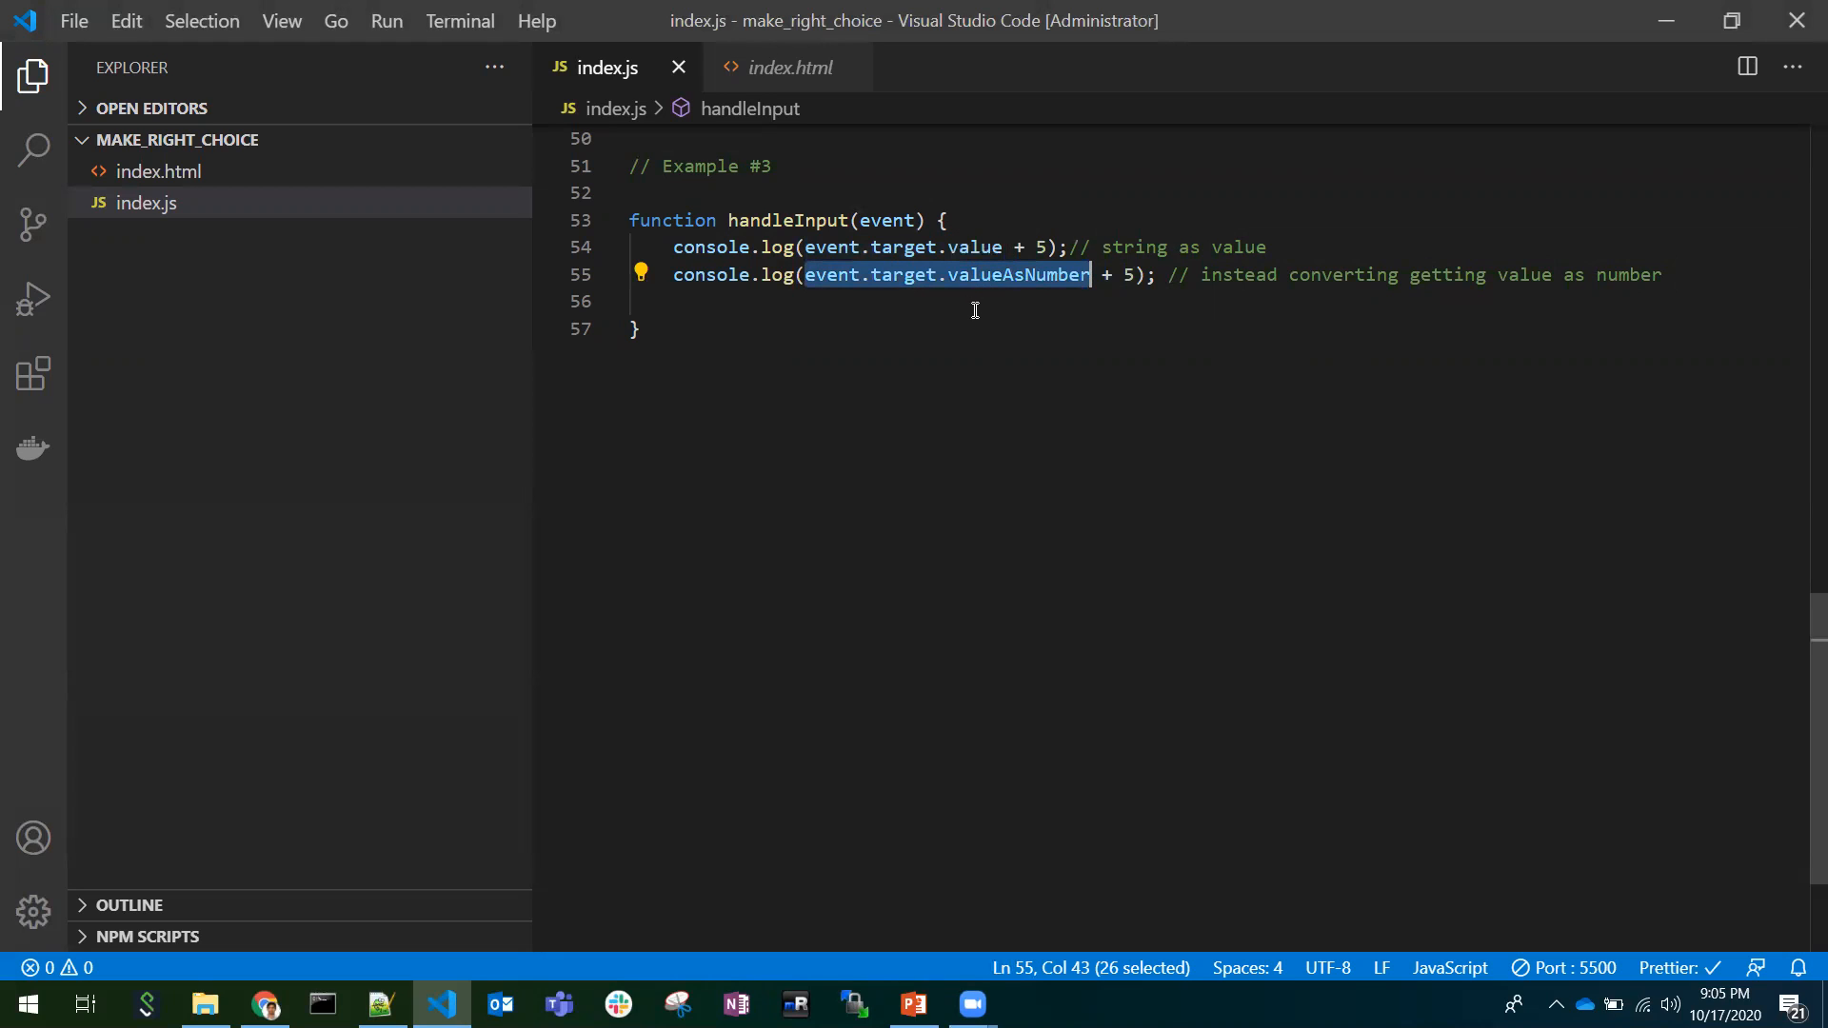
pyautogui.moveTo(977, 247)
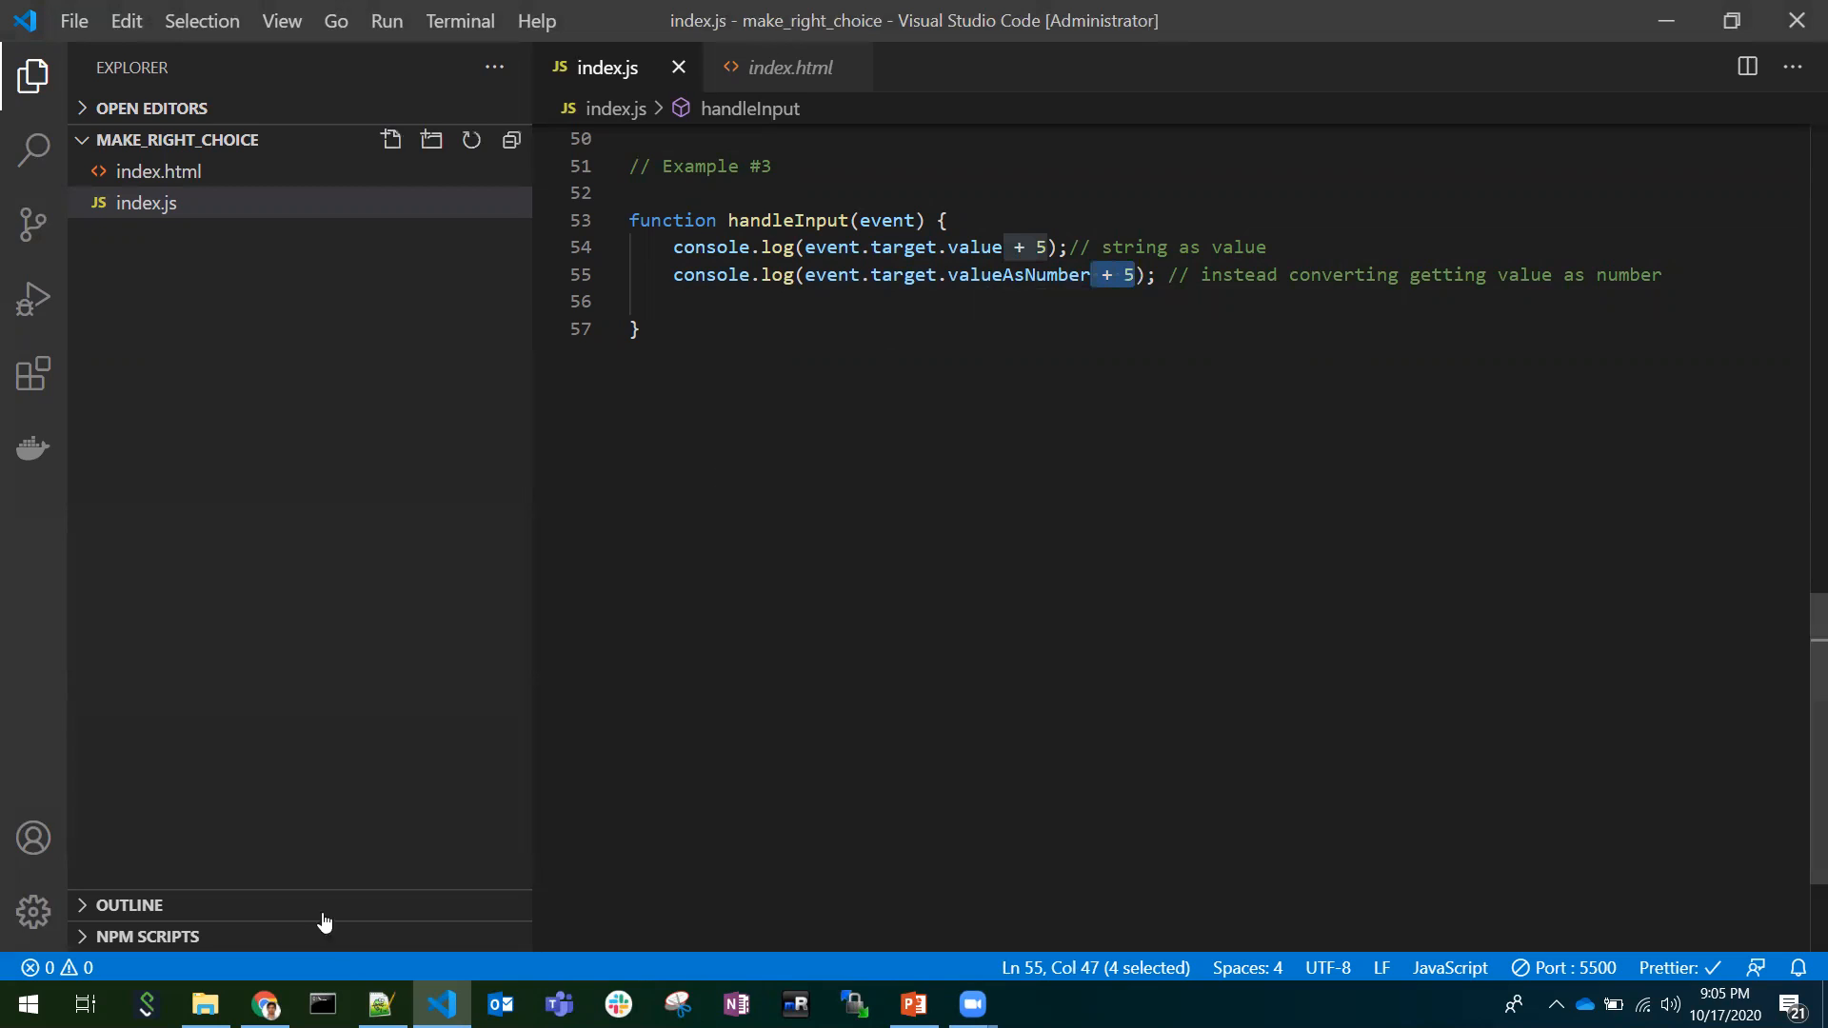
# Bring back the console with 85 and 13 logged and select the index.js:55 source link.
pyautogui.click(264, 1004)
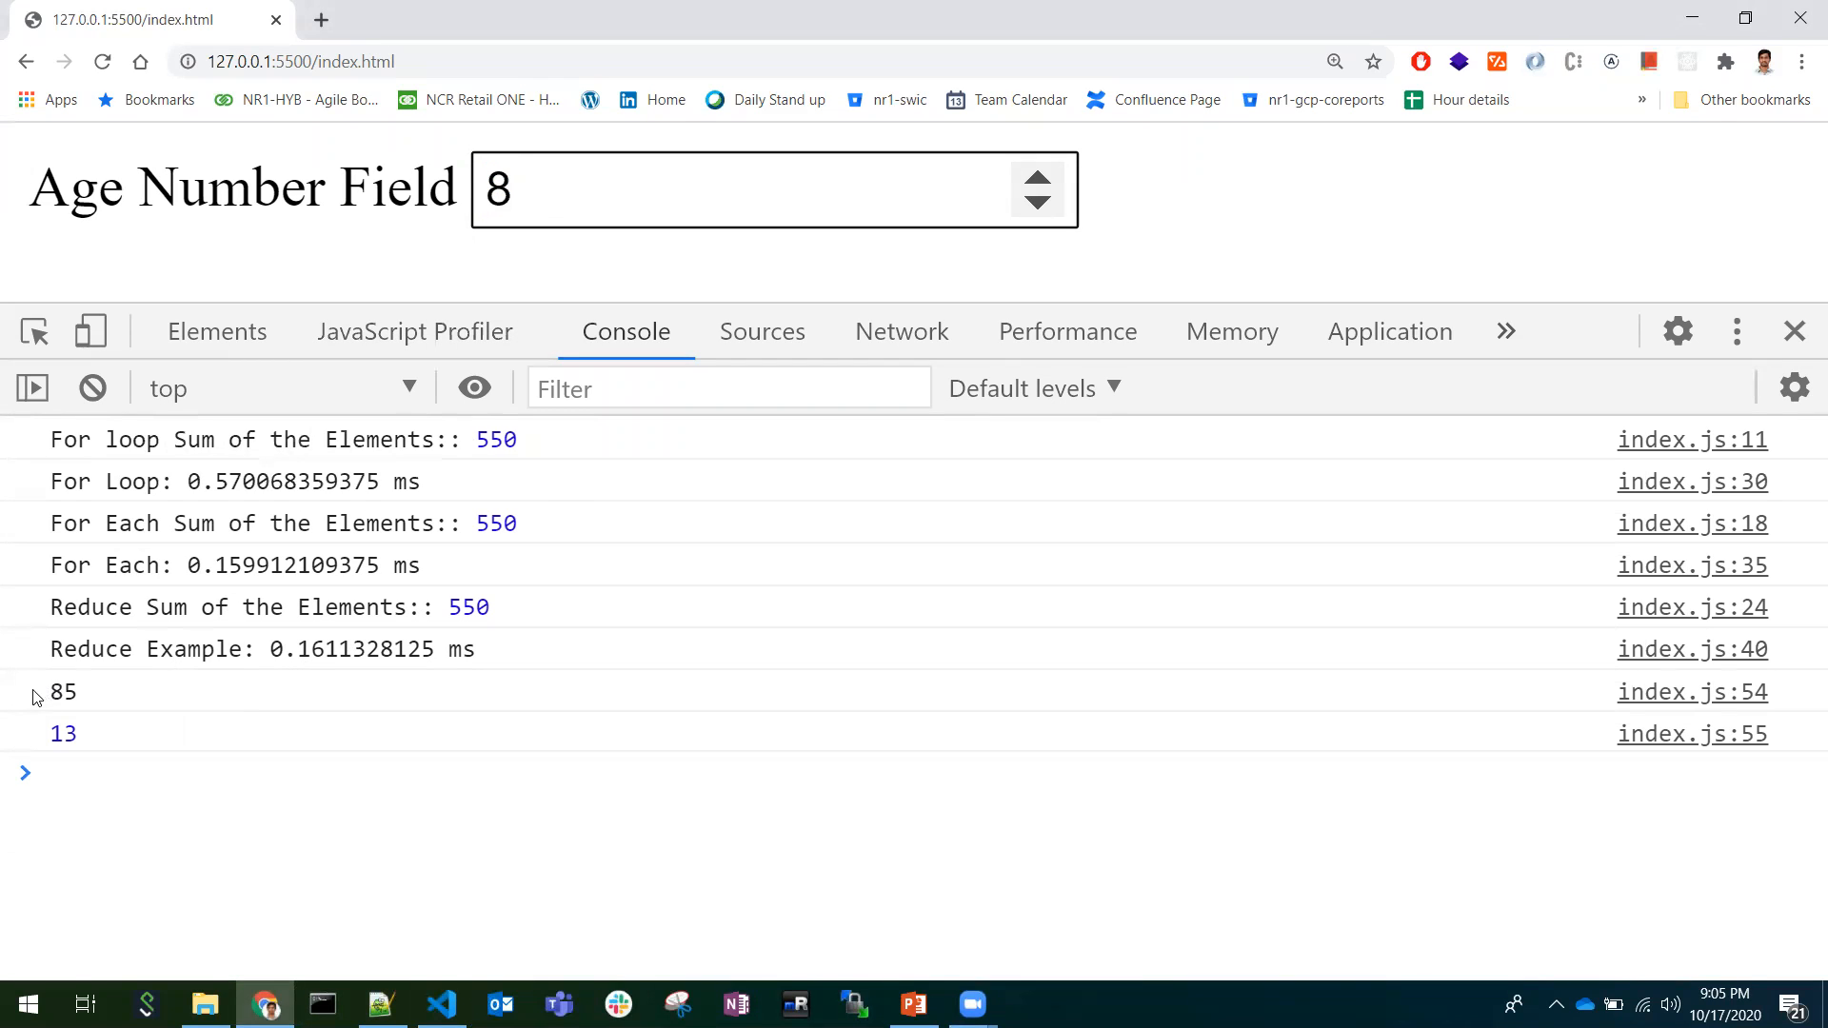
pyautogui.doubleClick(63, 691)
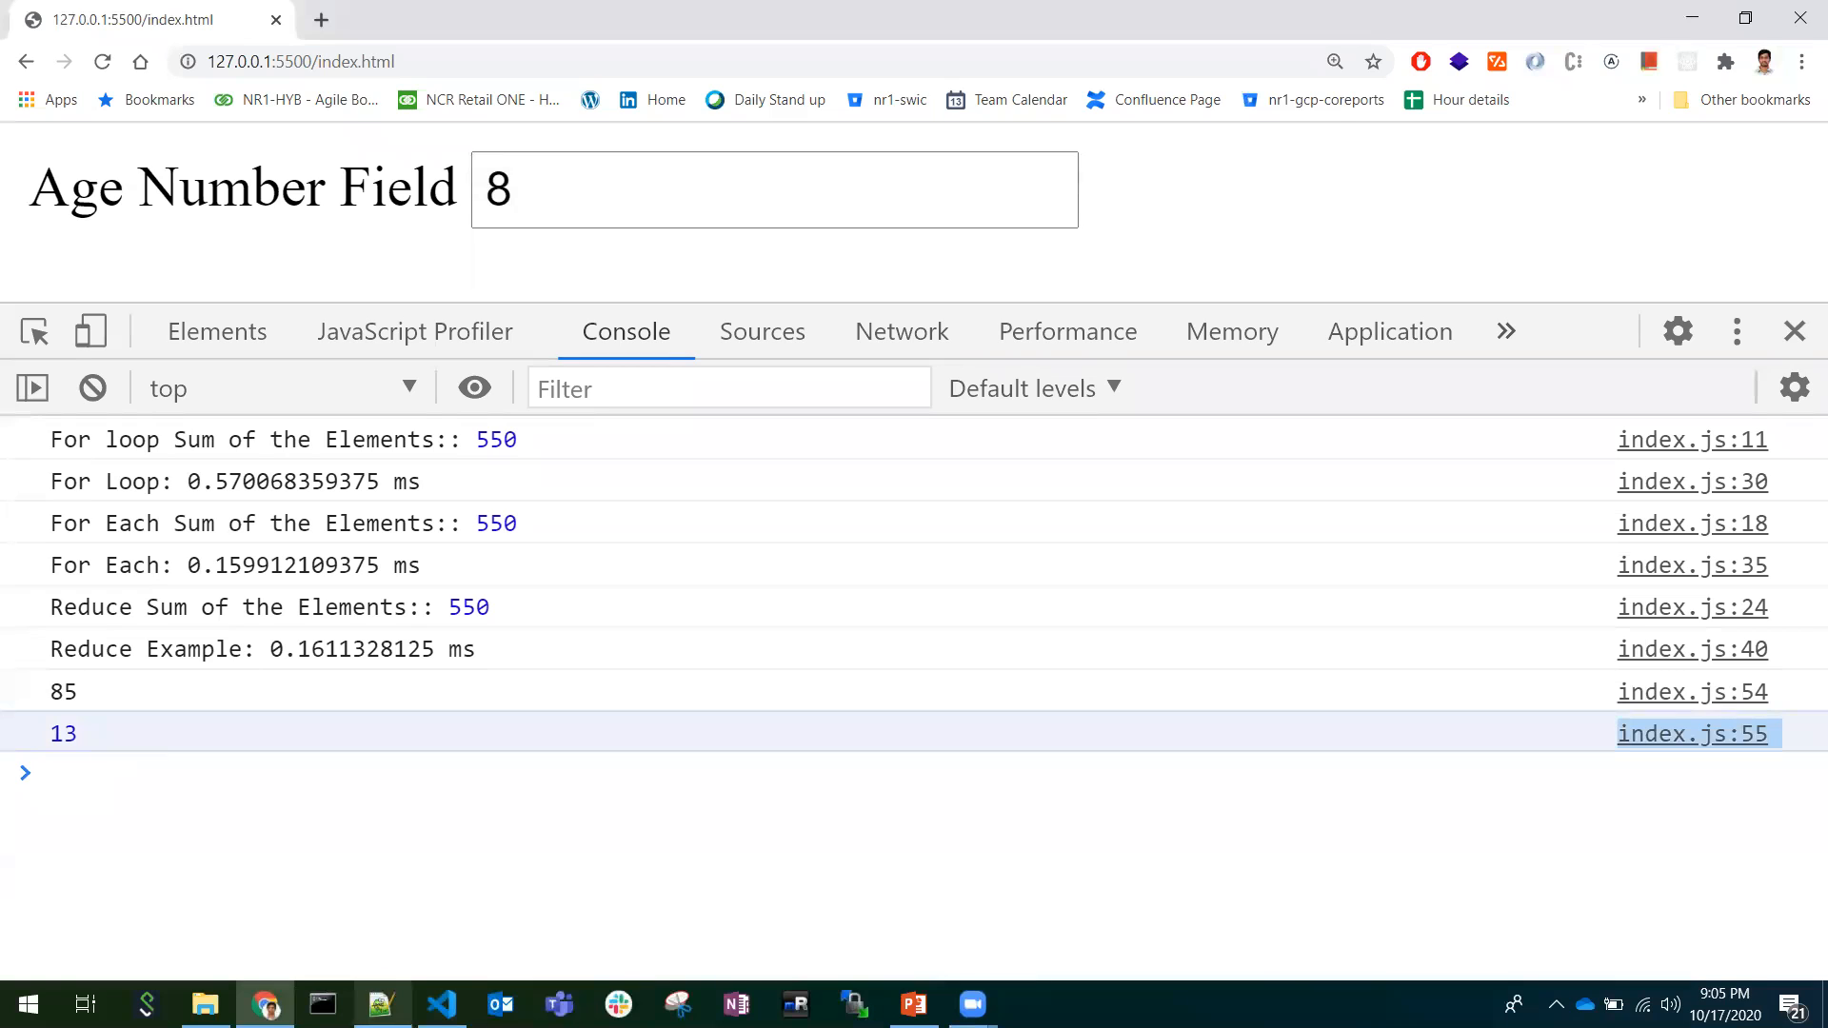
# Highlight event.target.valueAsNumber on line 55, then return to index.html with the number-type Age input.
pyautogui.click(440, 1004)
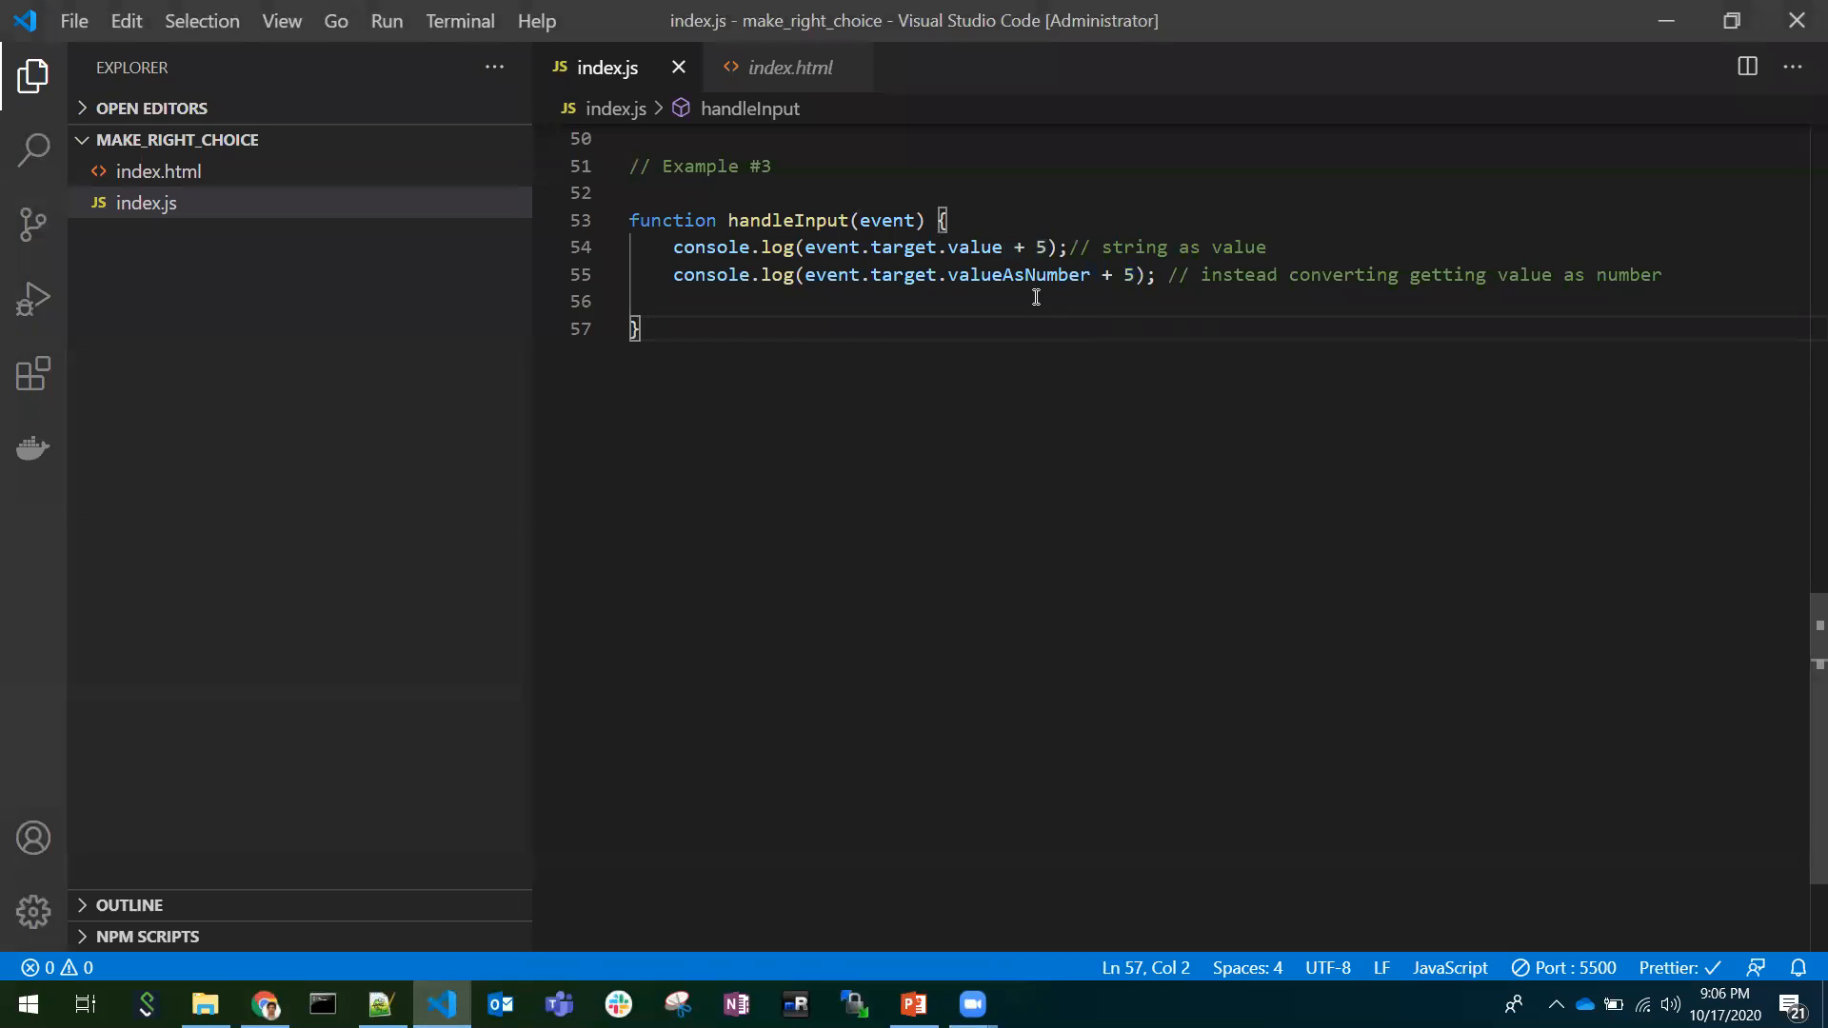
pyautogui.doubleClick(1017, 274)
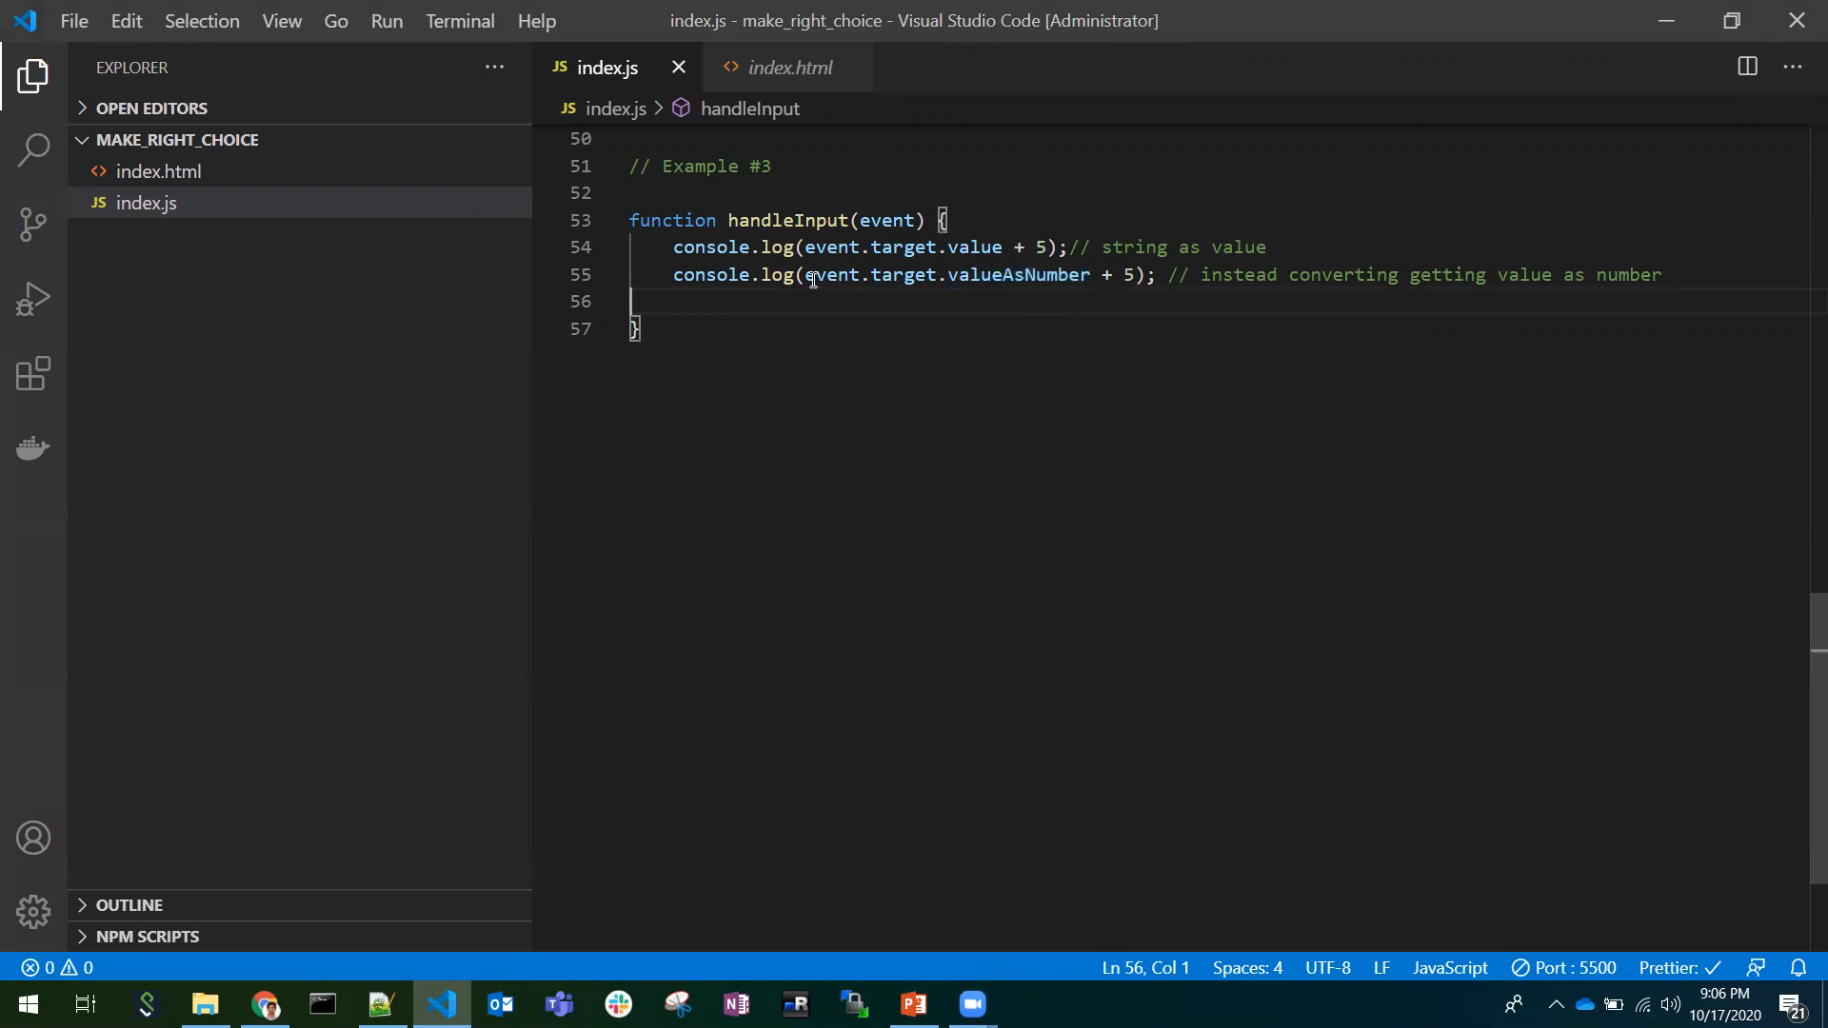
pyautogui.moveTo(804, 274); pyautogui.dragTo(1089, 274)
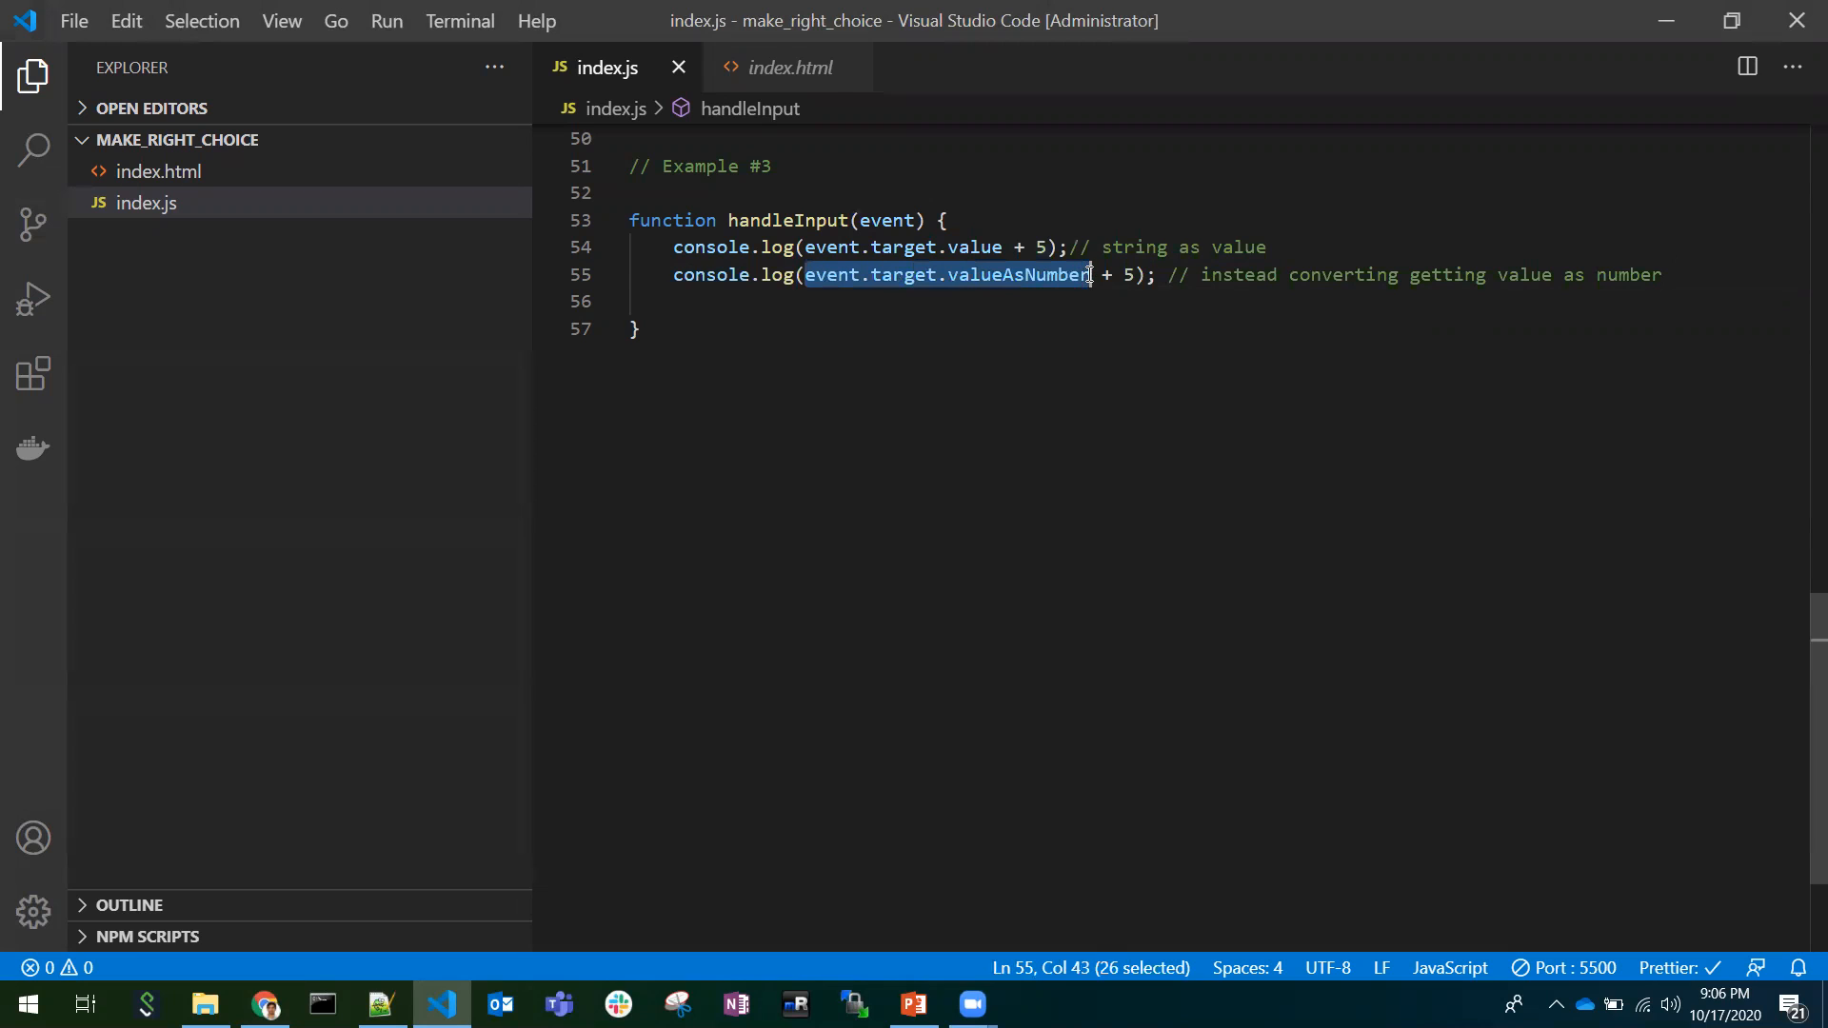
pyautogui.click(788, 66)
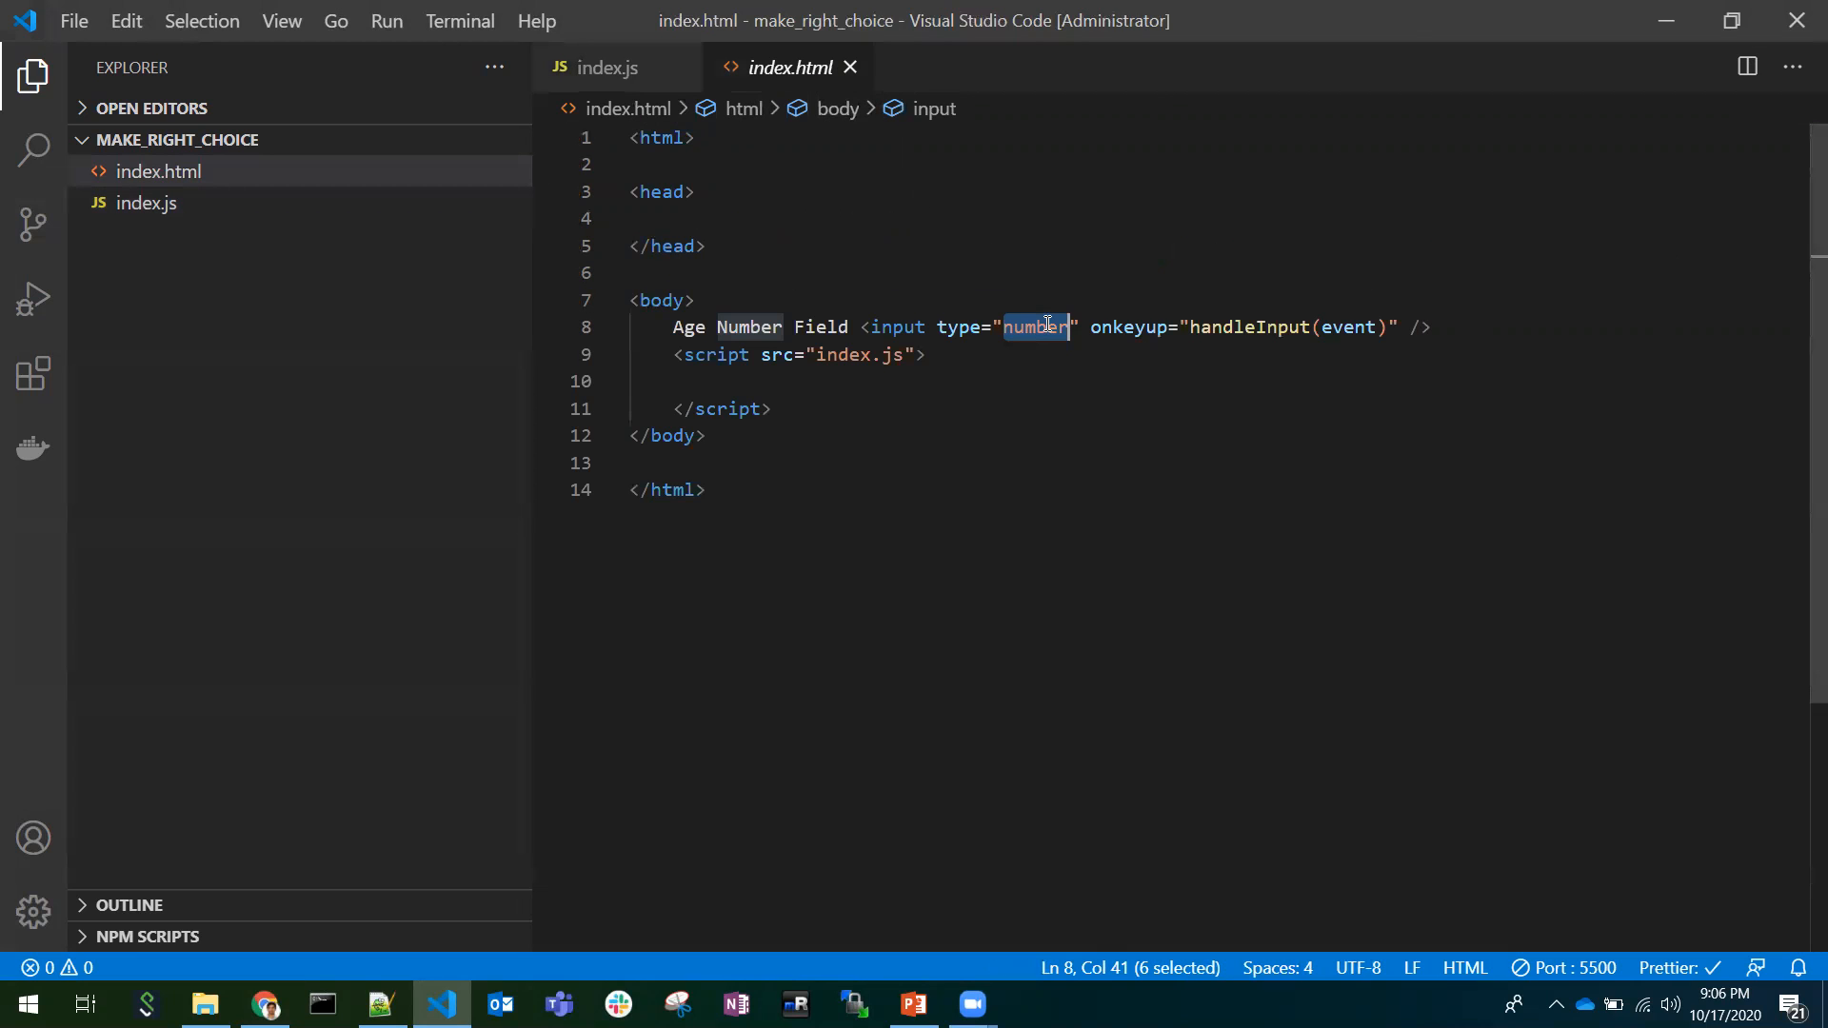
pyautogui.moveTo(1632, 853)
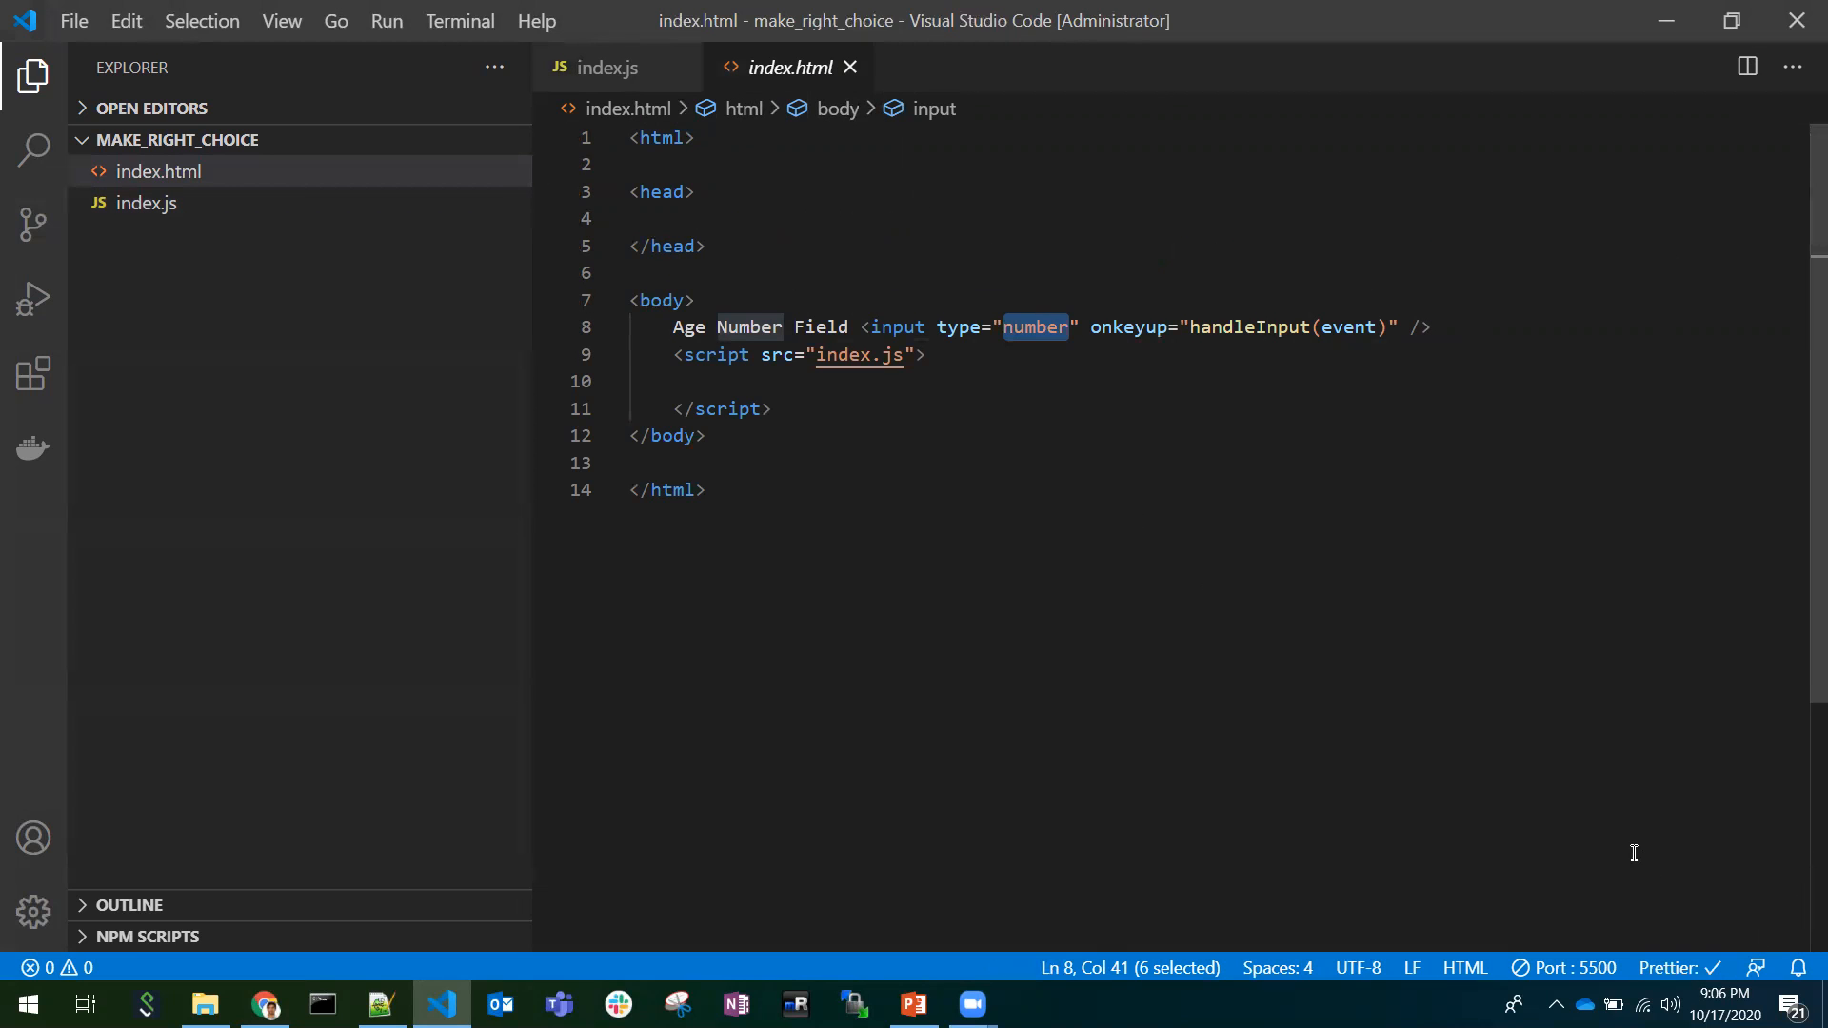
pyautogui.moveTo(1567, 990)
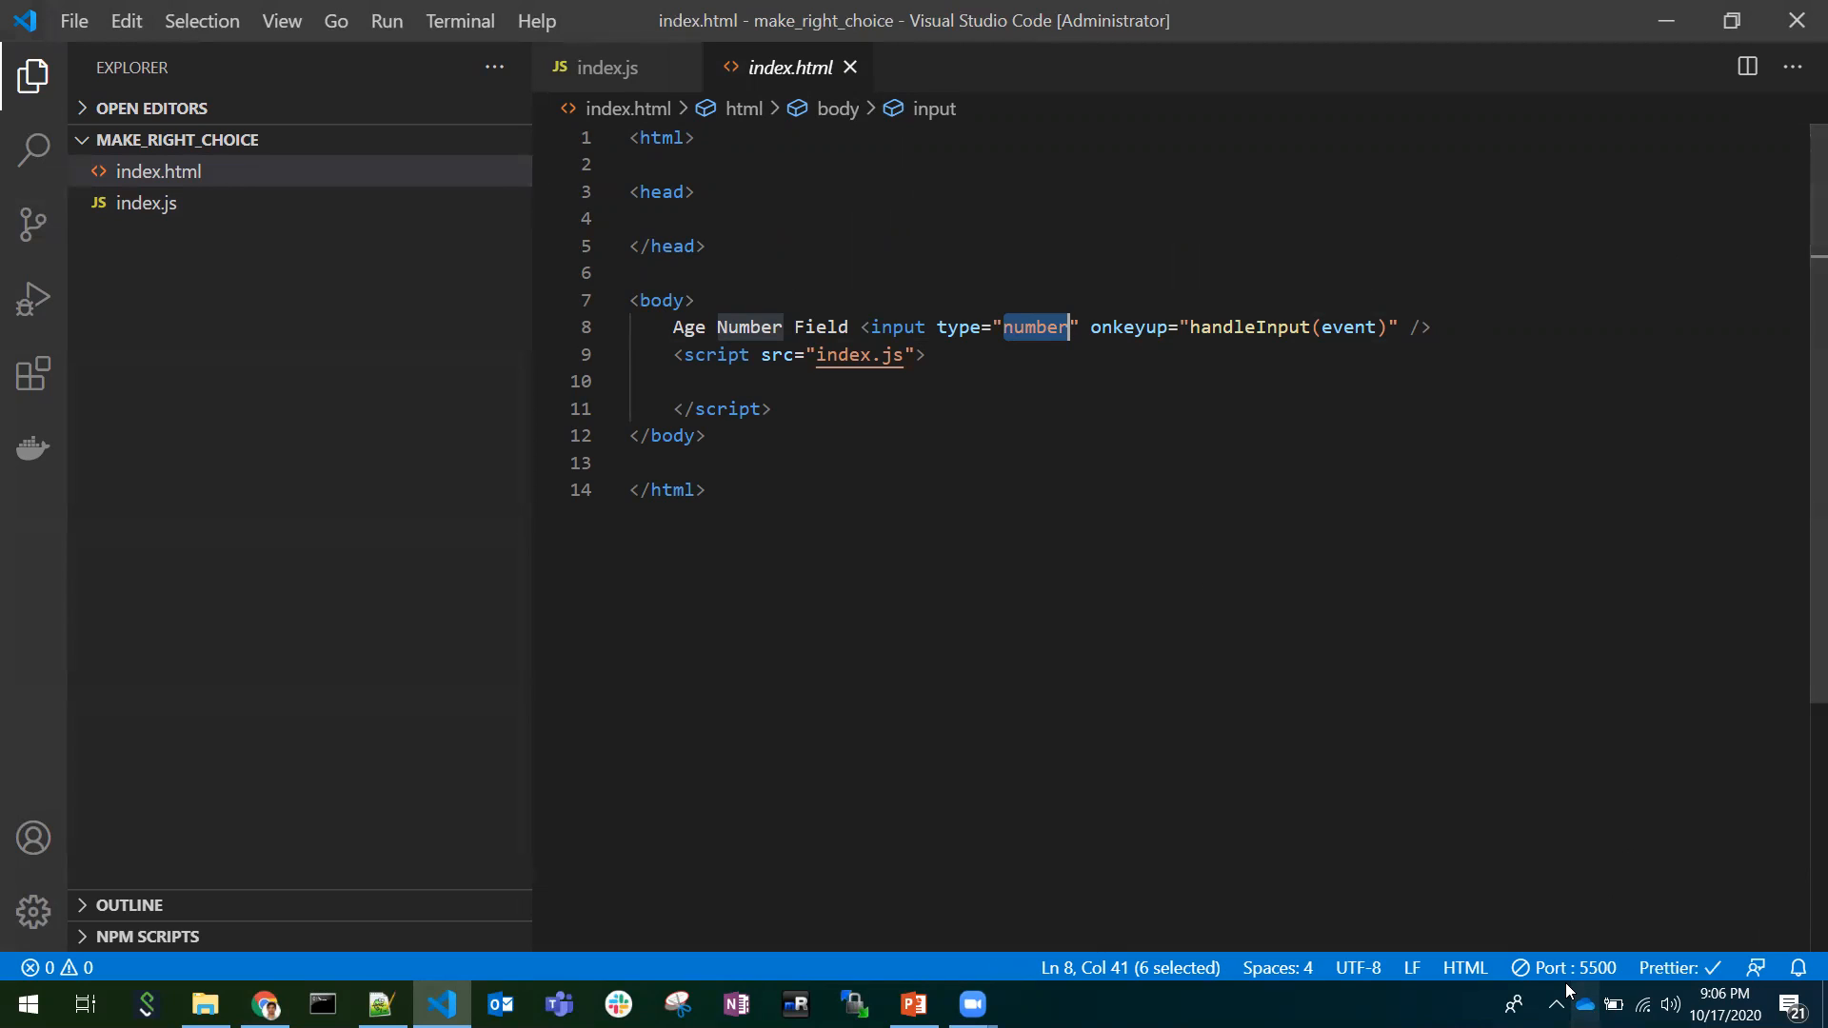